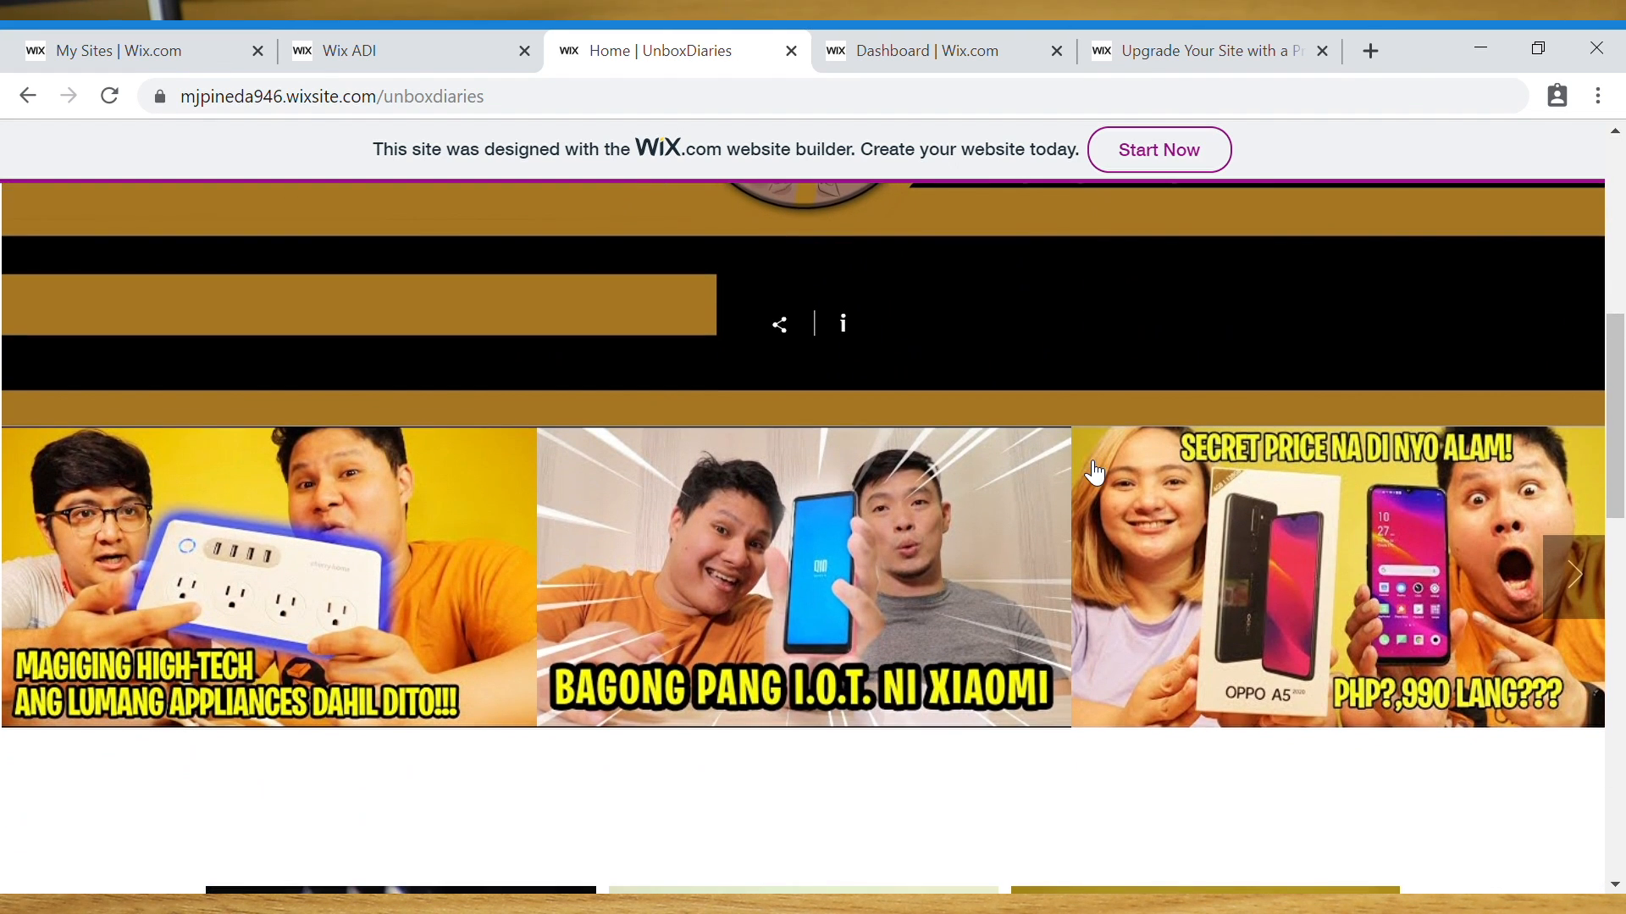
- From My Sites, start a new Blog website and reach the ADI versus Editor choice
{"action": "scroll", "scroll_direction": "down", "scroll_amount": 3}
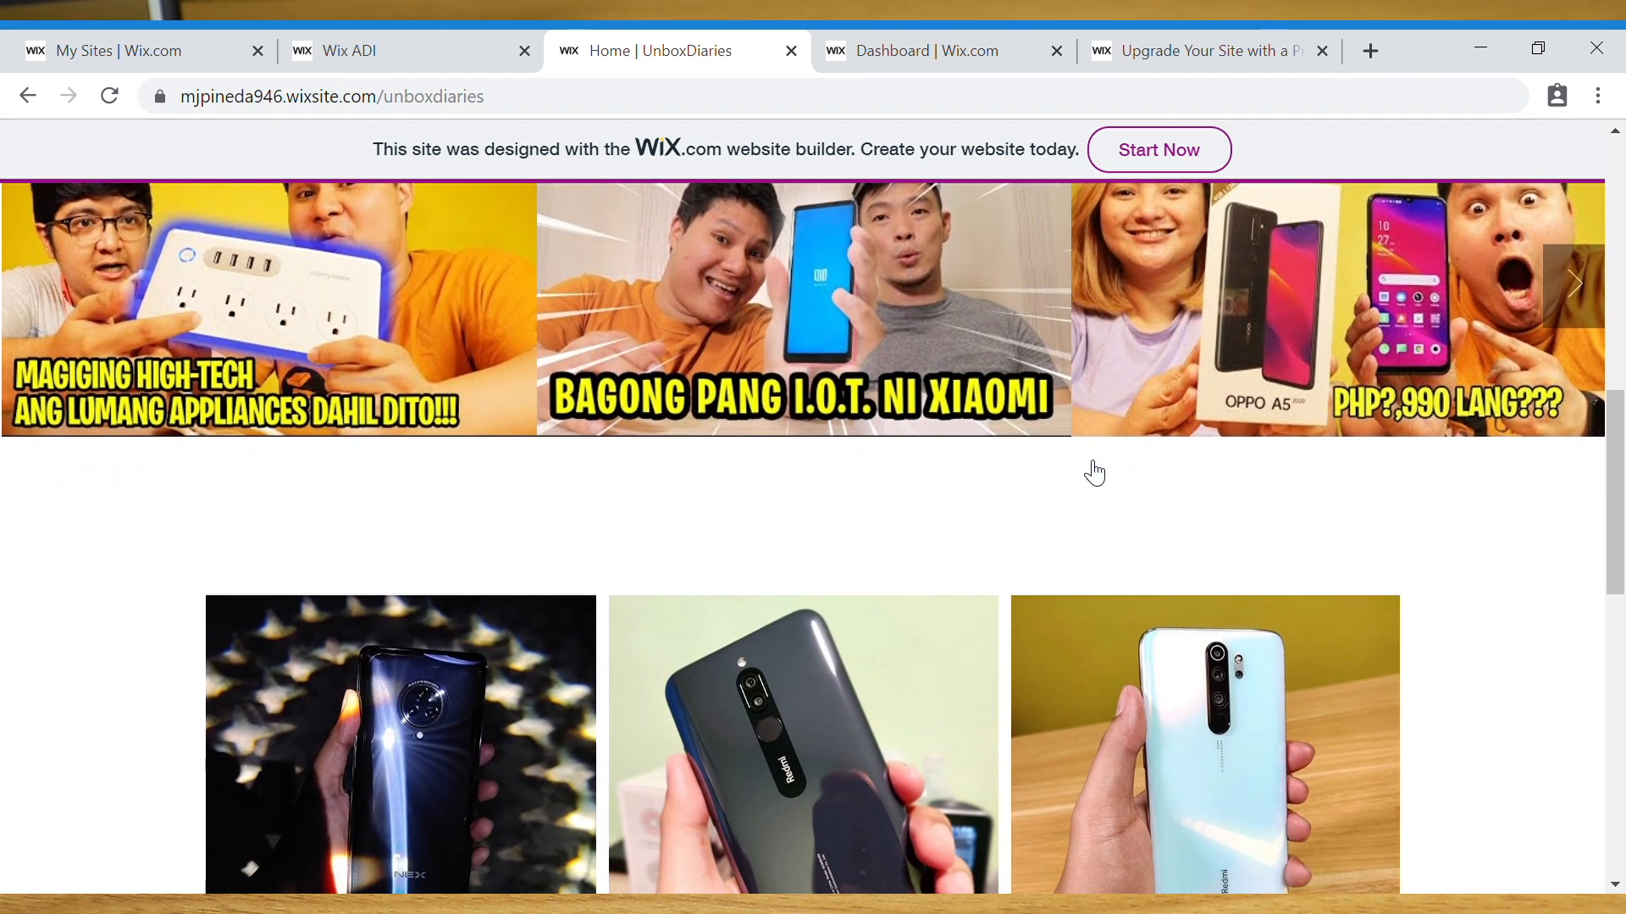
{"action": "scroll", "scroll_direction": "down", "scroll_amount": 3}
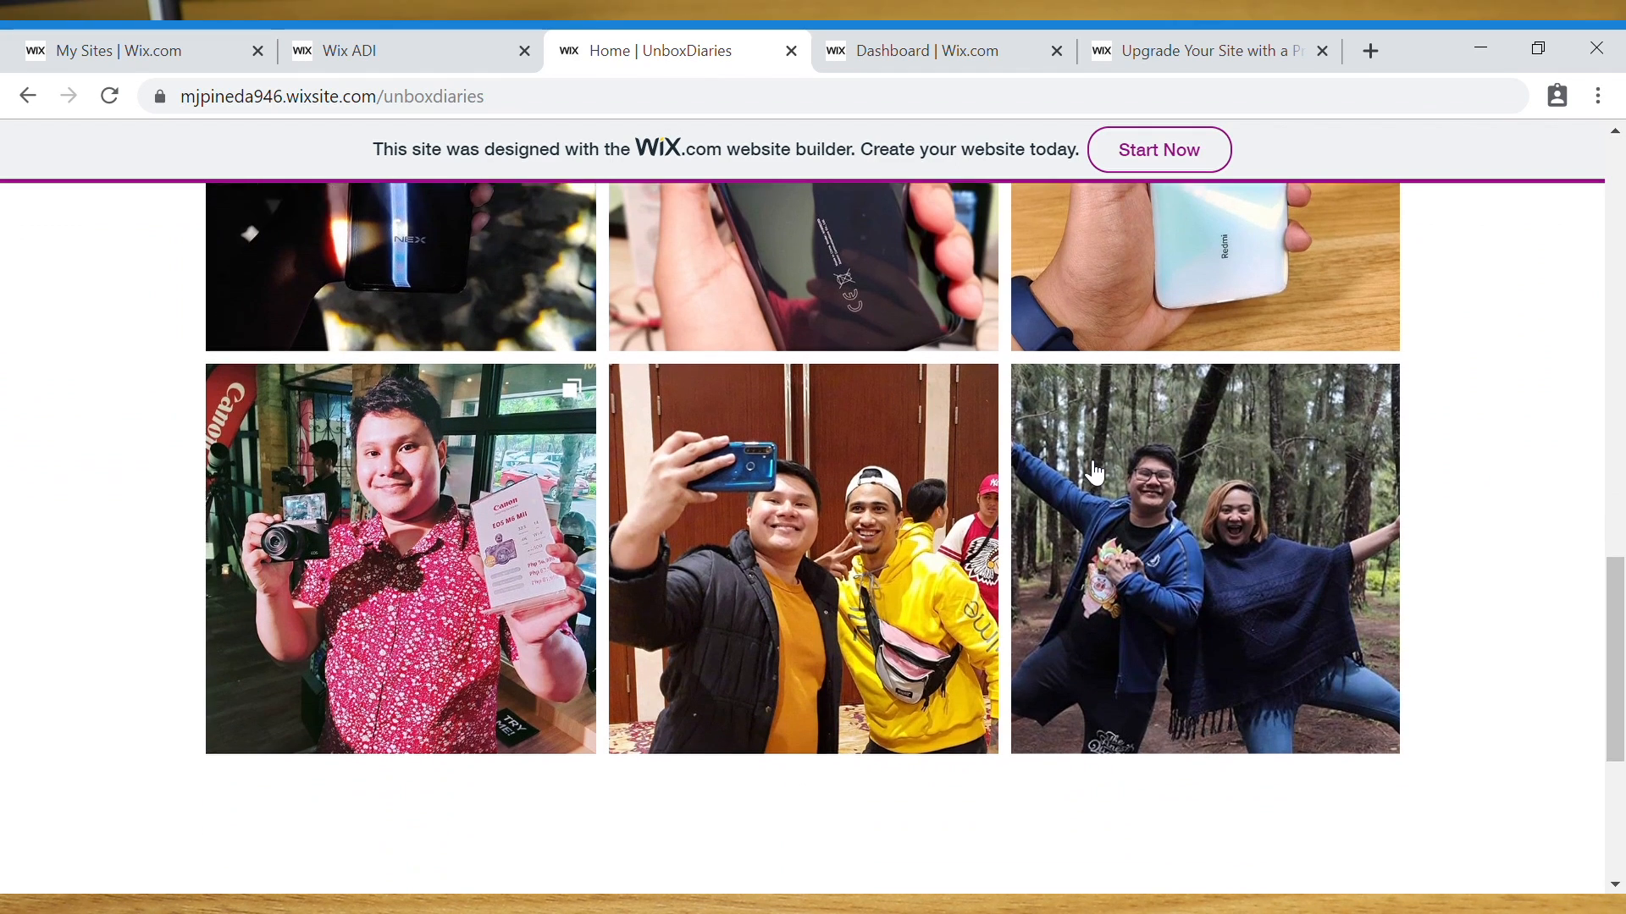
{"action": "scroll", "scroll_direction": "down", "scroll_amount": 3}
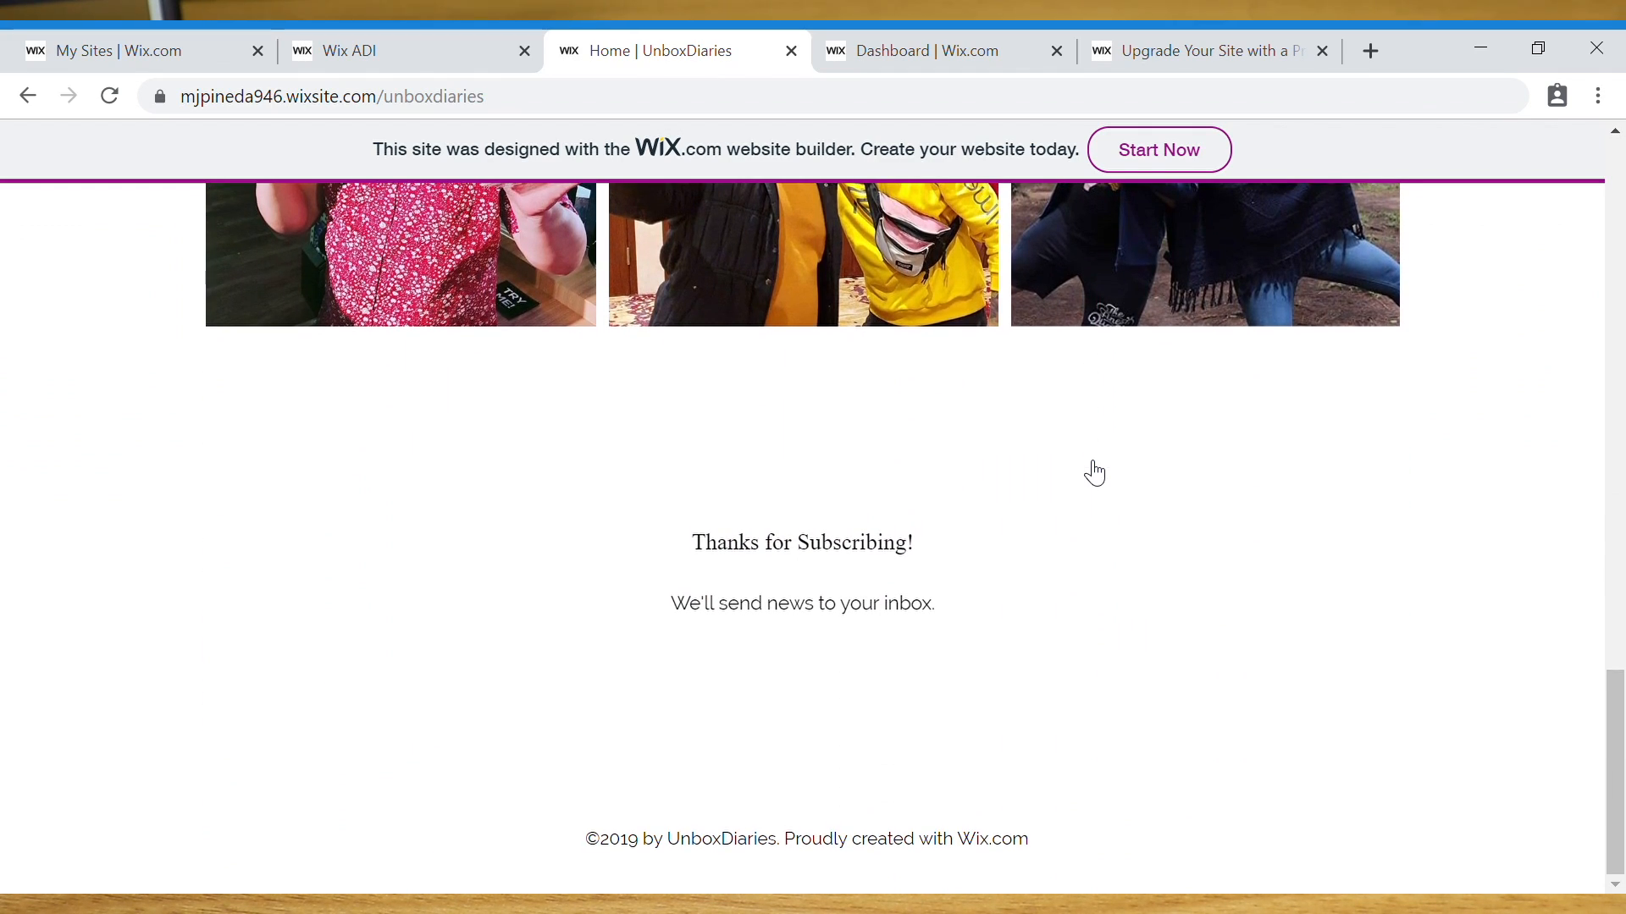
{"action": "scroll", "scroll_direction": "up", "scroll_amount": 3}
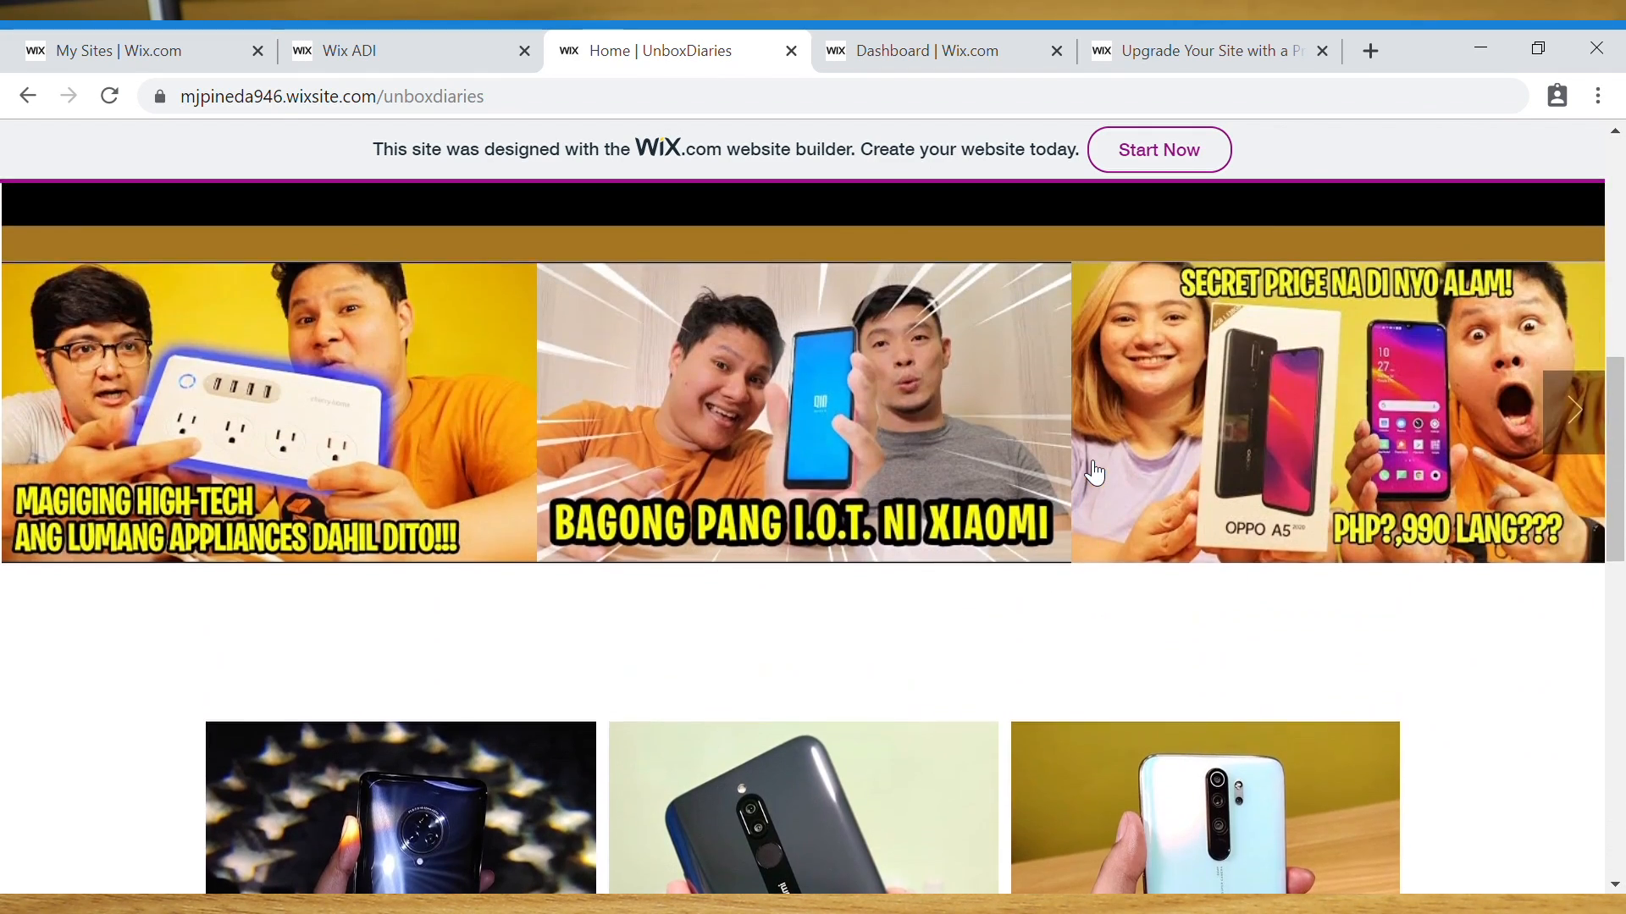
{"action": "scroll", "scroll_direction": "up", "scroll_amount": 3}
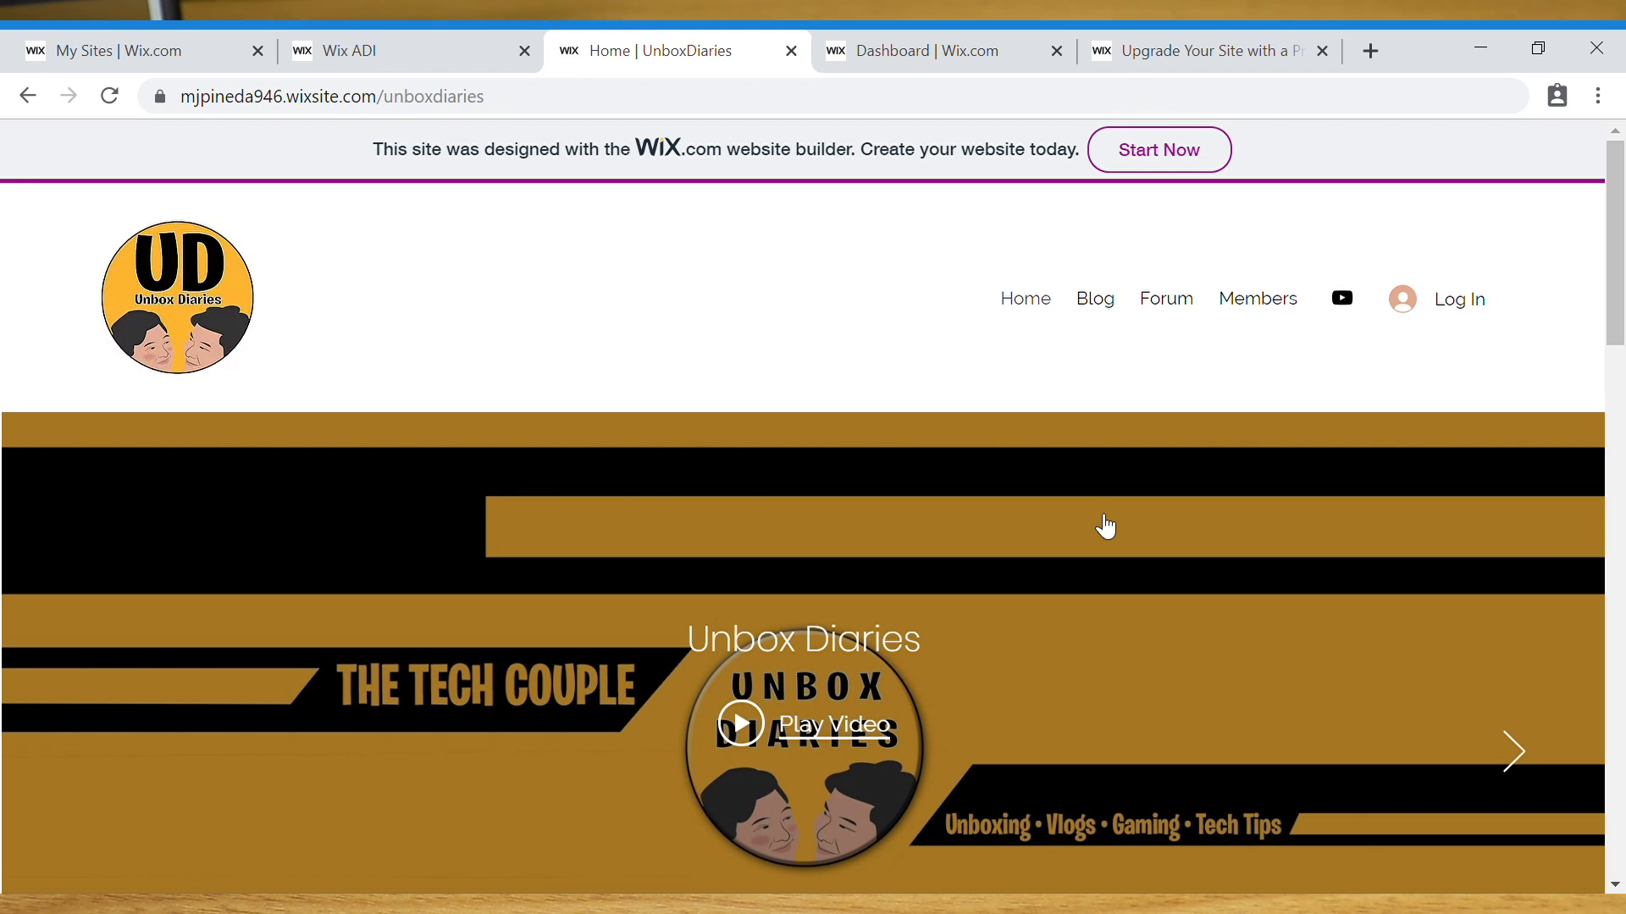
{"action": "mouse_move", "coordinate": [1108, 520]}
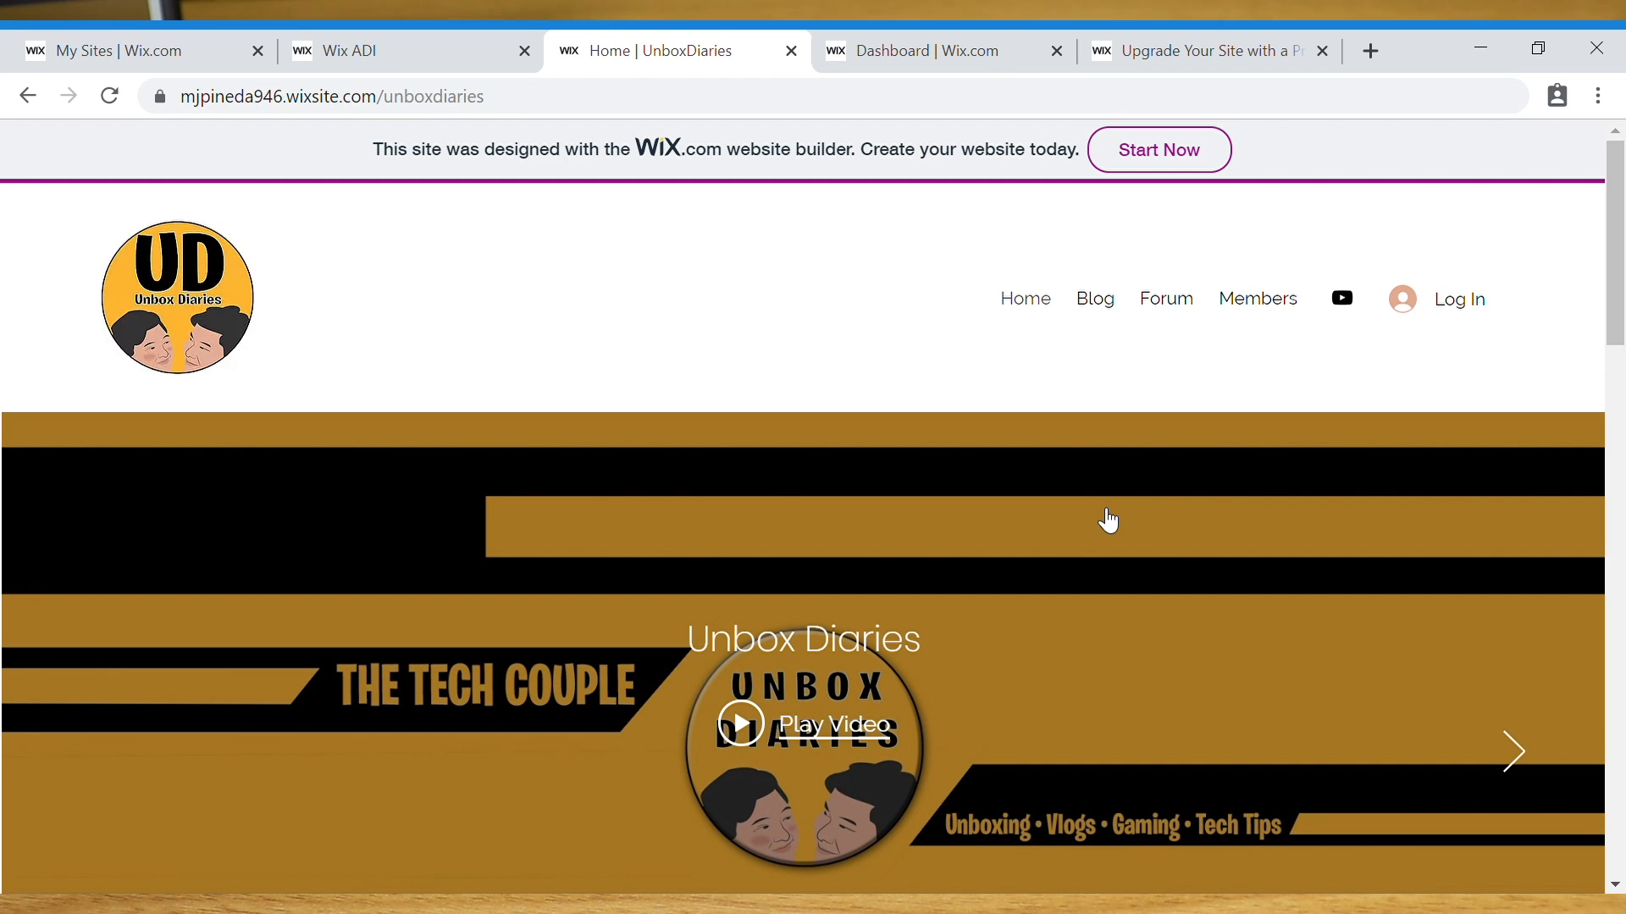
{"action": "left_click", "coordinate": [135, 51]}
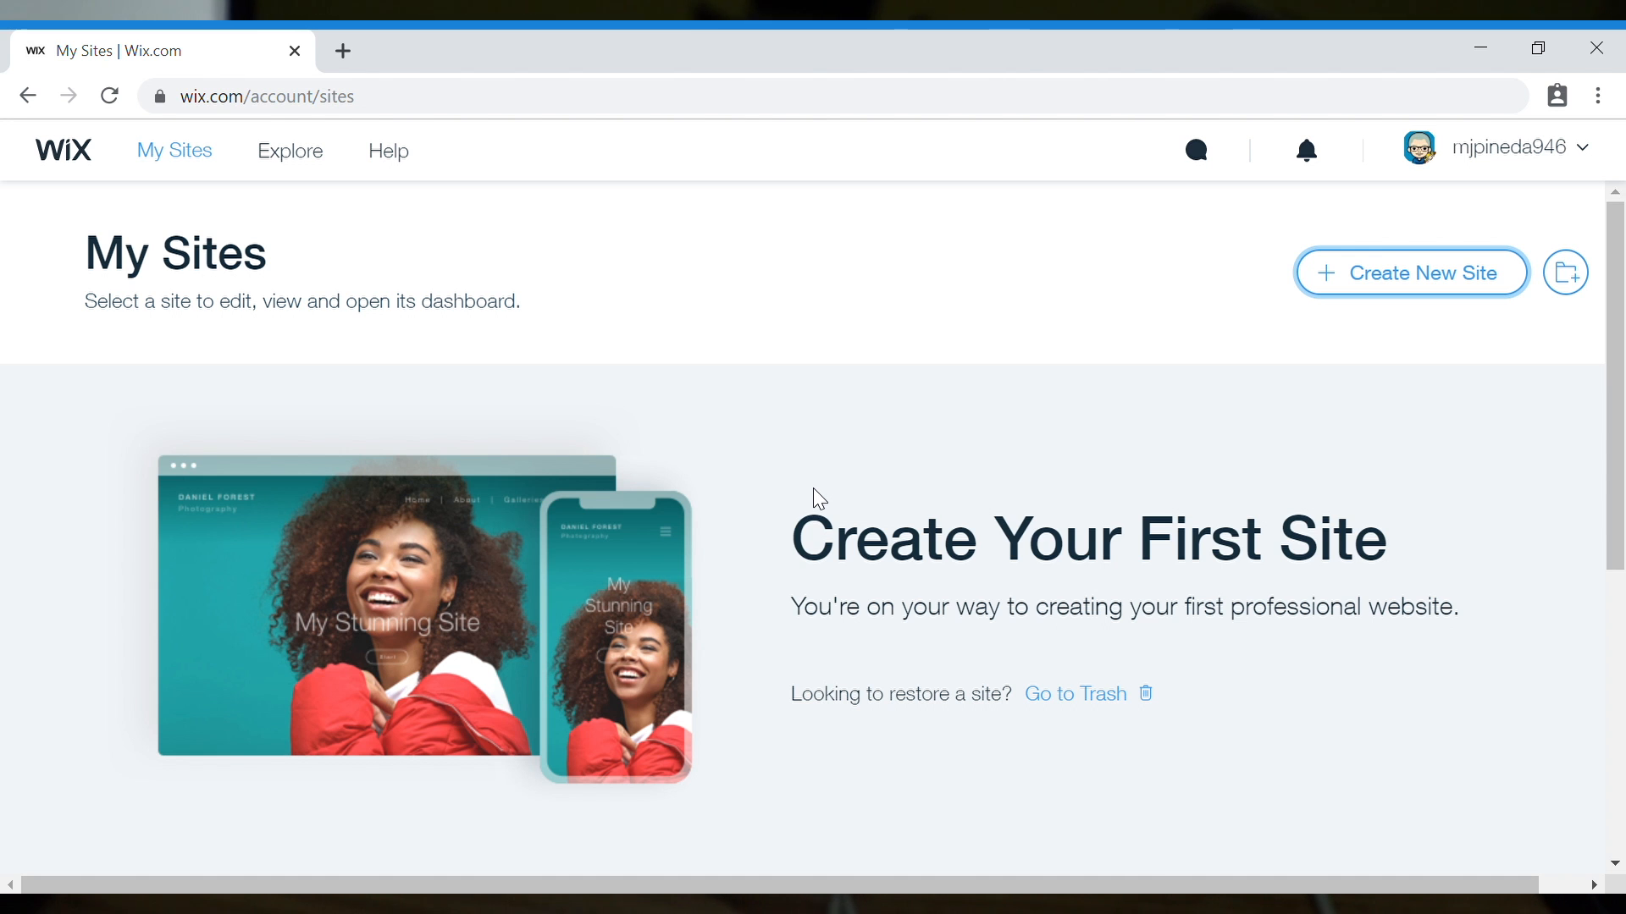
{"action": "mouse_move", "coordinate": [819, 502]}
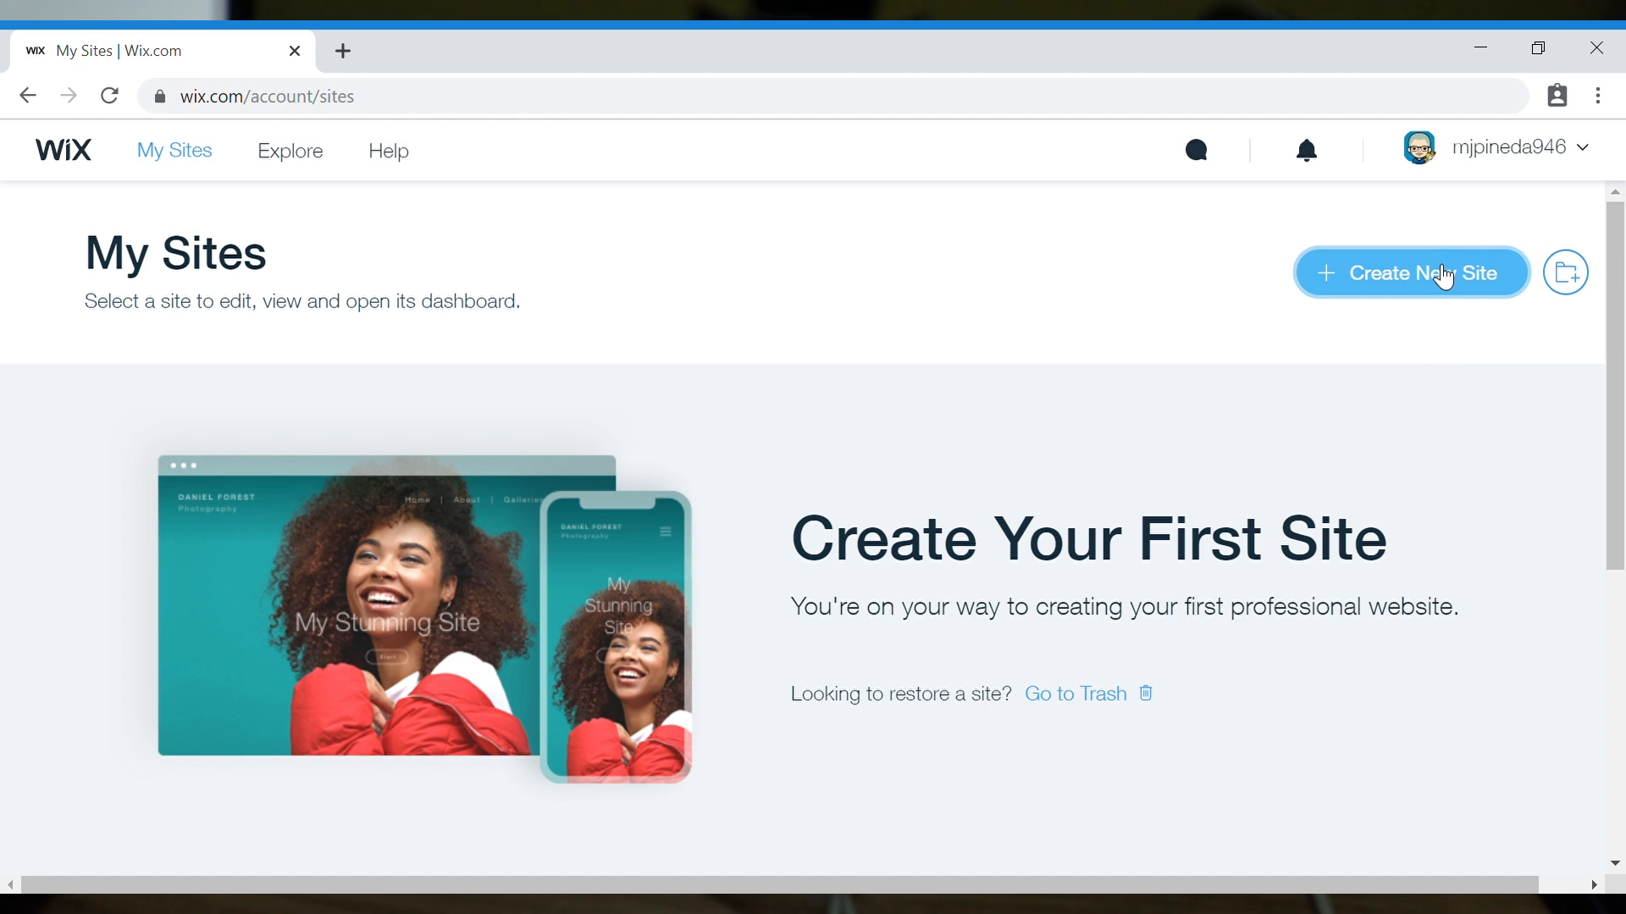
{"action": "left_click", "coordinate": [1412, 272]}
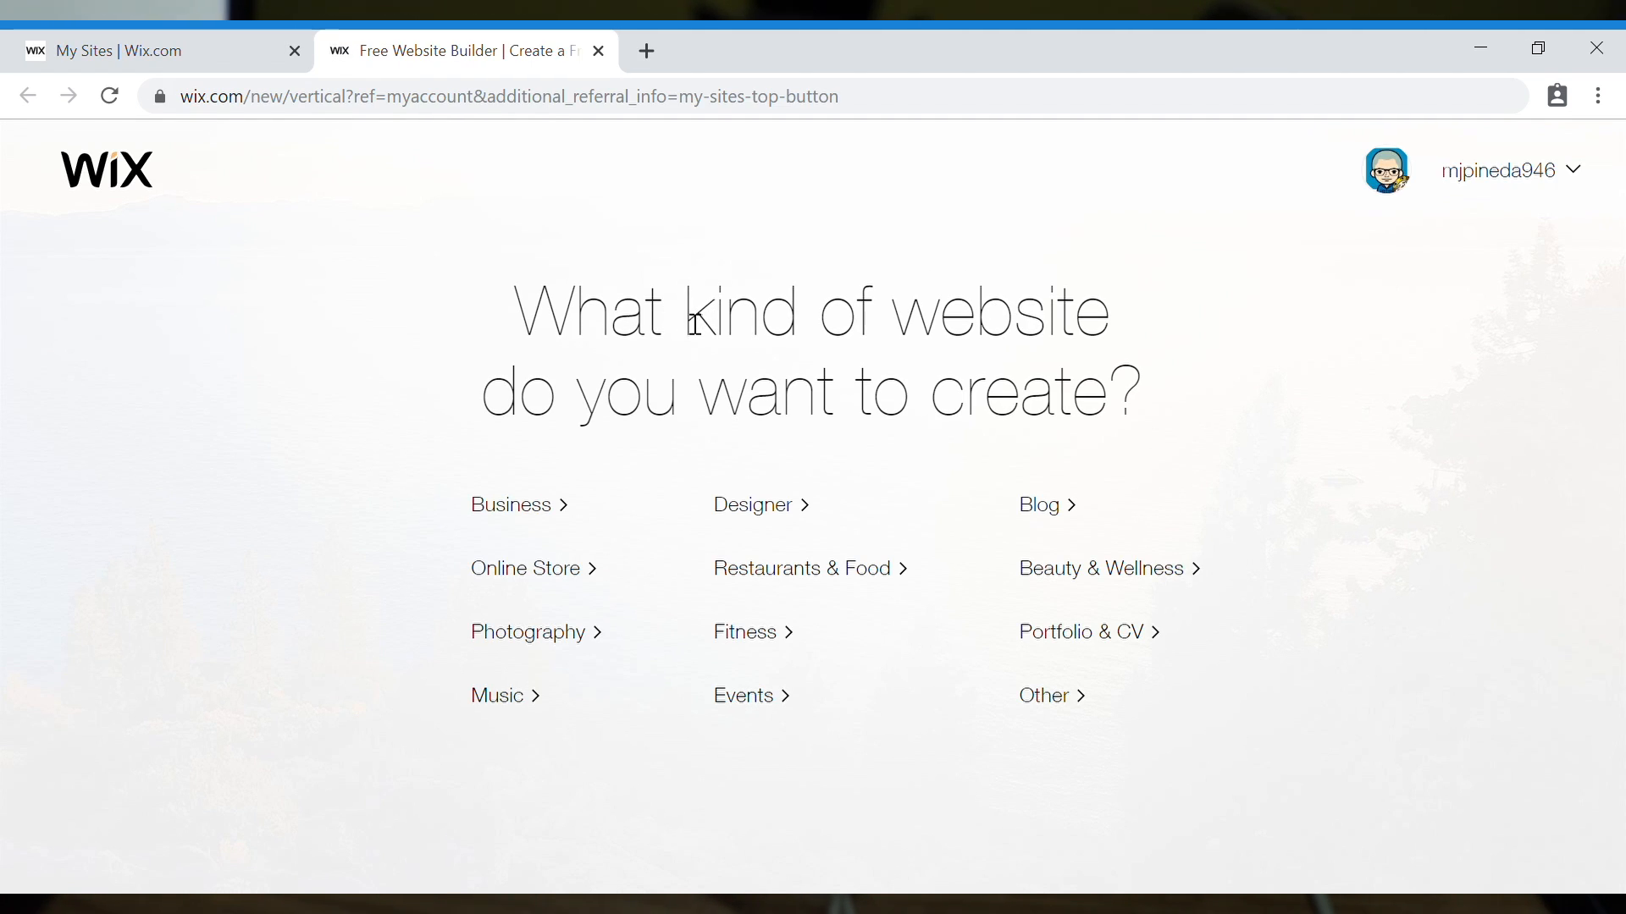
{"action": "mouse_move", "coordinate": [694, 342]}
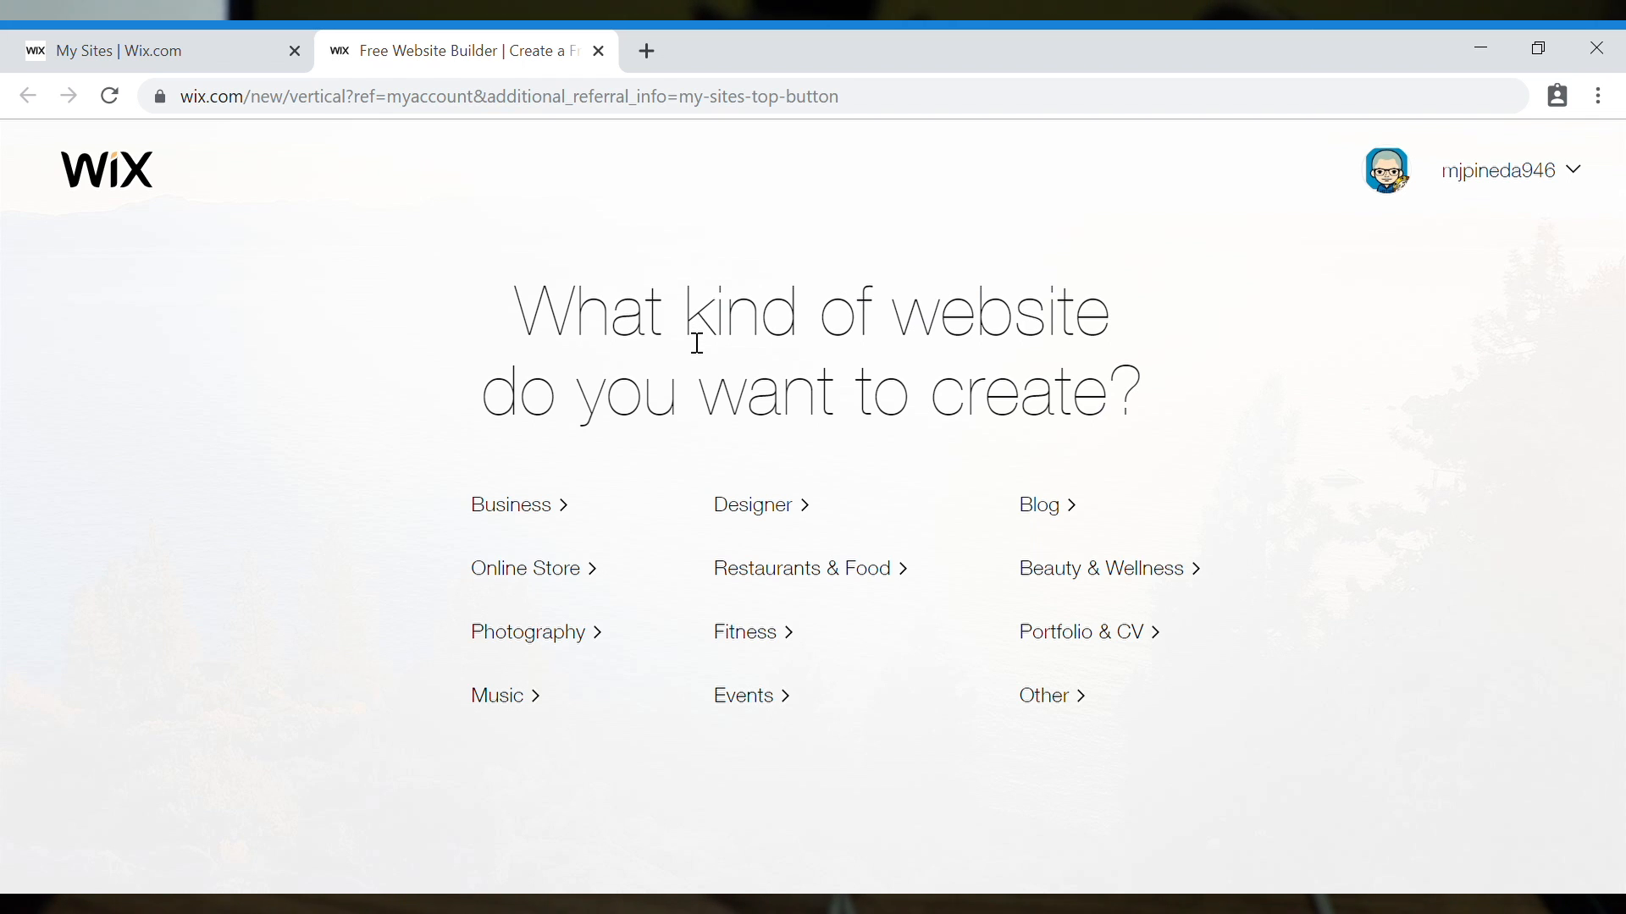
{"action": "left_click", "coordinate": [1036, 507]}
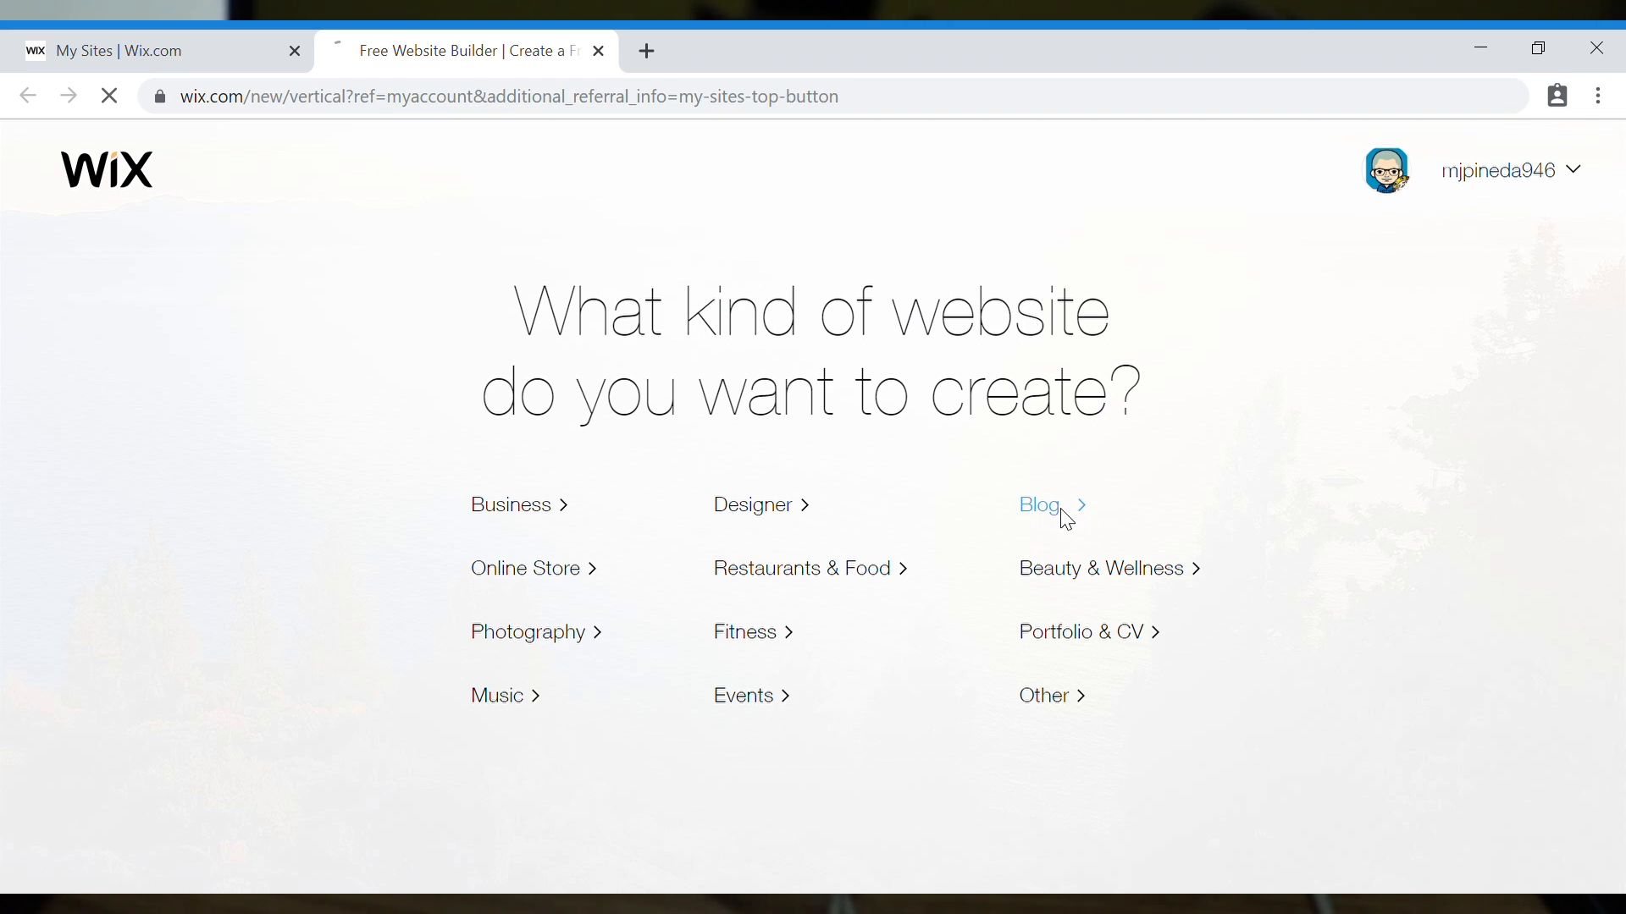
{"action": "left_click", "coordinate": [1037, 505]}
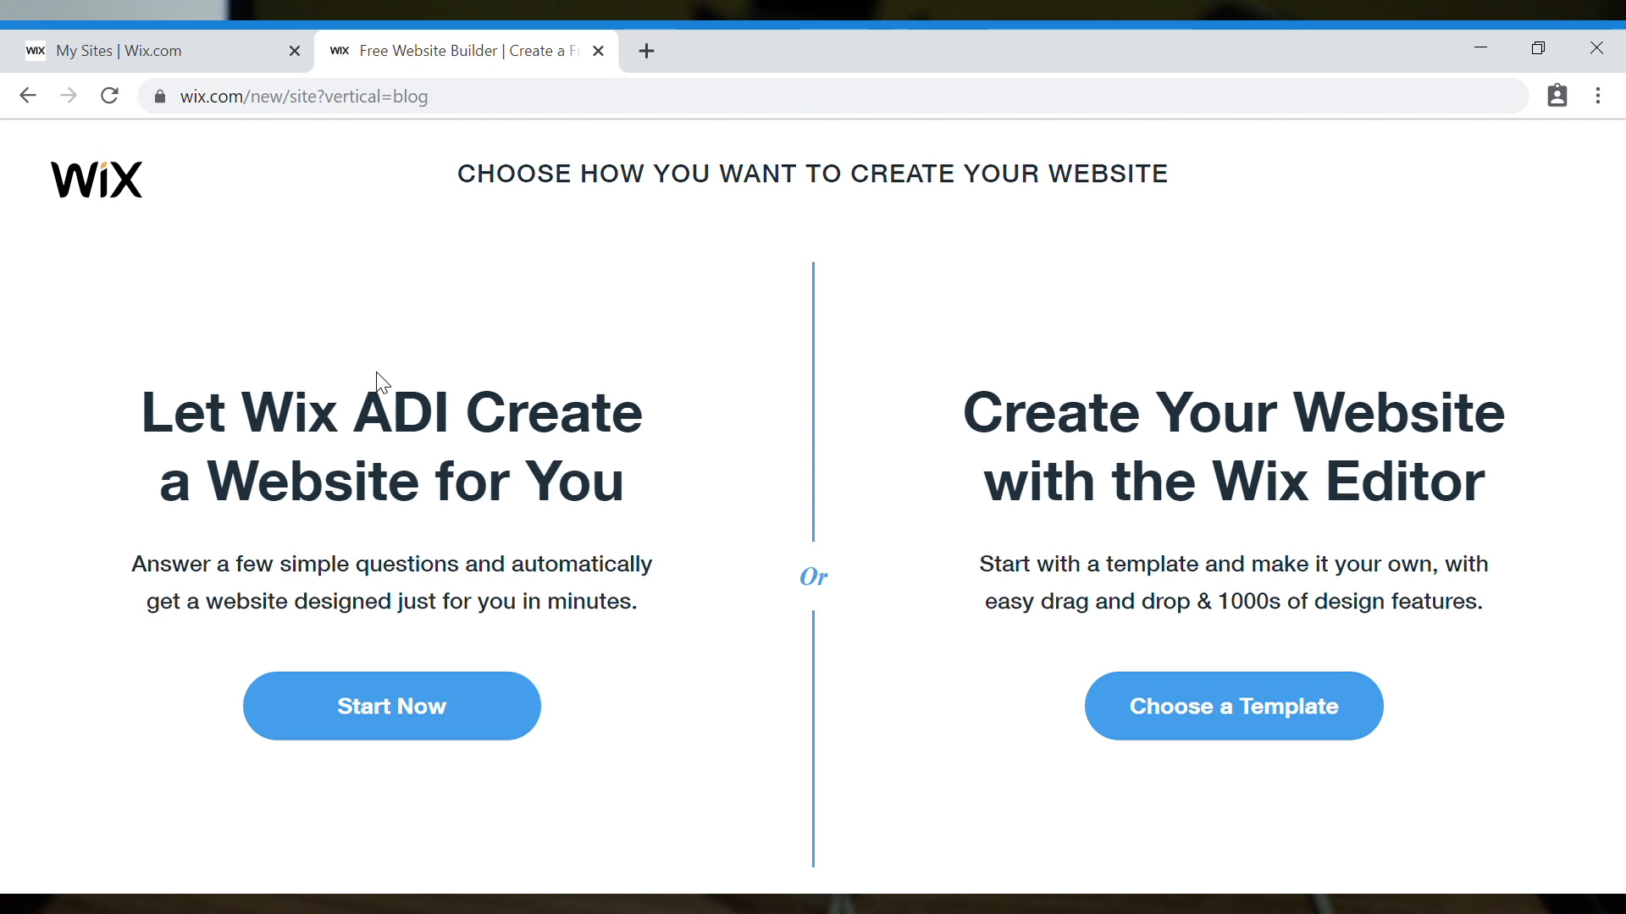
{"action": "mouse_move", "coordinate": [456, 457]}
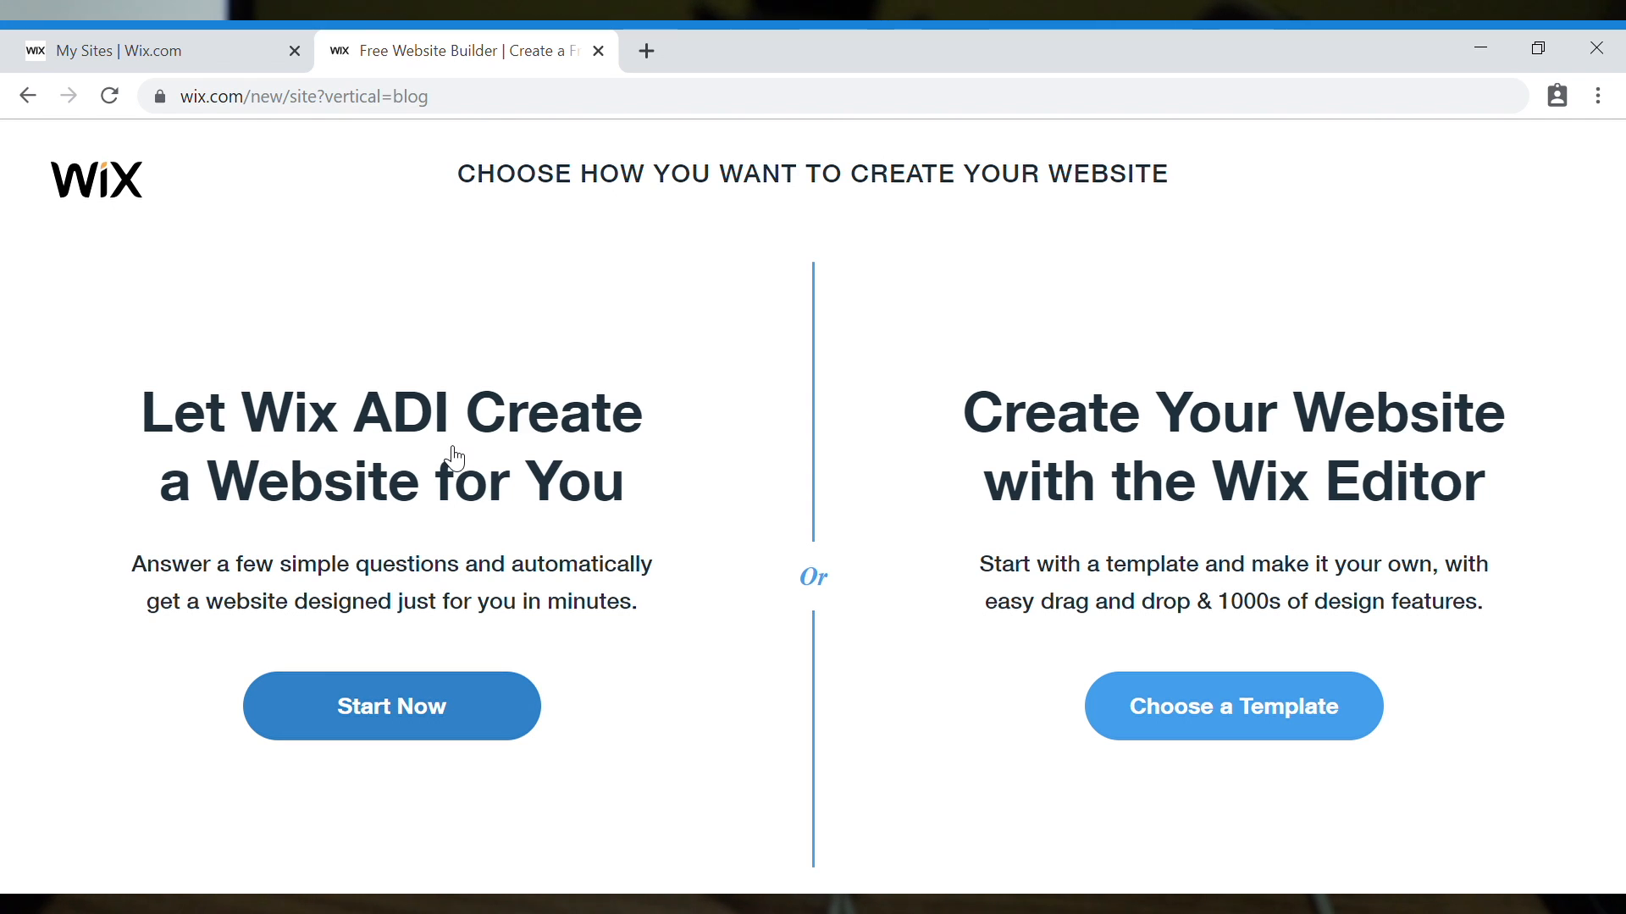
{"action": "mouse_move", "coordinate": [978, 613]}
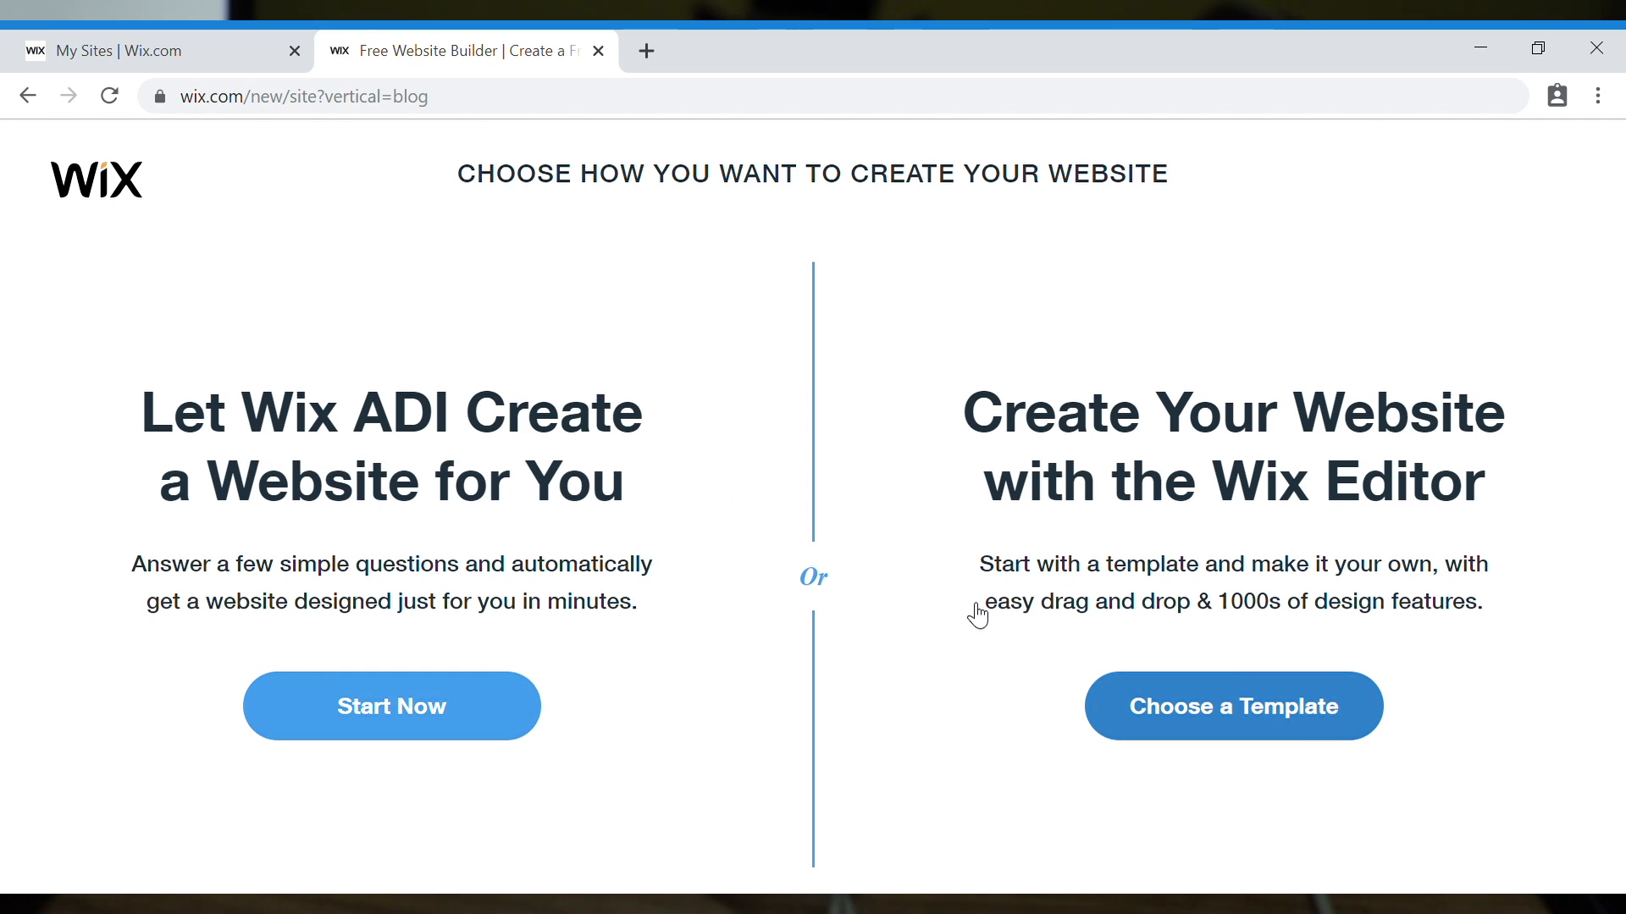
{"action": "mouse_move", "coordinate": [1206, 498]}
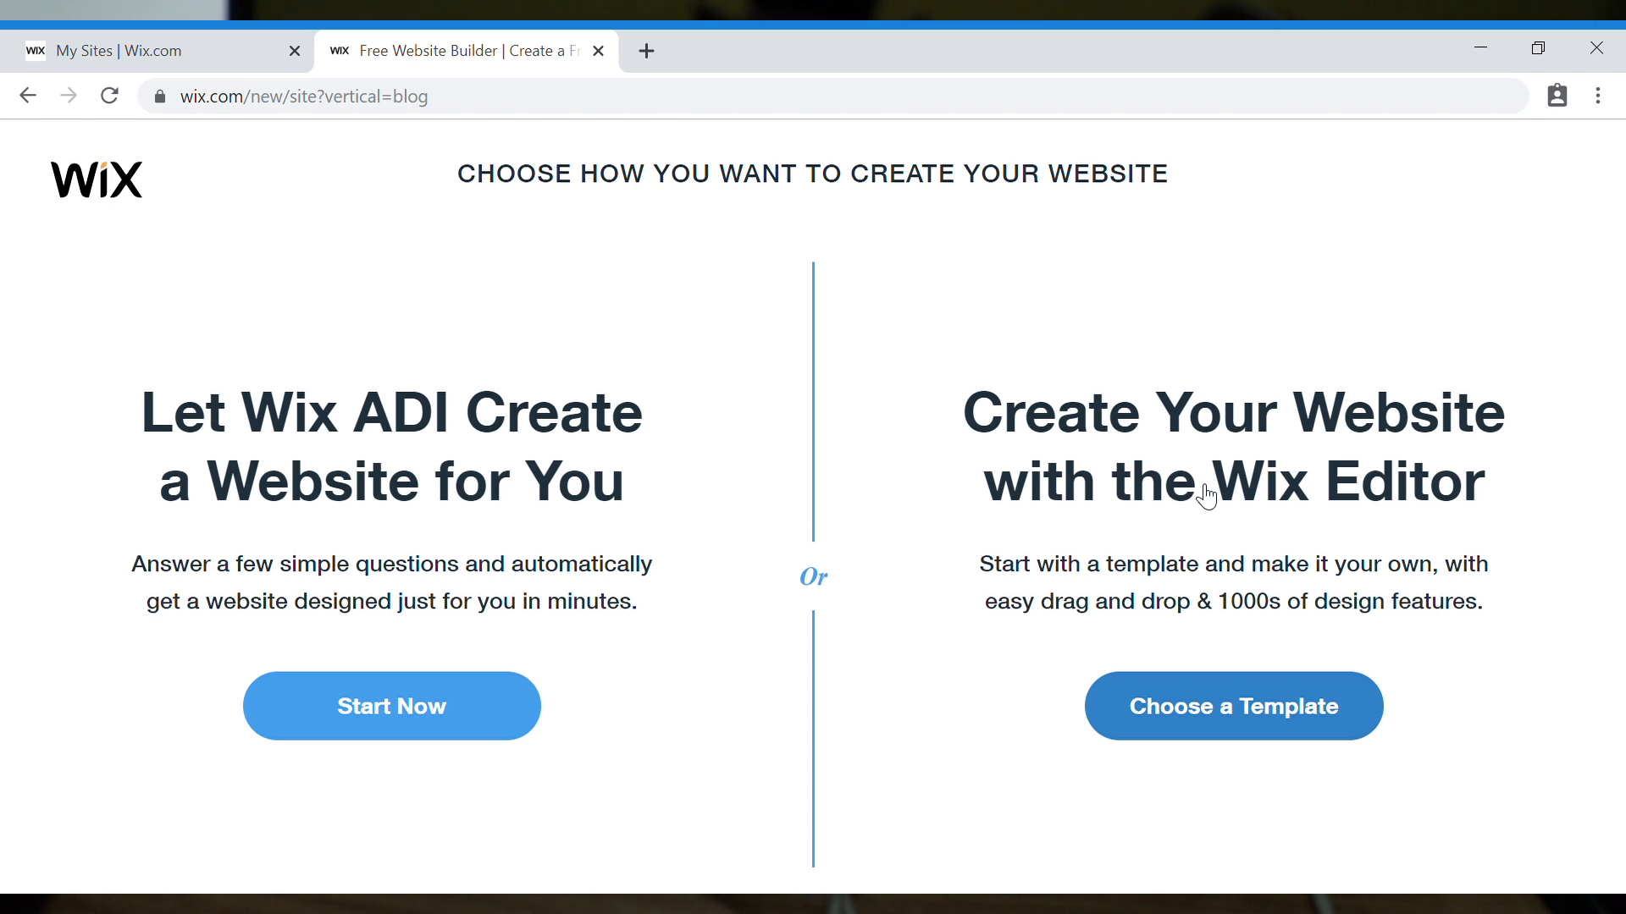
{"action": "mouse_move", "coordinate": [392, 707]}
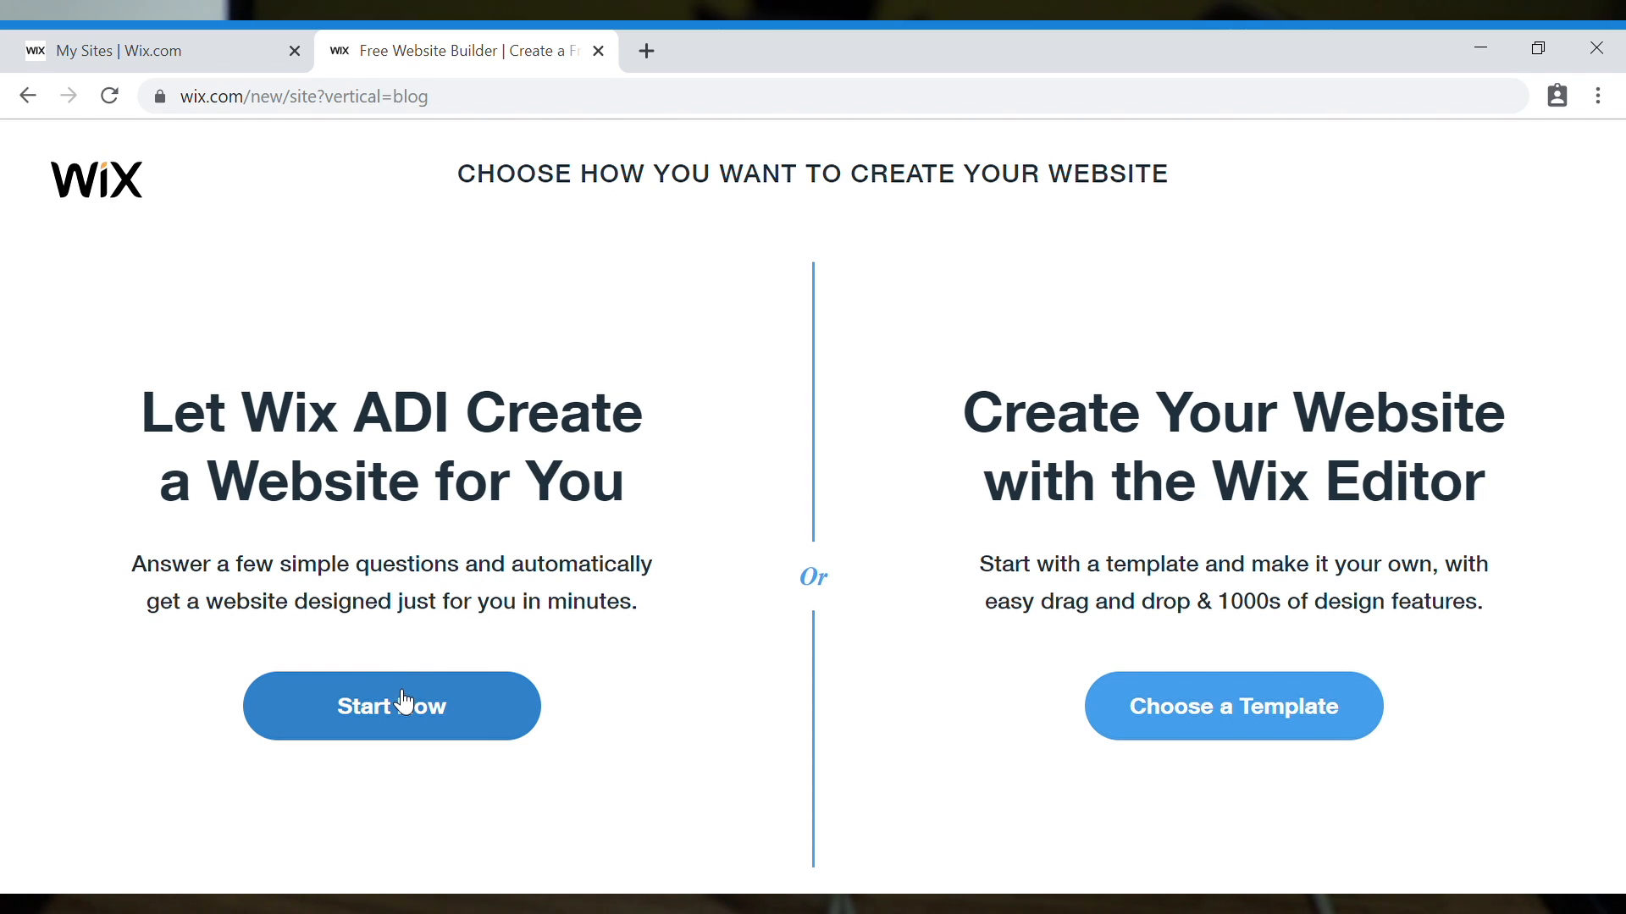
- Let Wix ADI design the site and set its type to Vlogger YouTube Channel
{"action": "left_click", "coordinate": [391, 707]}
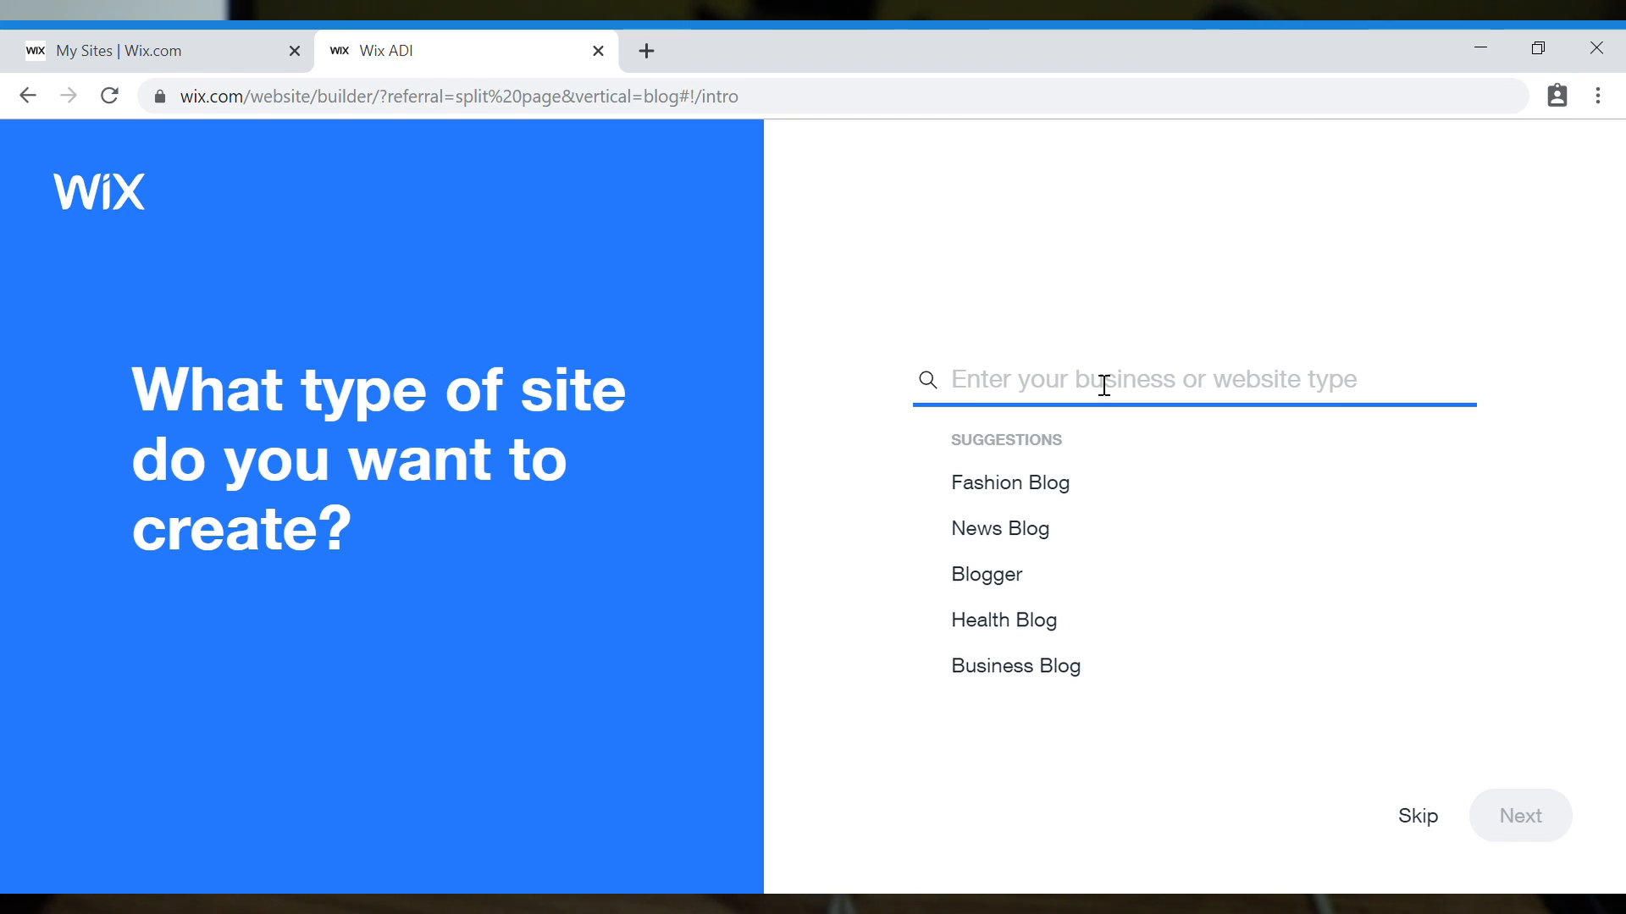
{"action": "type", "text": "vlogg"}
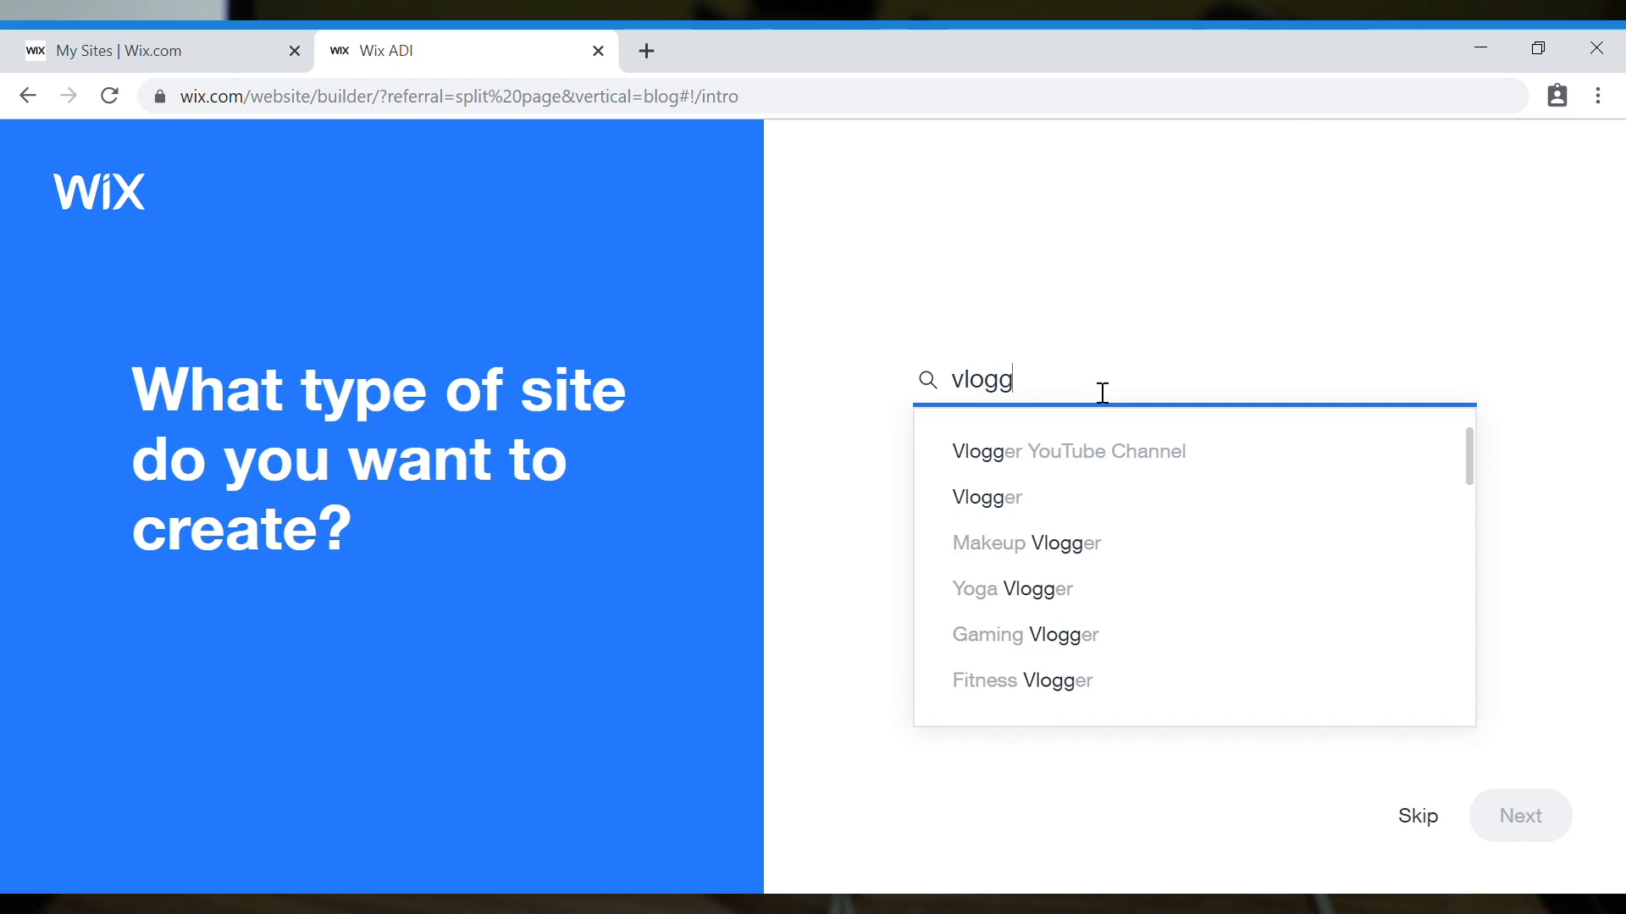
{"action": "left_click", "coordinate": [1067, 451]}
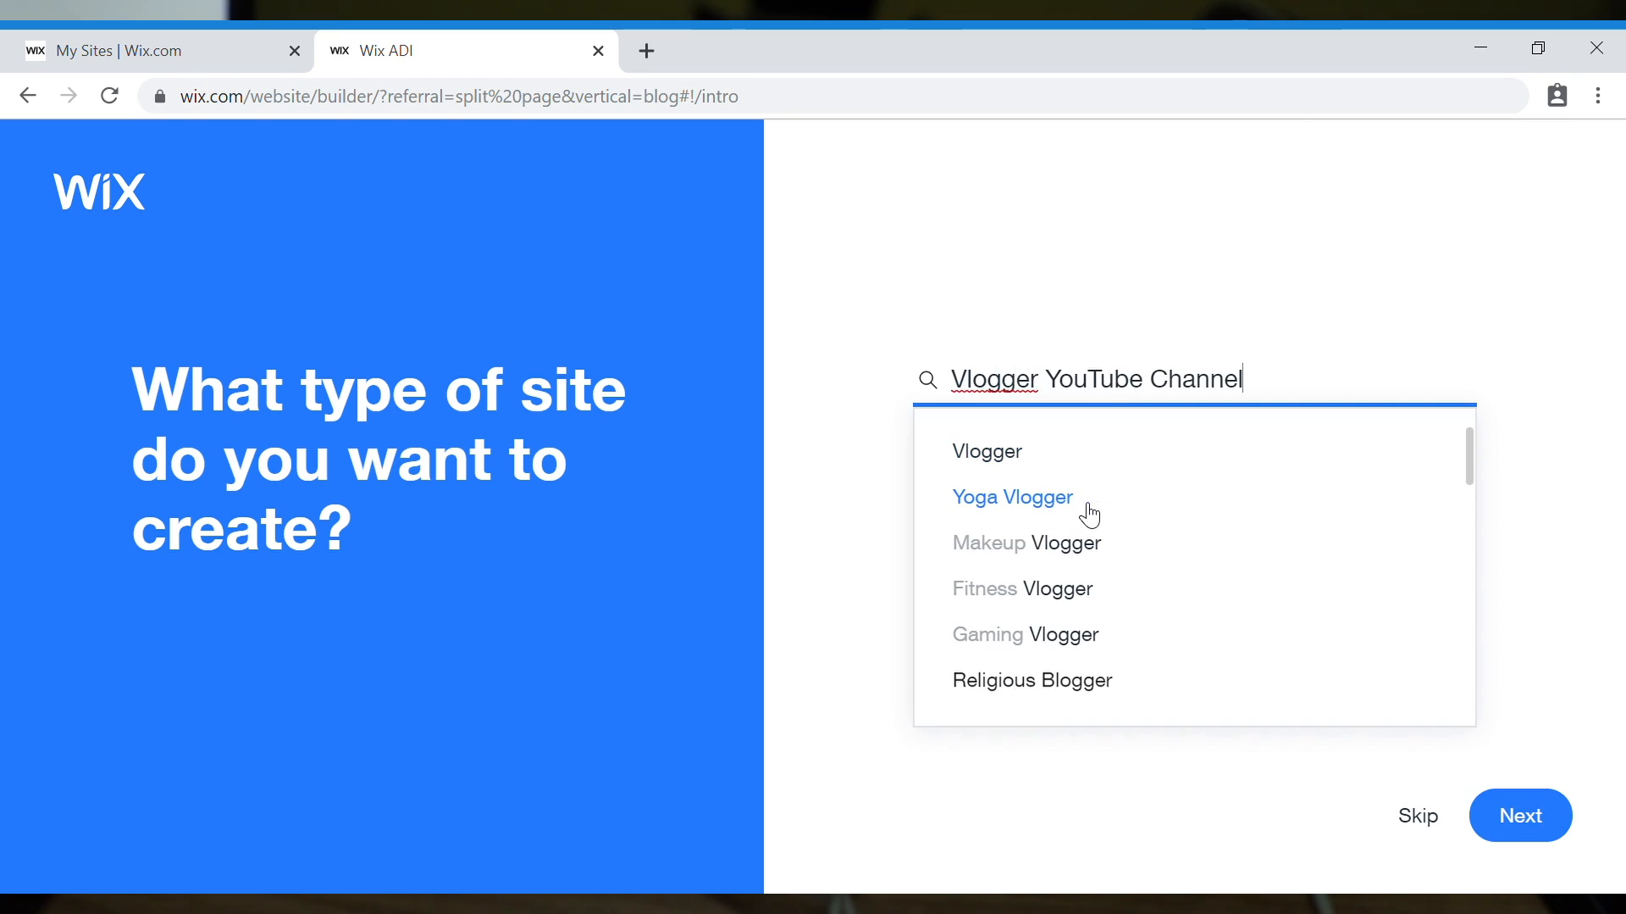
{"action": "left_click", "coordinate": [1519, 816]}
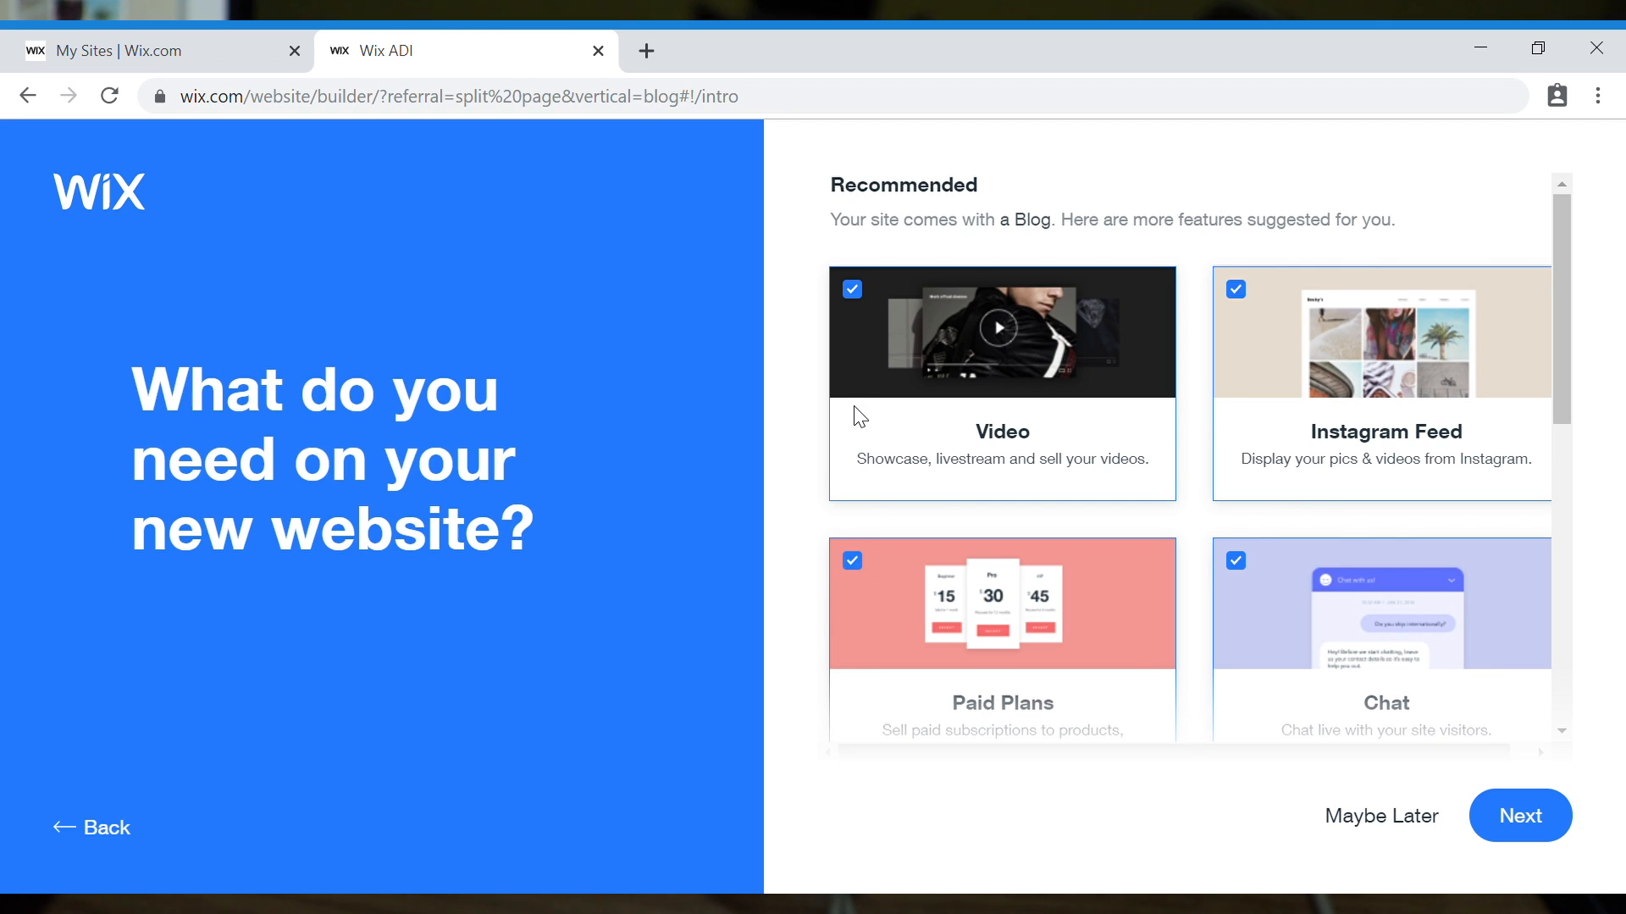
{"action": "mouse_move", "coordinate": [775, 724]}
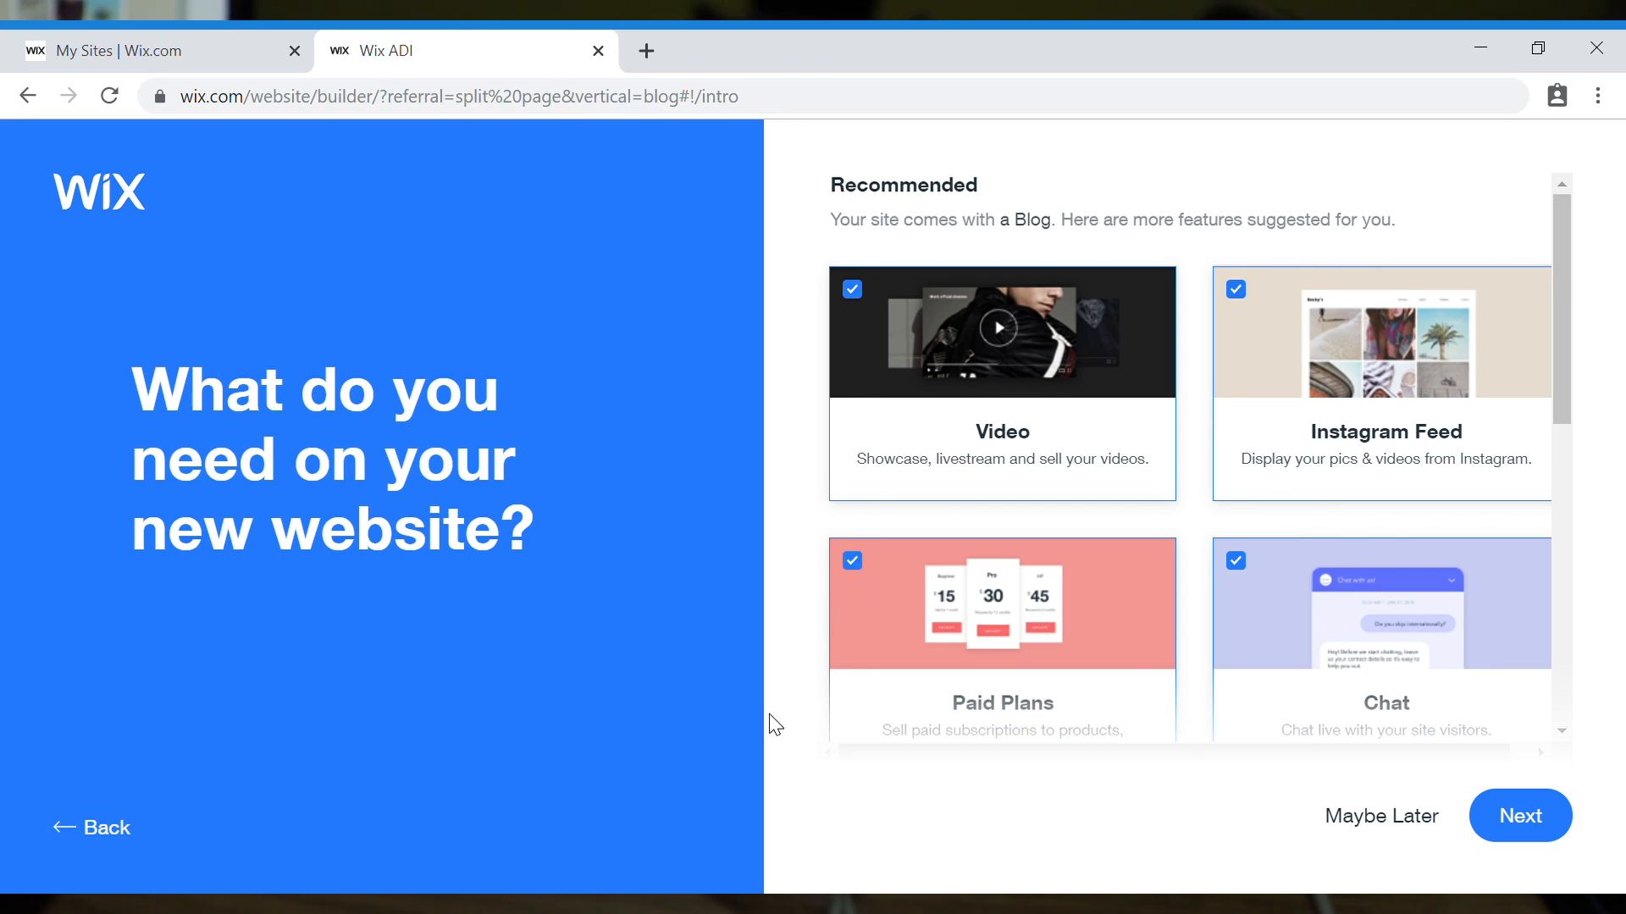
- Remove Paid Plans and add Forum to the site's features
{"action": "left_click", "coordinate": [850, 560]}
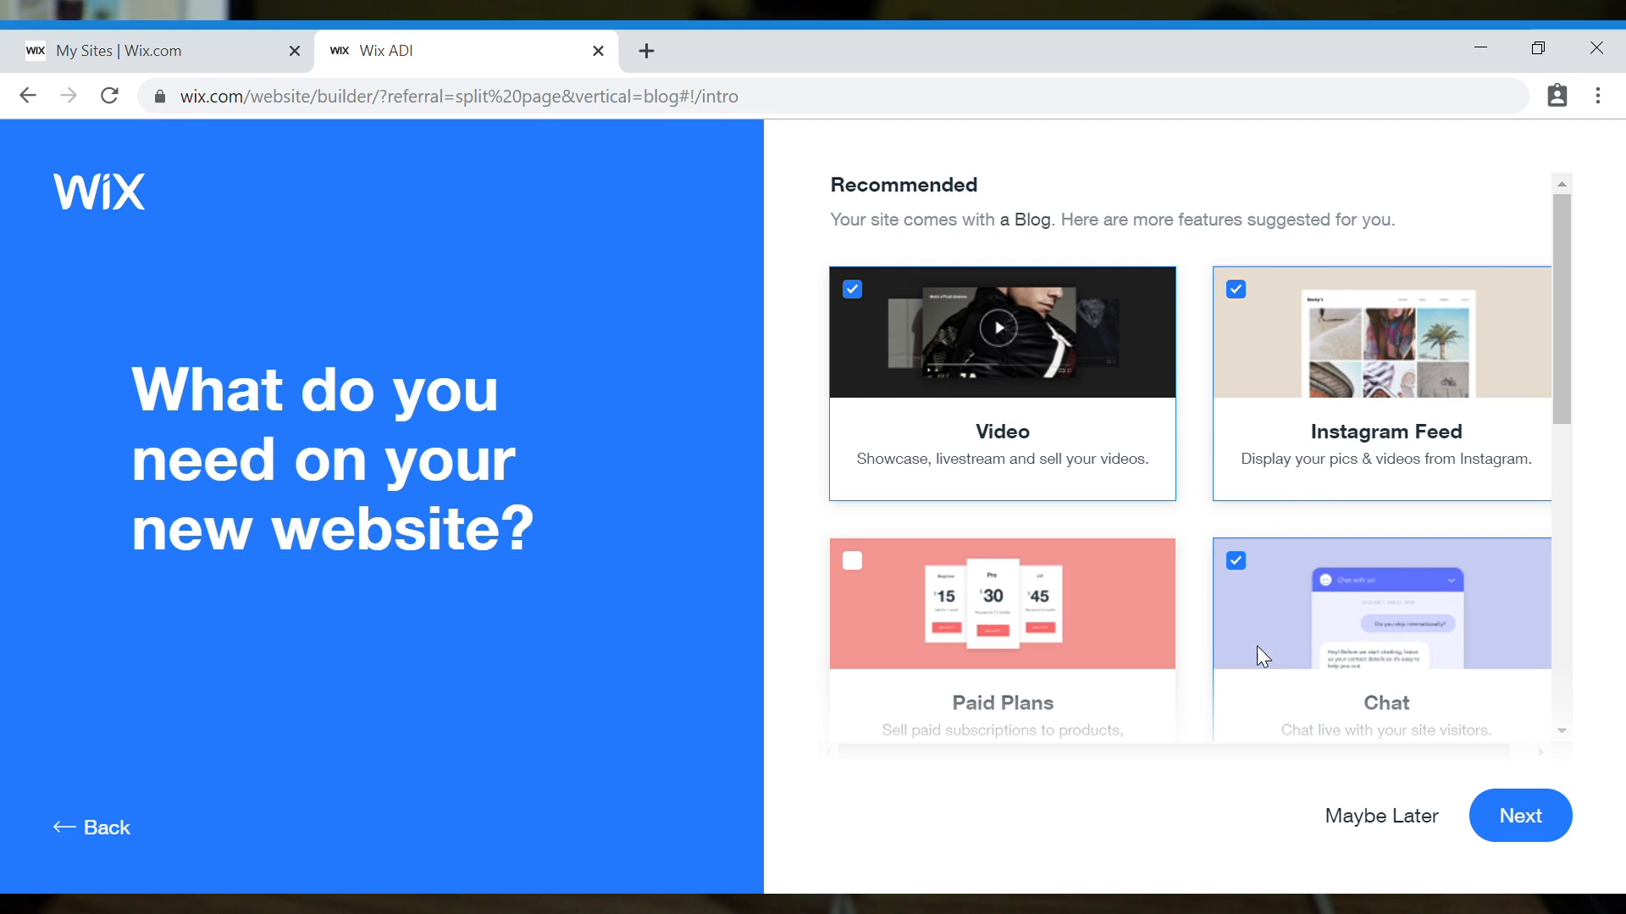
{"action": "scroll", "scroll_direction": "down", "scroll_amount": 3}
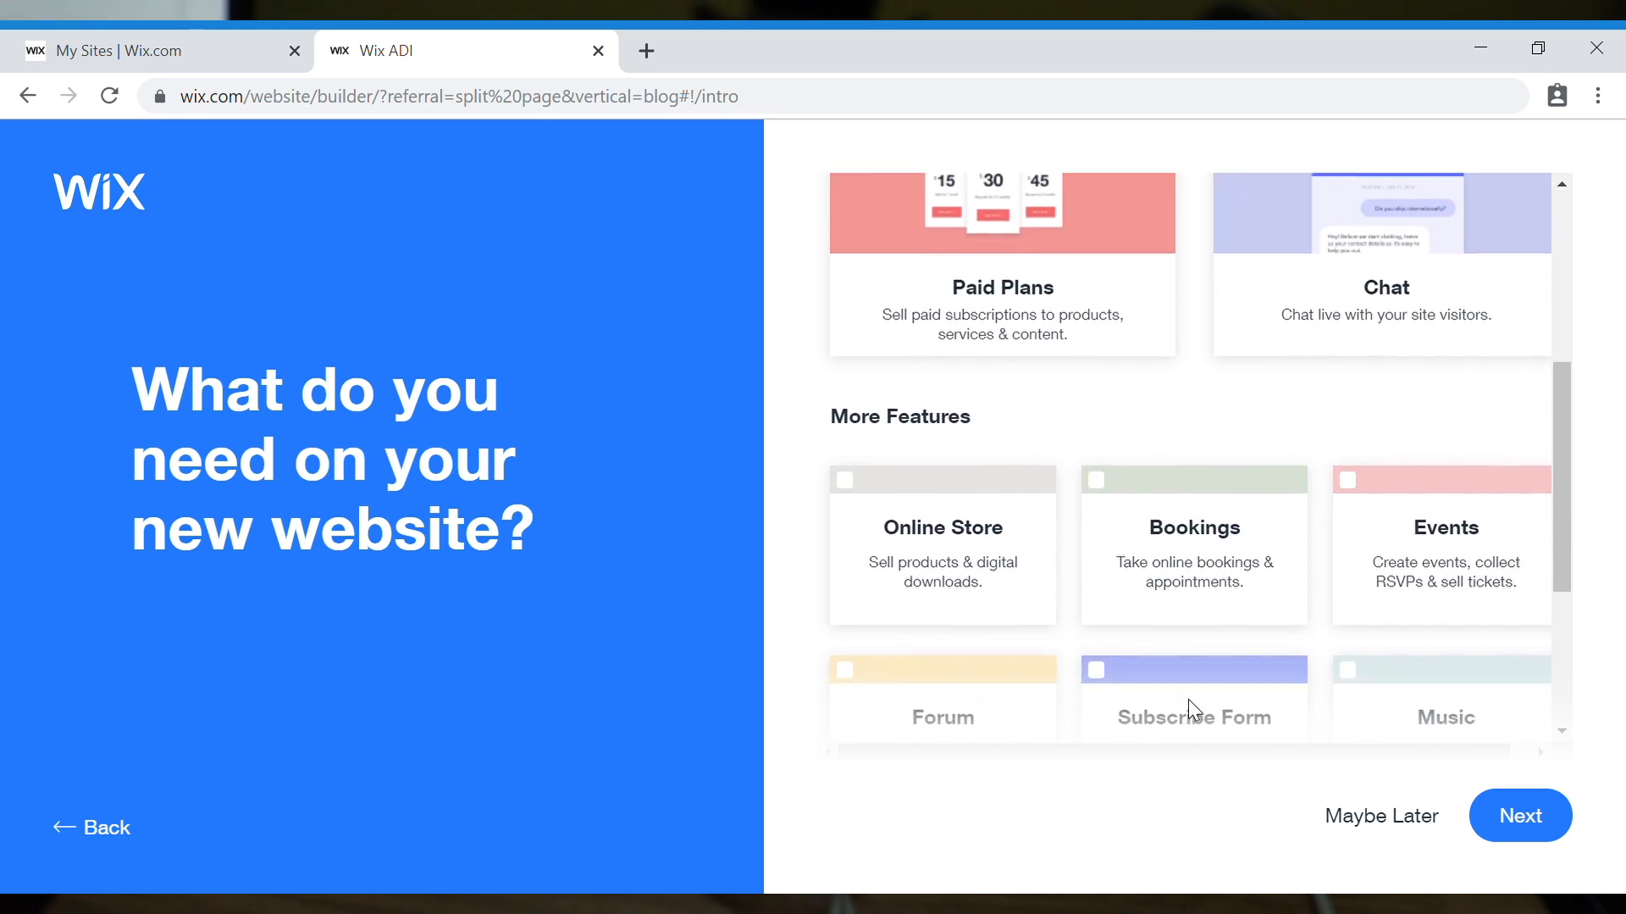
{"action": "left_click", "coordinate": [845, 397]}
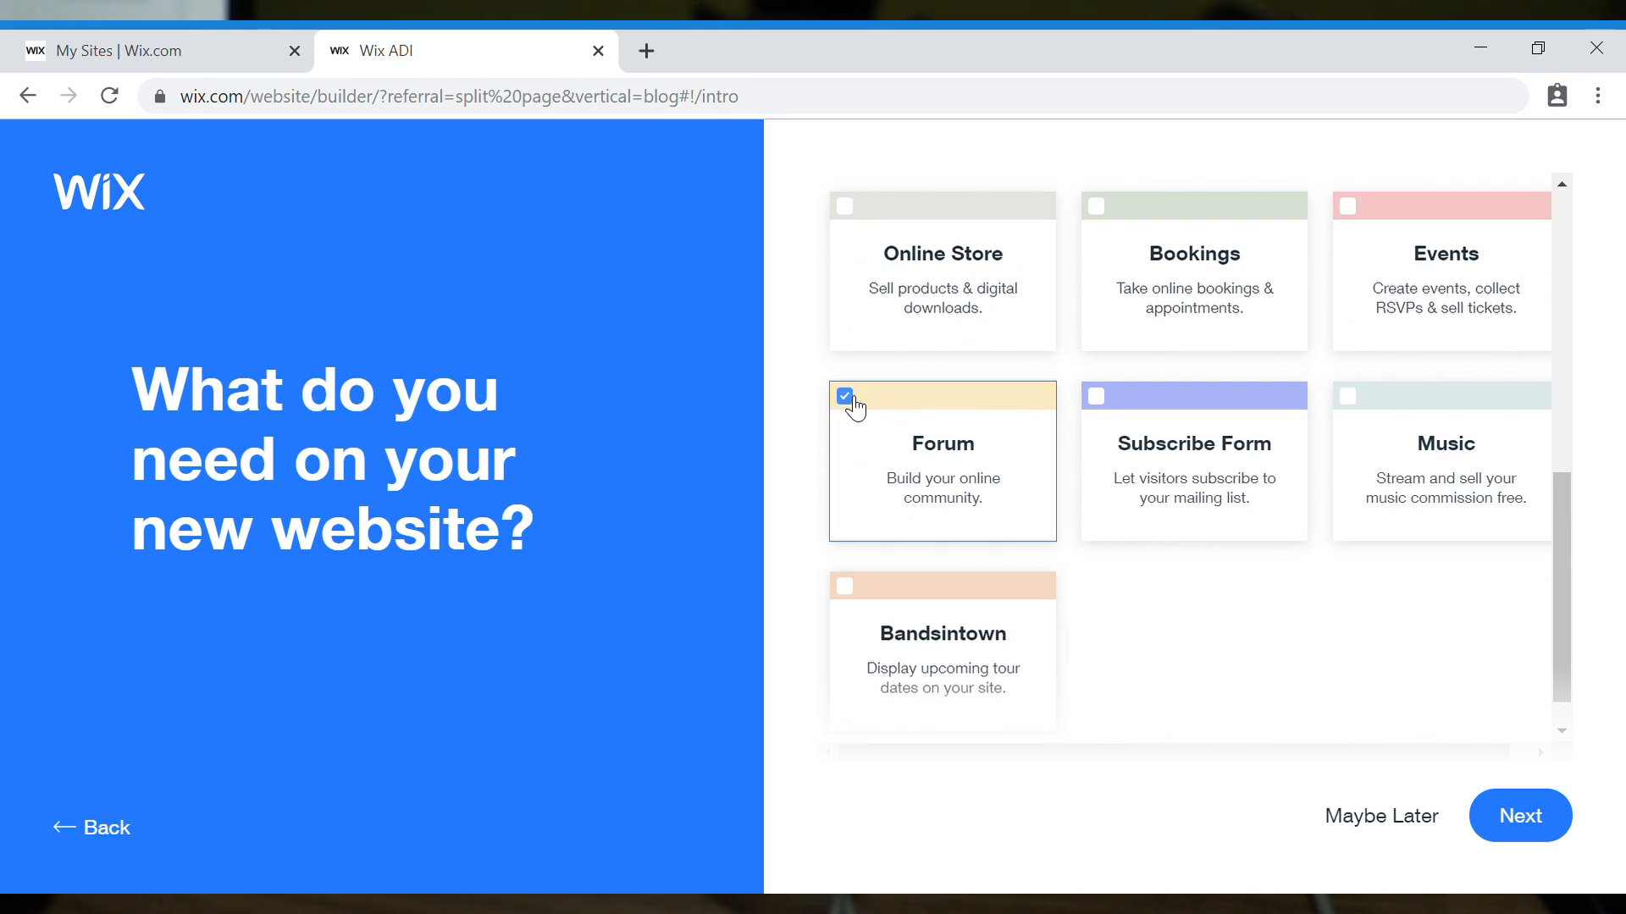
- Name the site 'Unbox'
{"action": "left_click", "coordinate": [1519, 817]}
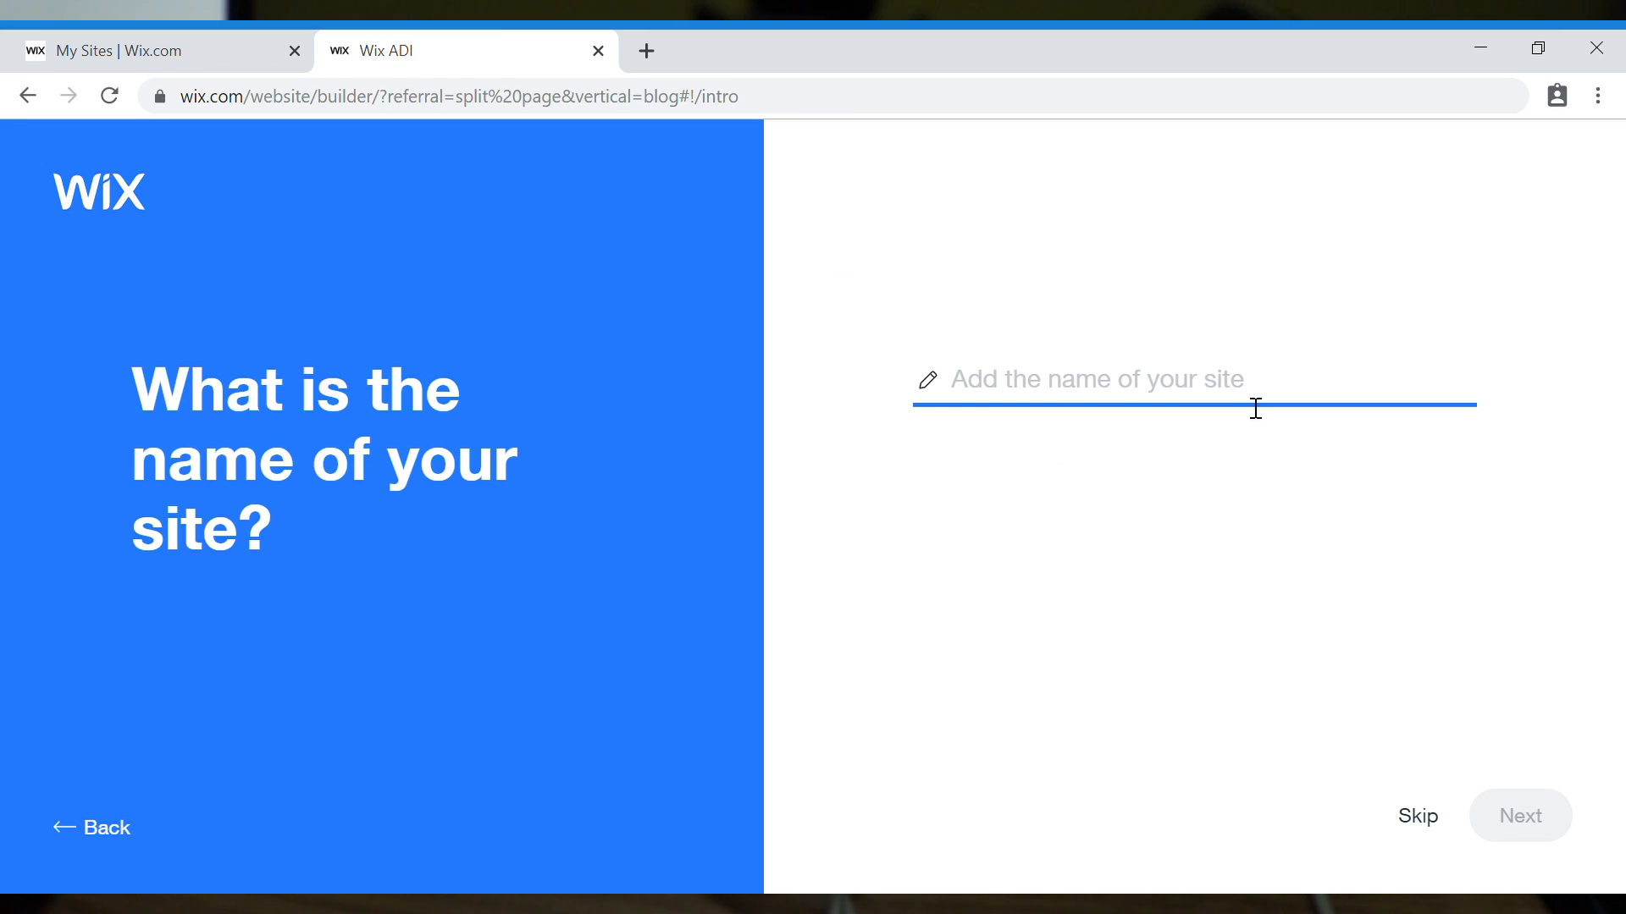
{"action": "type", "text": "Unbox"}
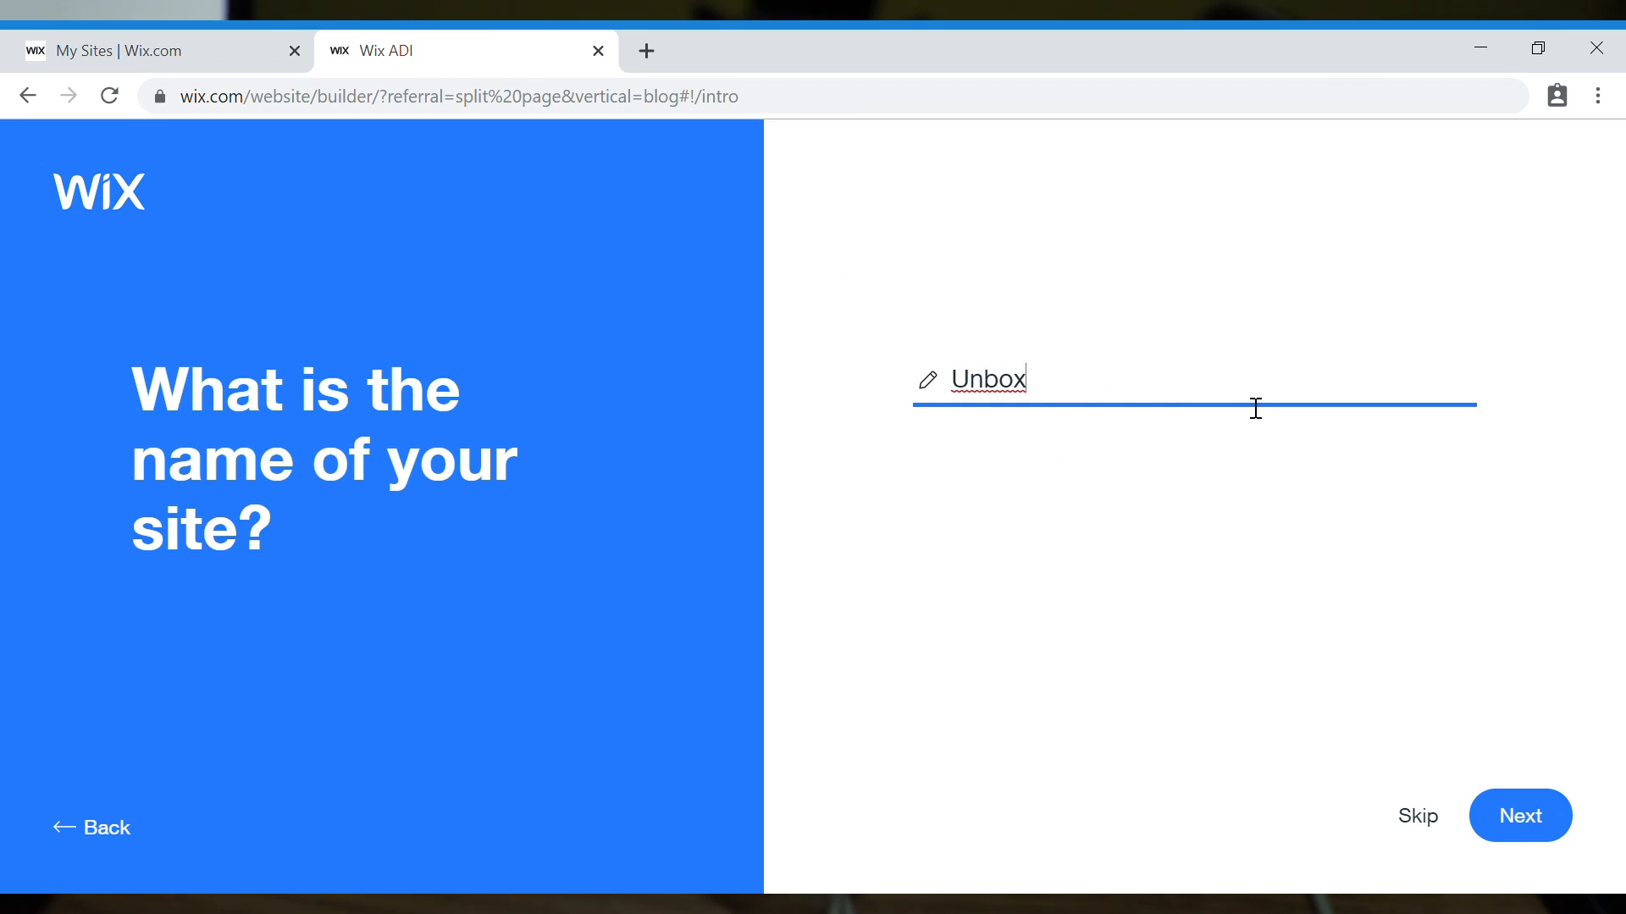
{"action": "left_click", "coordinate": [1519, 816]}
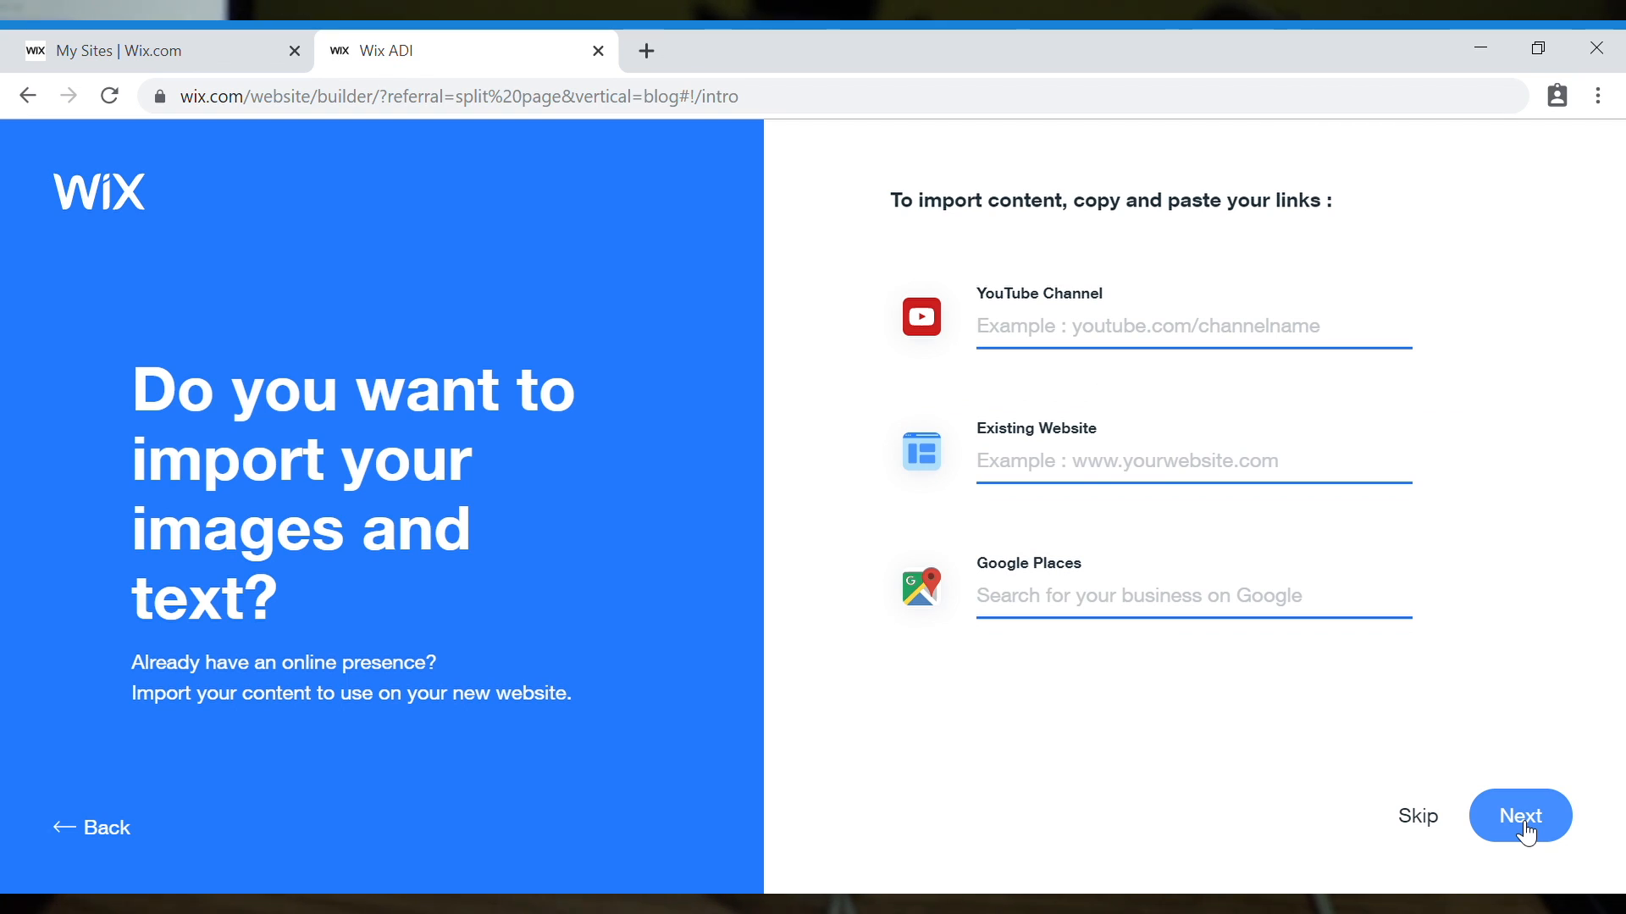
{"action": "mouse_move", "coordinate": [1462, 523]}
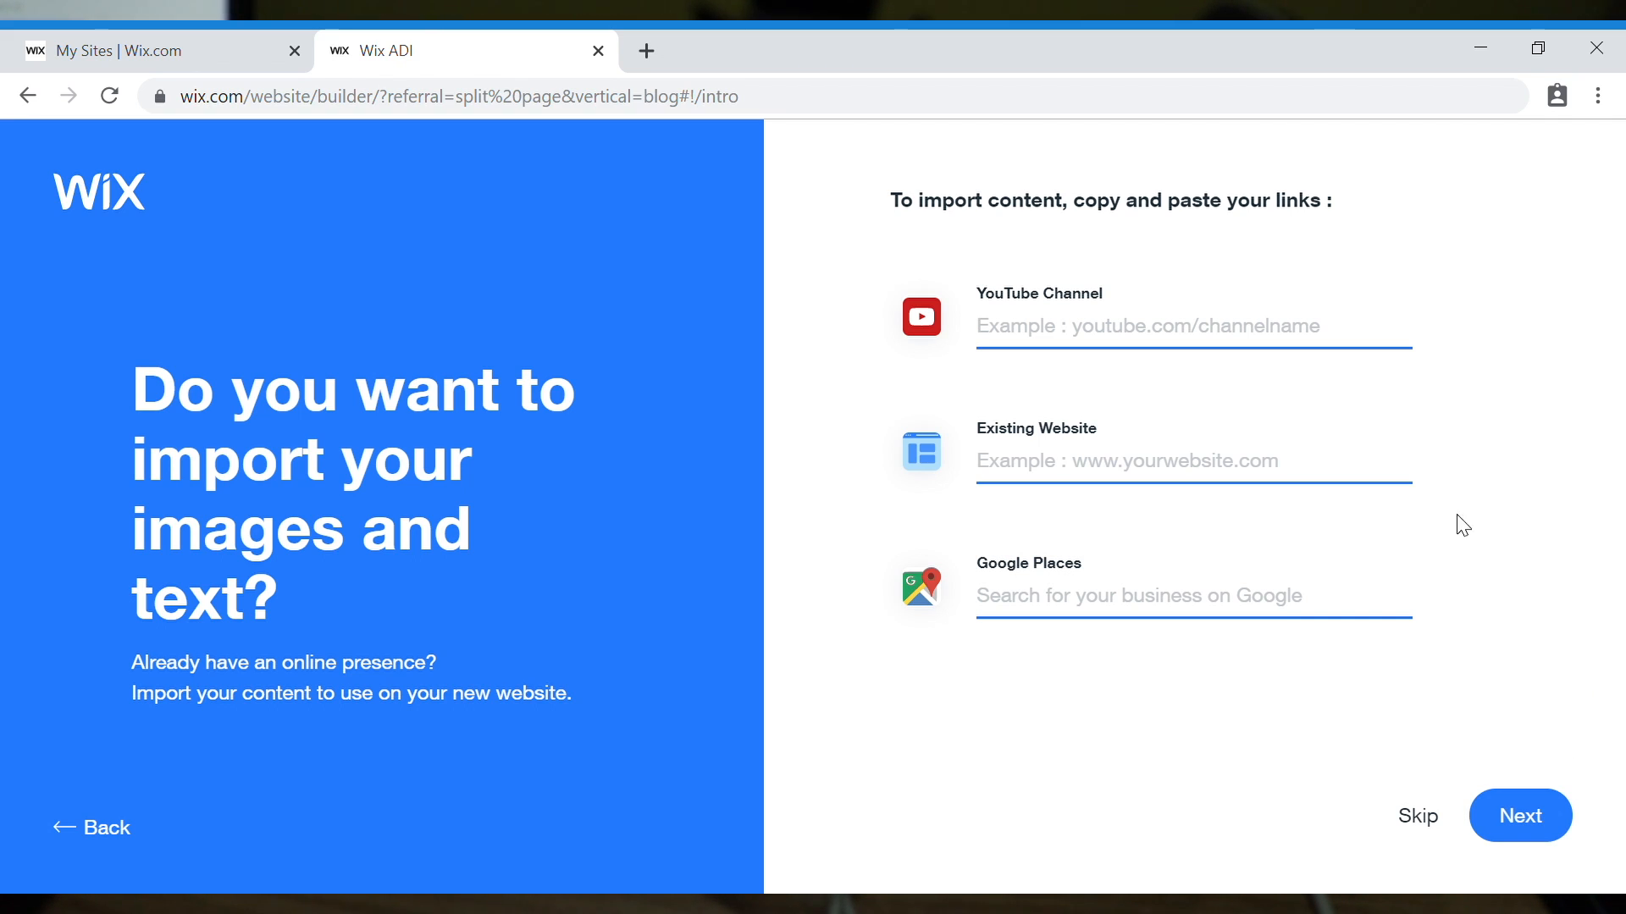
- Enter the YouTube channel link and choose to review available images
{"action": "type", "text": "youtube.com/channel/UC4hQDT1yzyH0KeS..."}
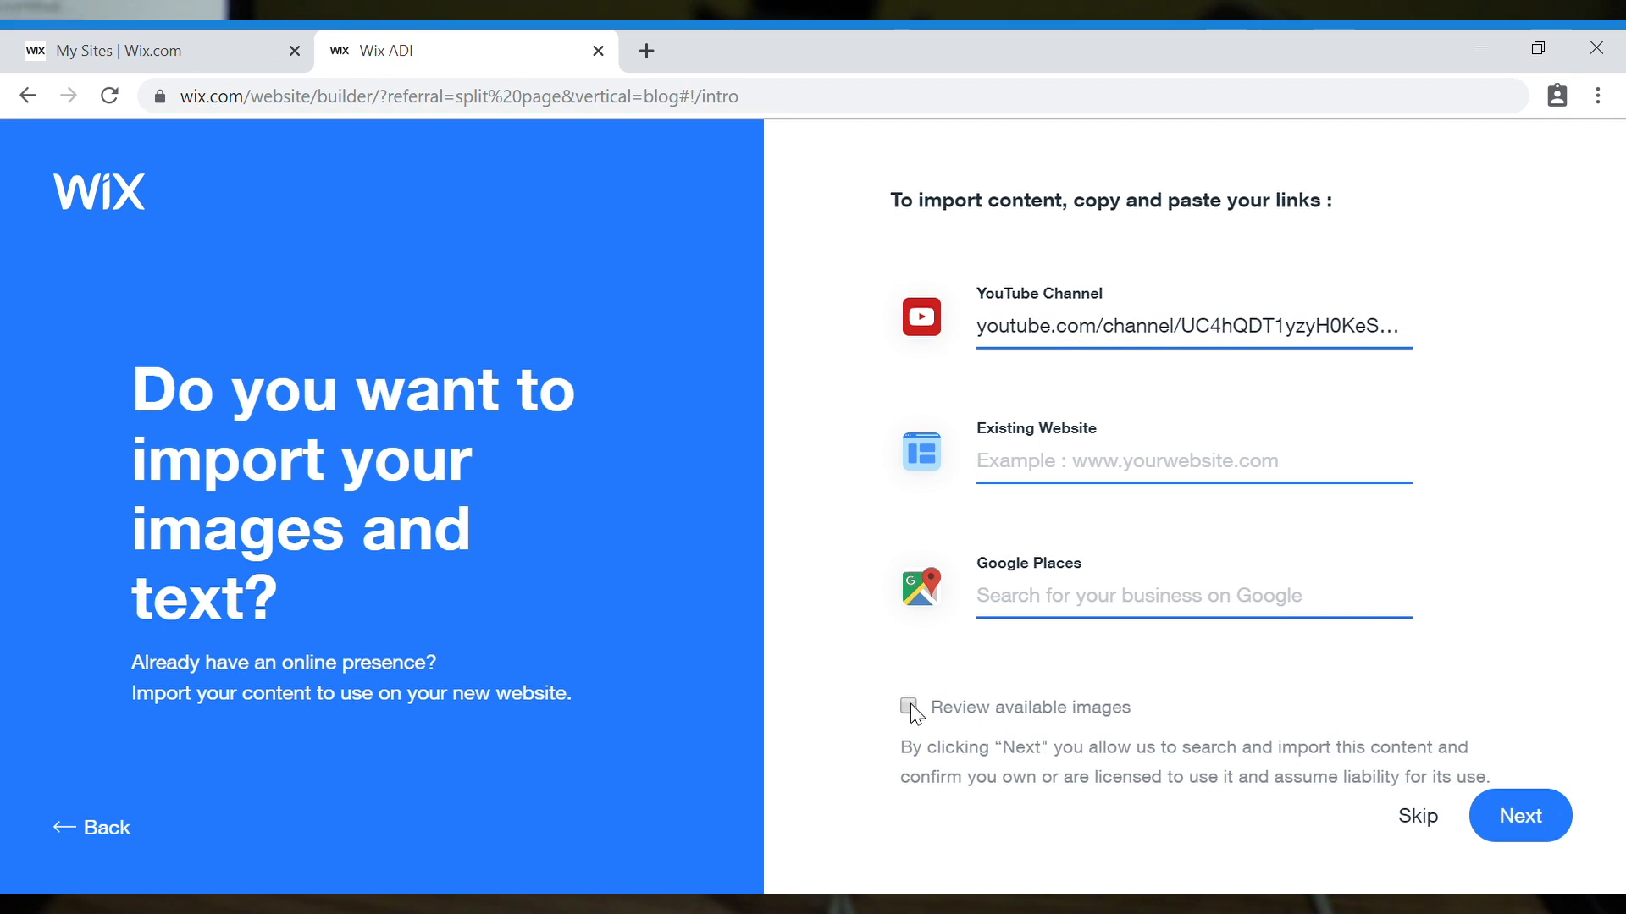
{"action": "left_click", "coordinate": [909, 707]}
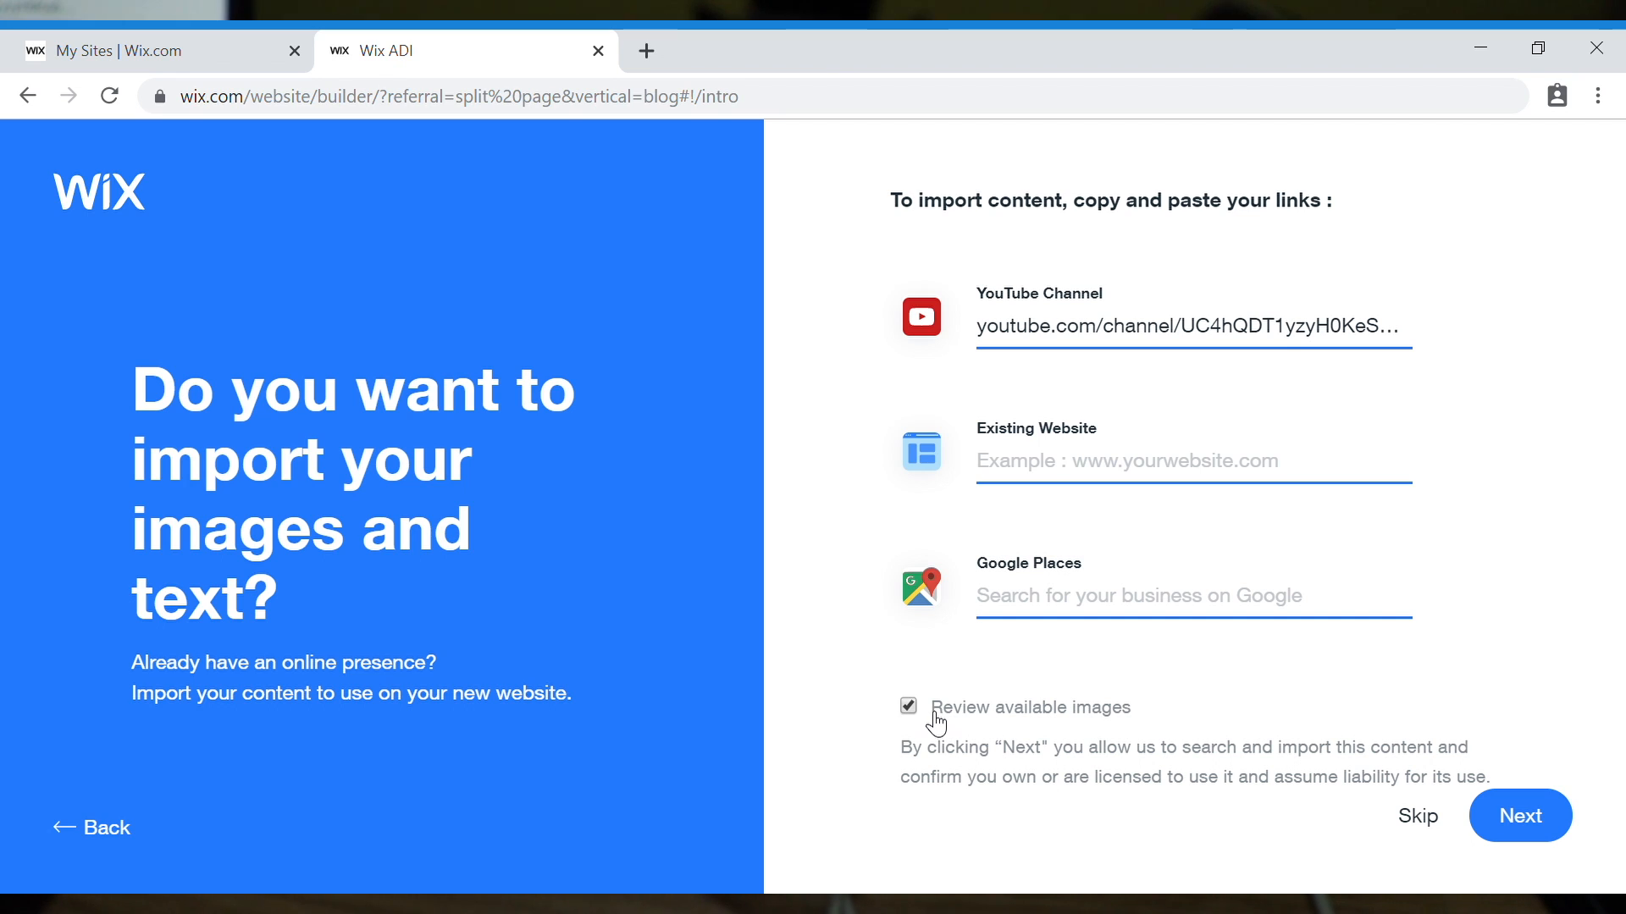
{"action": "left_click", "coordinate": [1519, 817]}
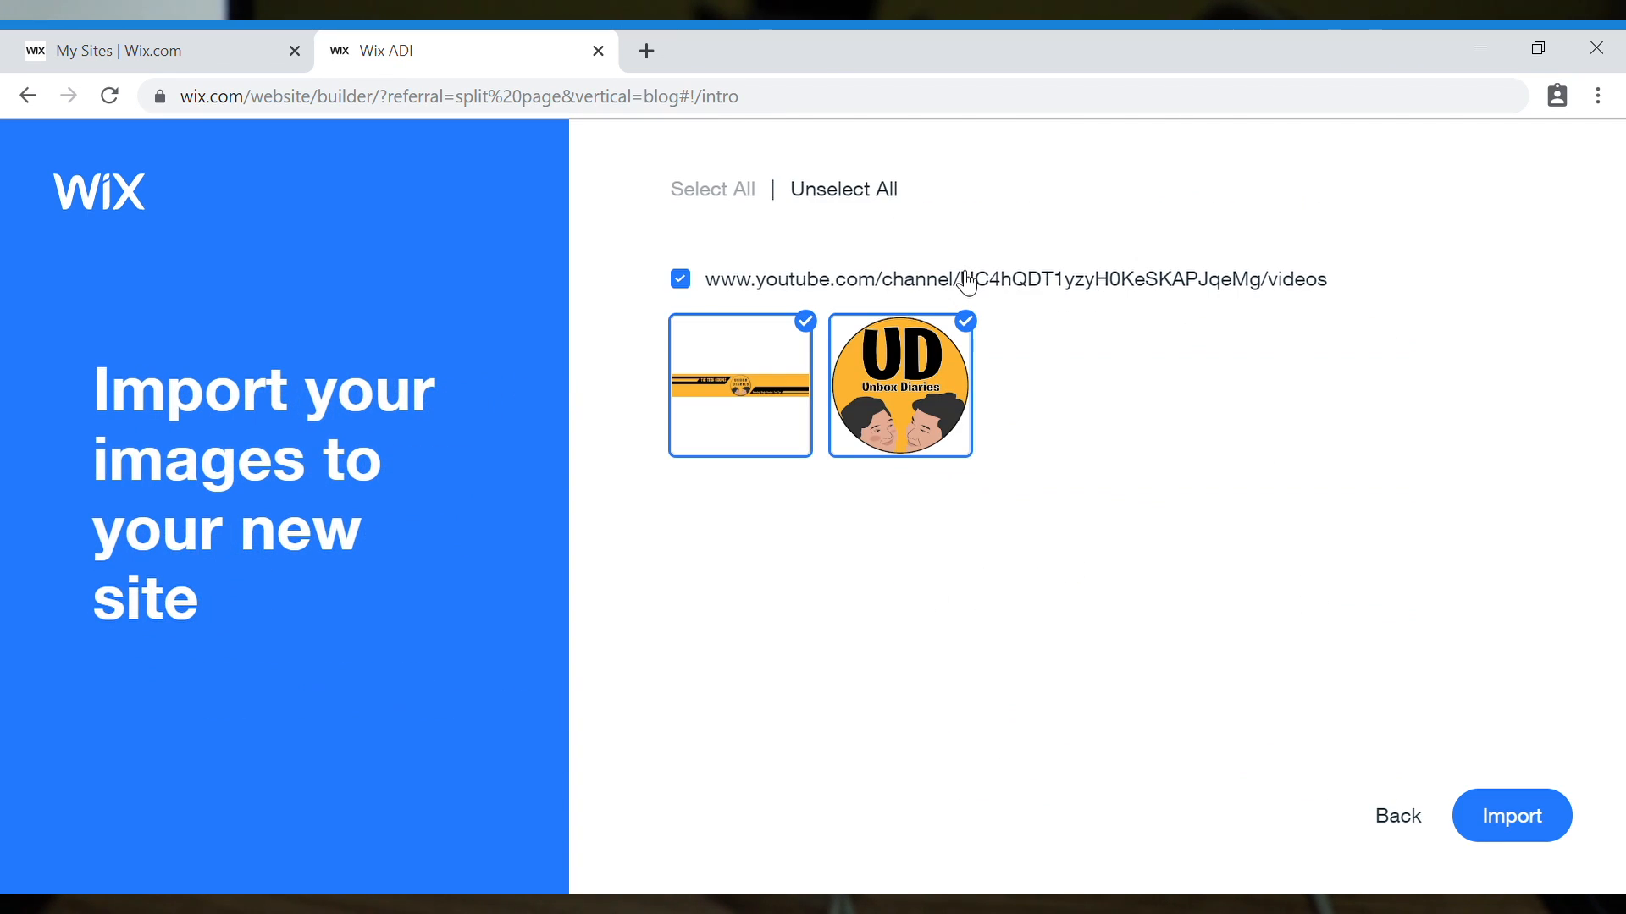
{"action": "mouse_move", "coordinate": [834, 363]}
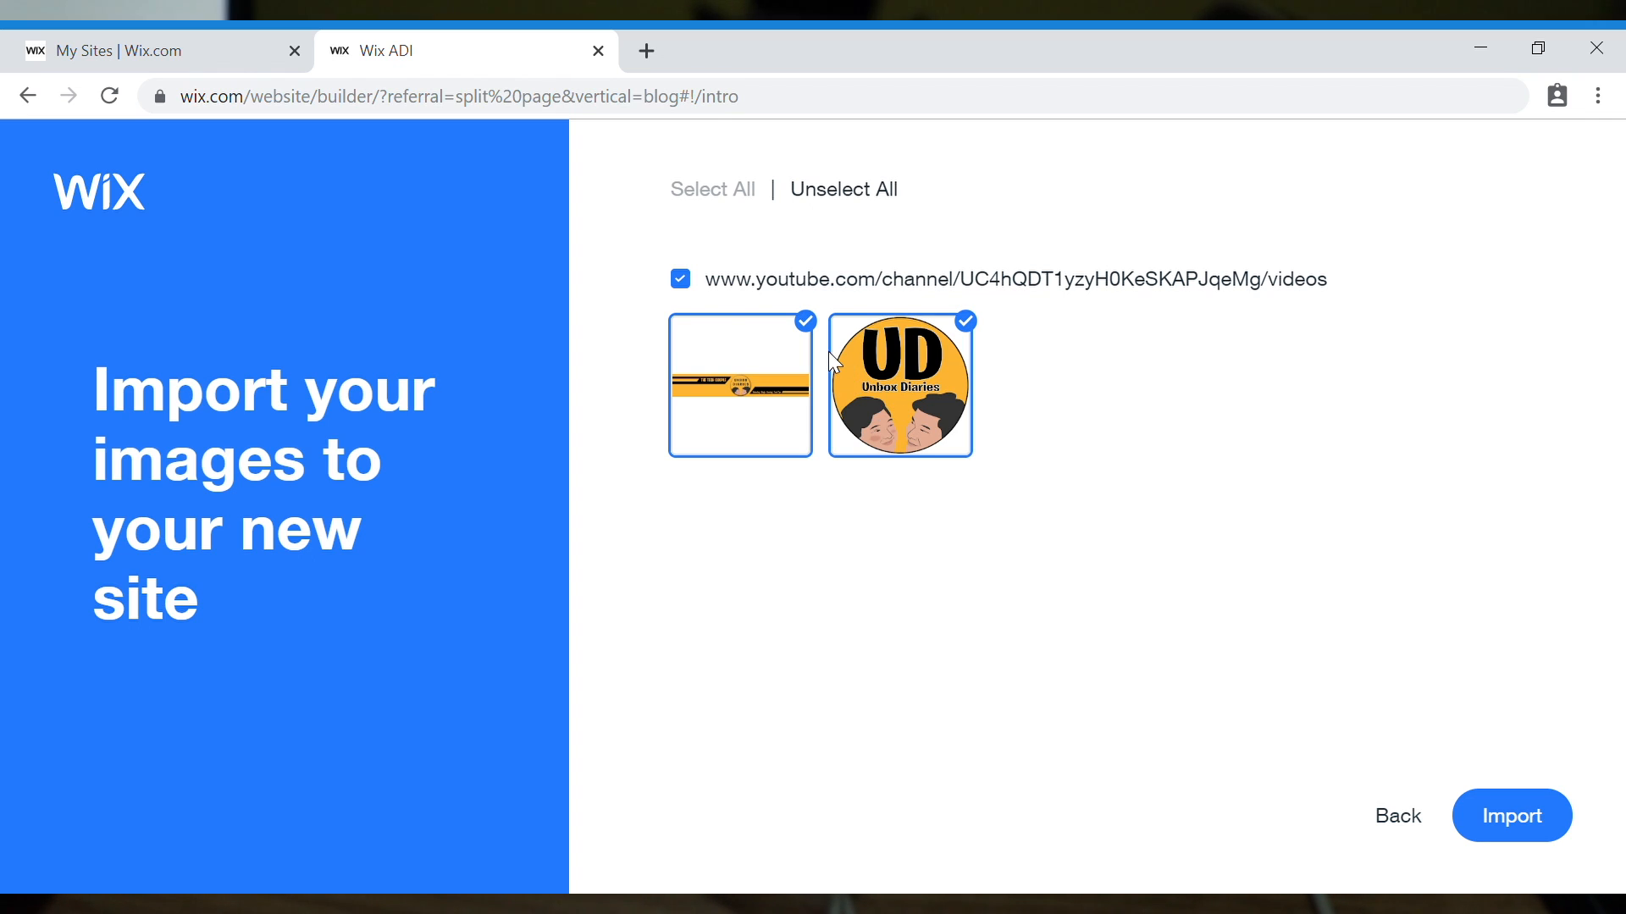
- Import only the channel banner and accept the UD logo, UnboxDiaries name and YouTube link
{"action": "left_click", "coordinate": [899, 384]}
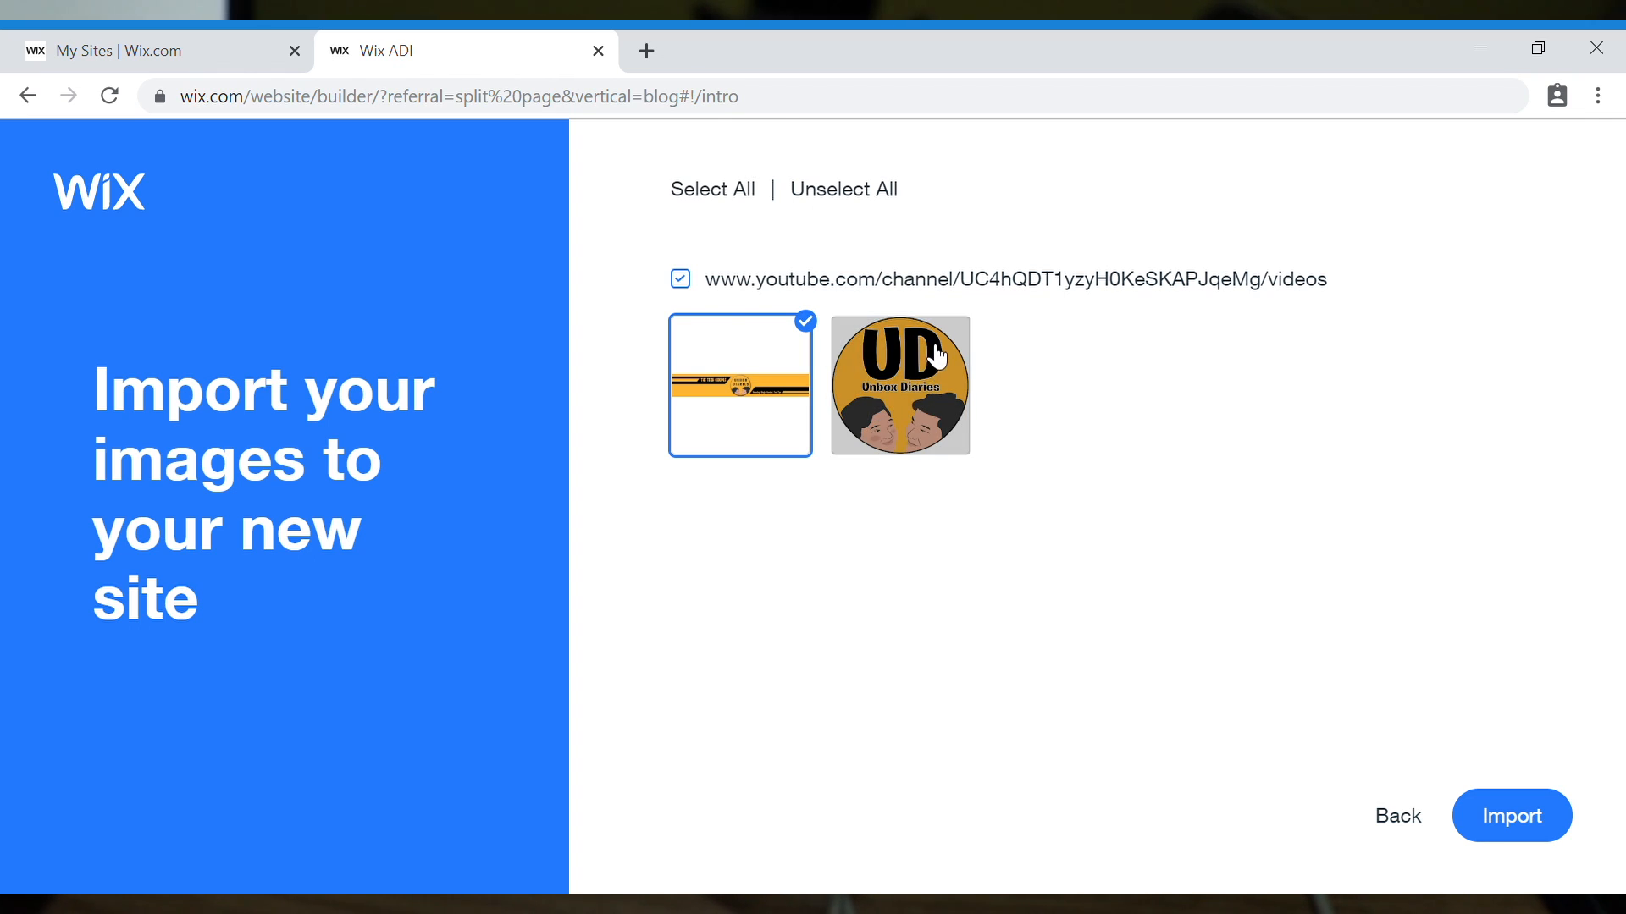
{"action": "left_click", "coordinate": [1509, 814]}
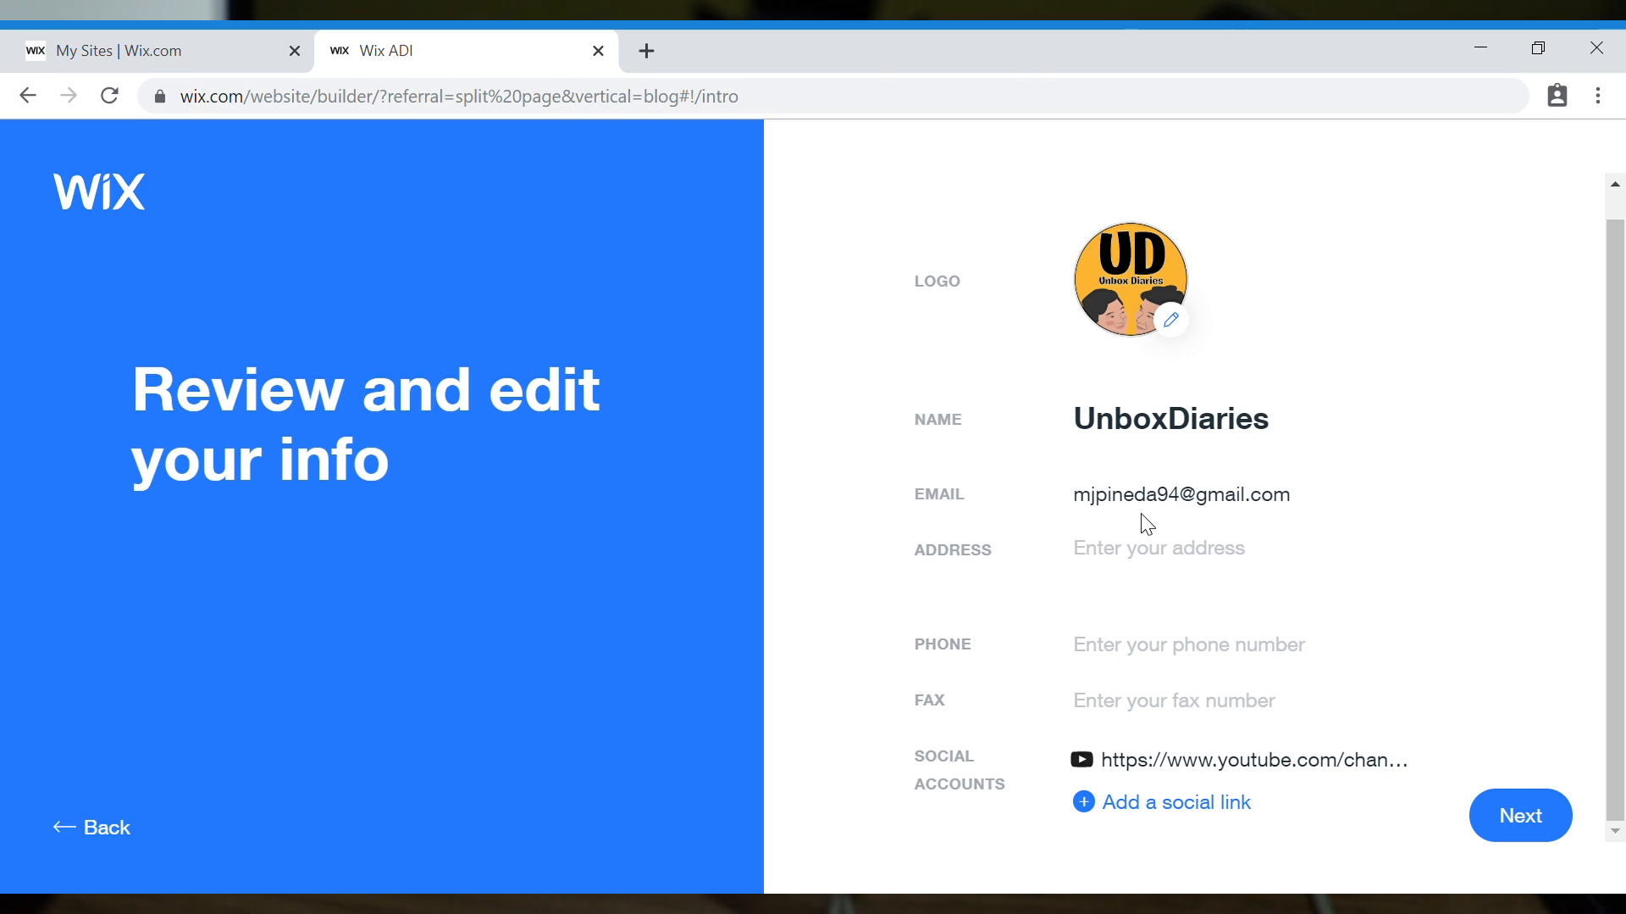
{"action": "left_click", "coordinate": [1518, 816]}
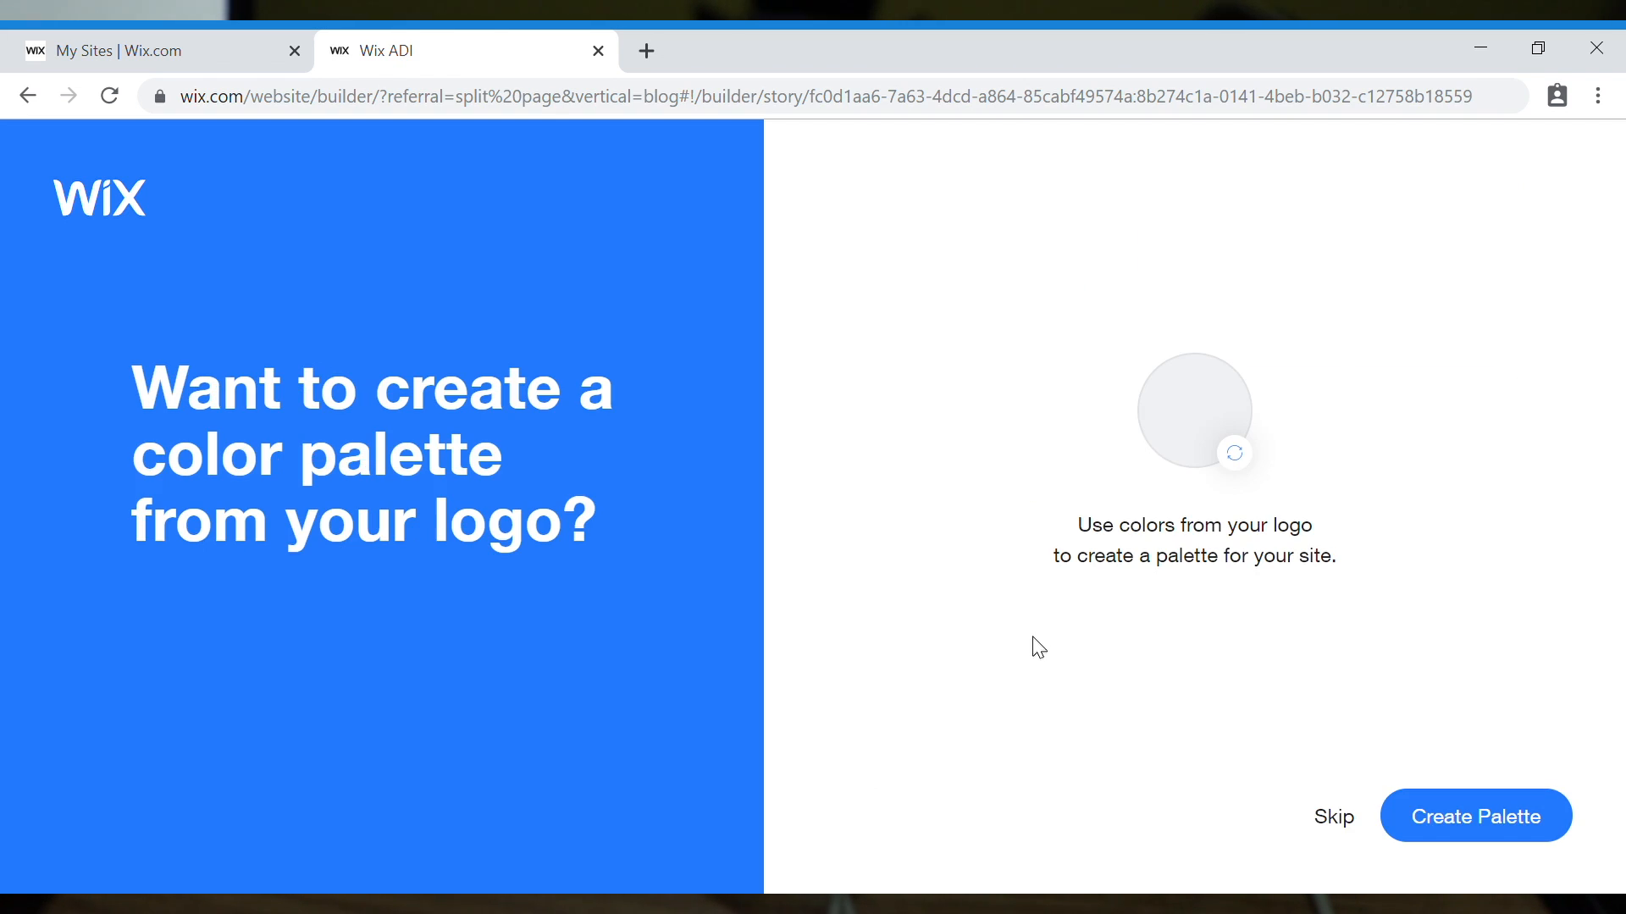
- Generate a color palette from the UD logo and apply it to the site
{"action": "left_click", "coordinate": [1474, 816]}
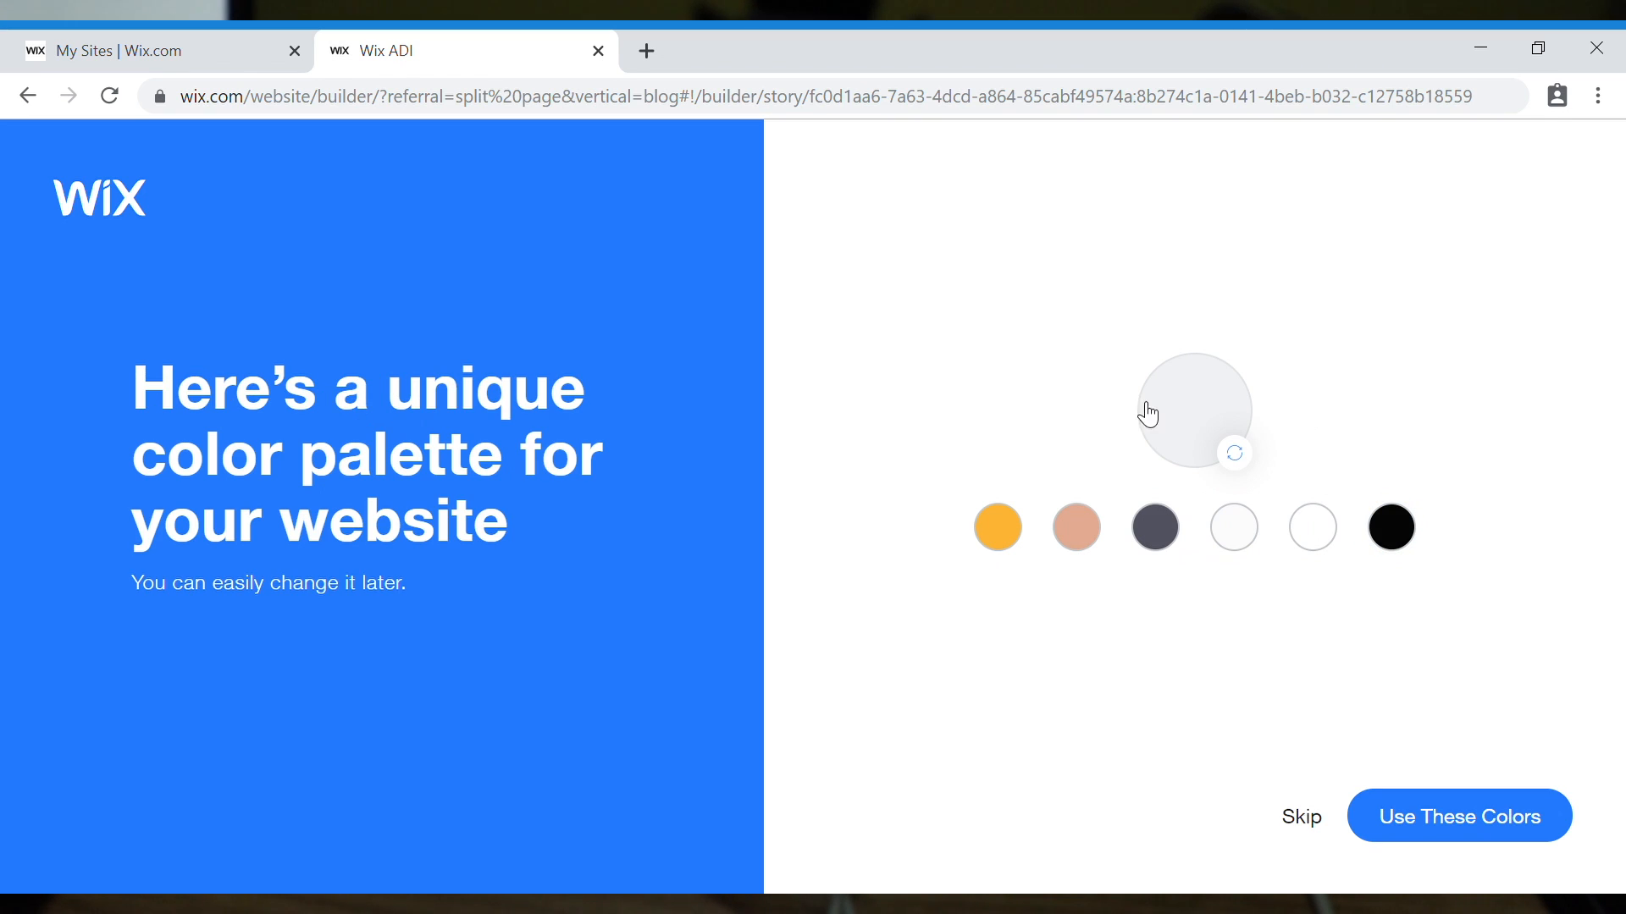
{"action": "mouse_move", "coordinate": [998, 528]}
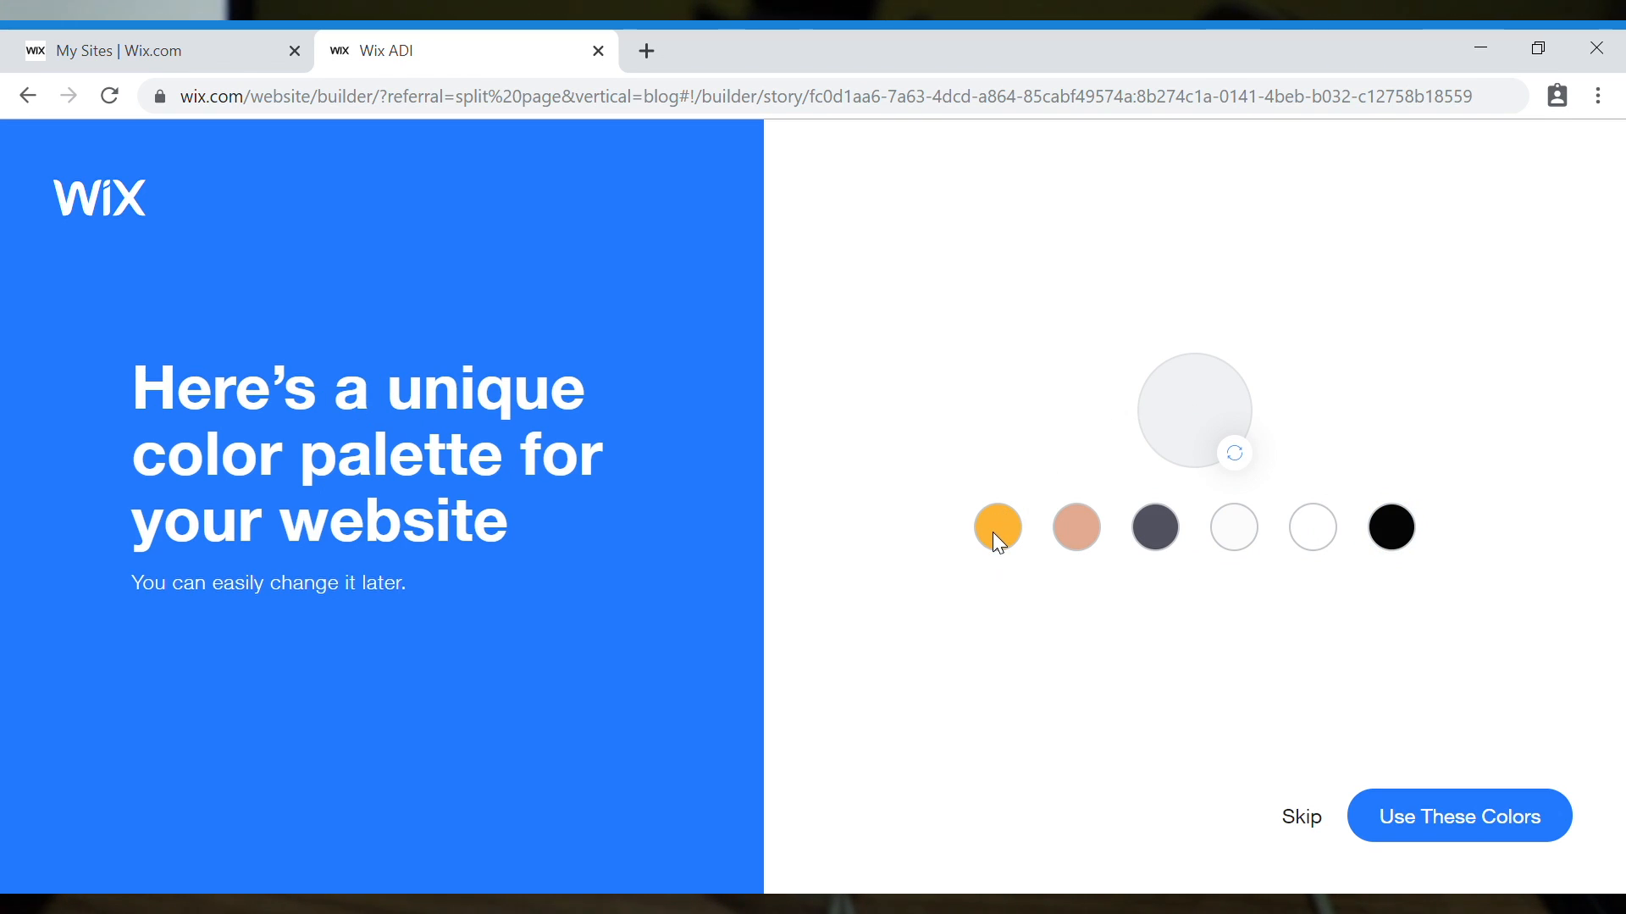
{"action": "mouse_move", "coordinate": [1458, 816]}
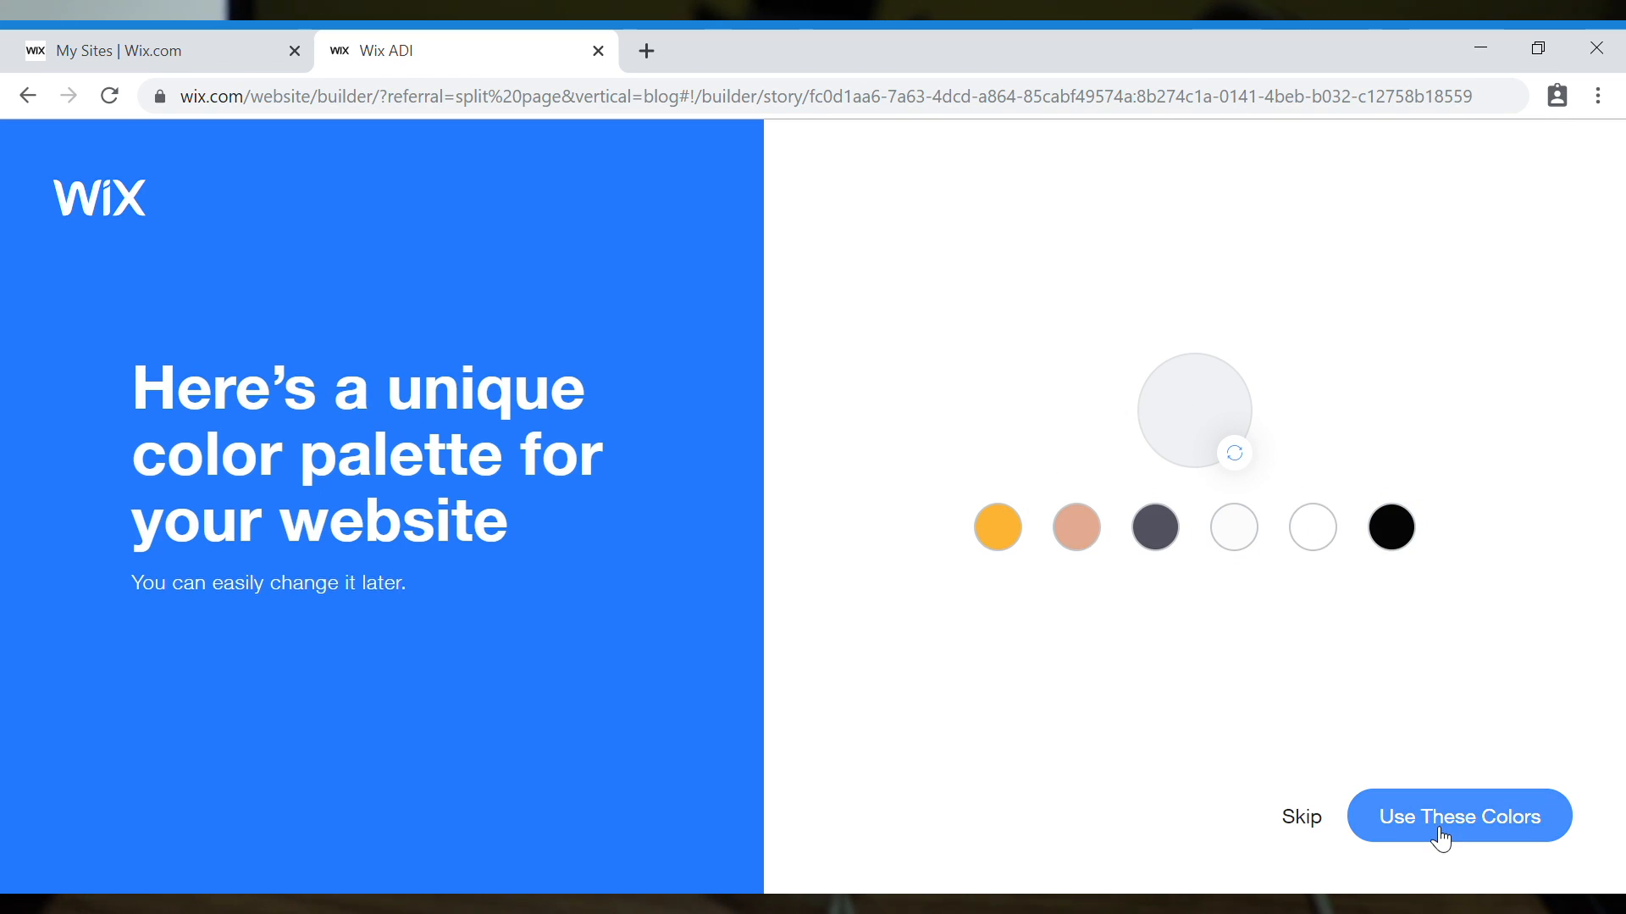
{"action": "left_click", "coordinate": [1458, 816]}
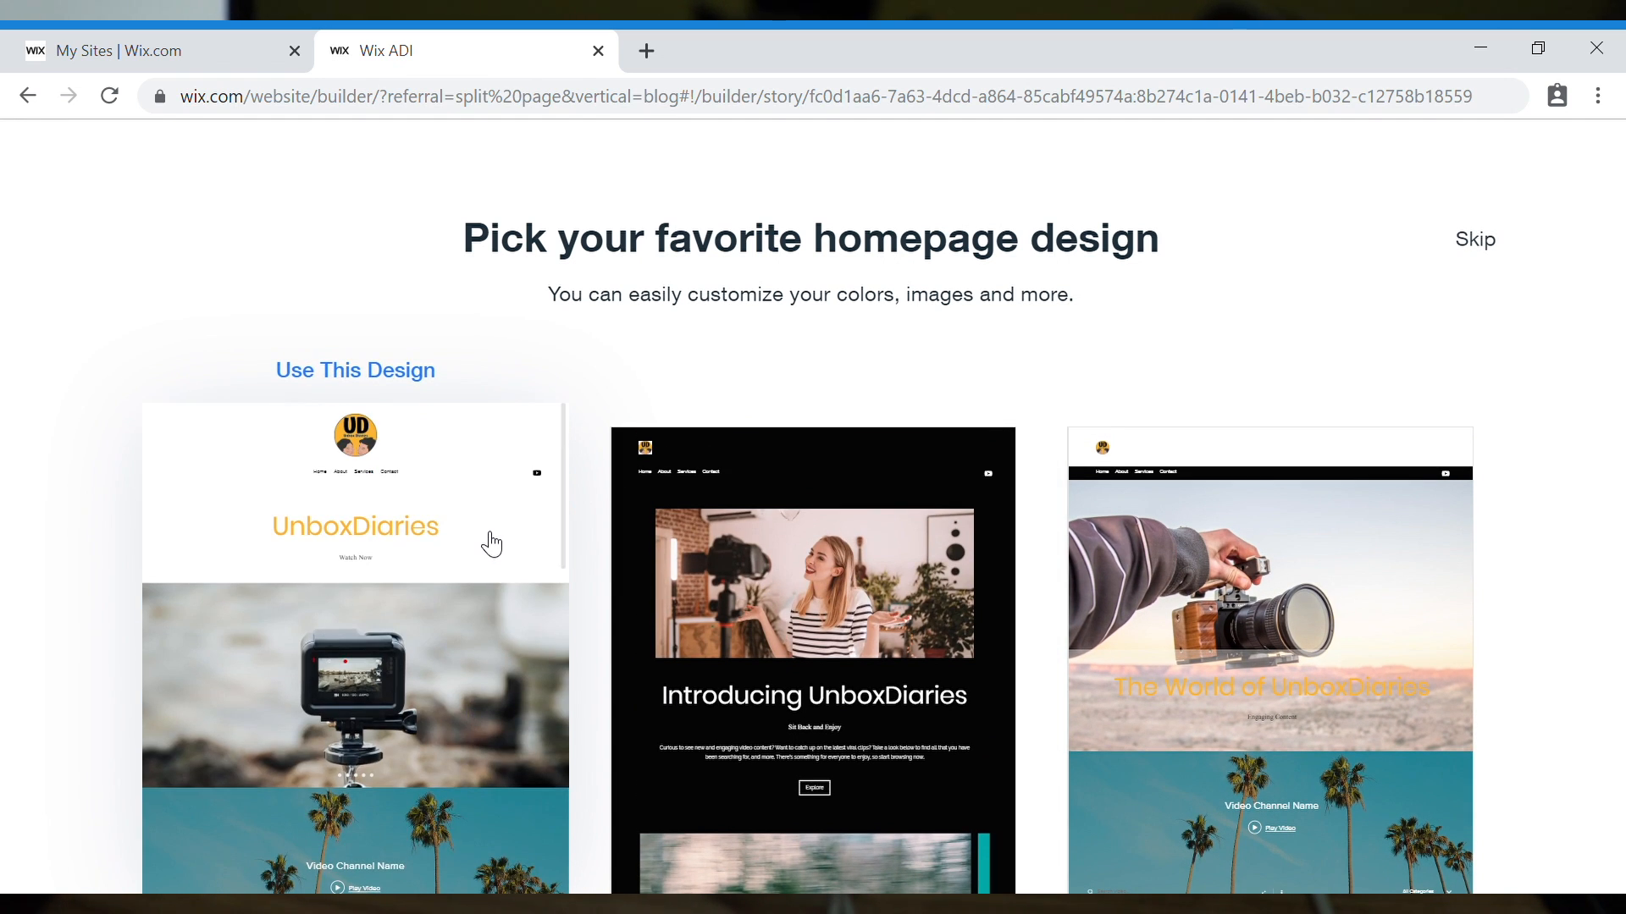
{"action": "mouse_move", "coordinate": [990, 391]}
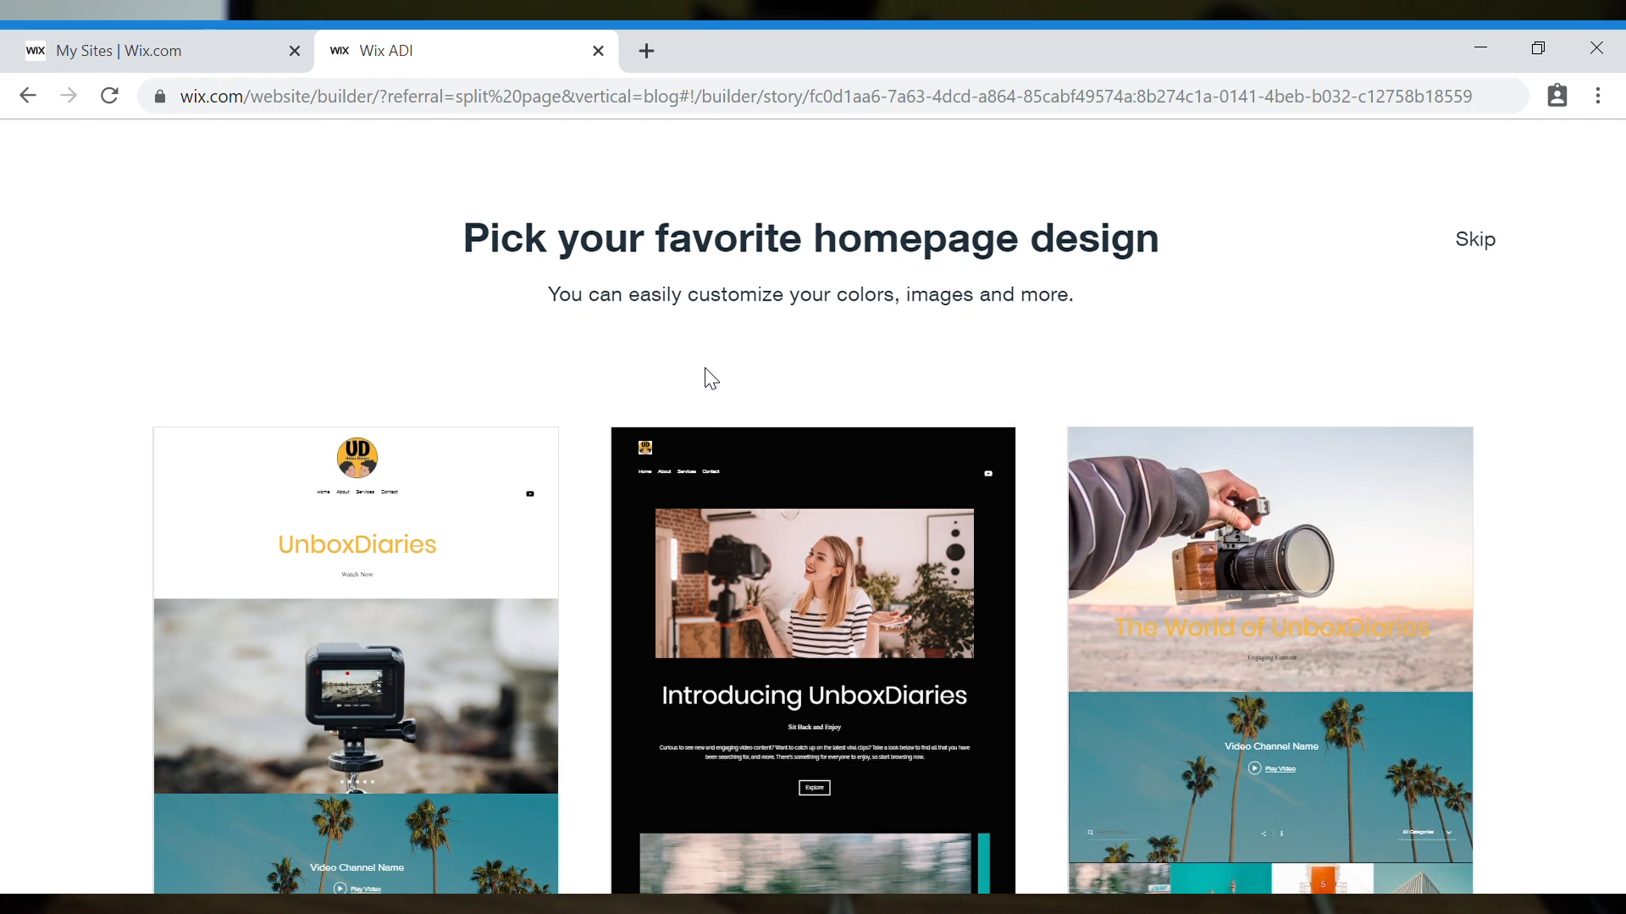
{"action": "mouse_move", "coordinate": [355, 577]}
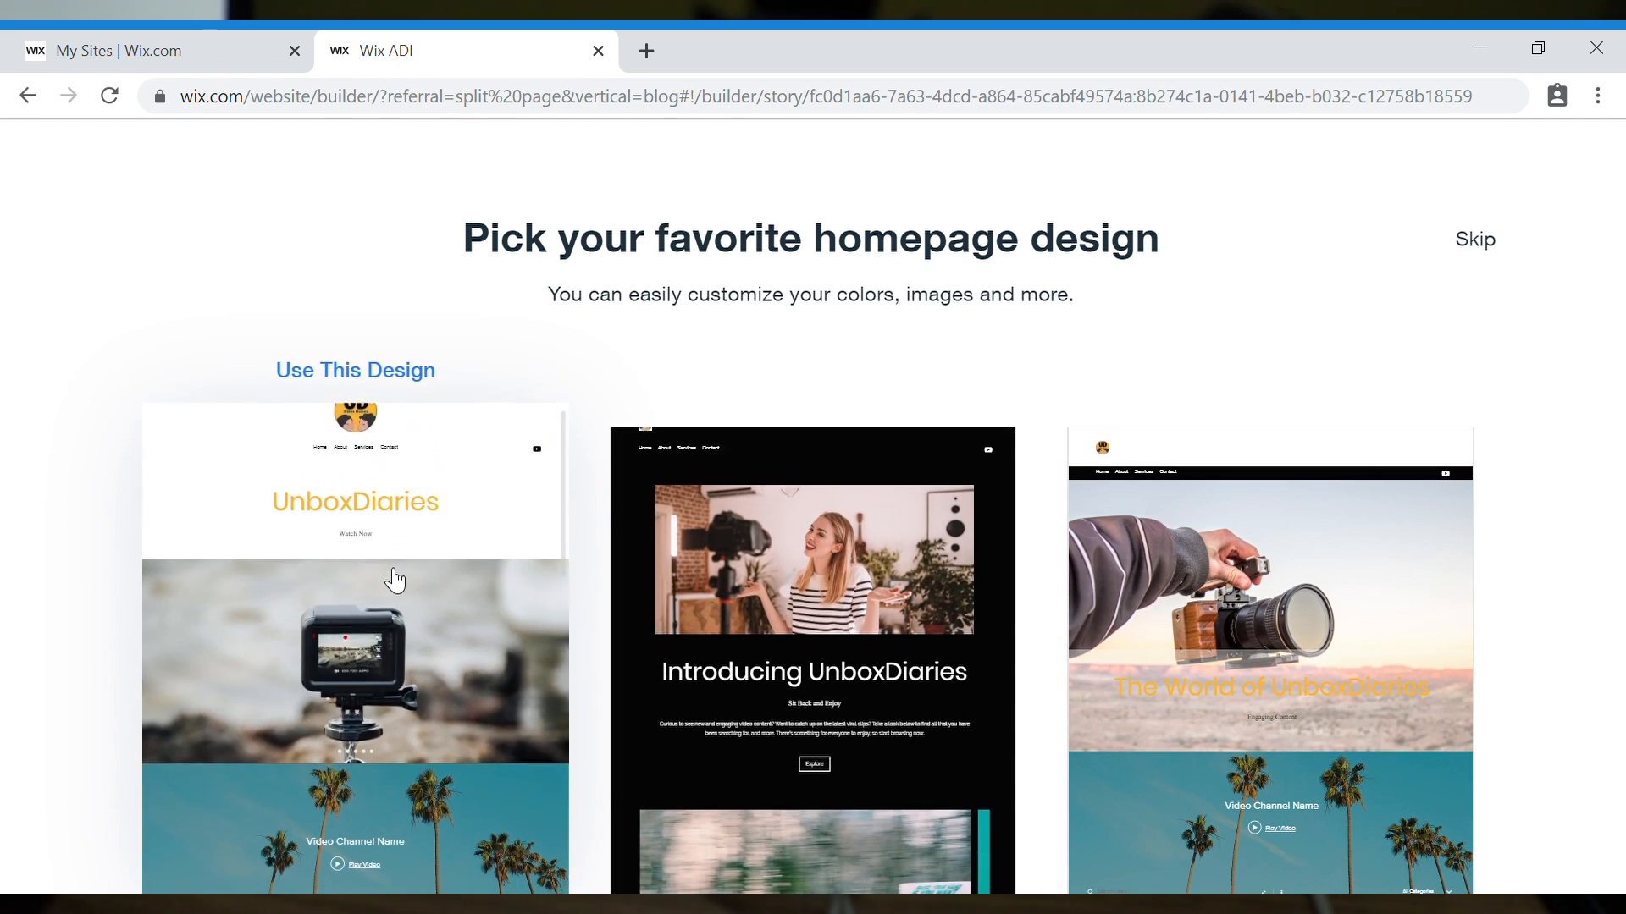
- Pick the first, white UnboxDiaries homepage design
{"action": "left_click", "coordinate": [355, 370]}
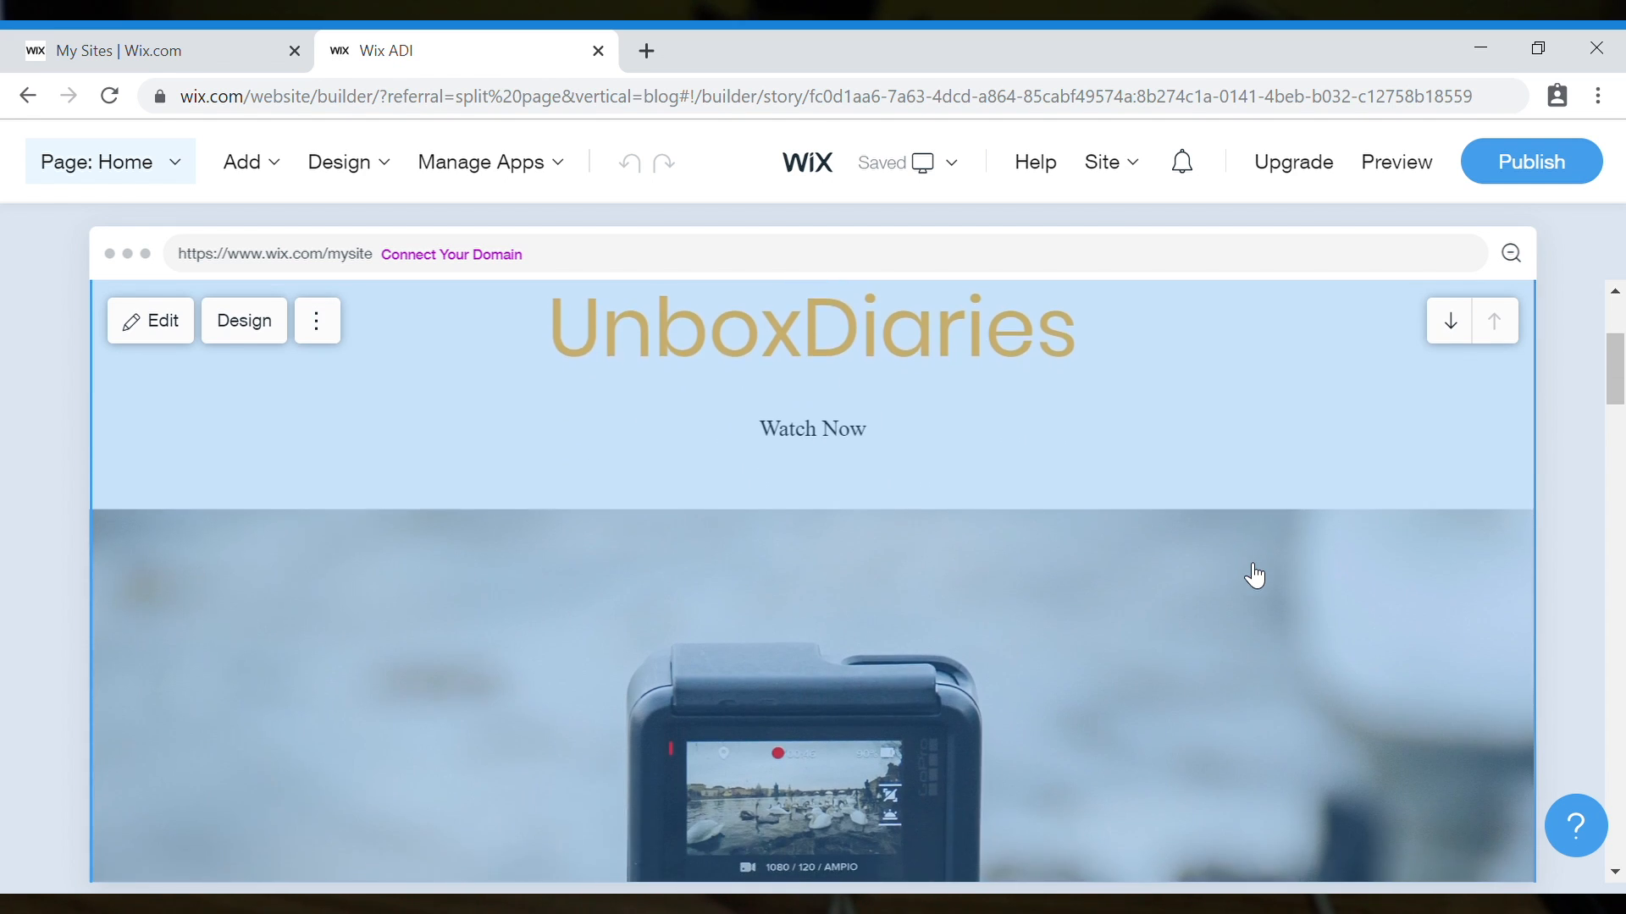
- Delete the homepage map section so the image gallery sits above the footer
{"action": "scroll", "scroll_direction": "up", "scroll_amount": 3}
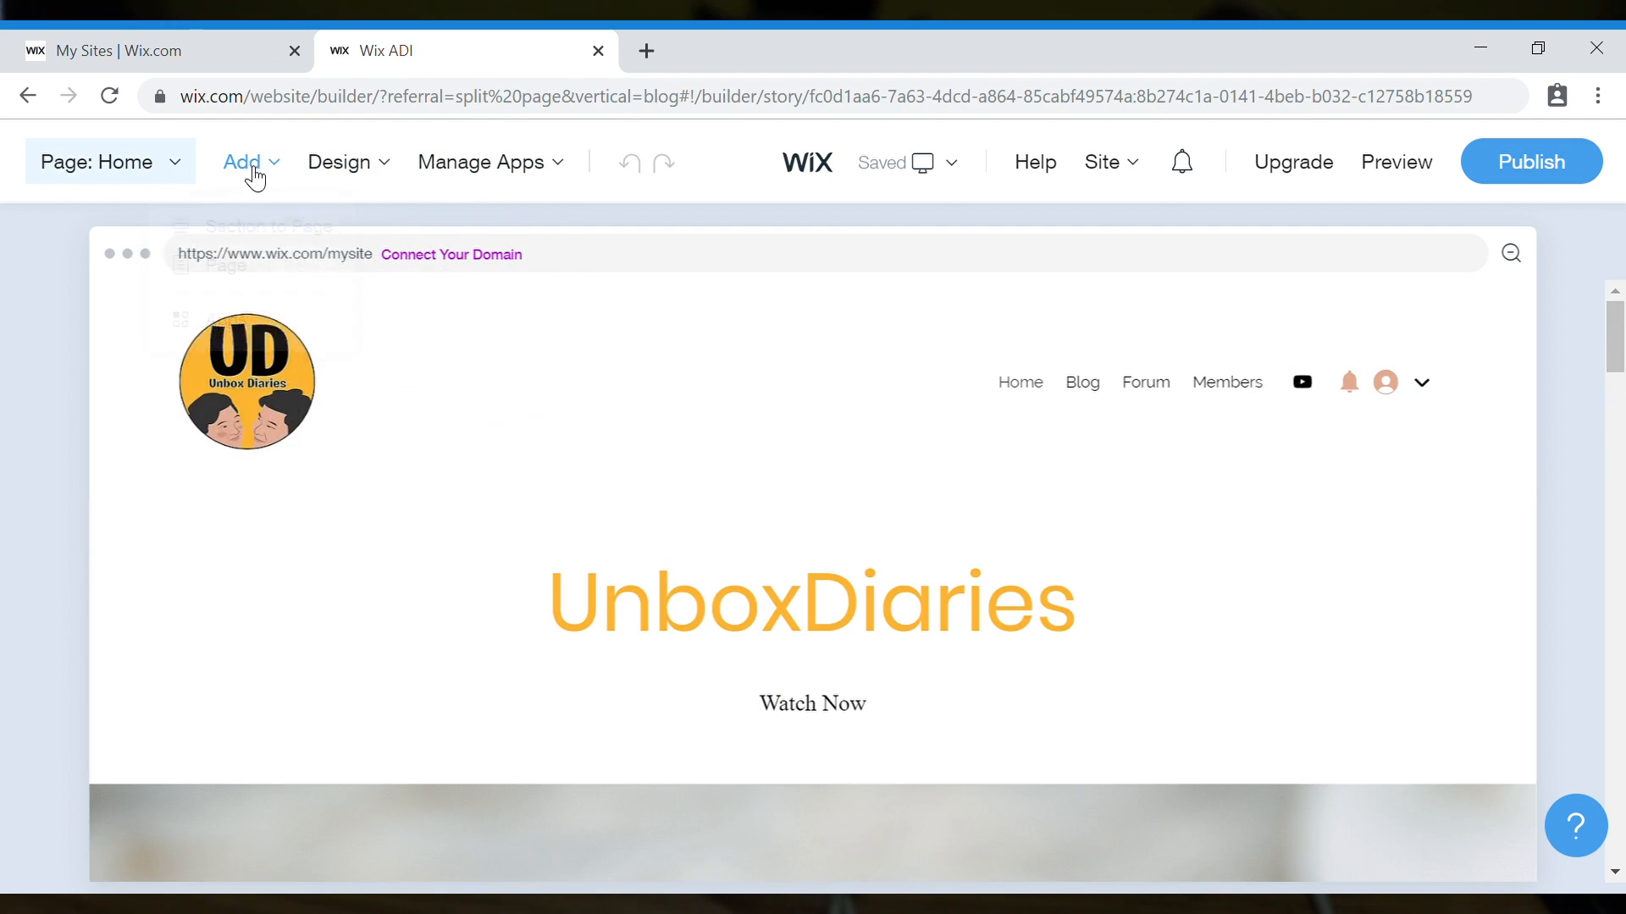
{"action": "left_click", "coordinate": [272, 459]}
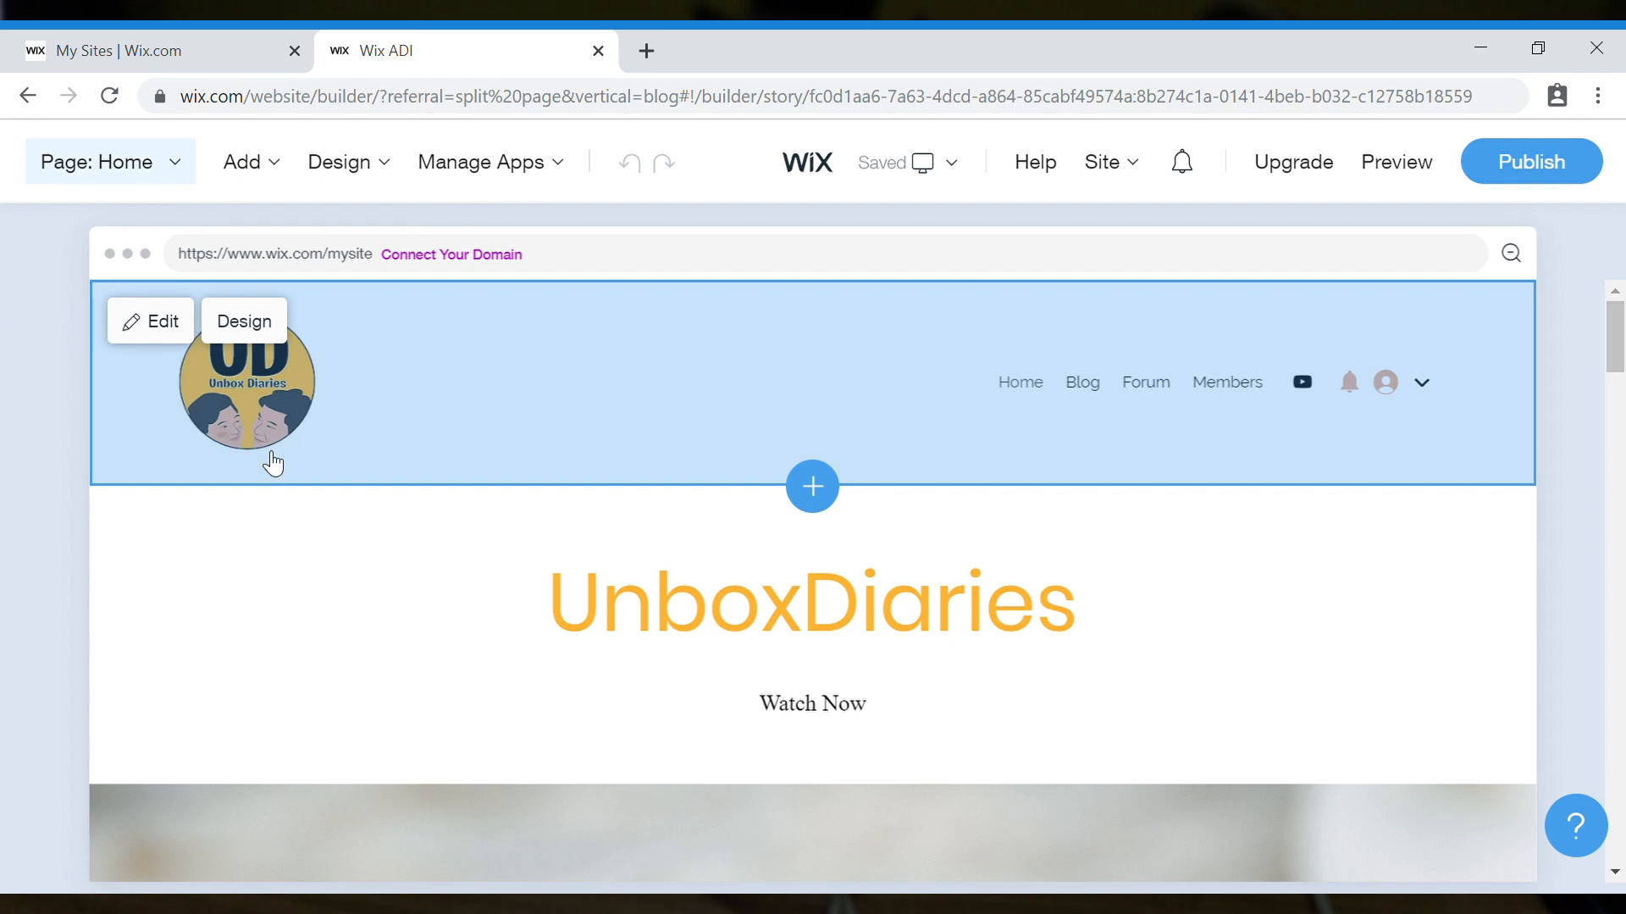
{"action": "mouse_move", "coordinate": [690, 447]}
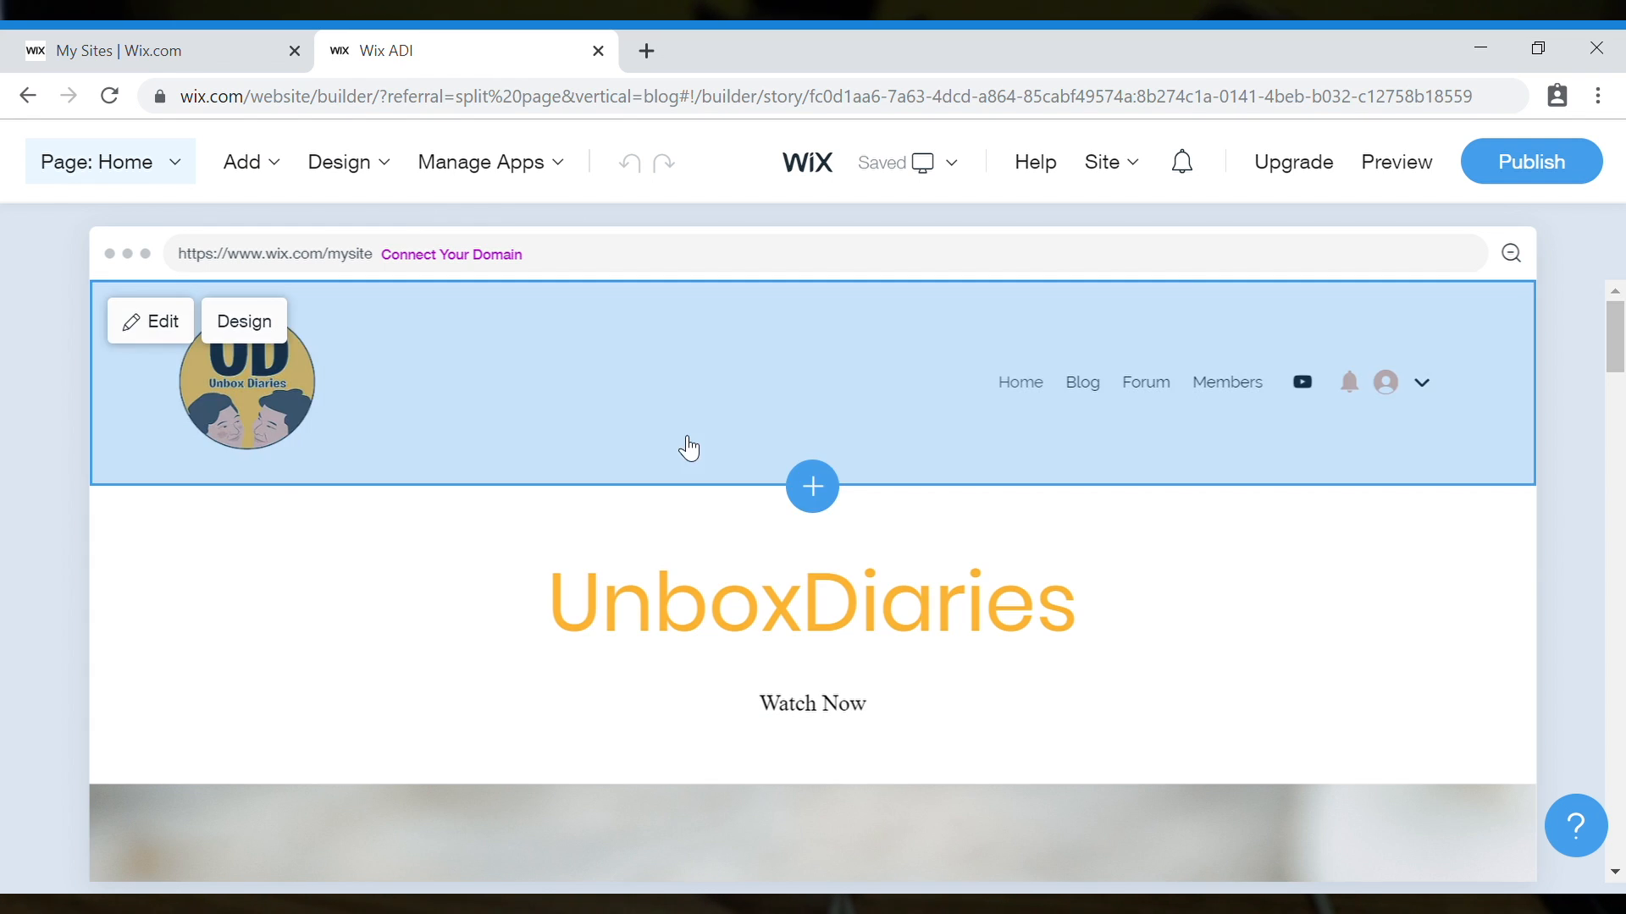
{"action": "scroll", "scroll_direction": "down", "scroll_amount": 3}
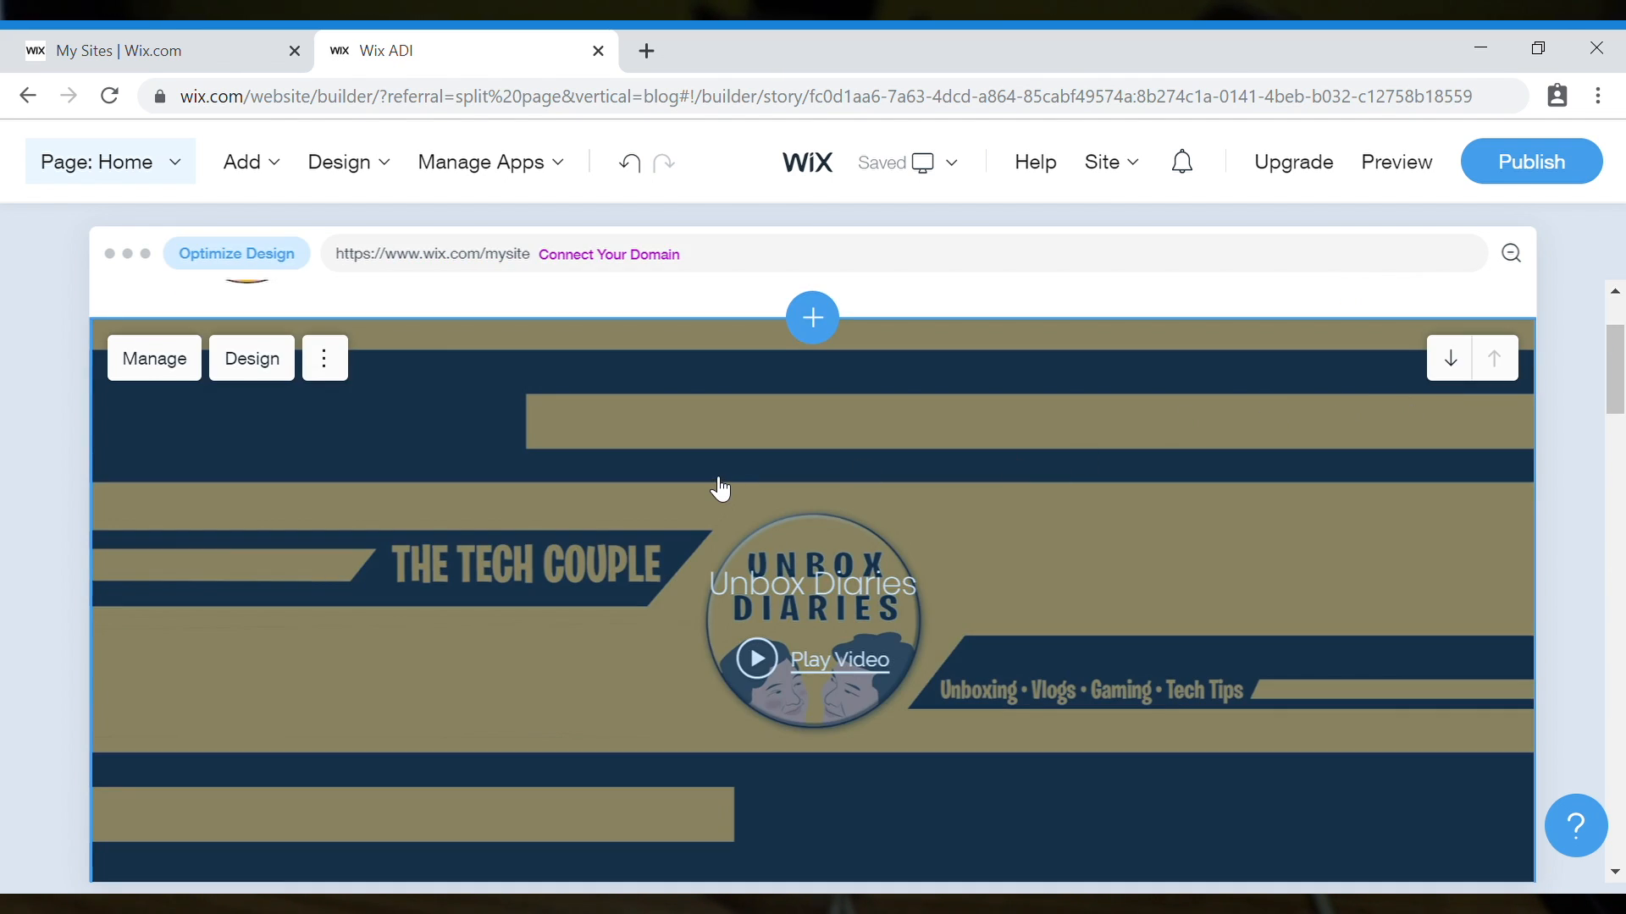
{"action": "scroll", "scroll_direction": "down", "scroll_amount": 3}
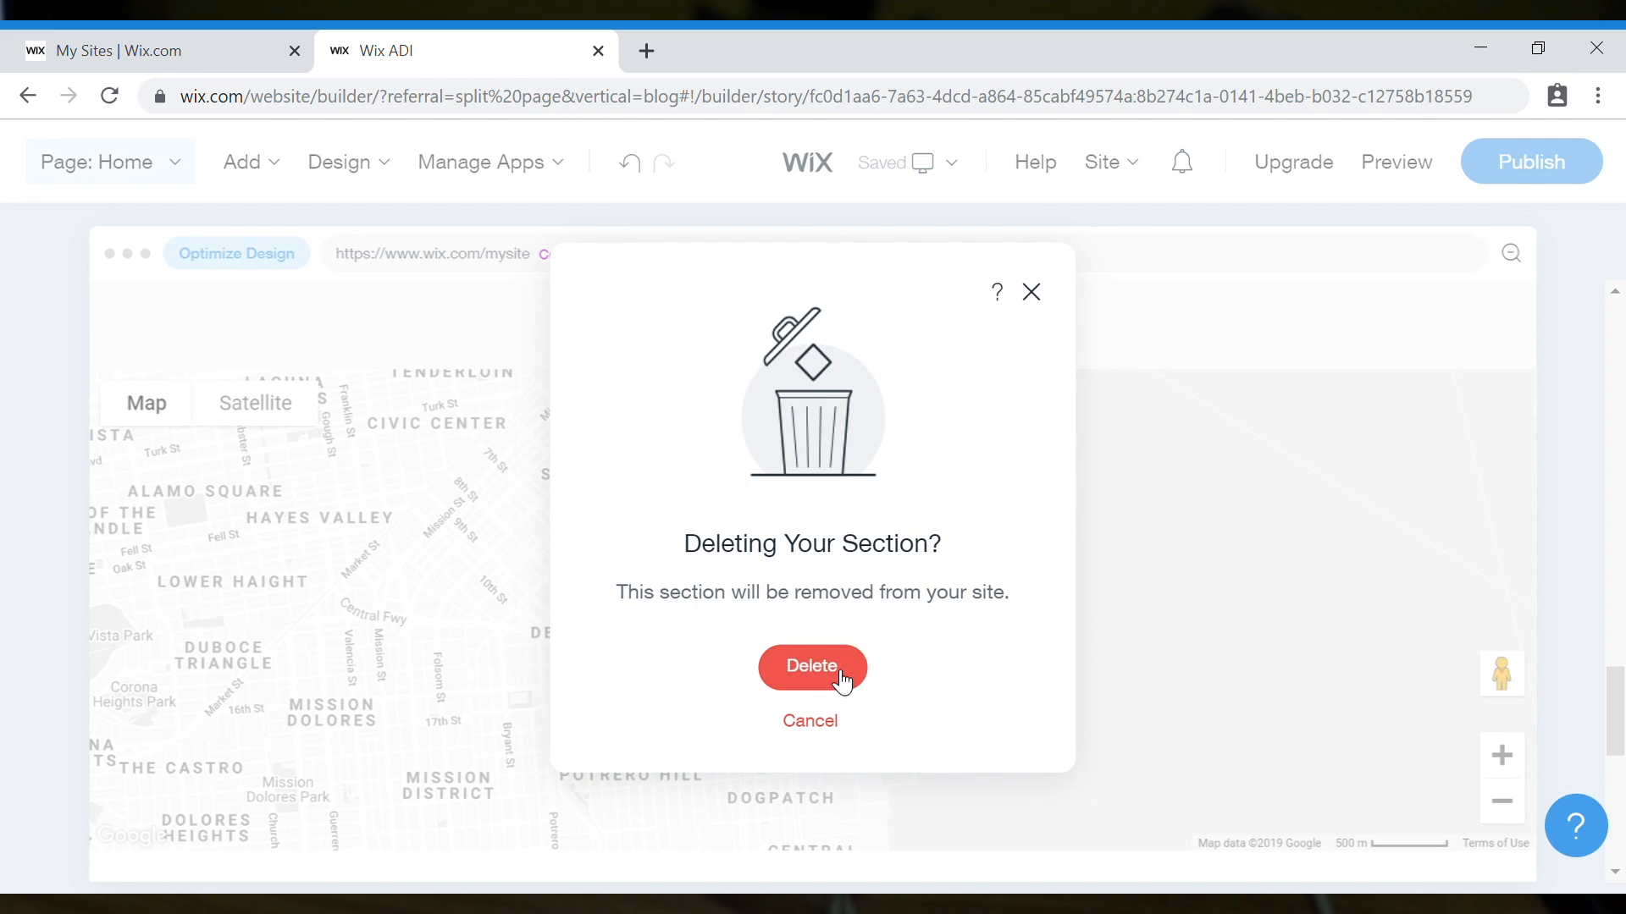
{"action": "left_click", "coordinate": [812, 666]}
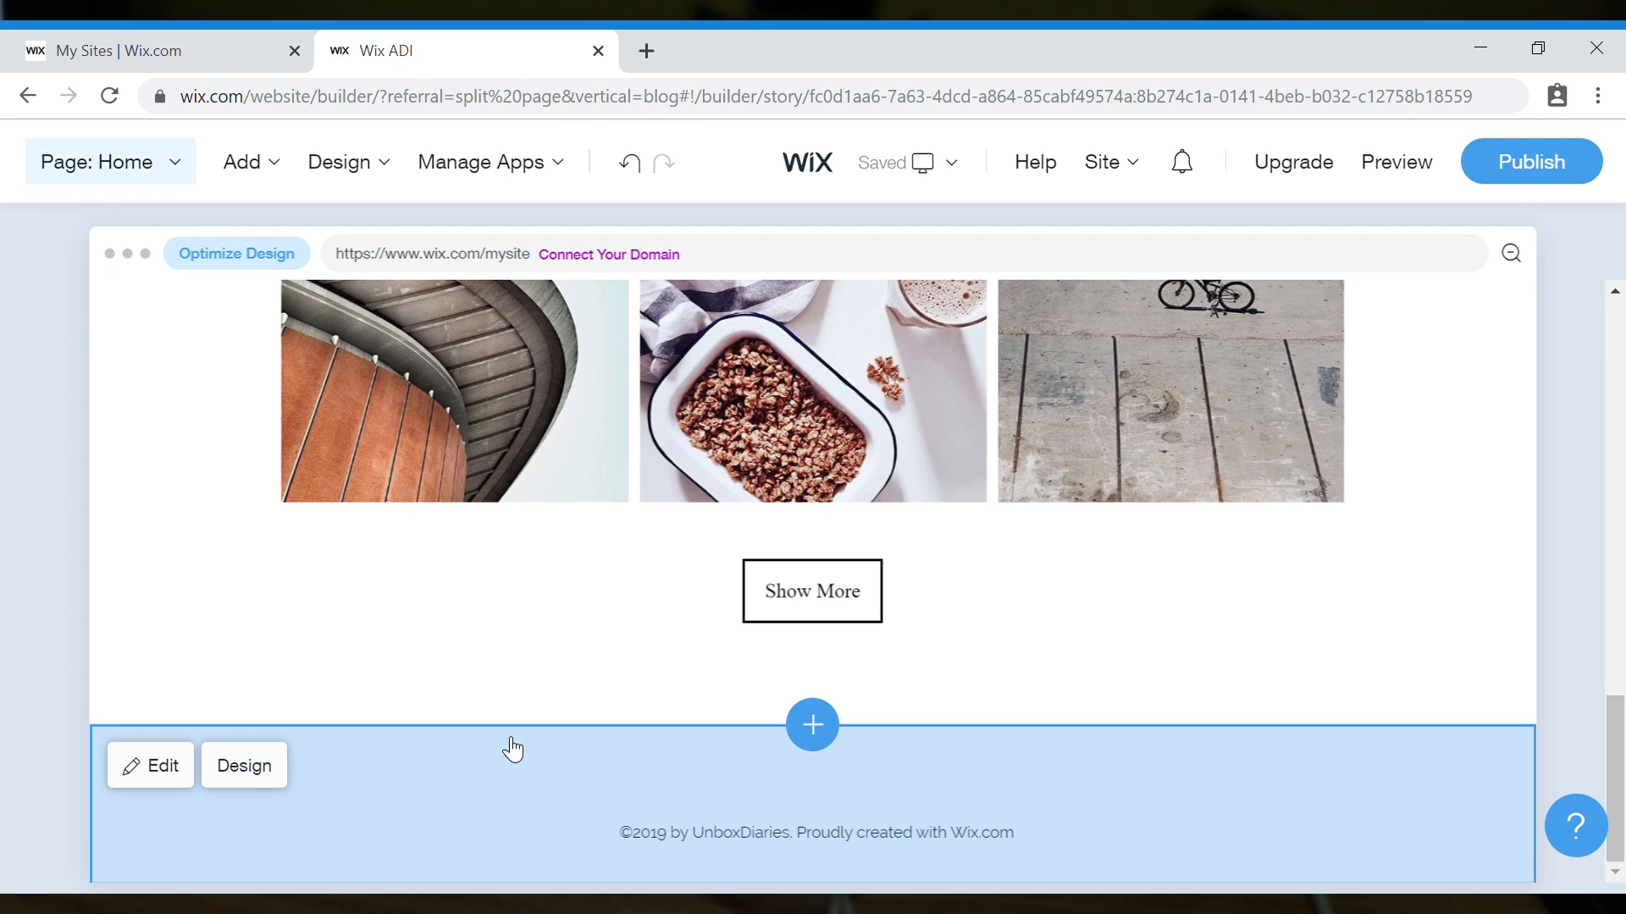
- Switch the video header to the layout with thumbnails beneath the main video
{"action": "scroll", "scroll_direction": "up", "scroll_amount": 3}
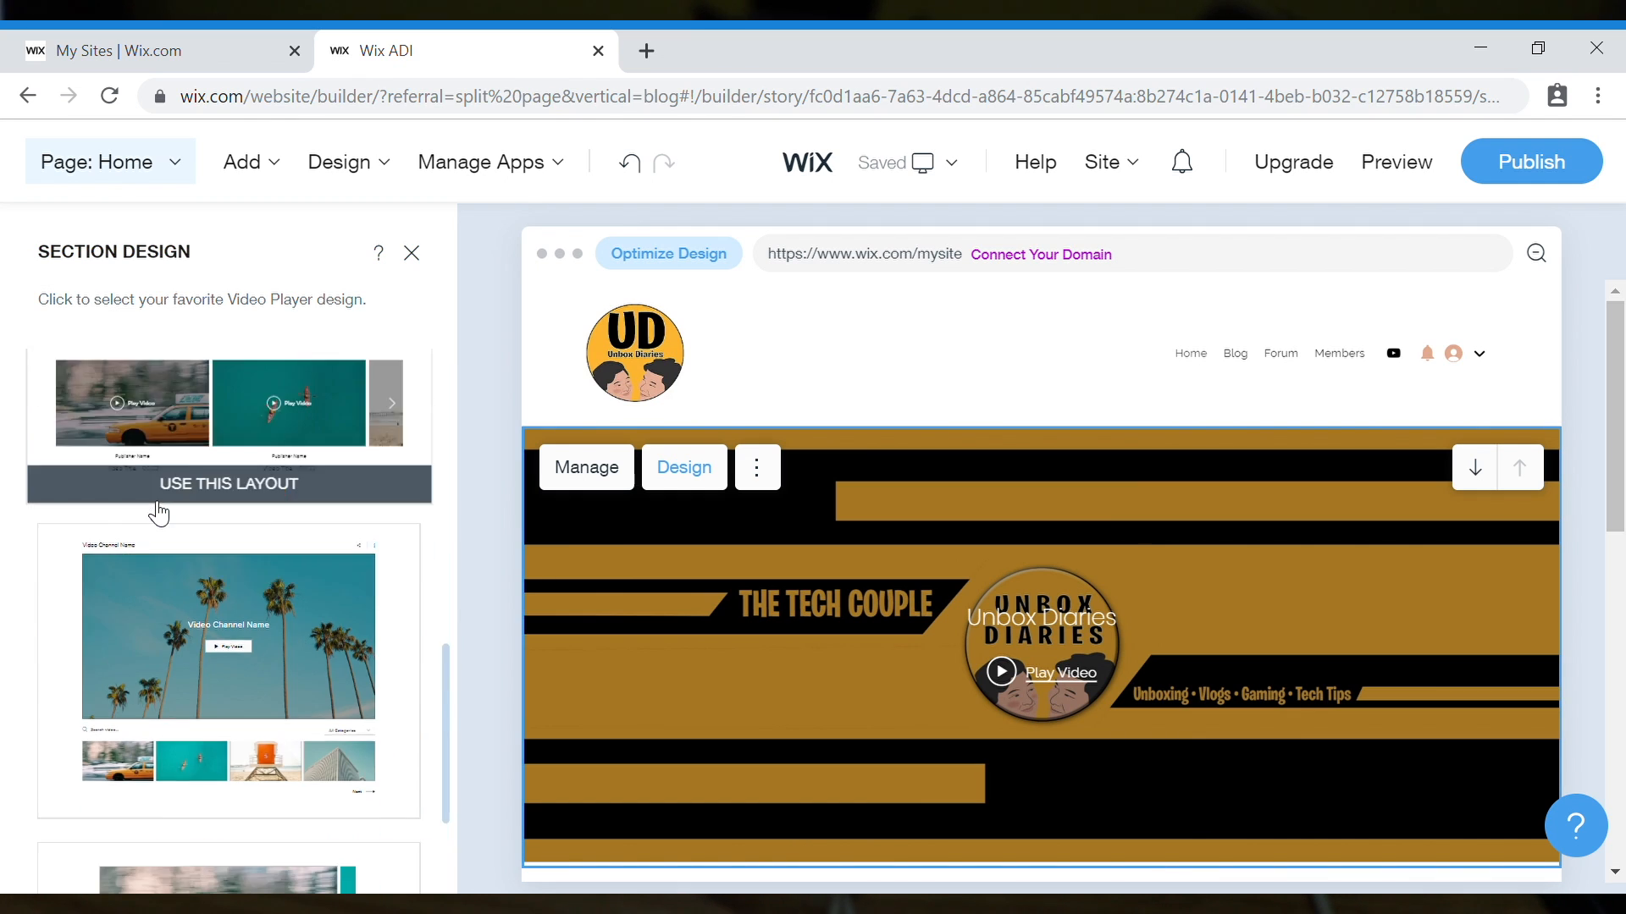
{"action": "scroll", "scroll_direction": "down", "scroll_amount": 3}
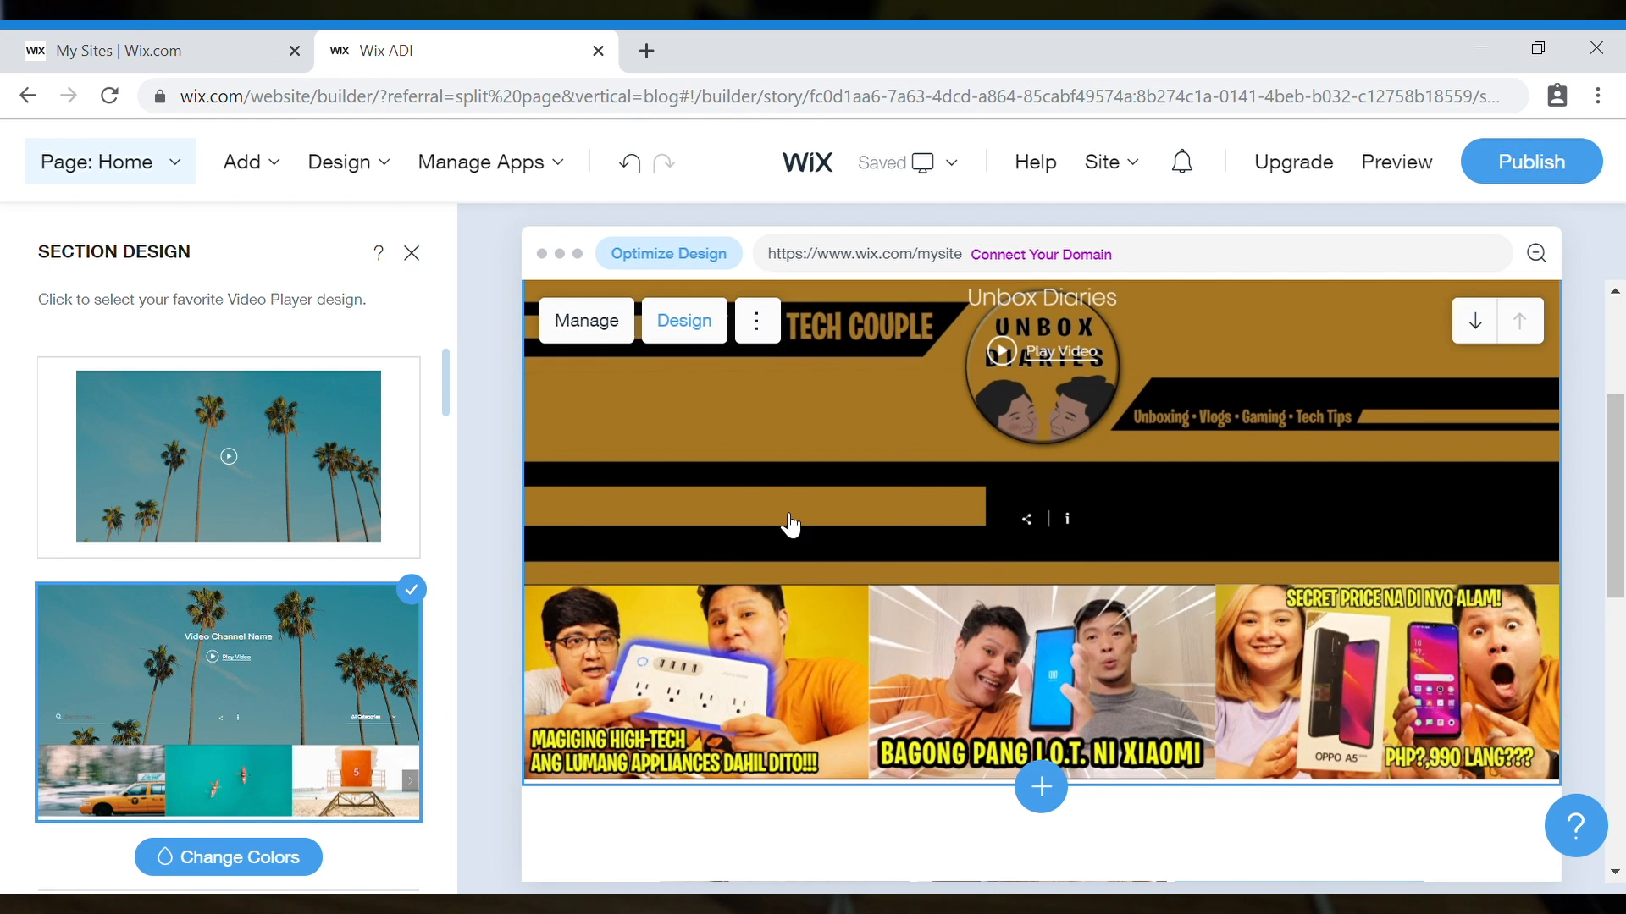
{"action": "mouse_move", "coordinate": [819, 706]}
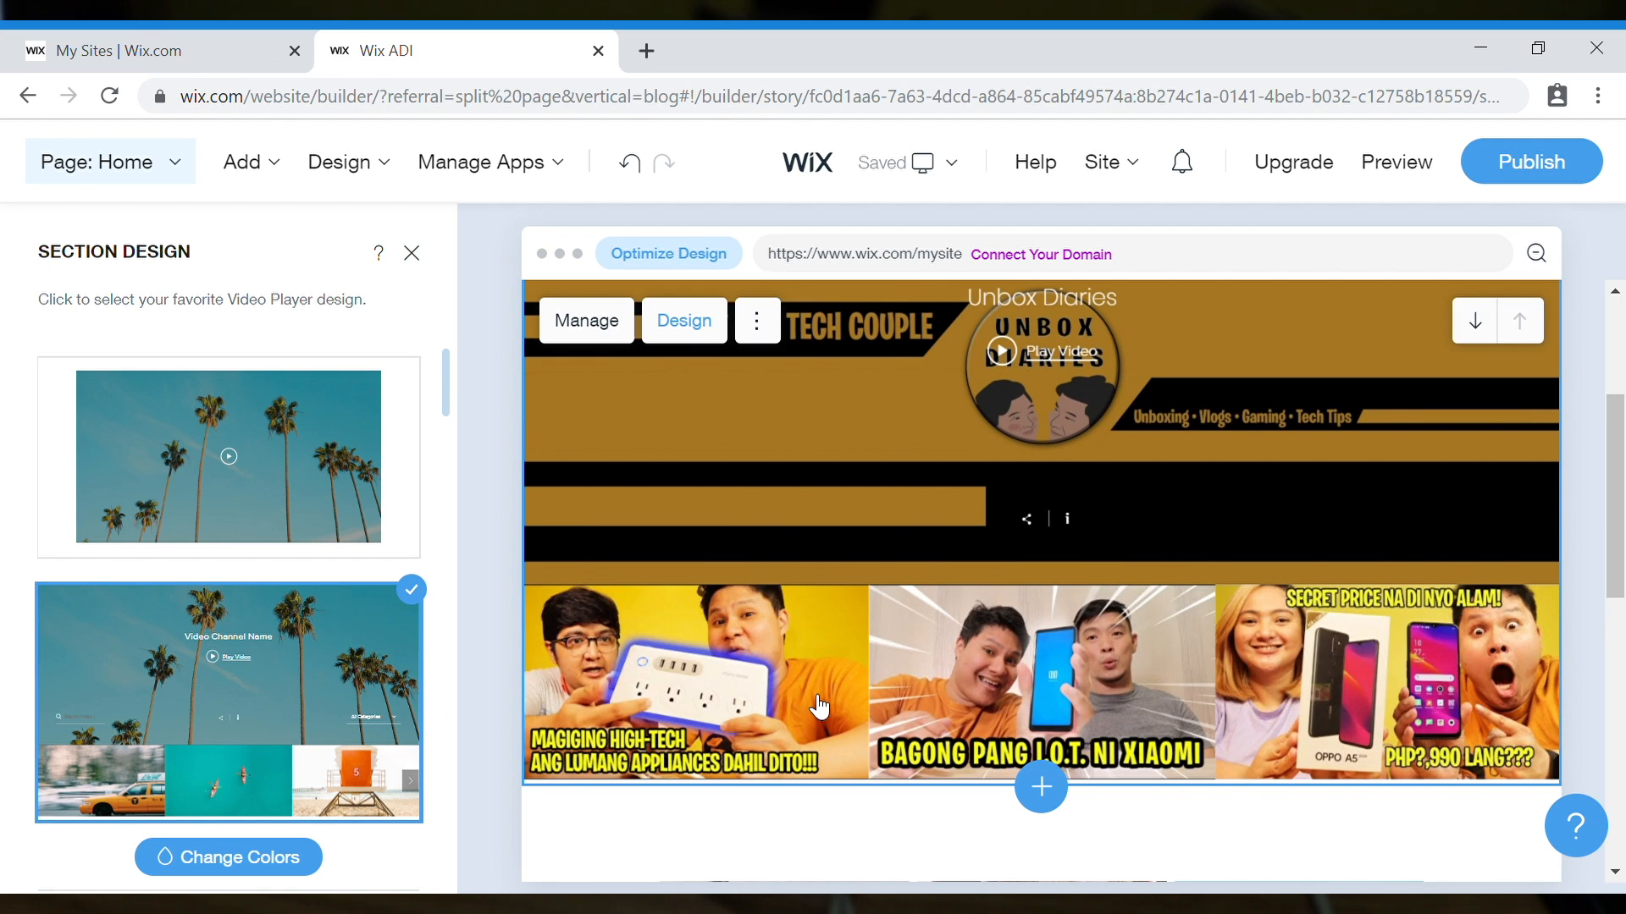
{"action": "mouse_move", "coordinate": [876, 638]}
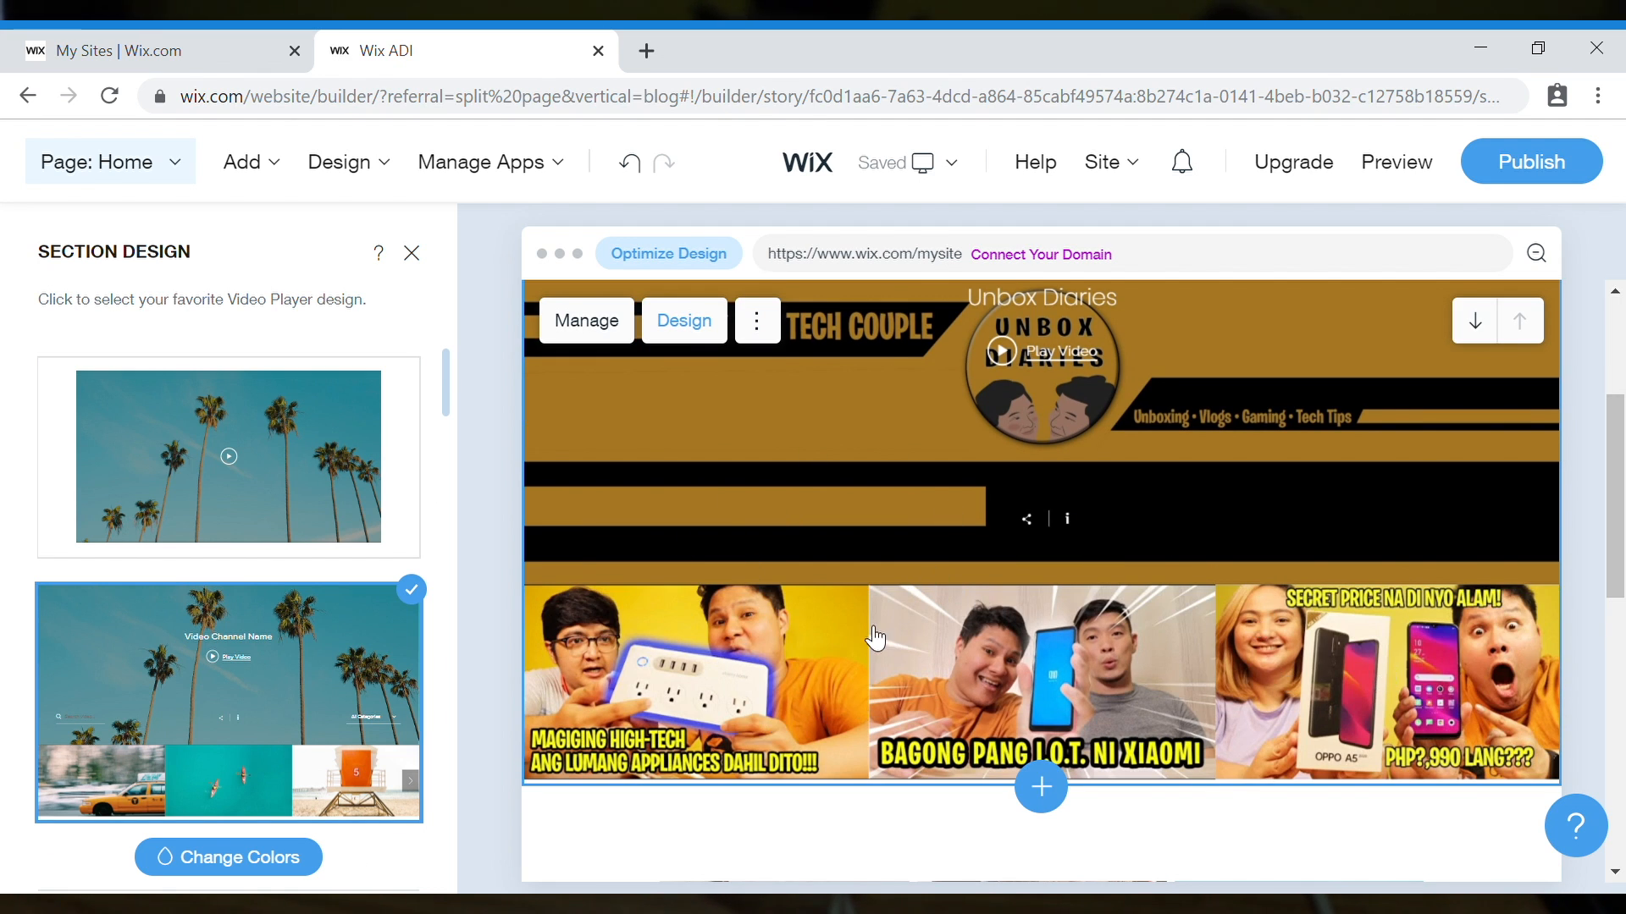
{"action": "left_click", "coordinate": [411, 253]}
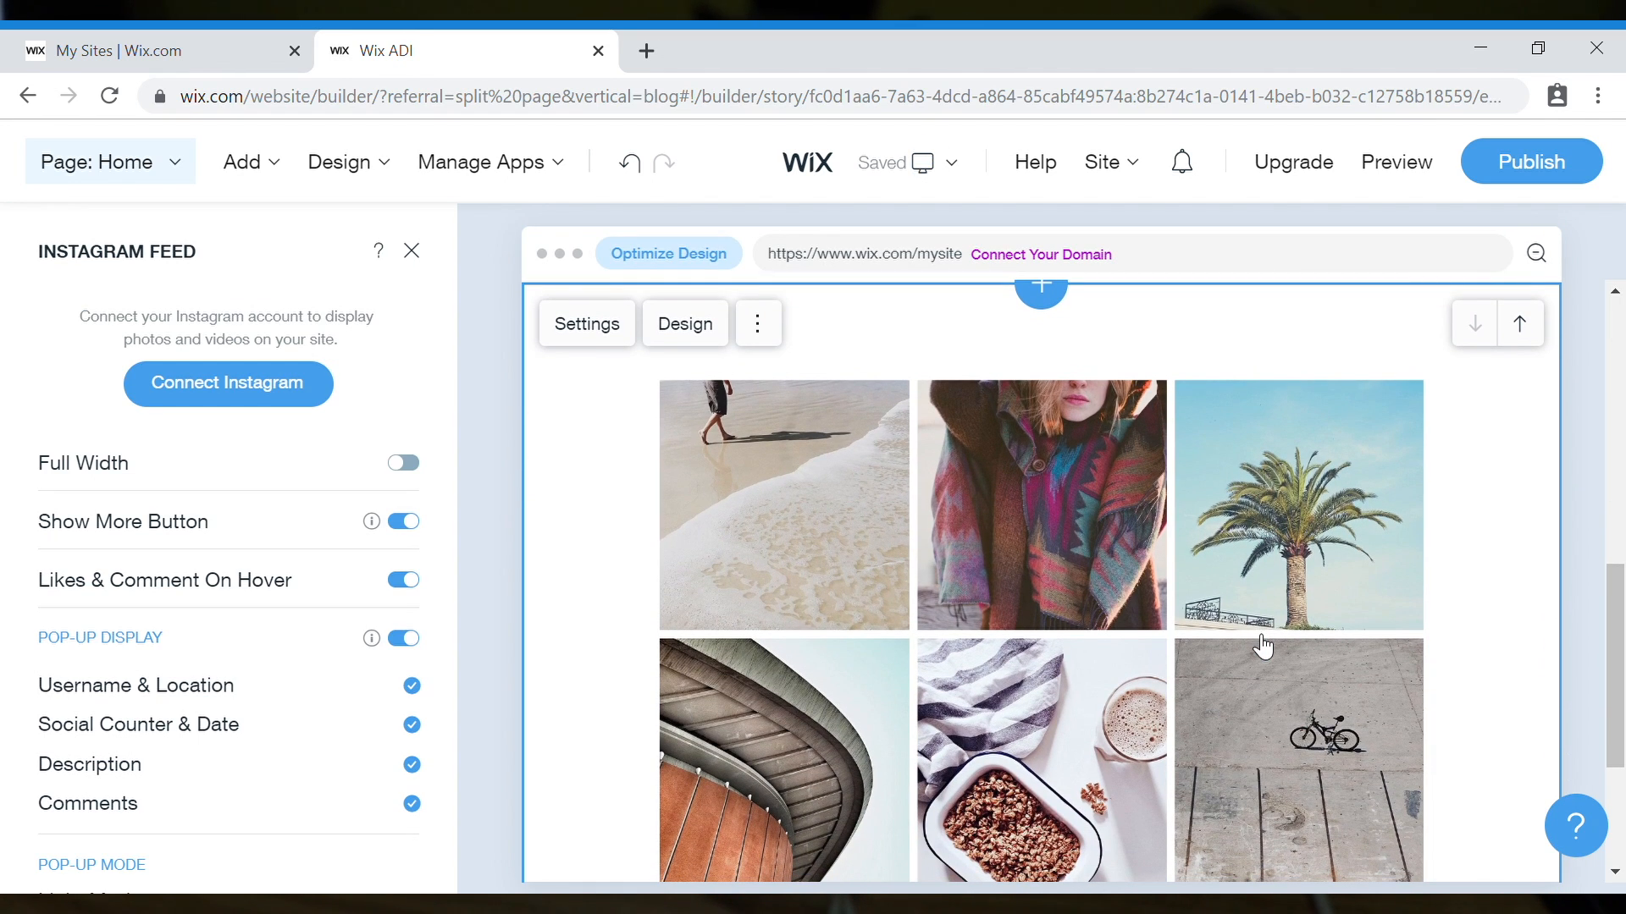
{"action": "mouse_move", "coordinate": [643, 423]}
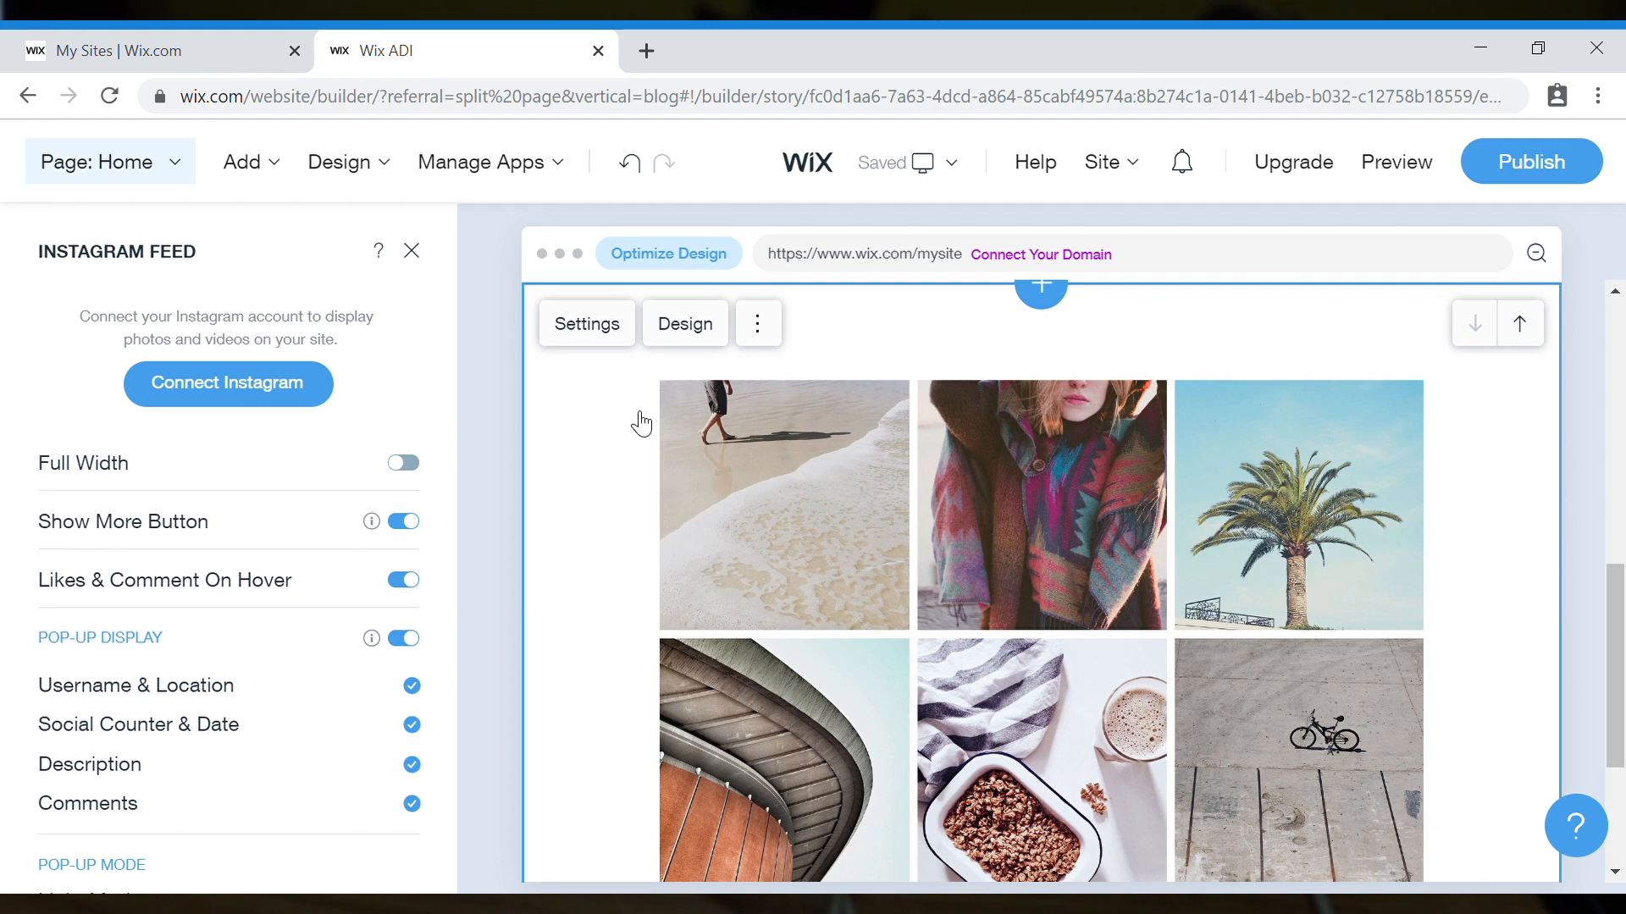
{"action": "mouse_move", "coordinate": [264, 373]}
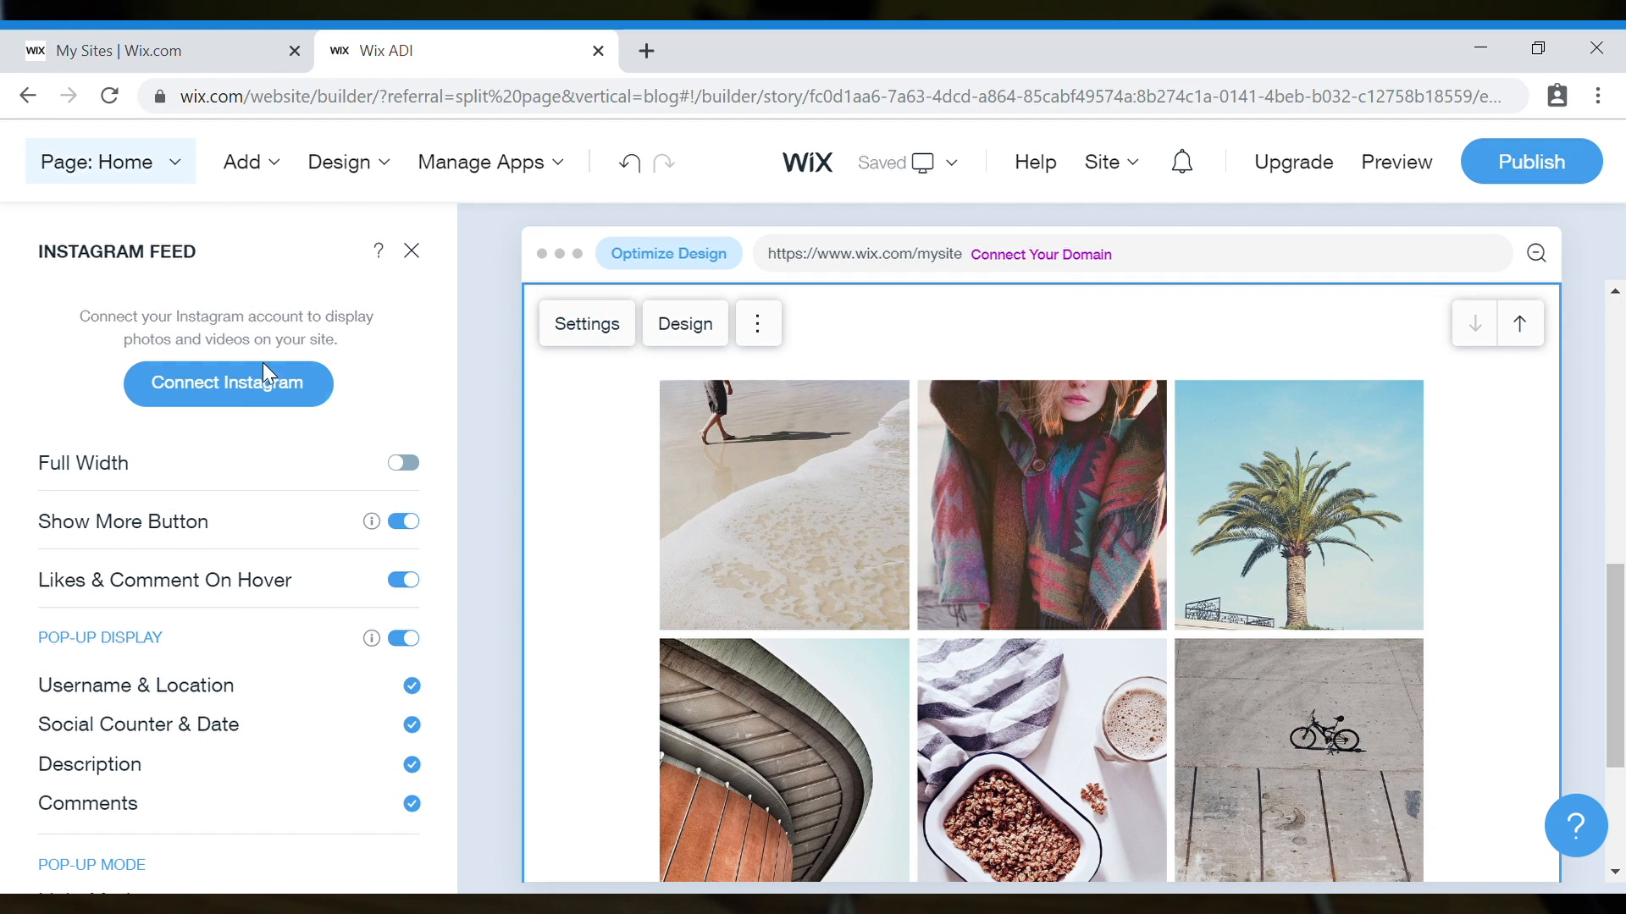
{"action": "left_click", "coordinate": [228, 383]}
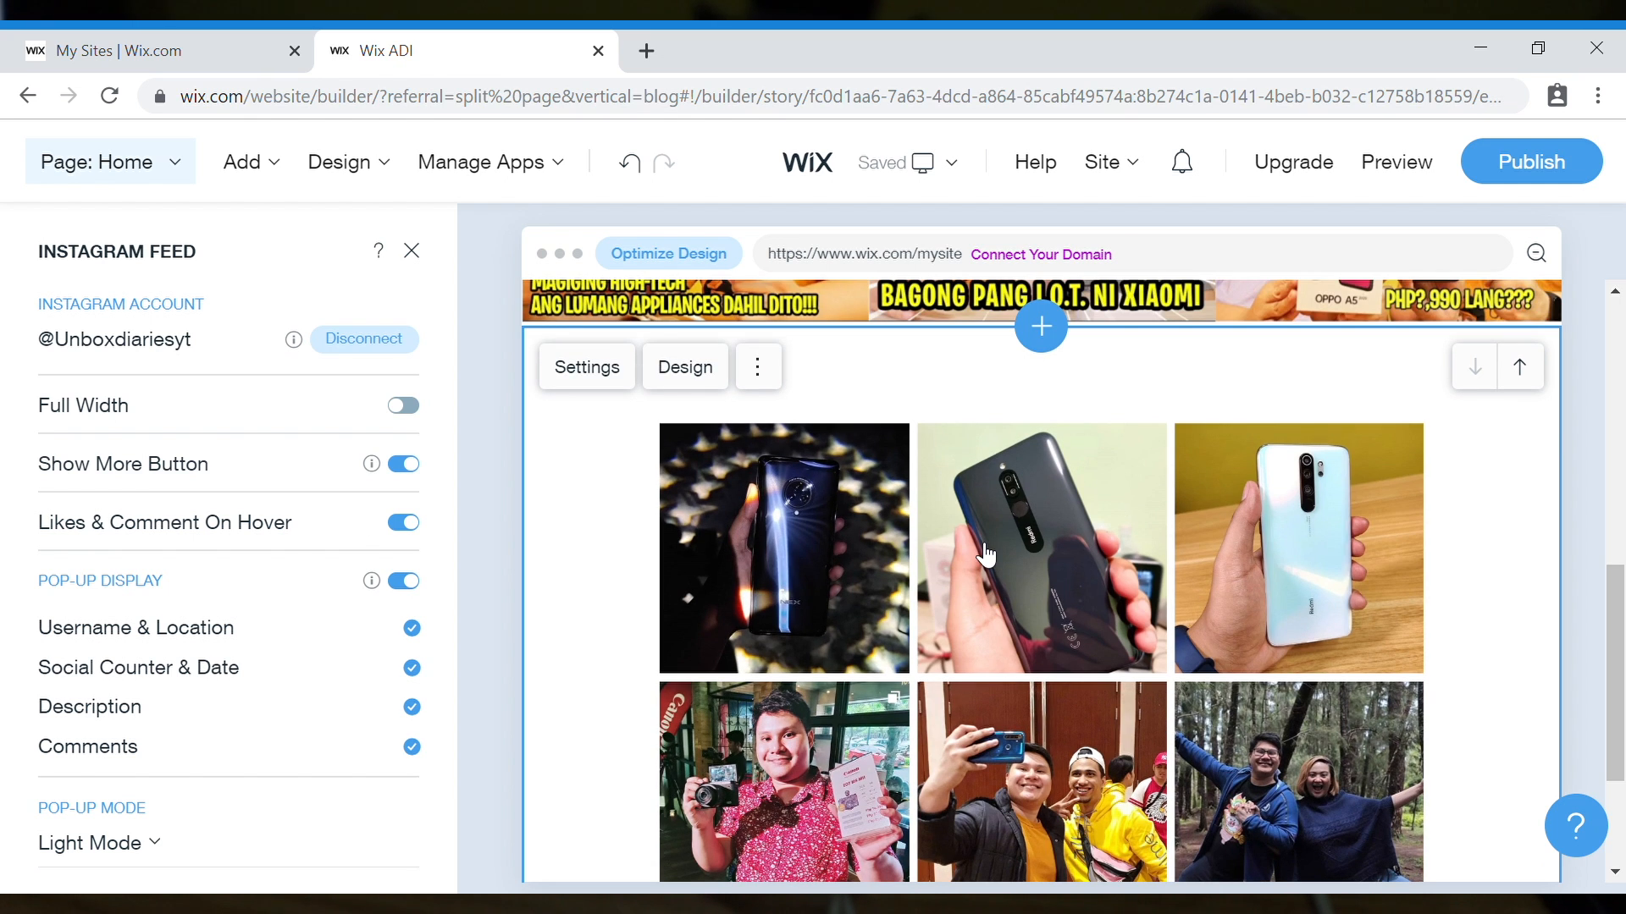
{"action": "scroll", "scroll_direction": "down", "scroll_amount": 3}
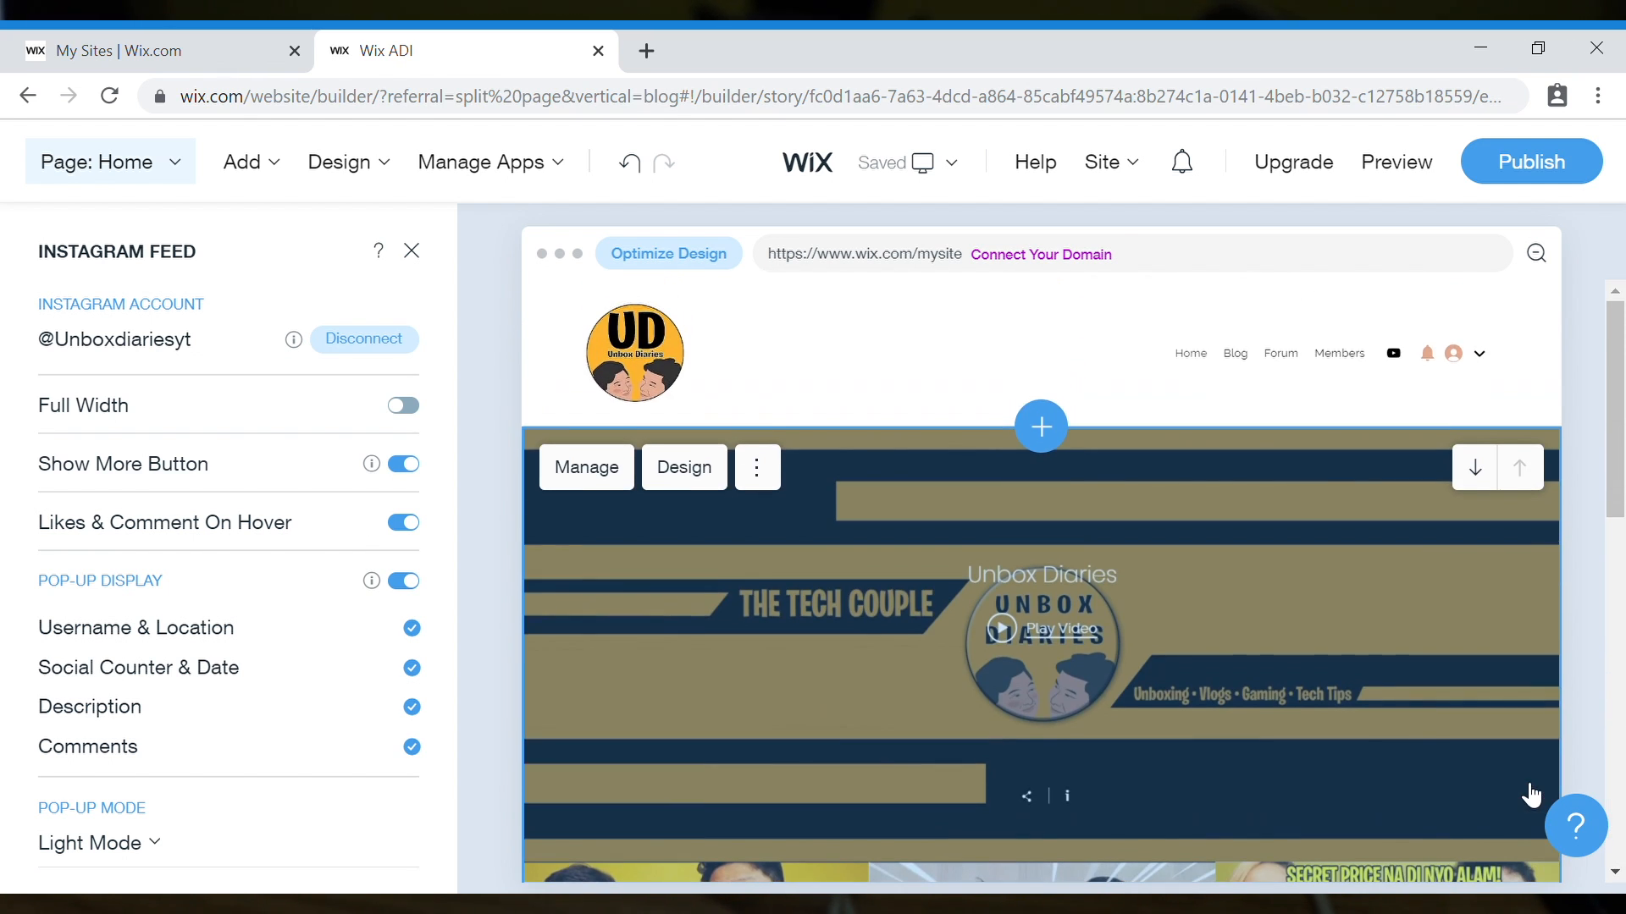
{"action": "scroll", "scroll_direction": "down", "scroll_amount": 3}
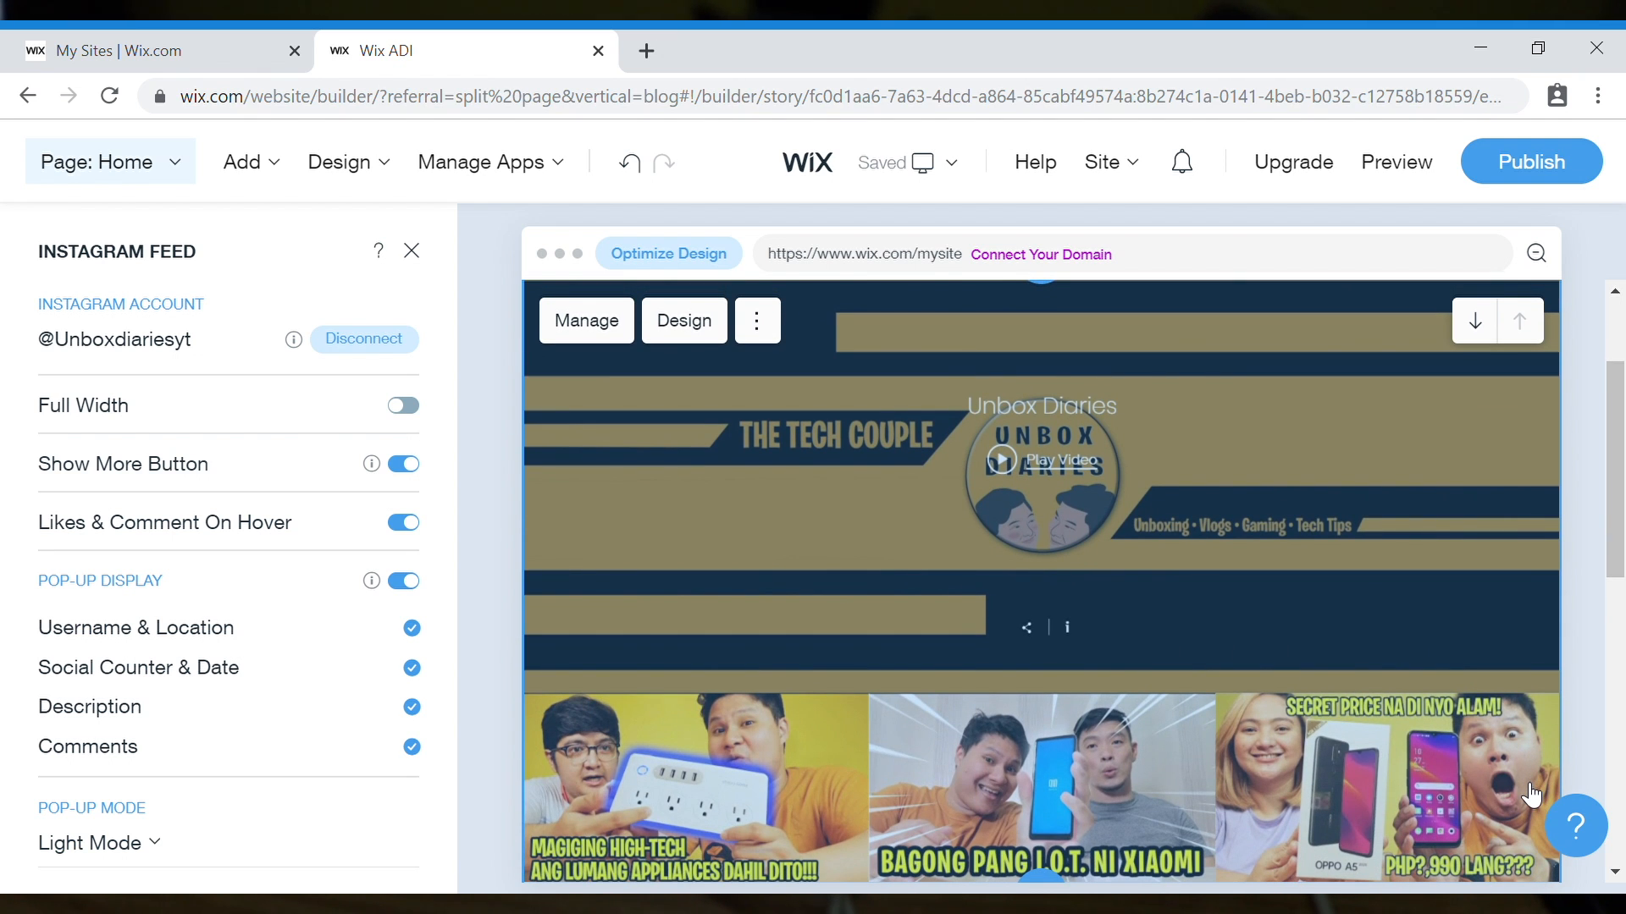
{"action": "left_click", "coordinate": [411, 250]}
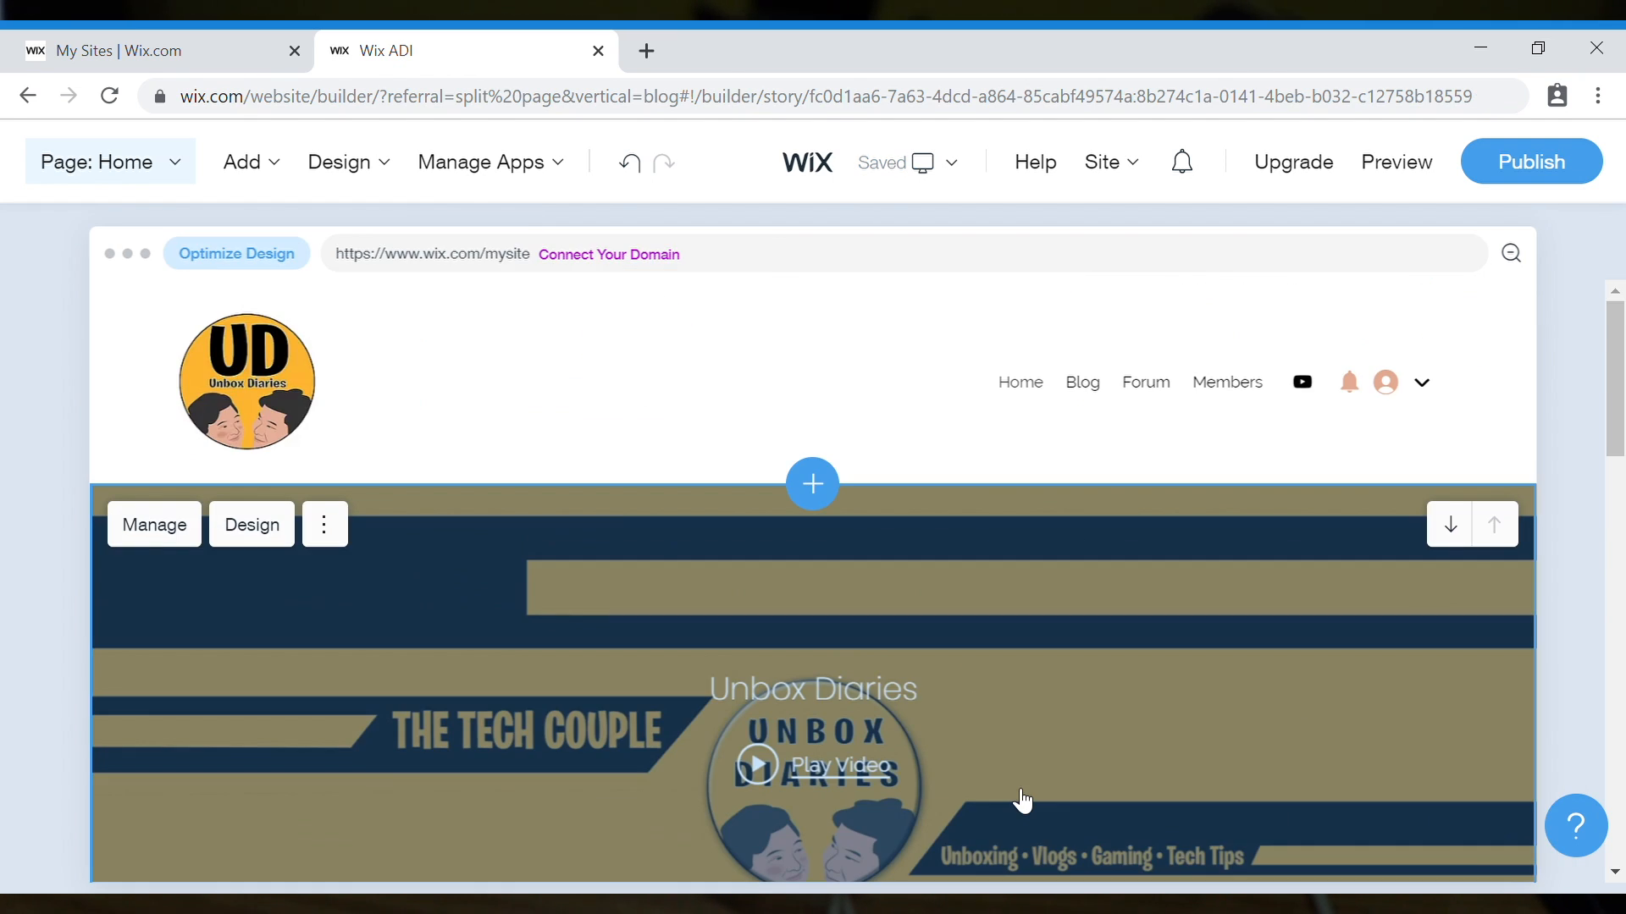
{"action": "scroll", "scroll_direction": "down", "scroll_amount": 3}
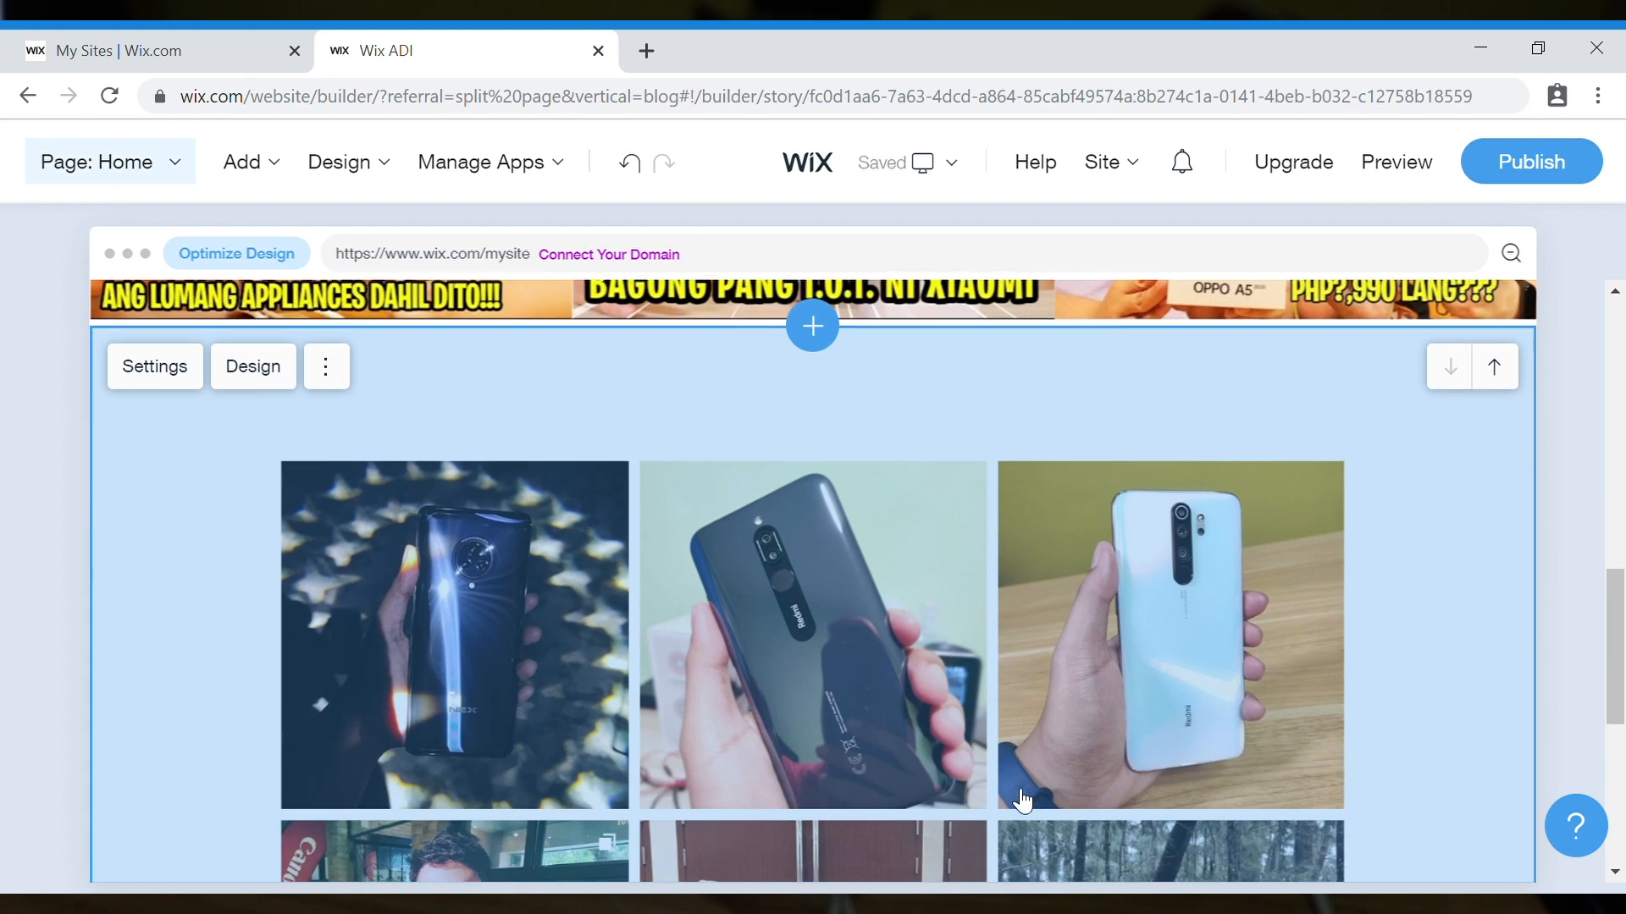
- Add a Subscribe section and check that its form sits below the Instagram grid
{"action": "left_click", "coordinate": [812, 325]}
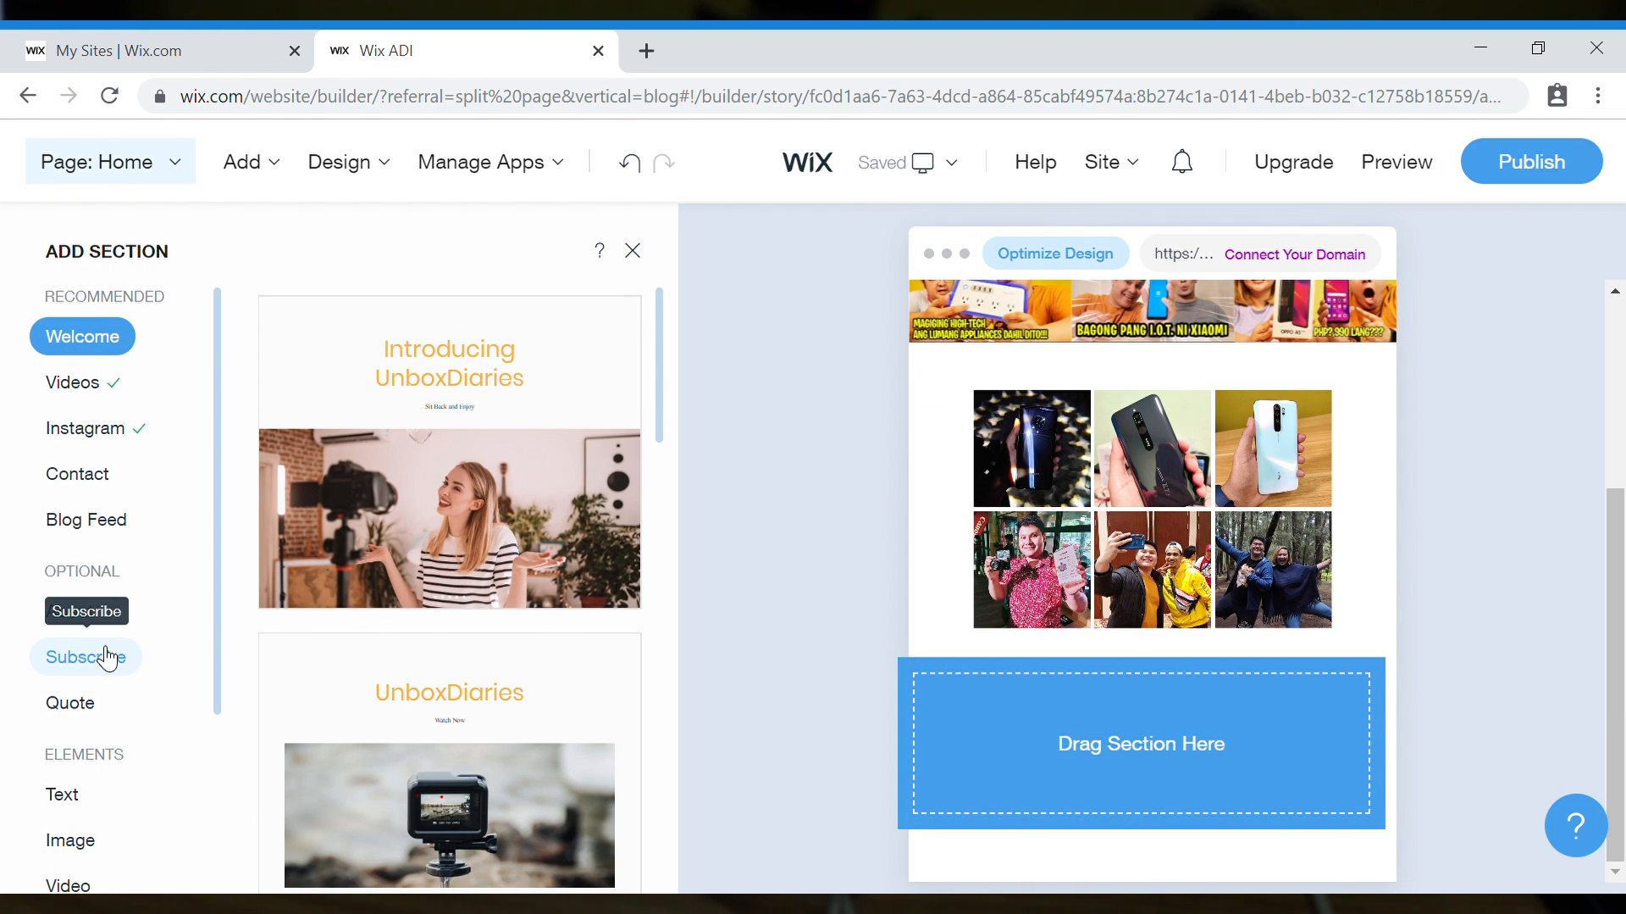
{"action": "left_click", "coordinate": [632, 250]}
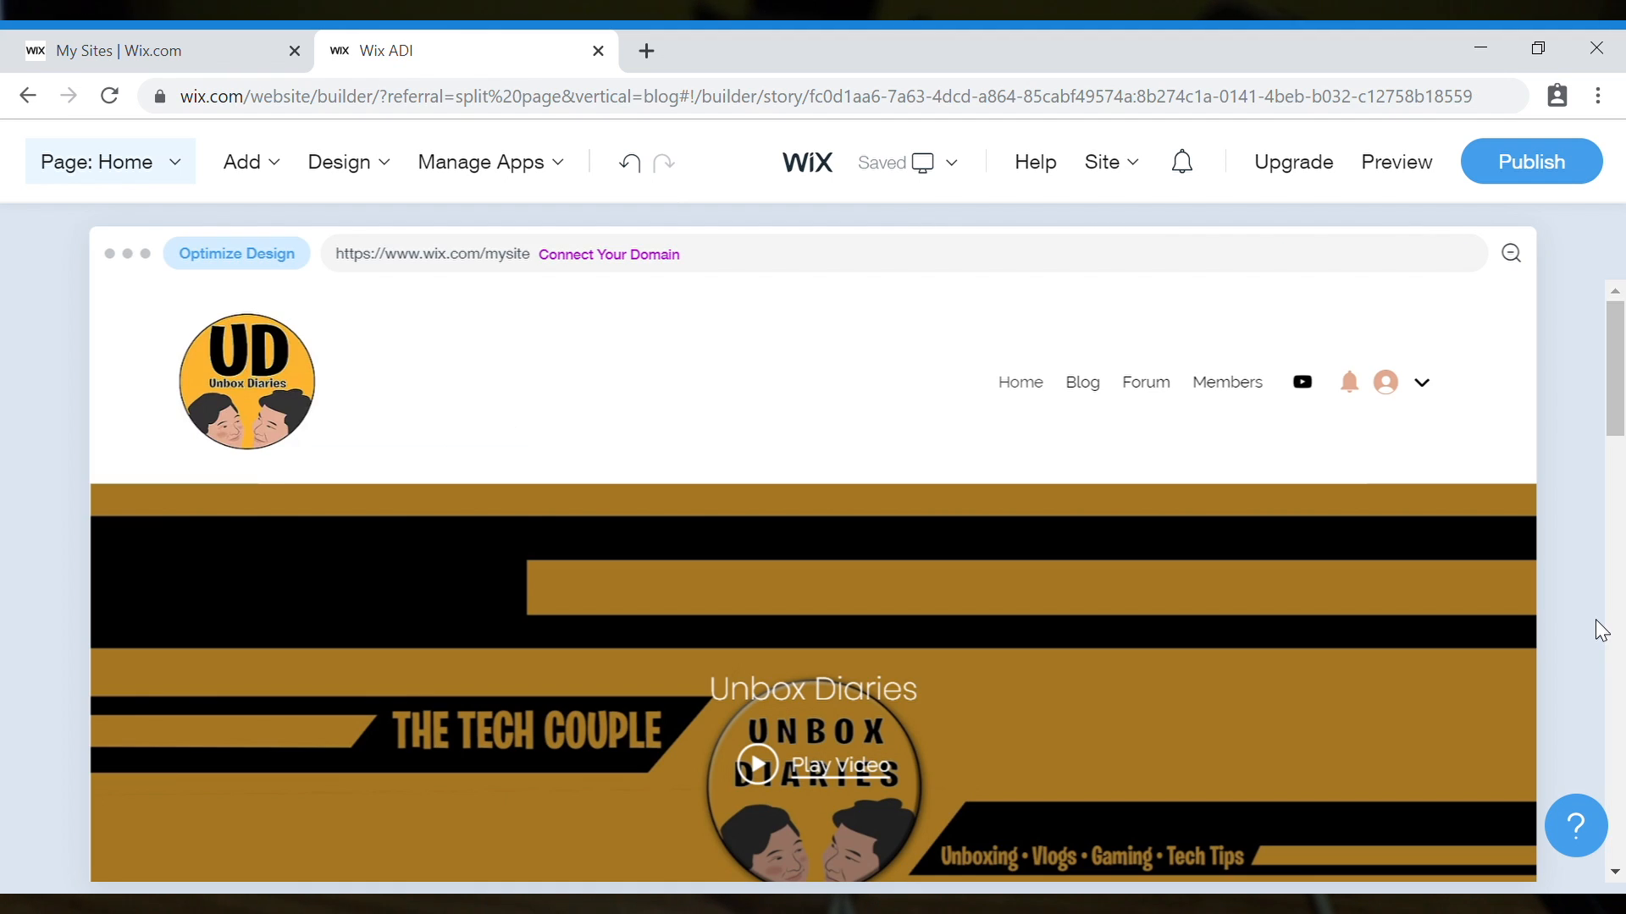
{"action": "scroll", "scroll_direction": "down", "scroll_amount": 3}
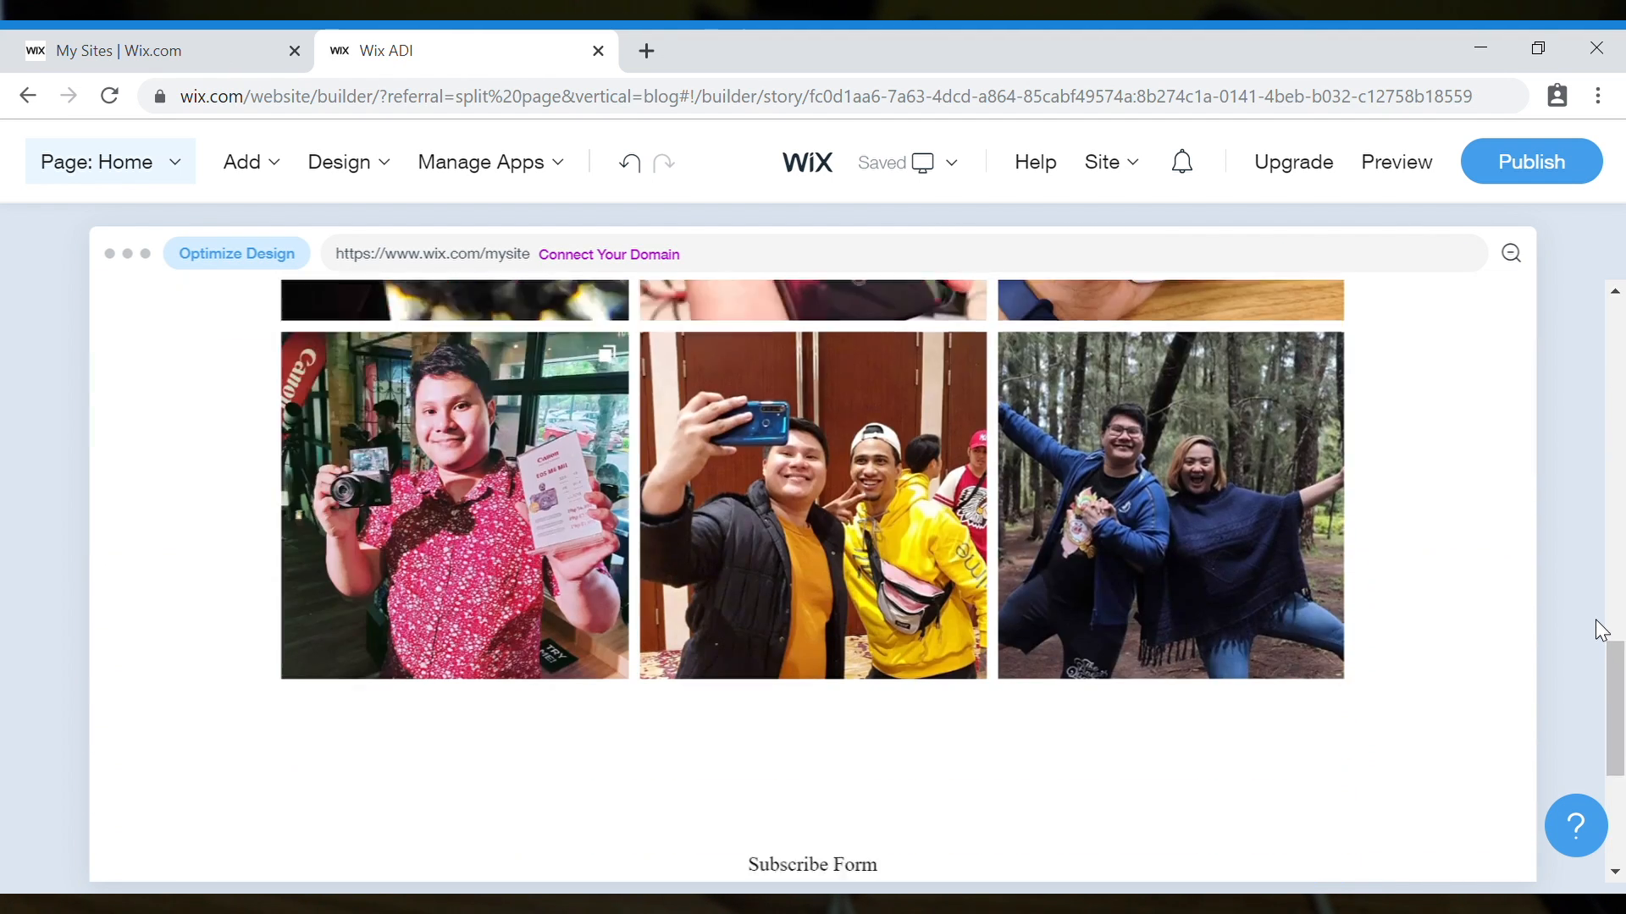
{"action": "scroll", "scroll_direction": "up", "scroll_amount": 3}
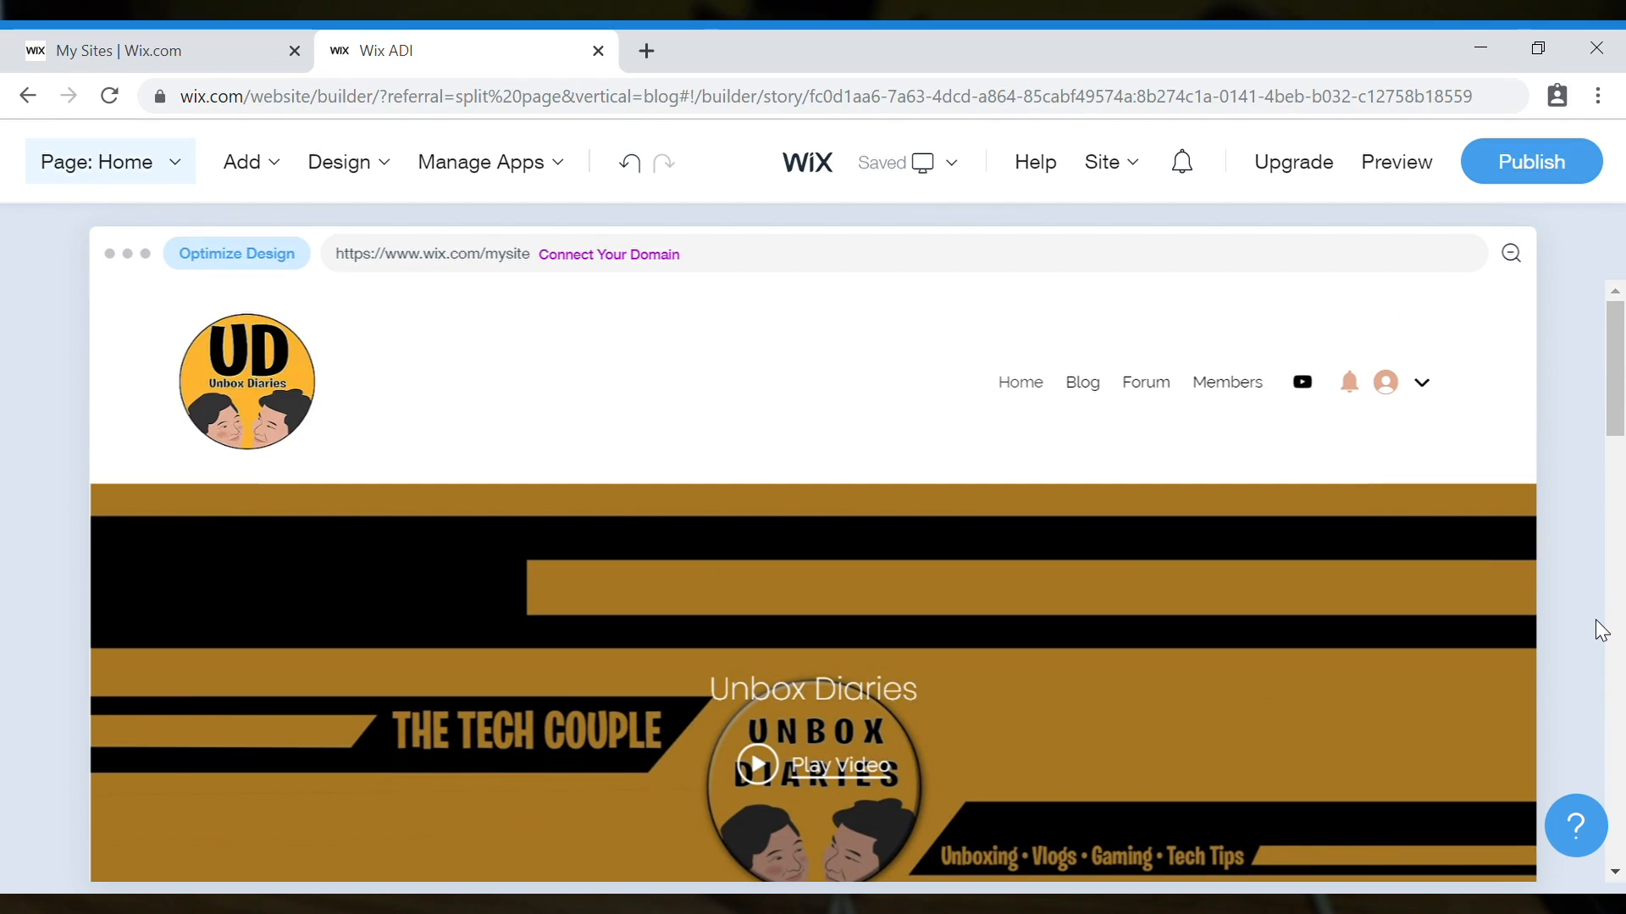
{"action": "mouse_move", "coordinate": [1589, 336]}
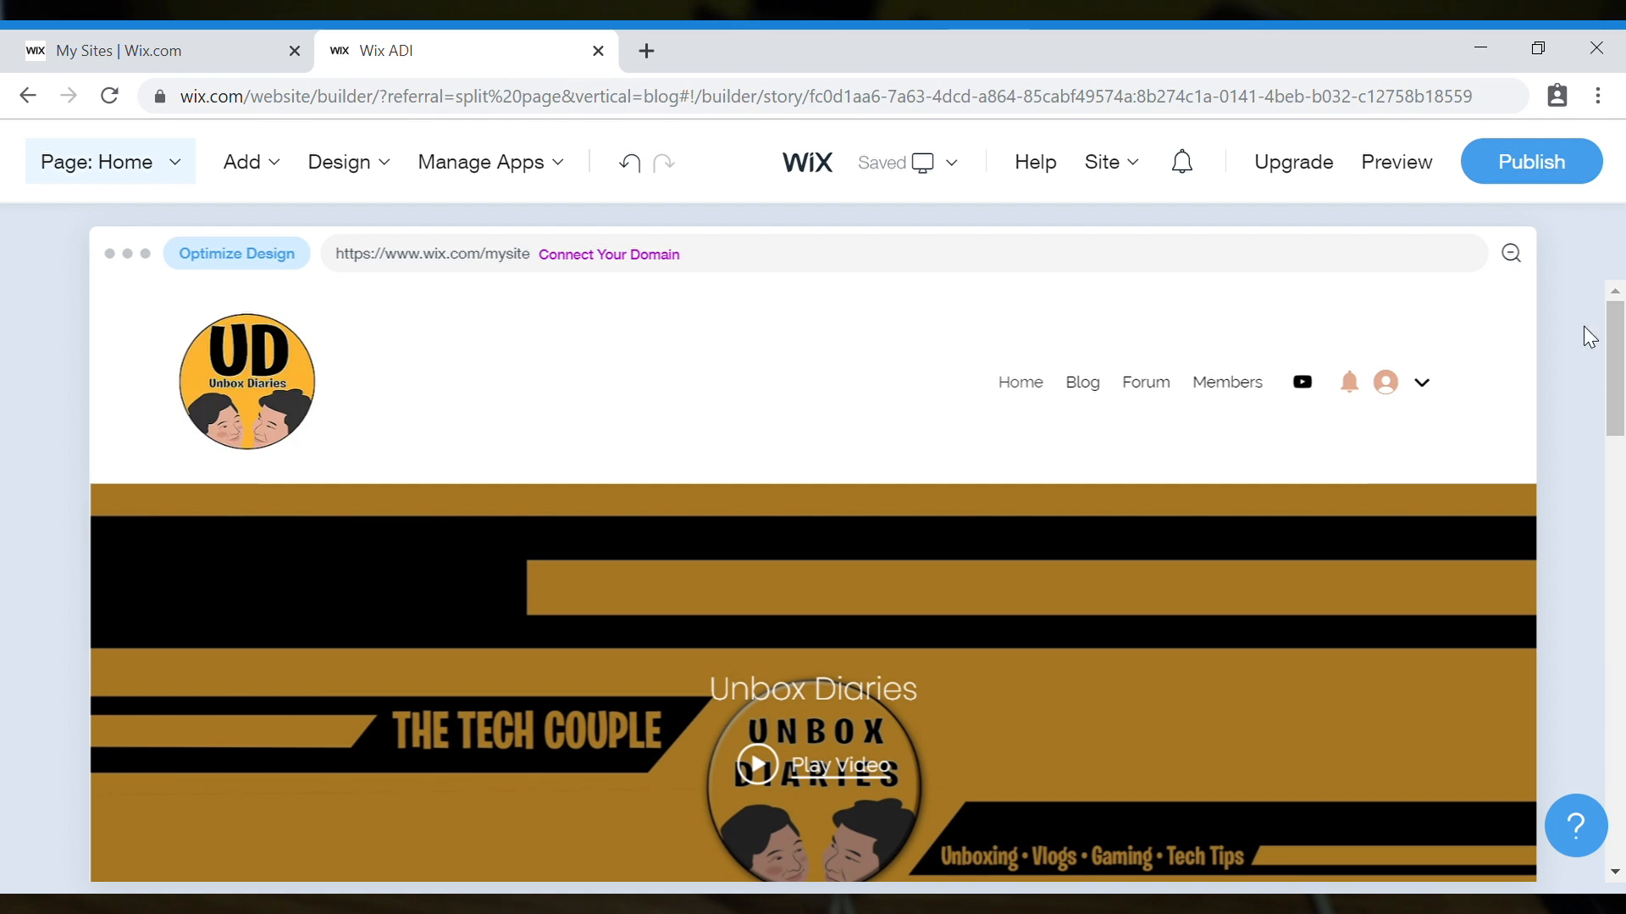
- Publish the UnboxDiaries site on a free Wix.com domain, not a custom domain
{"action": "left_click", "coordinate": [1530, 162]}
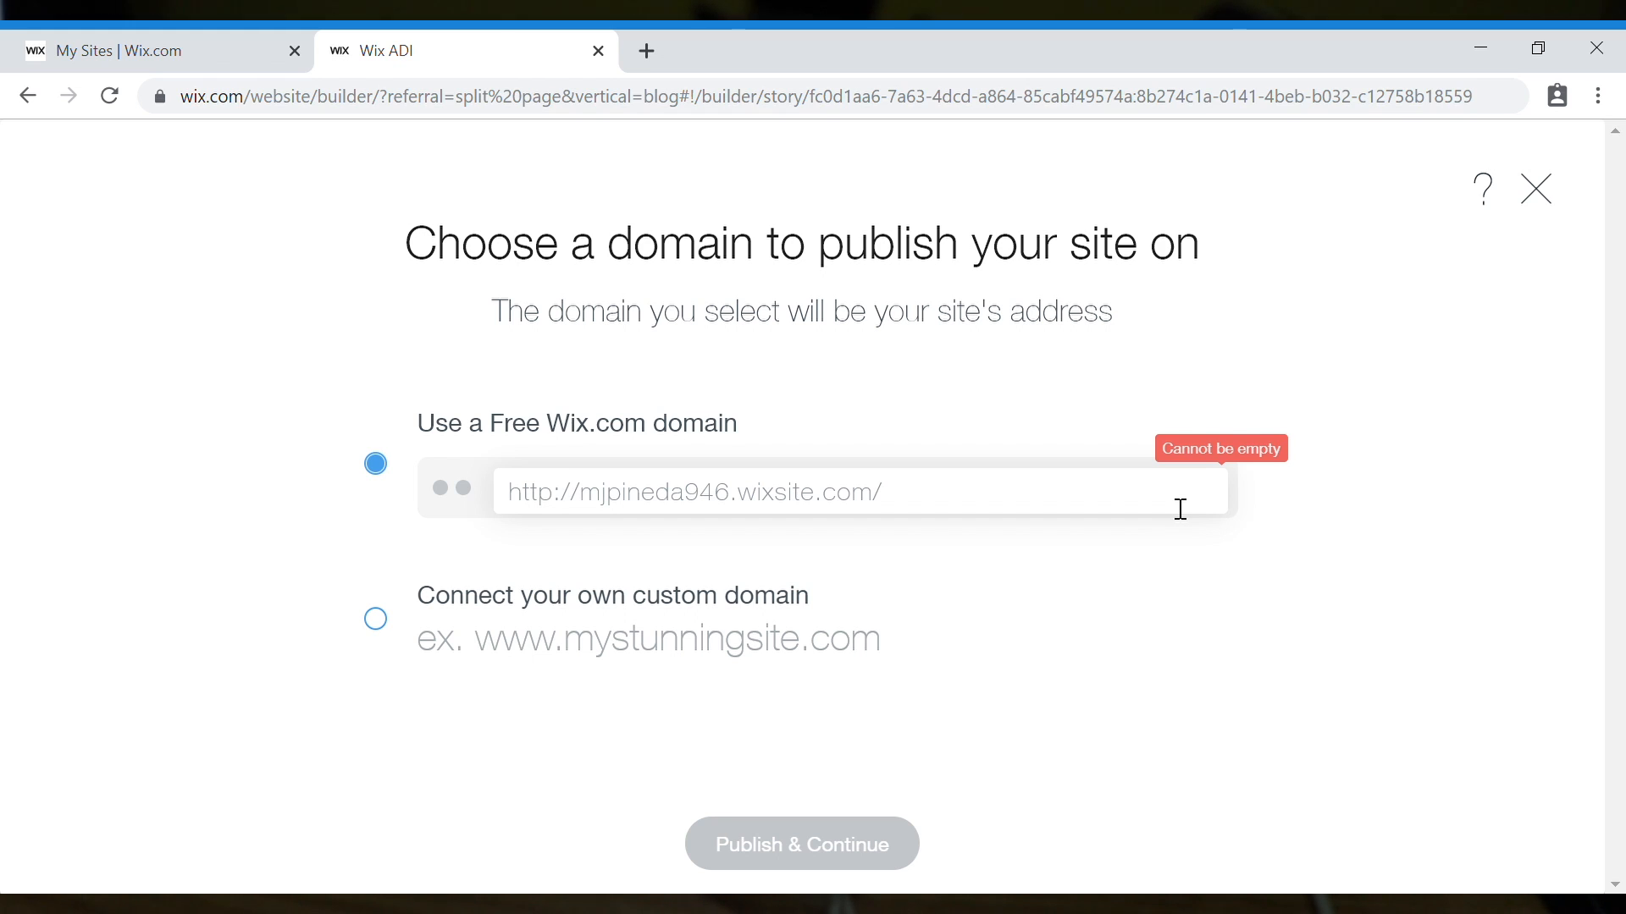
{"action": "mouse_move", "coordinate": [743, 559]}
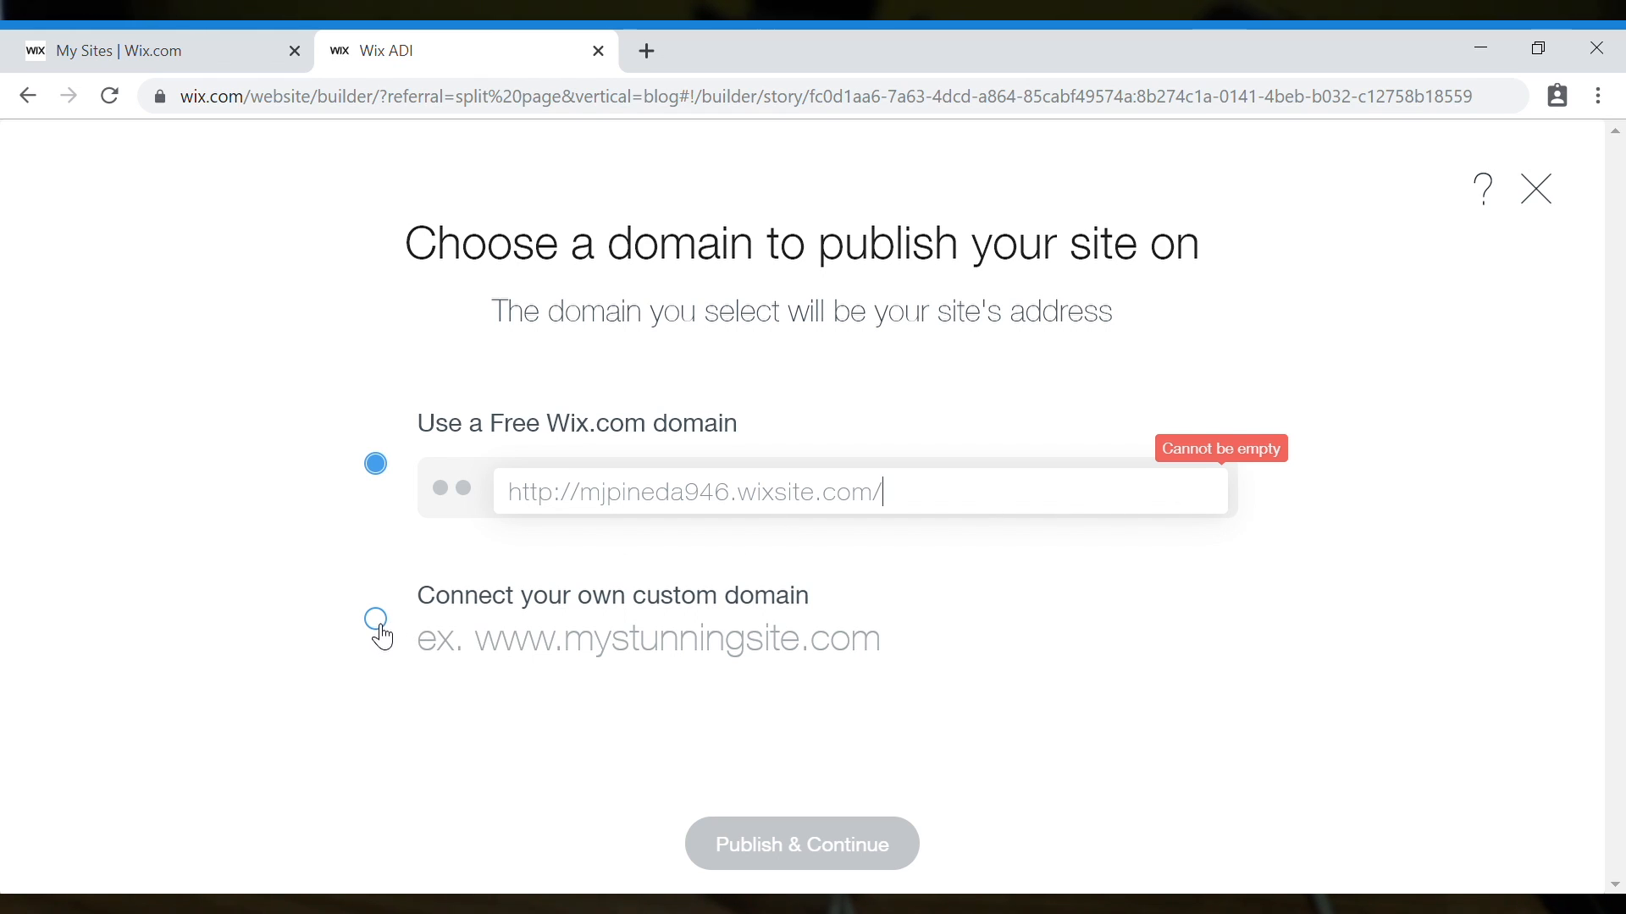
{"action": "left_click", "coordinate": [375, 617]}
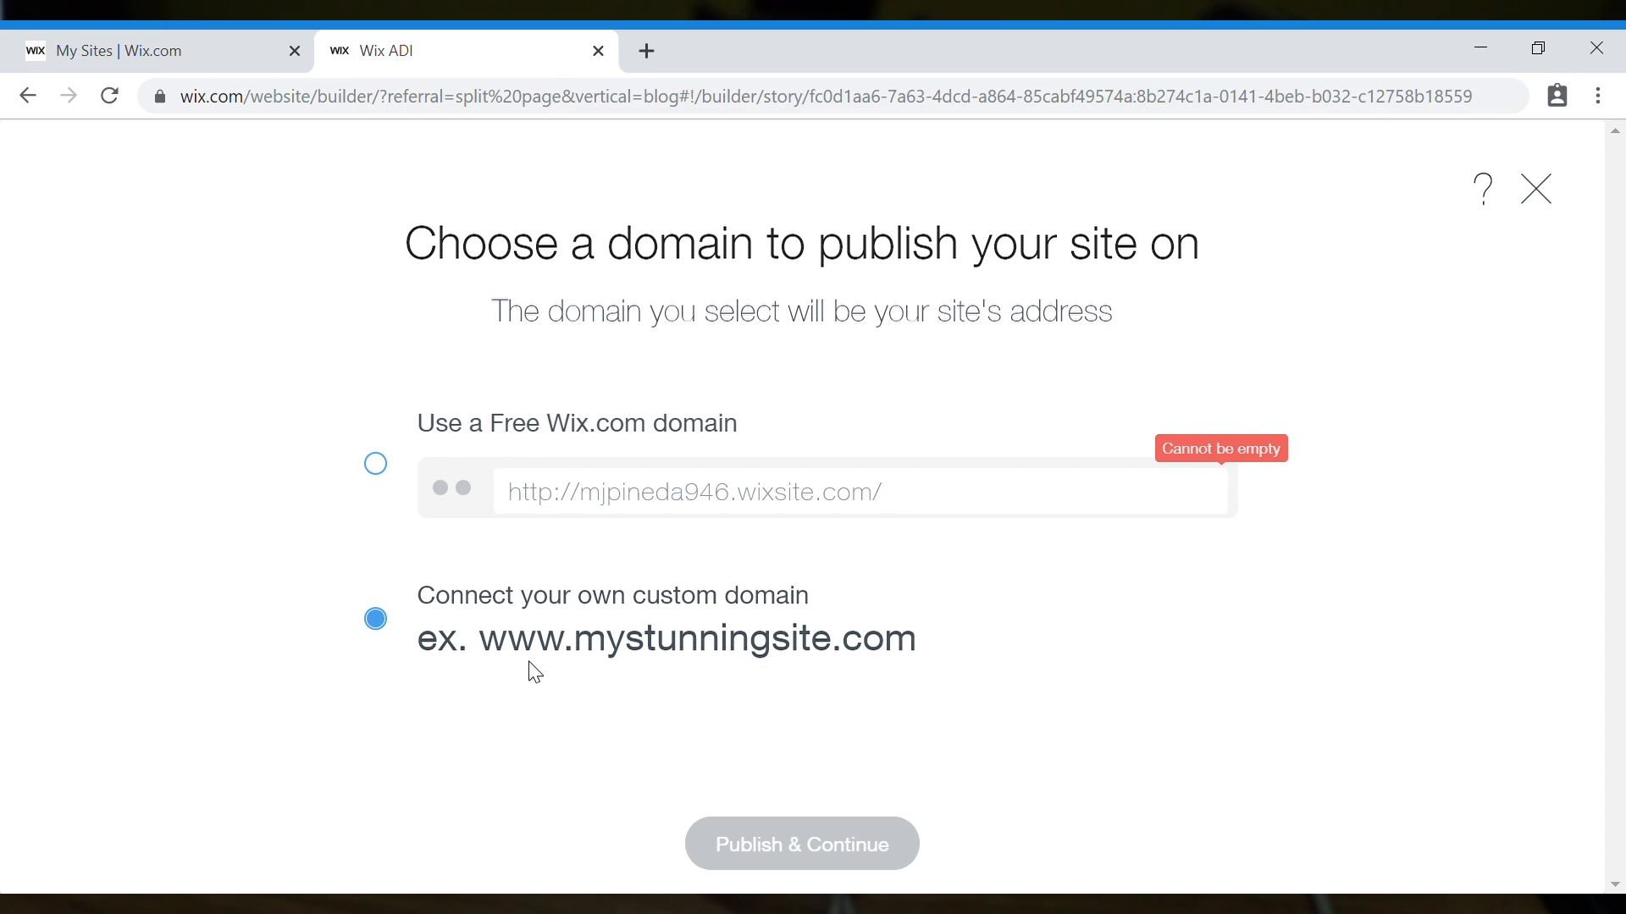
{"action": "mouse_move", "coordinate": [840, 655]}
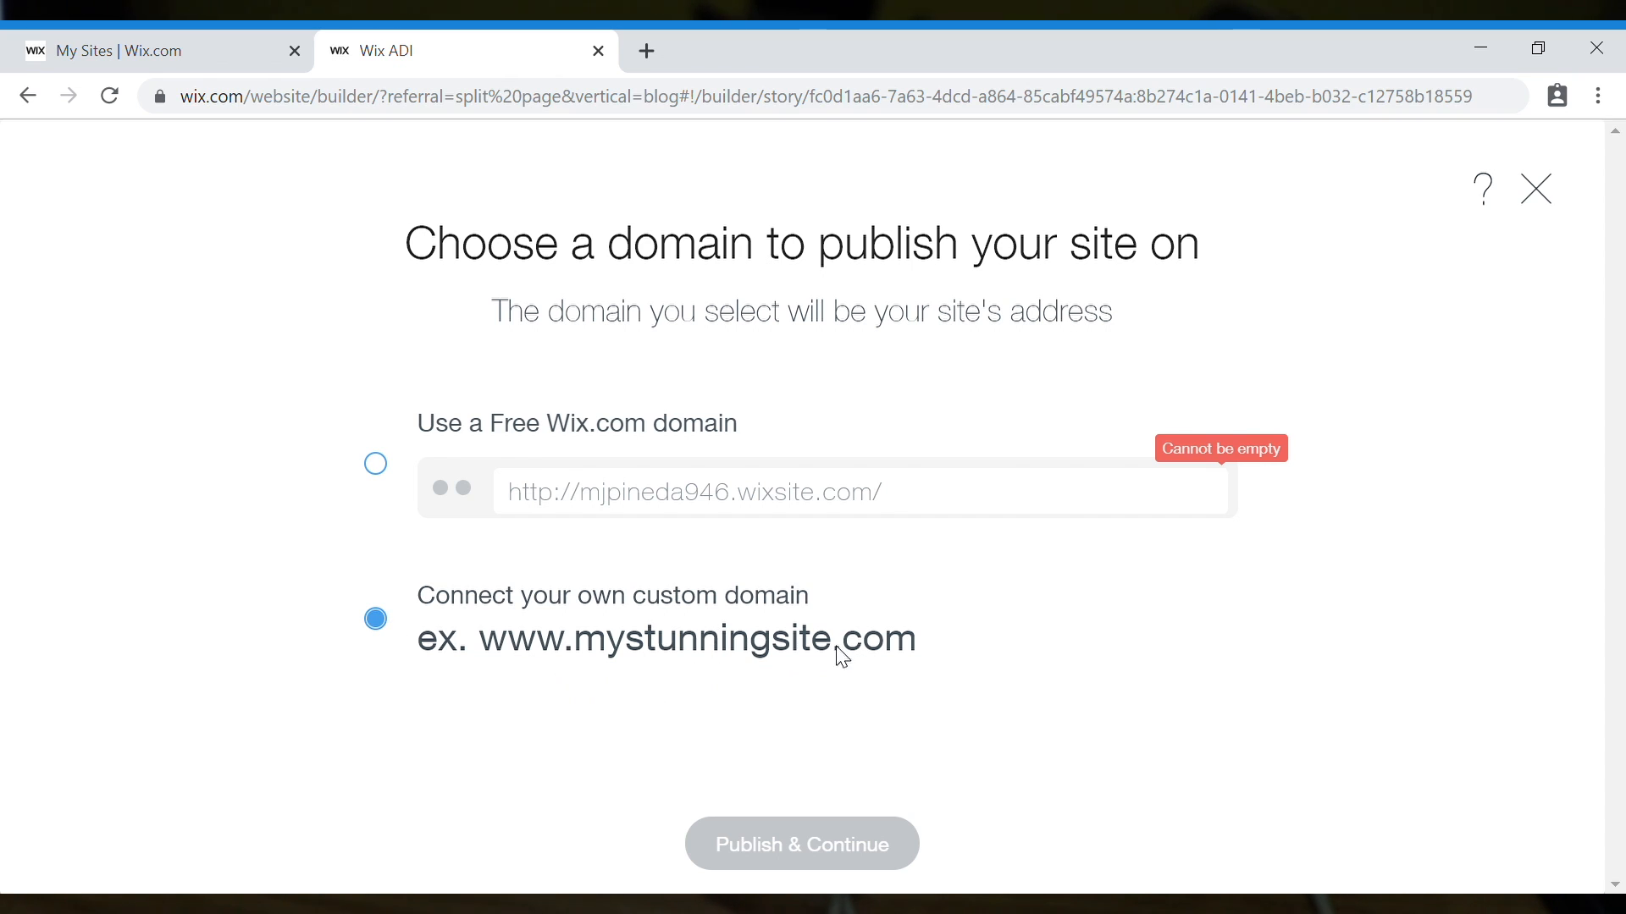
{"action": "mouse_move", "coordinate": [1003, 477]}
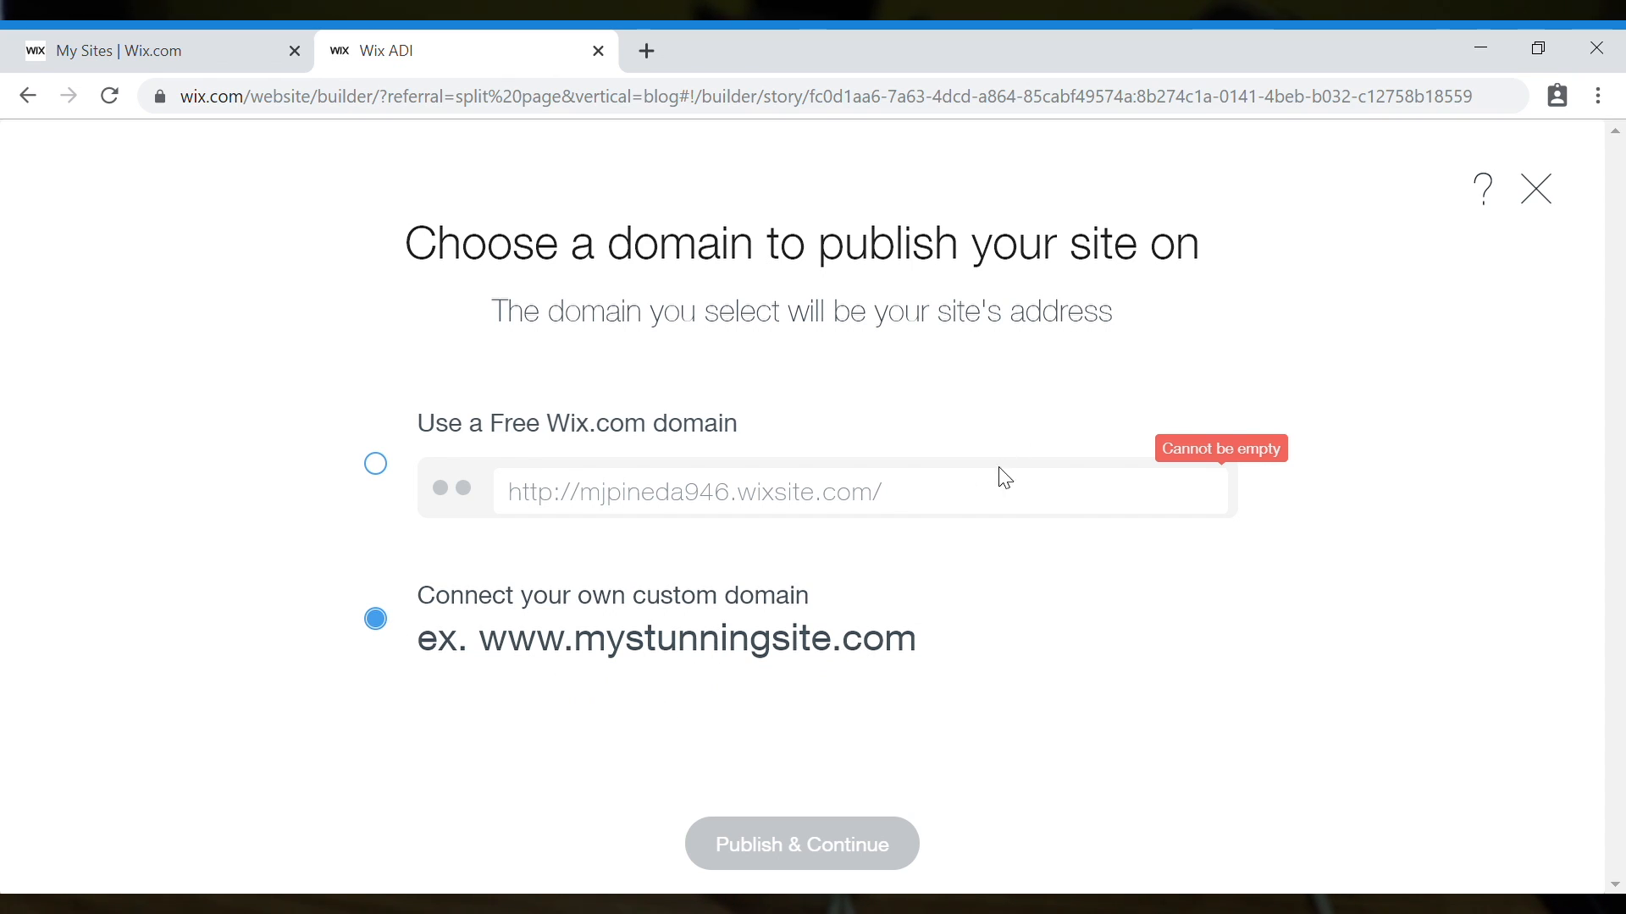
{"action": "left_click", "coordinate": [374, 463]}
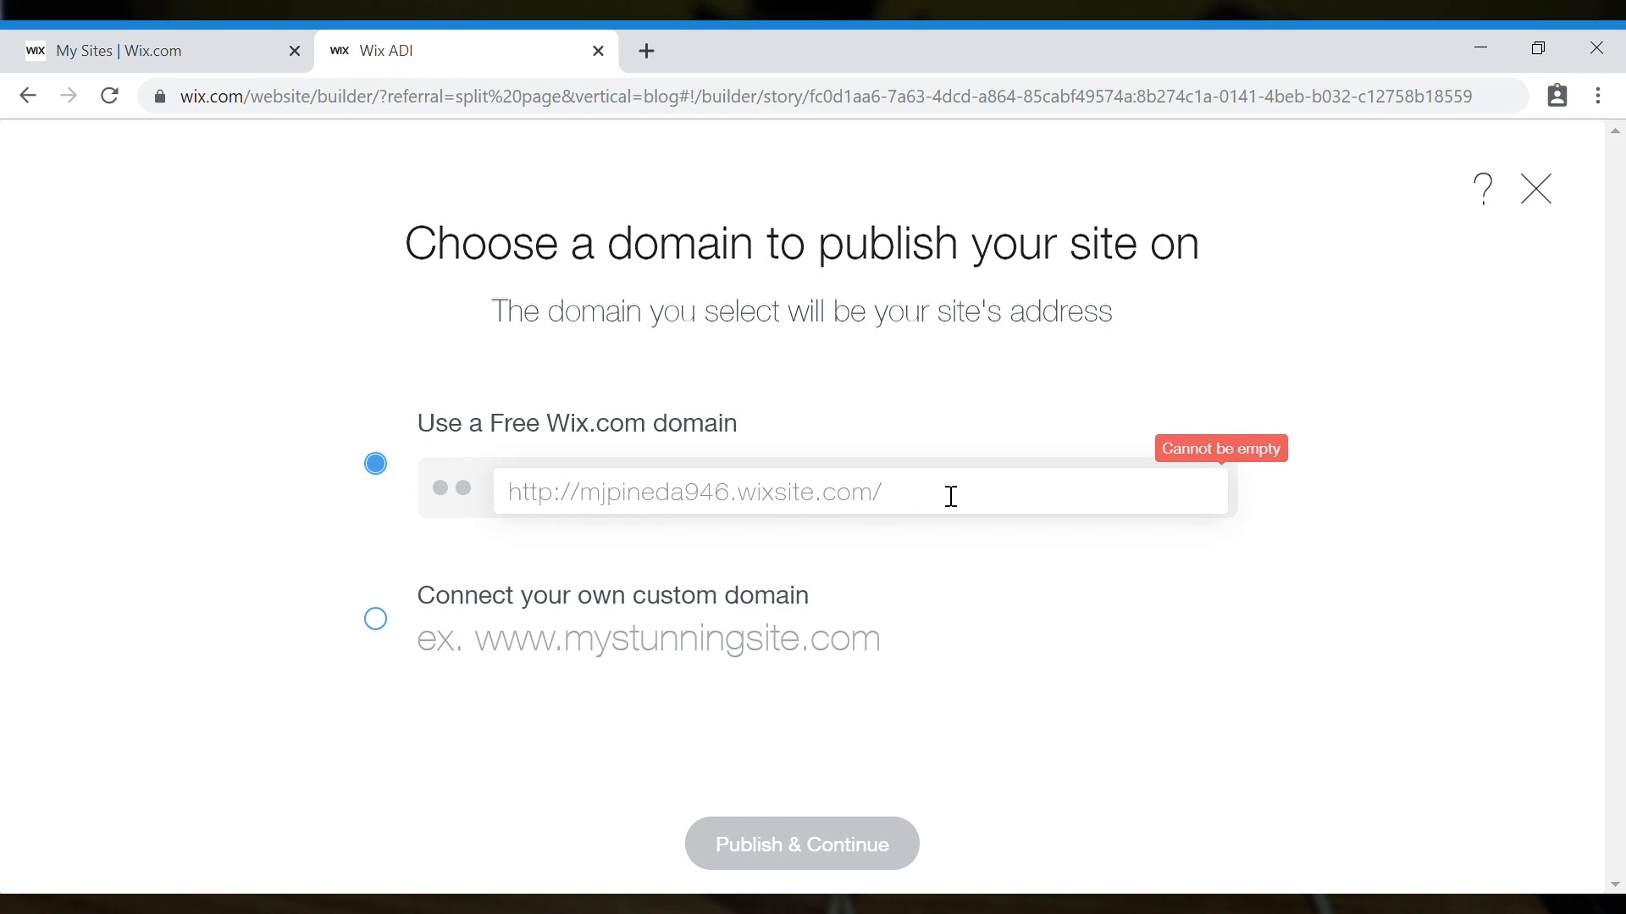
{"action": "left_click", "coordinate": [800, 843]}
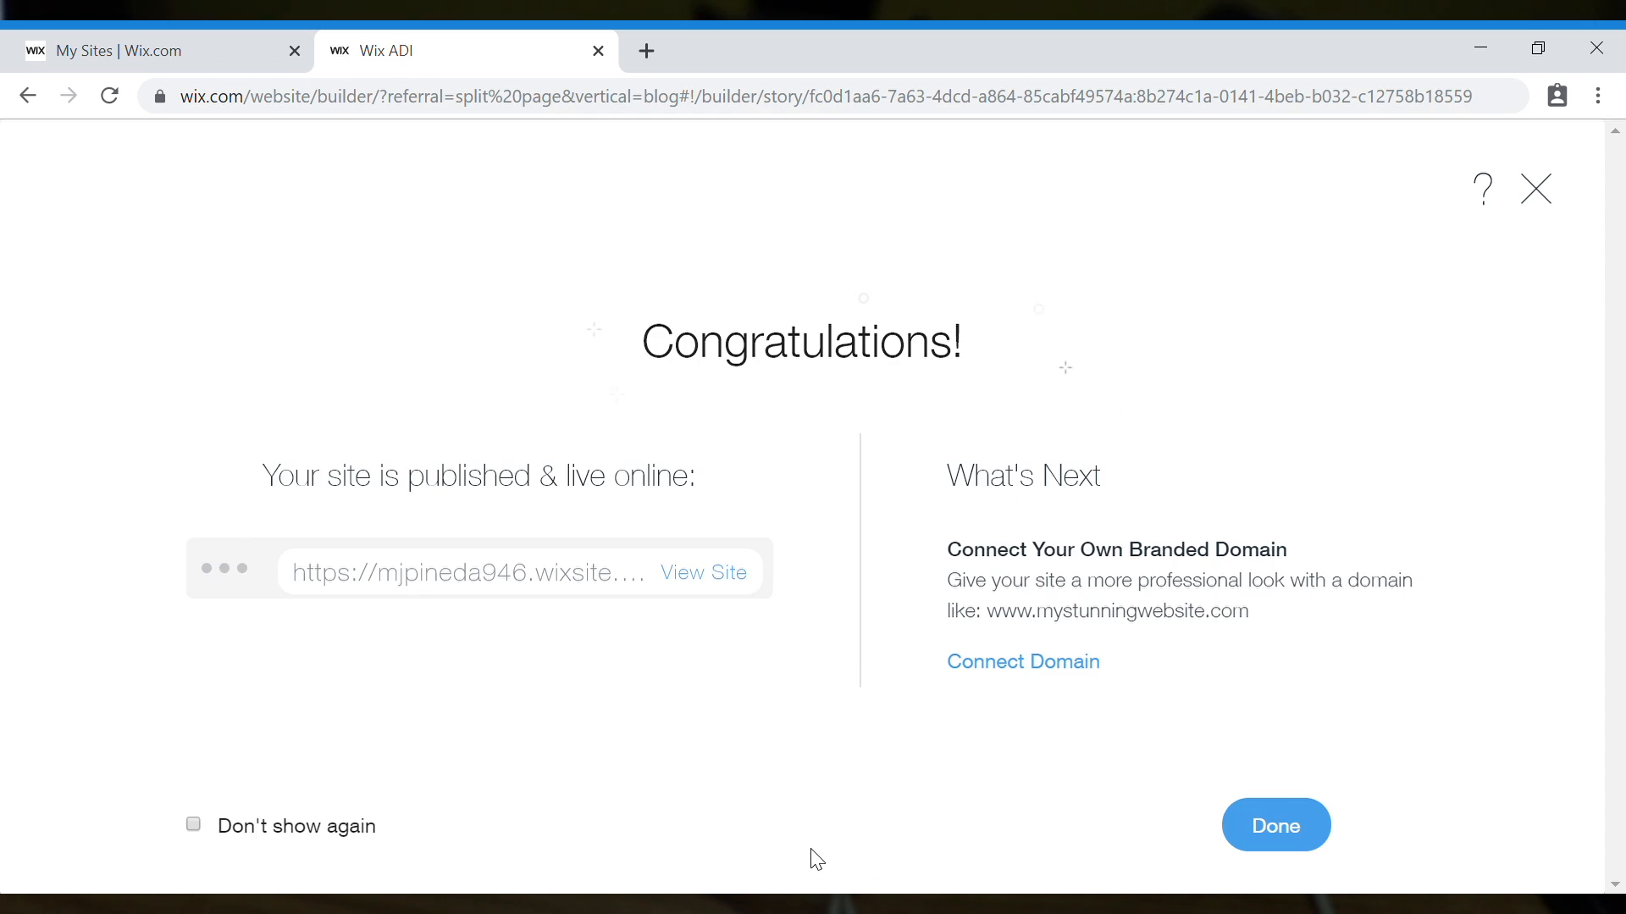
{"action": "mouse_move", "coordinate": [512, 581]}
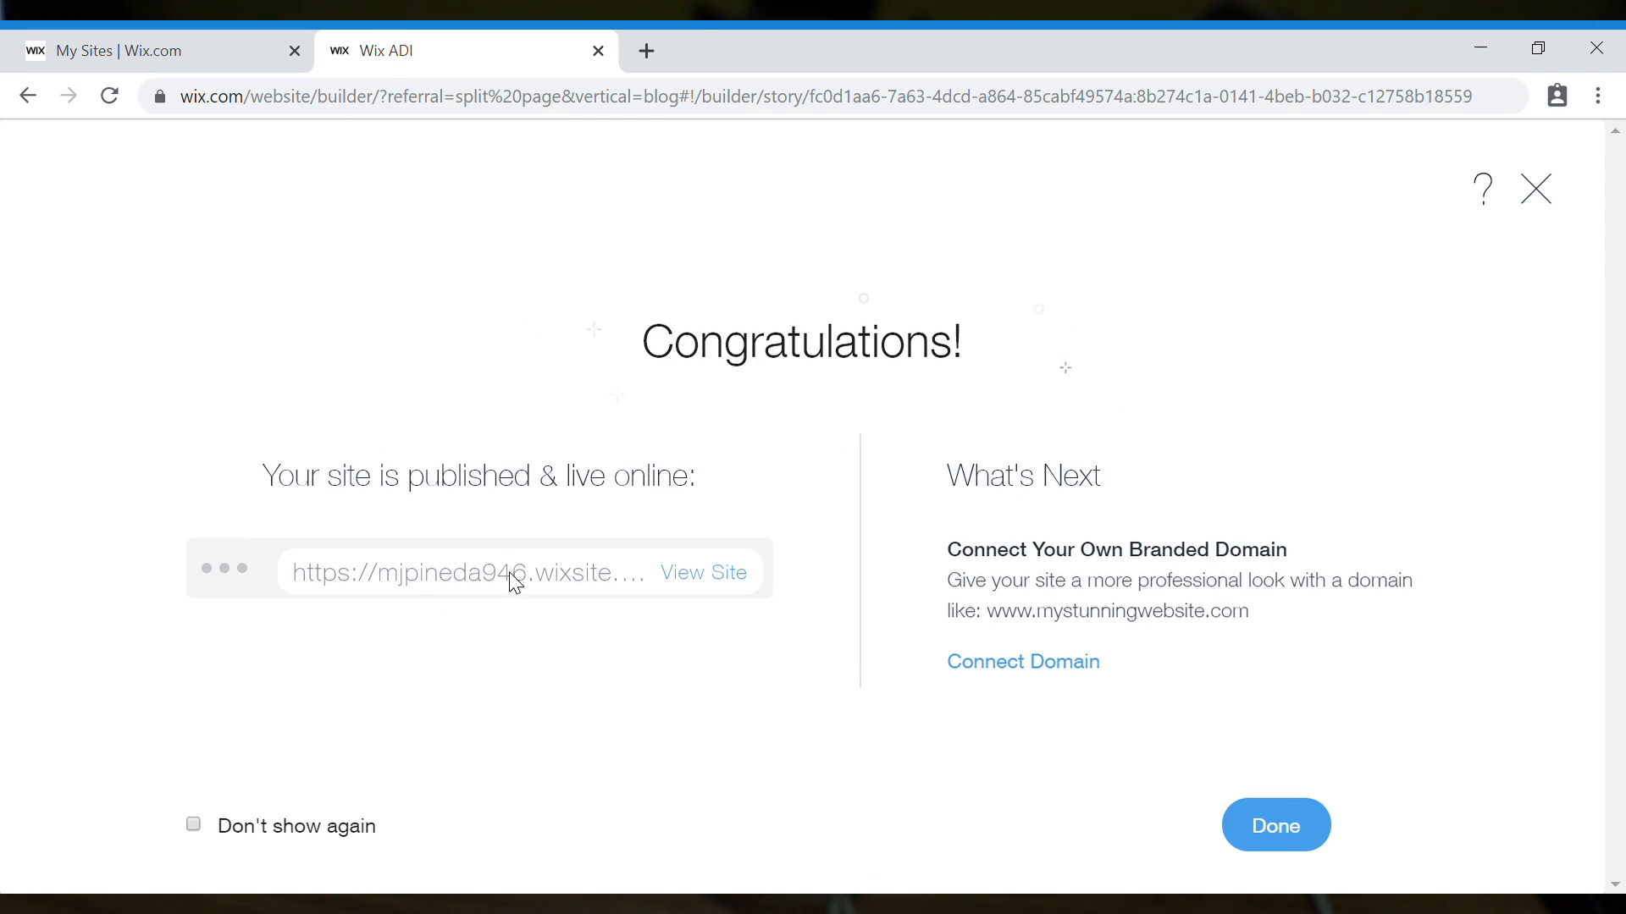
{"action": "mouse_move", "coordinate": [637, 518]}
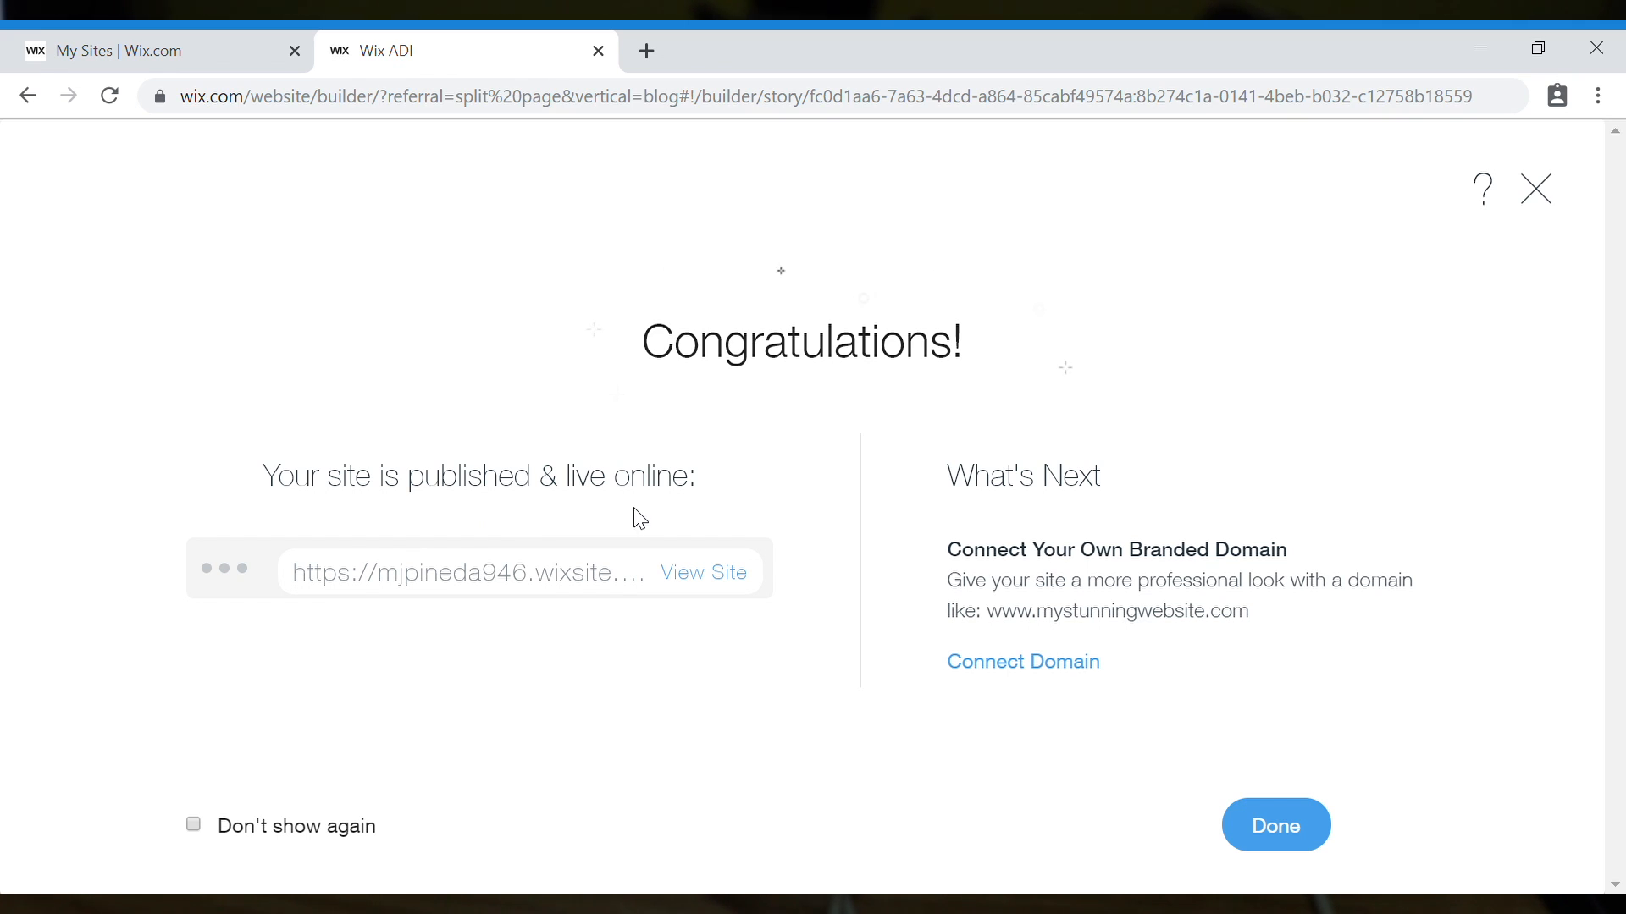
- View the live site and scroll through the home page and back to the top
{"action": "left_click", "coordinate": [702, 572]}
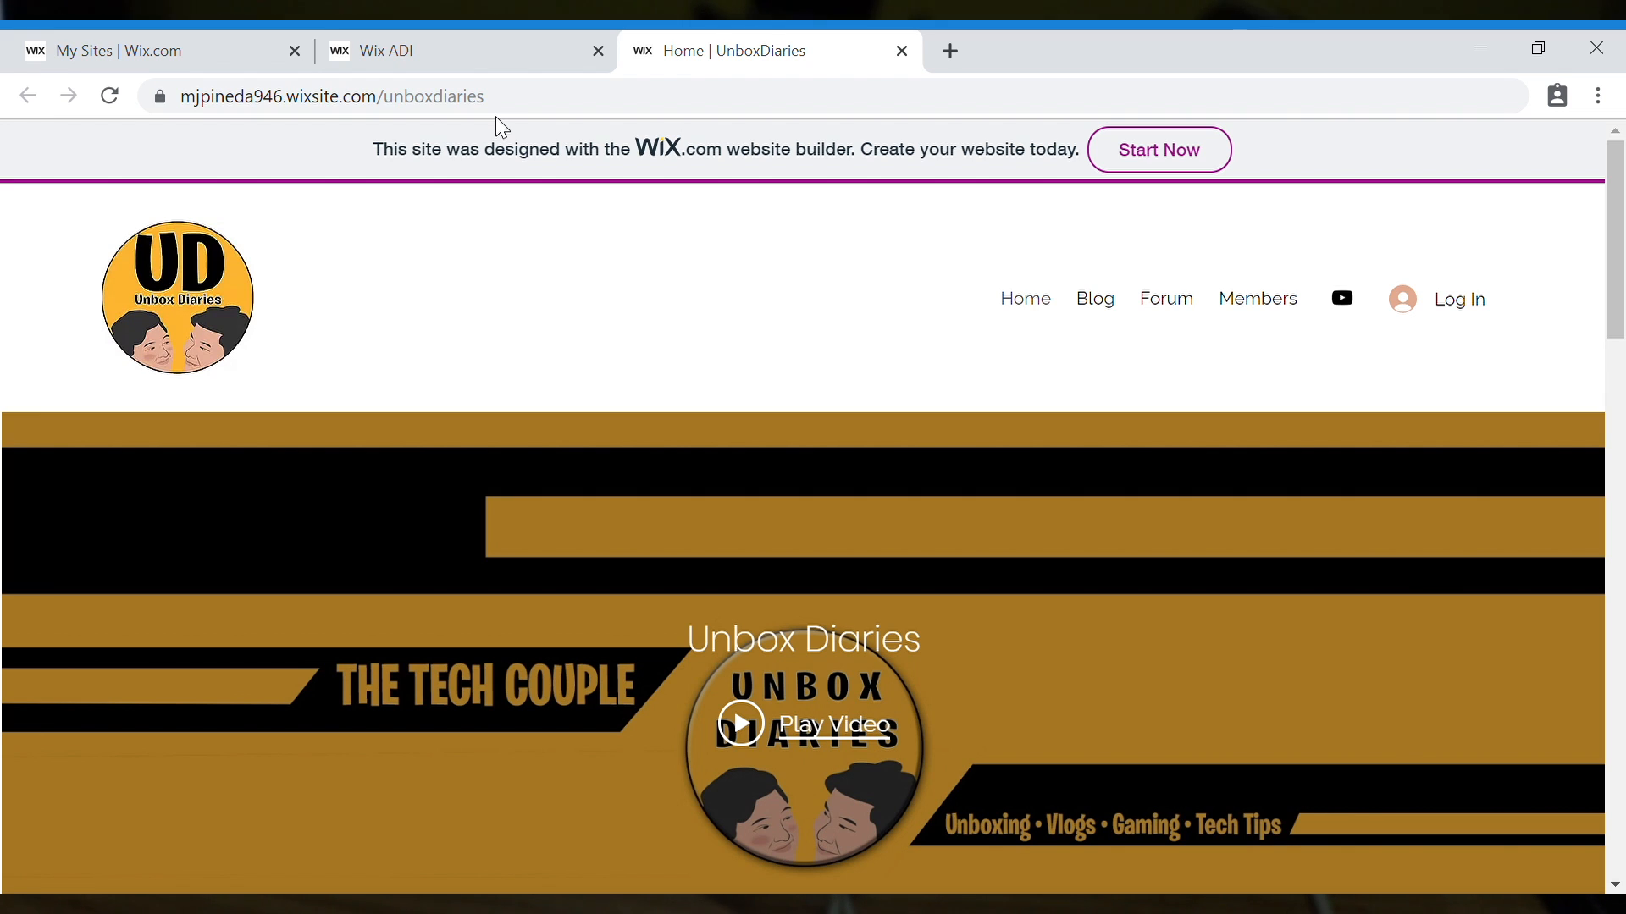
{"action": "scroll", "scroll_direction": "down", "scroll_amount": 3}
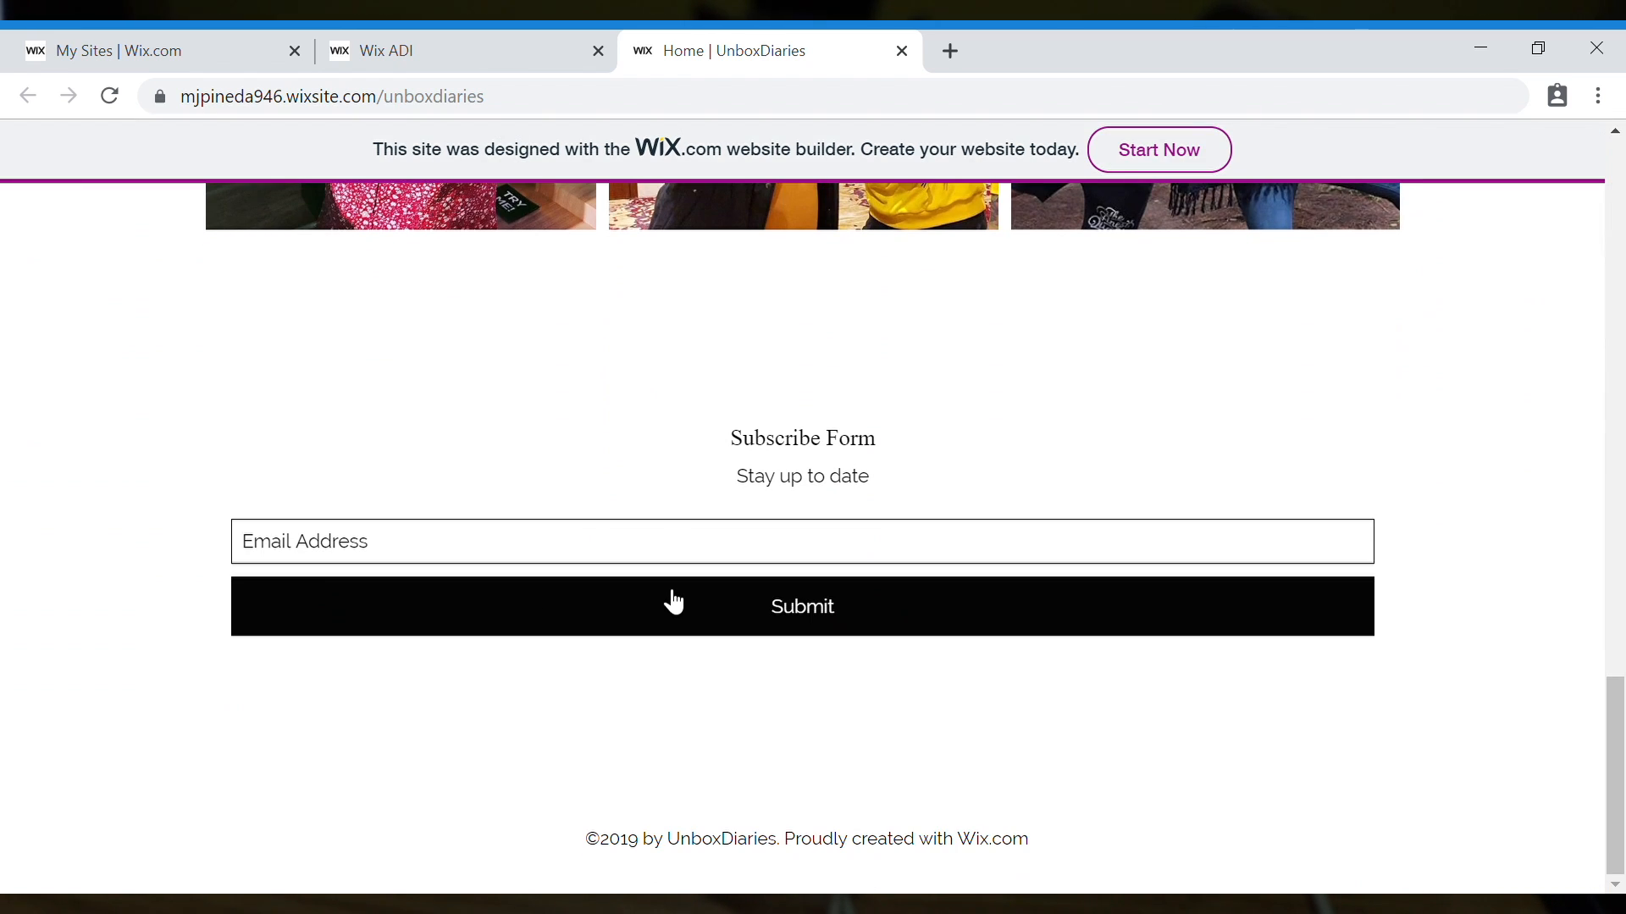
{"action": "scroll", "scroll_direction": "up", "scroll_amount": 3}
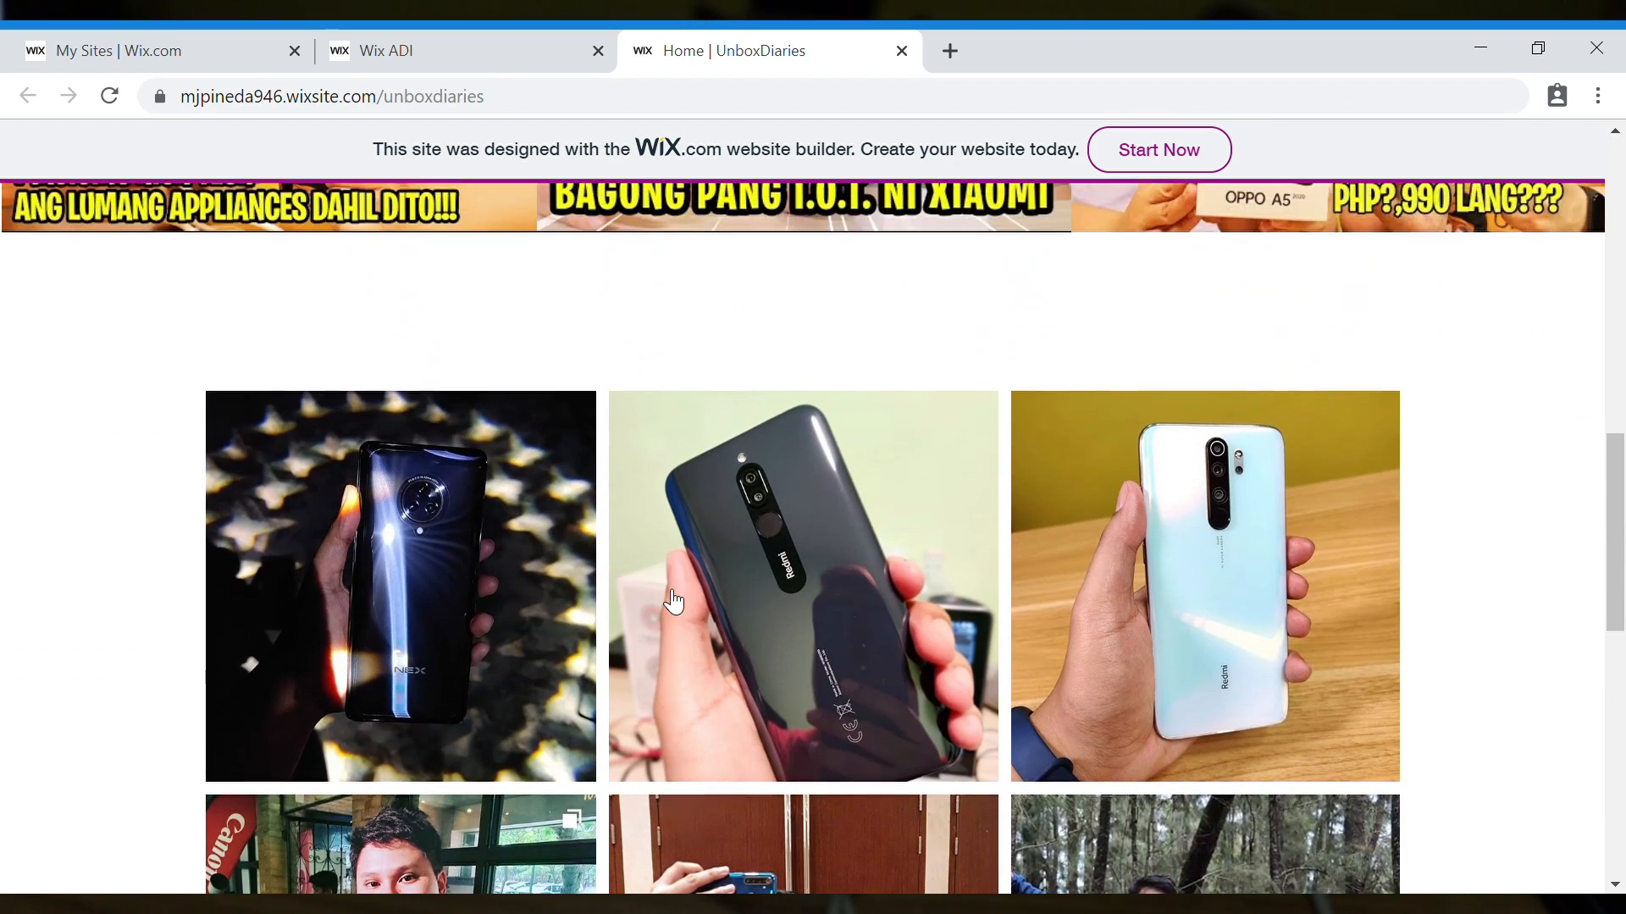
{"action": "scroll", "scroll_direction": "up", "scroll_amount": 3}
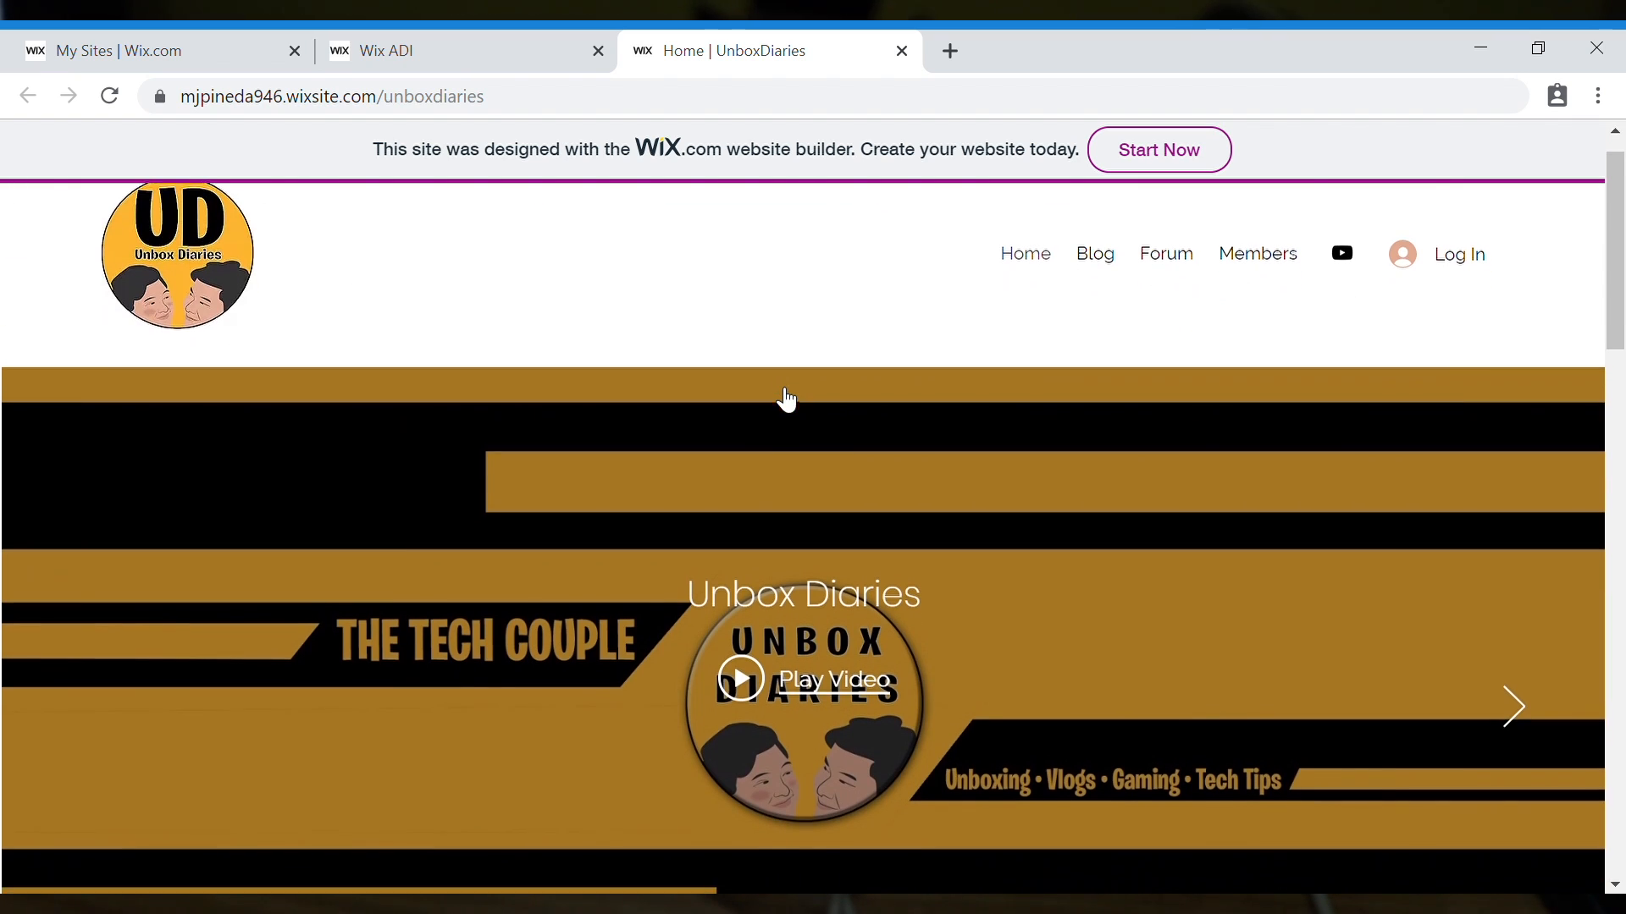
- Play the header video, advance through several channel videos, then close the gallery
{"action": "left_click", "coordinate": [739, 679]}
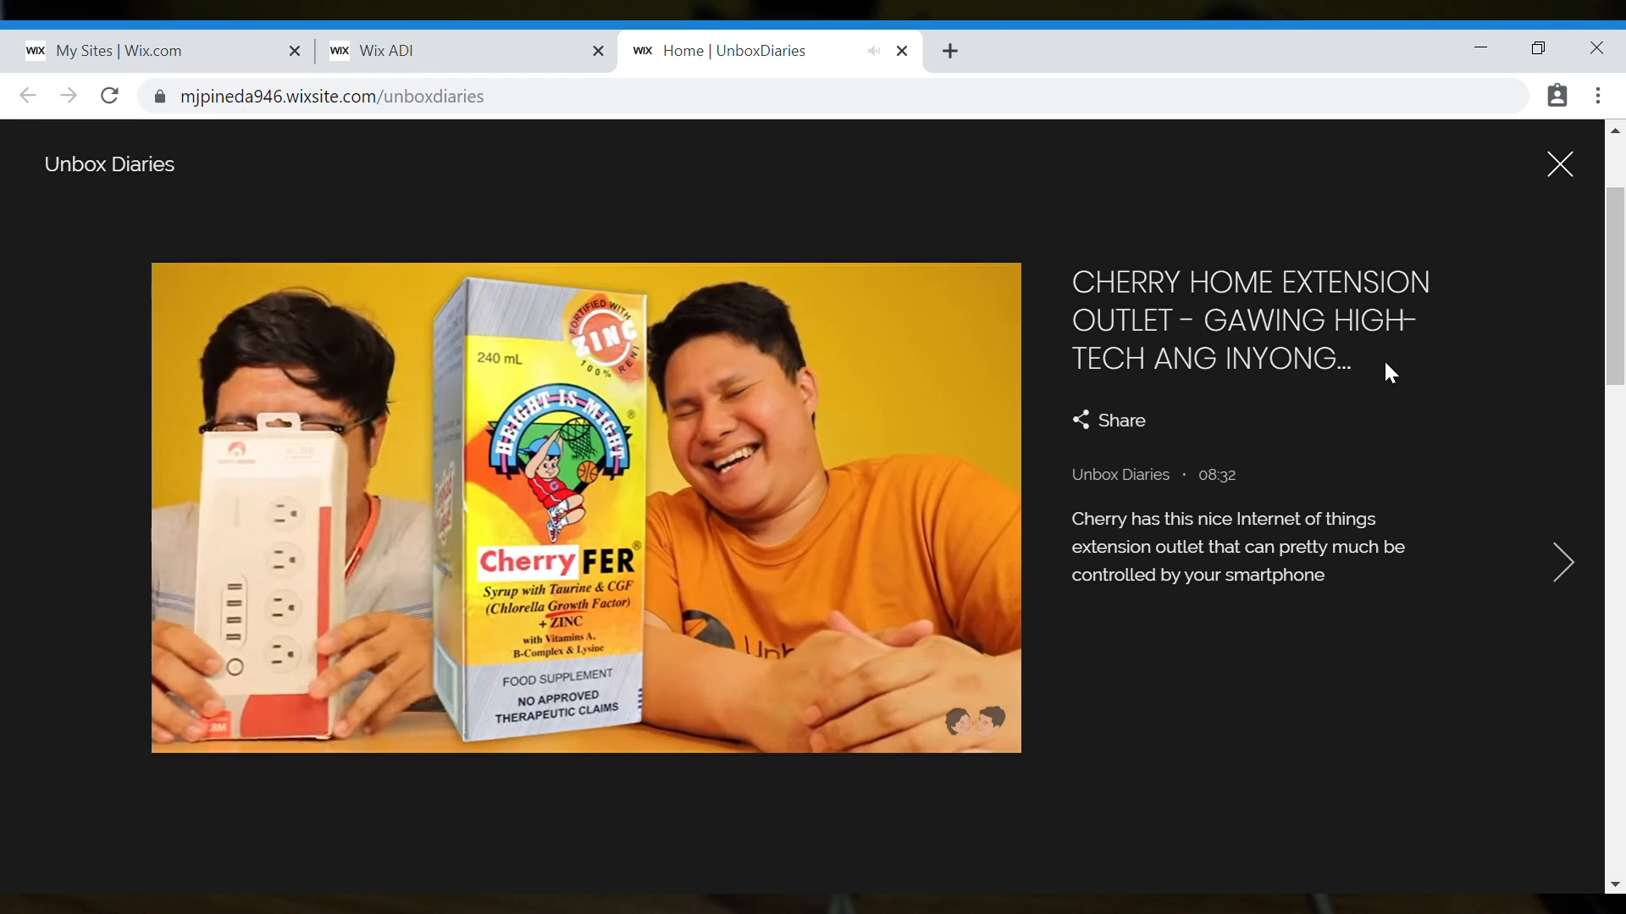
{"action": "left_click", "coordinate": [585, 507]}
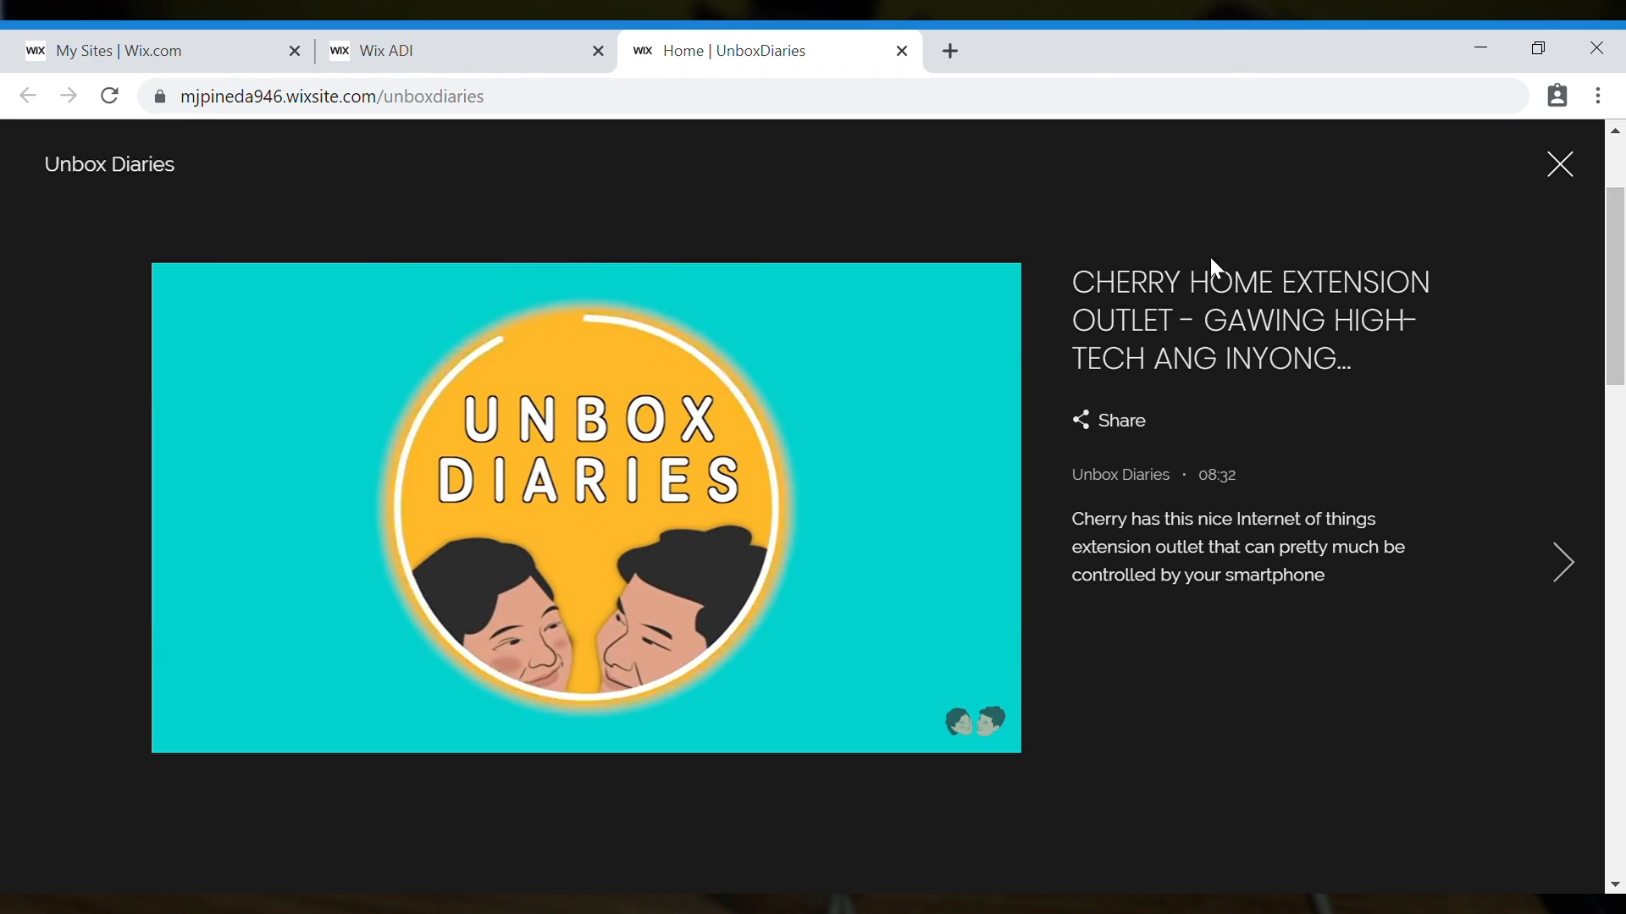
{"action": "left_click", "coordinate": [1564, 562]}
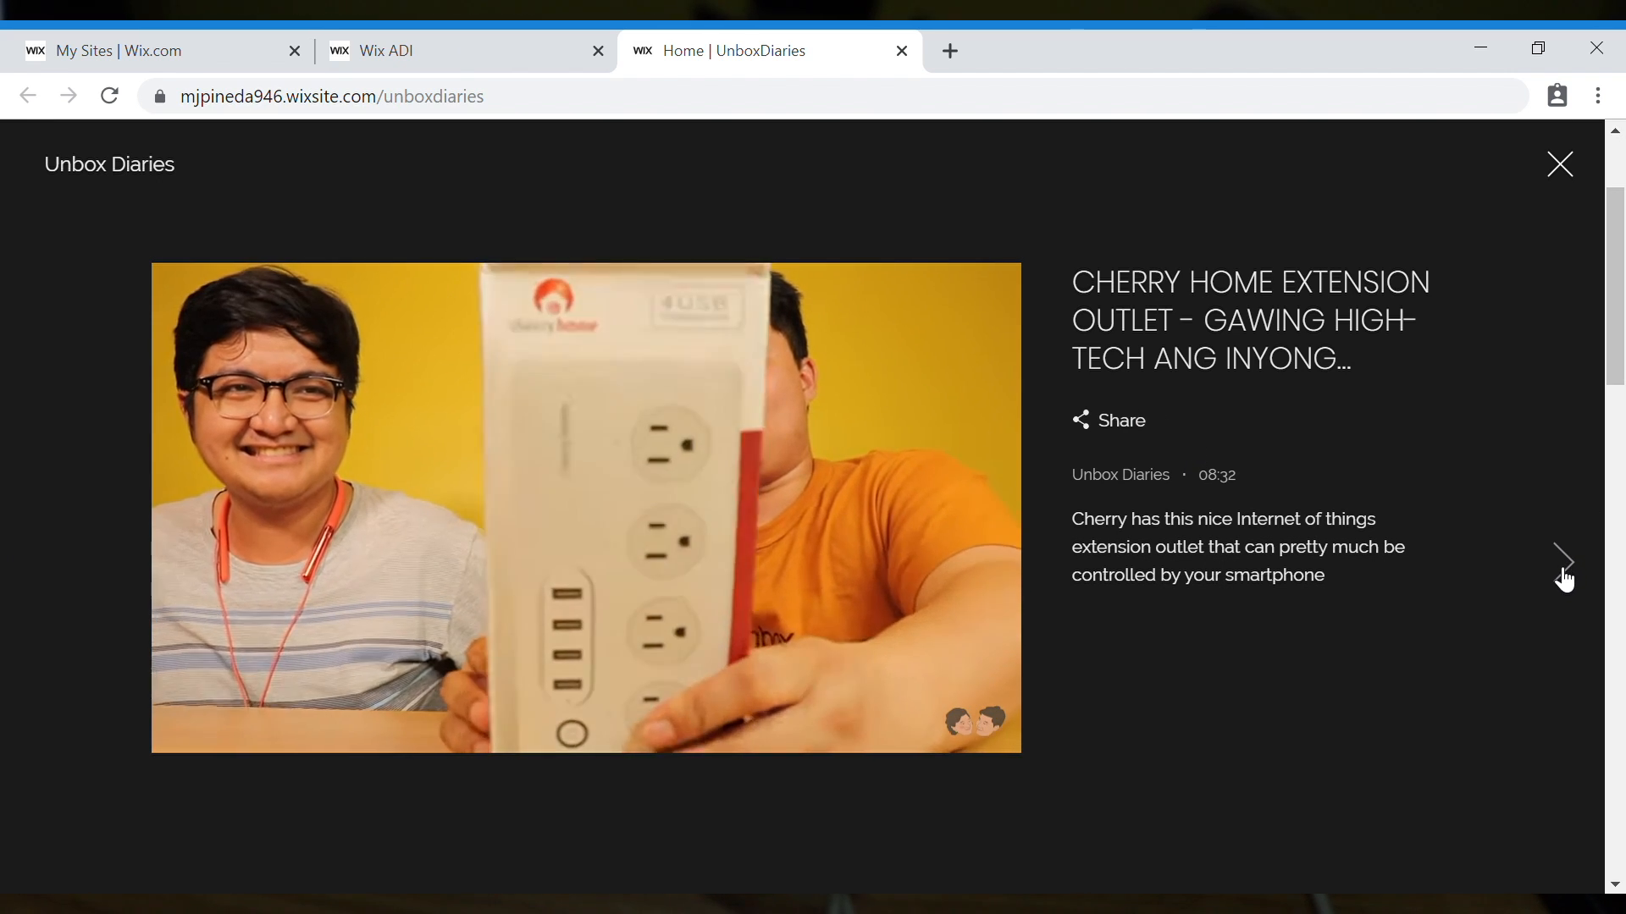
{"action": "left_click", "coordinate": [1564, 568]}
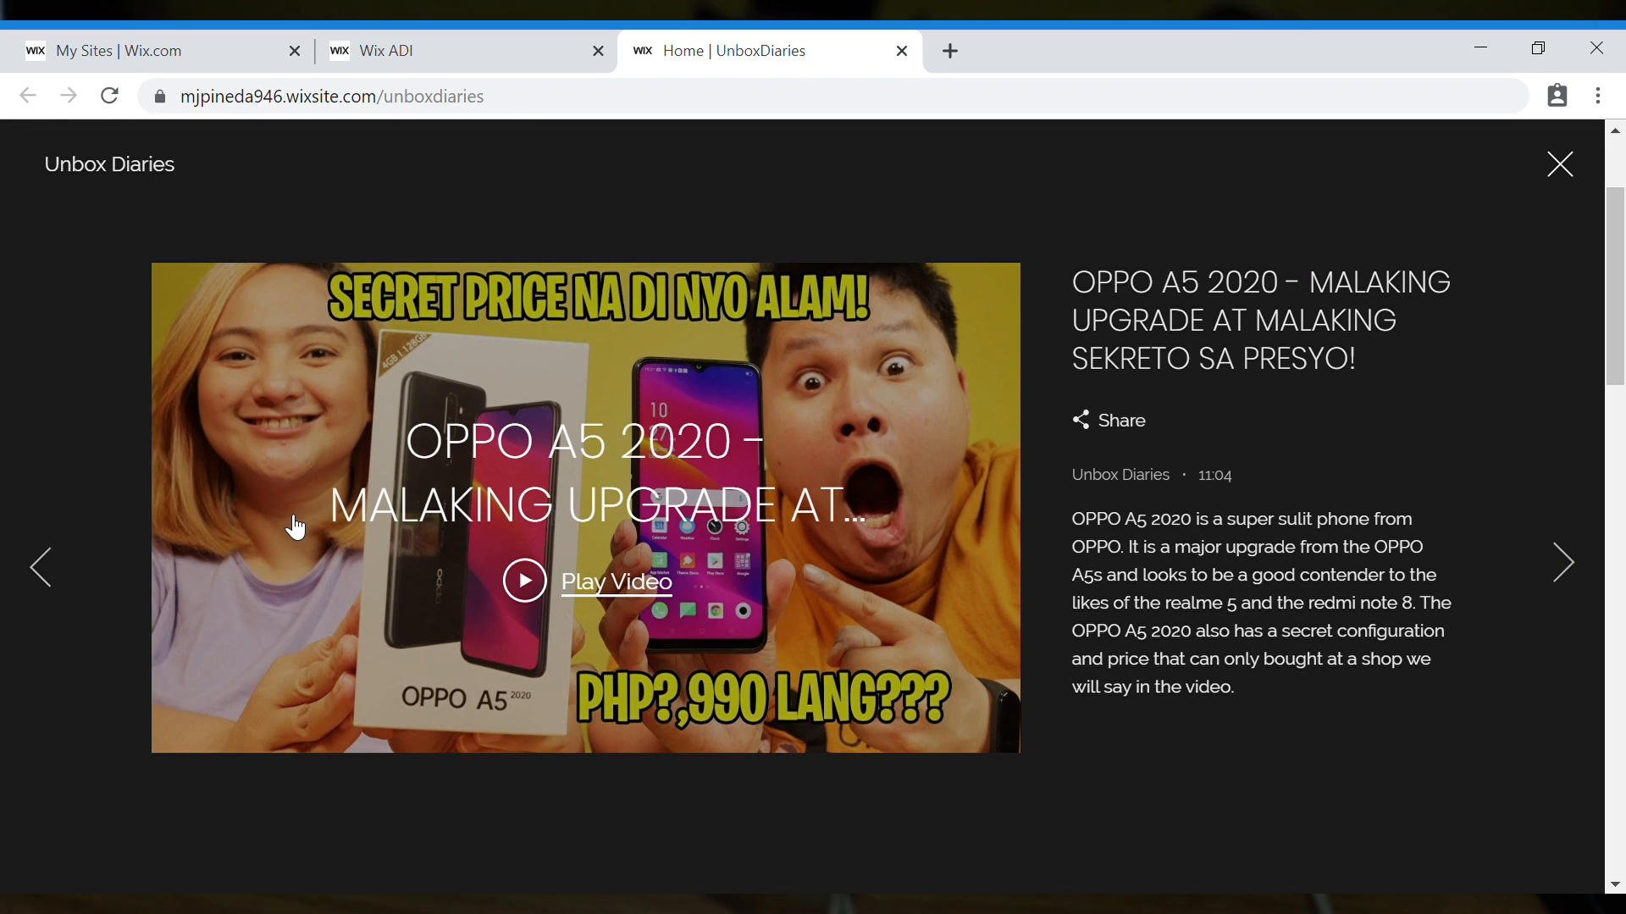
{"action": "left_click", "coordinate": [1564, 563]}
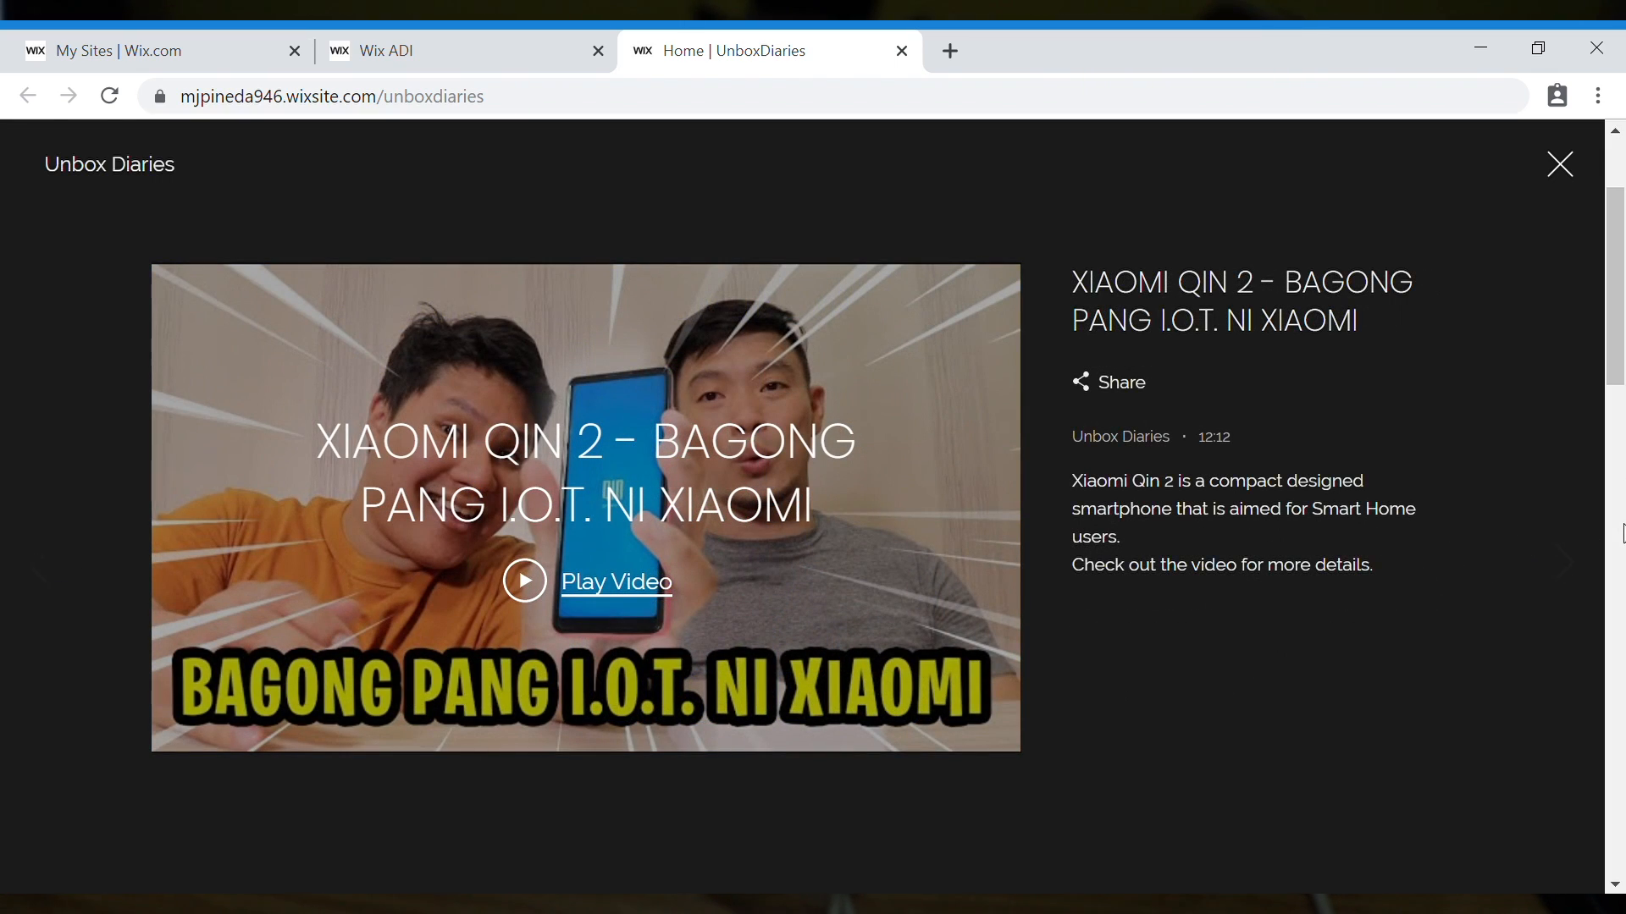
{"action": "left_click", "coordinate": [1567, 567]}
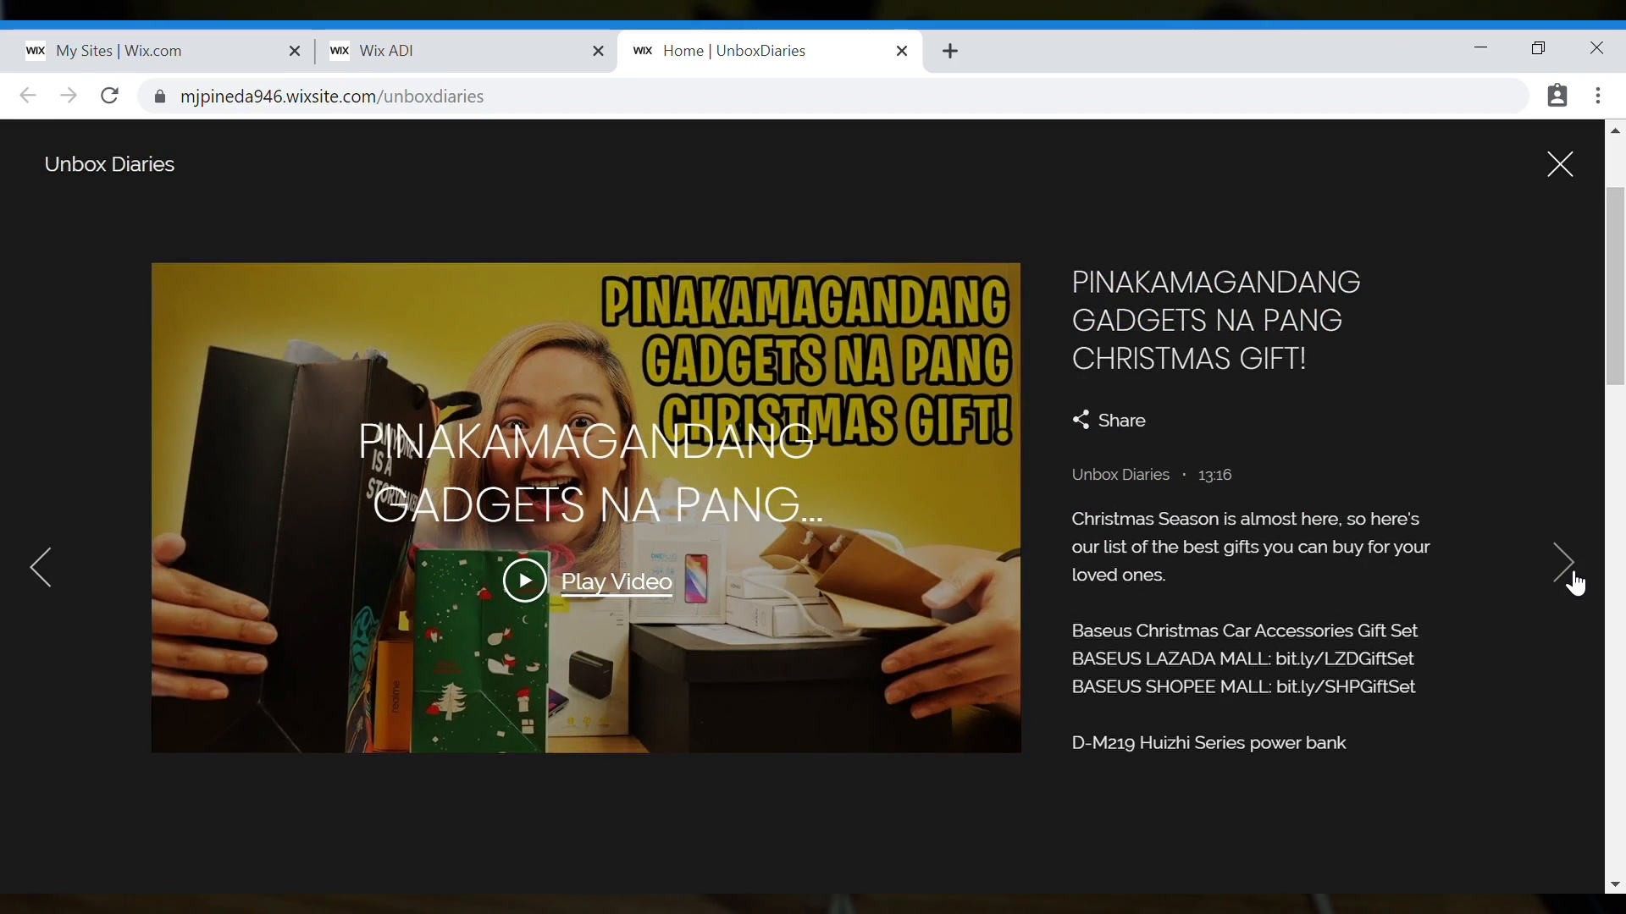
{"action": "left_click", "coordinate": [1558, 163]}
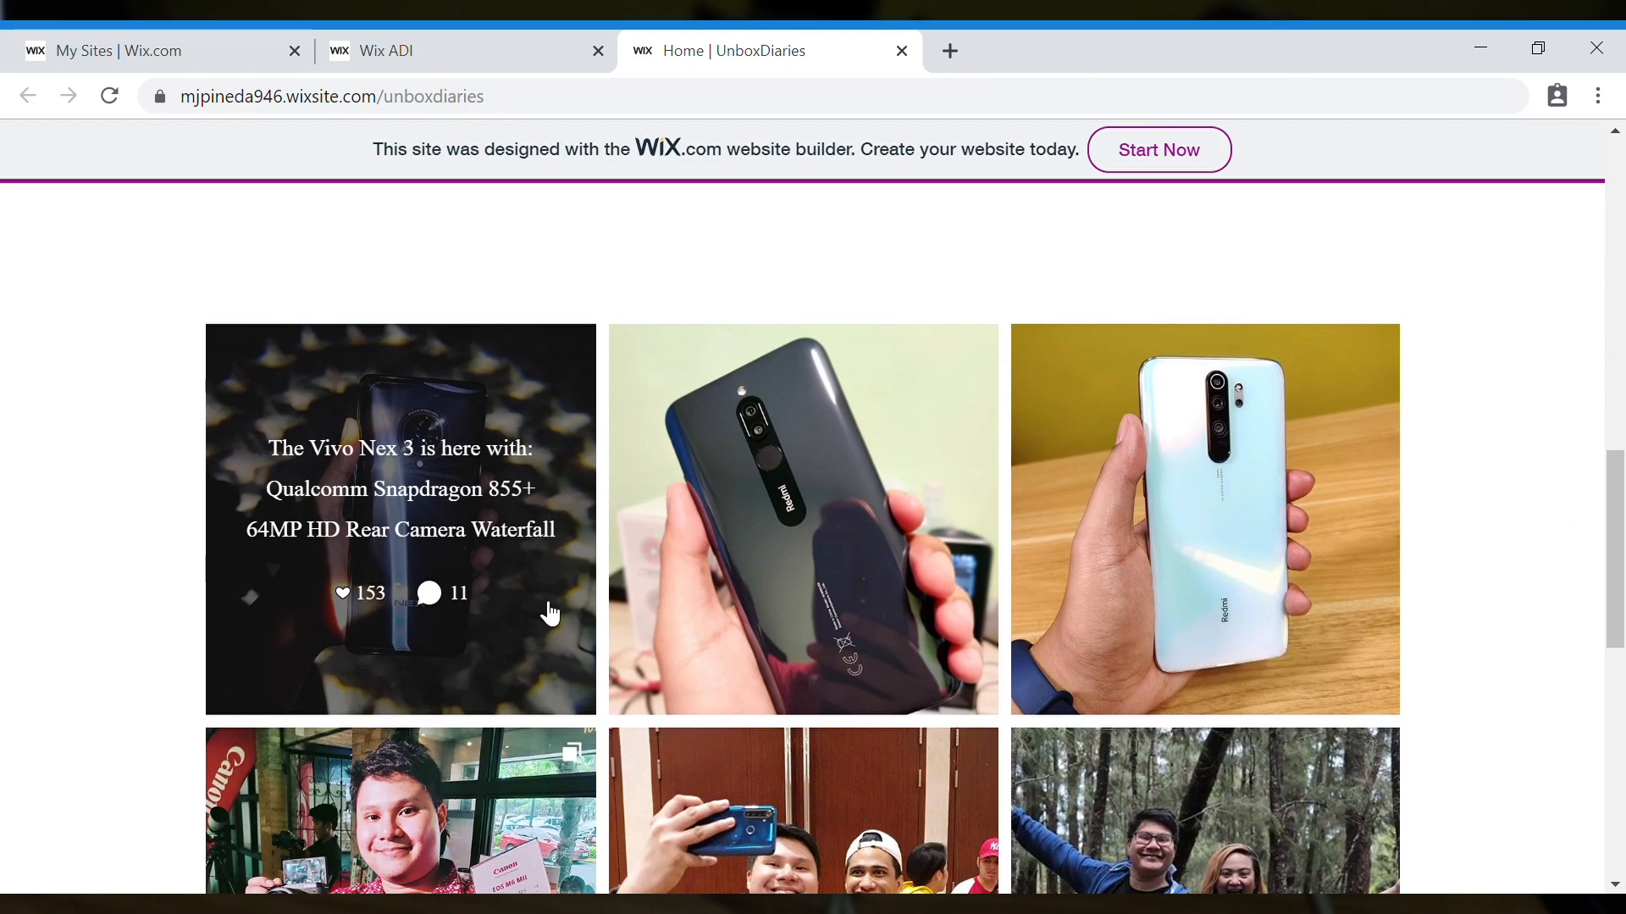
- Enlarge the Vivo Nex 3 Instagram post and advance to the Redmi 8 post
{"action": "left_click", "coordinate": [401, 518]}
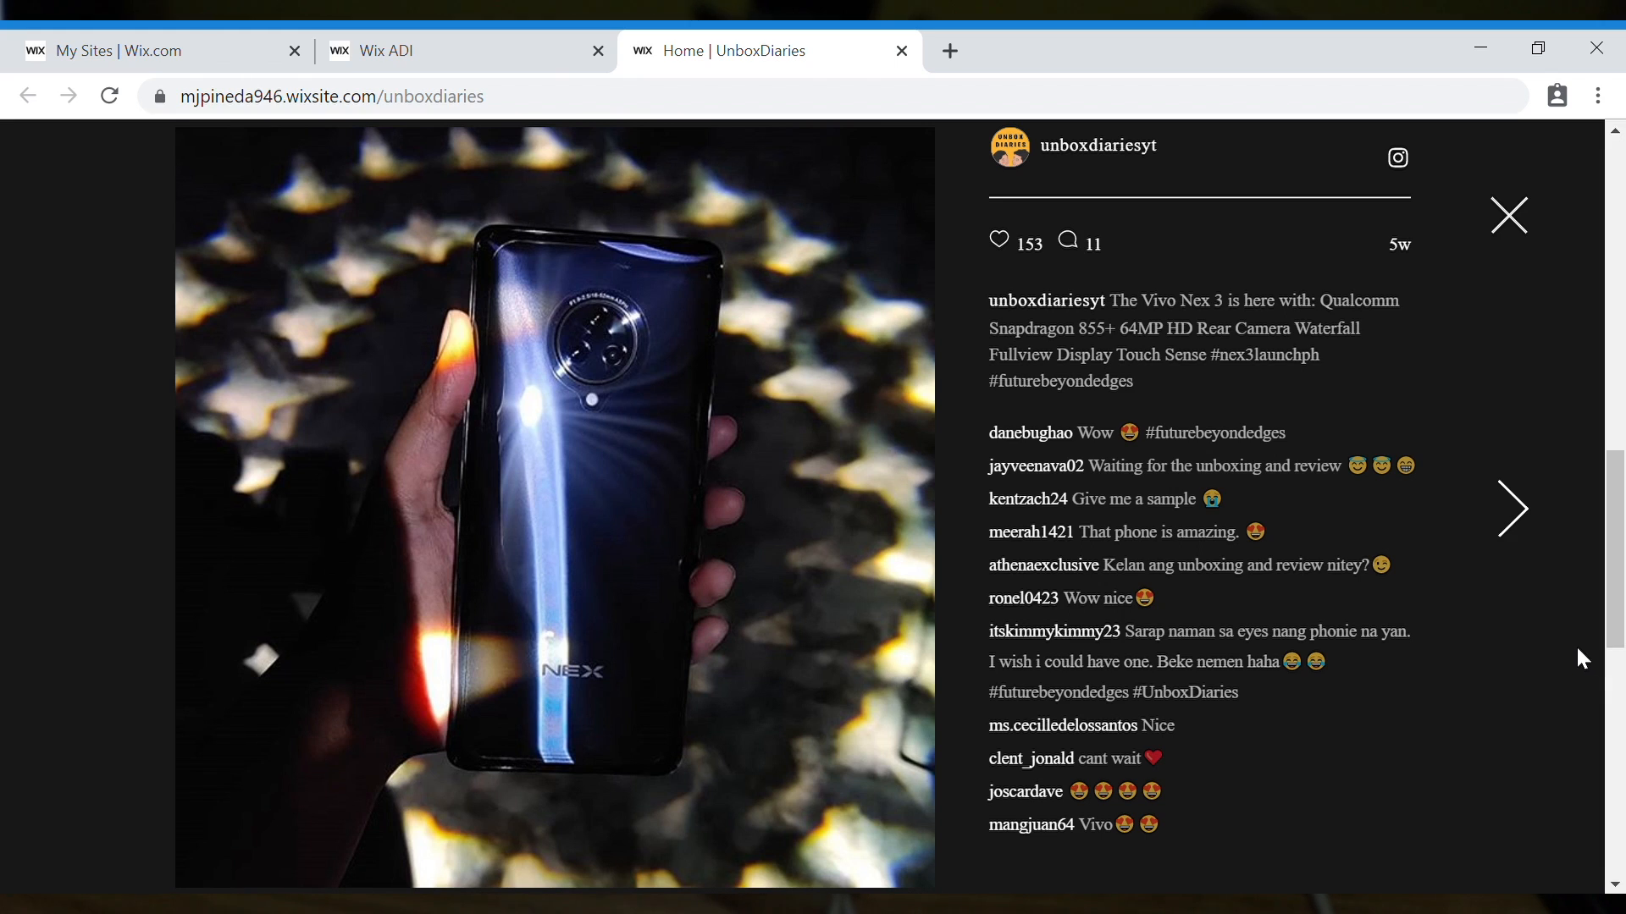
{"action": "mouse_move", "coordinate": [1571, 610]}
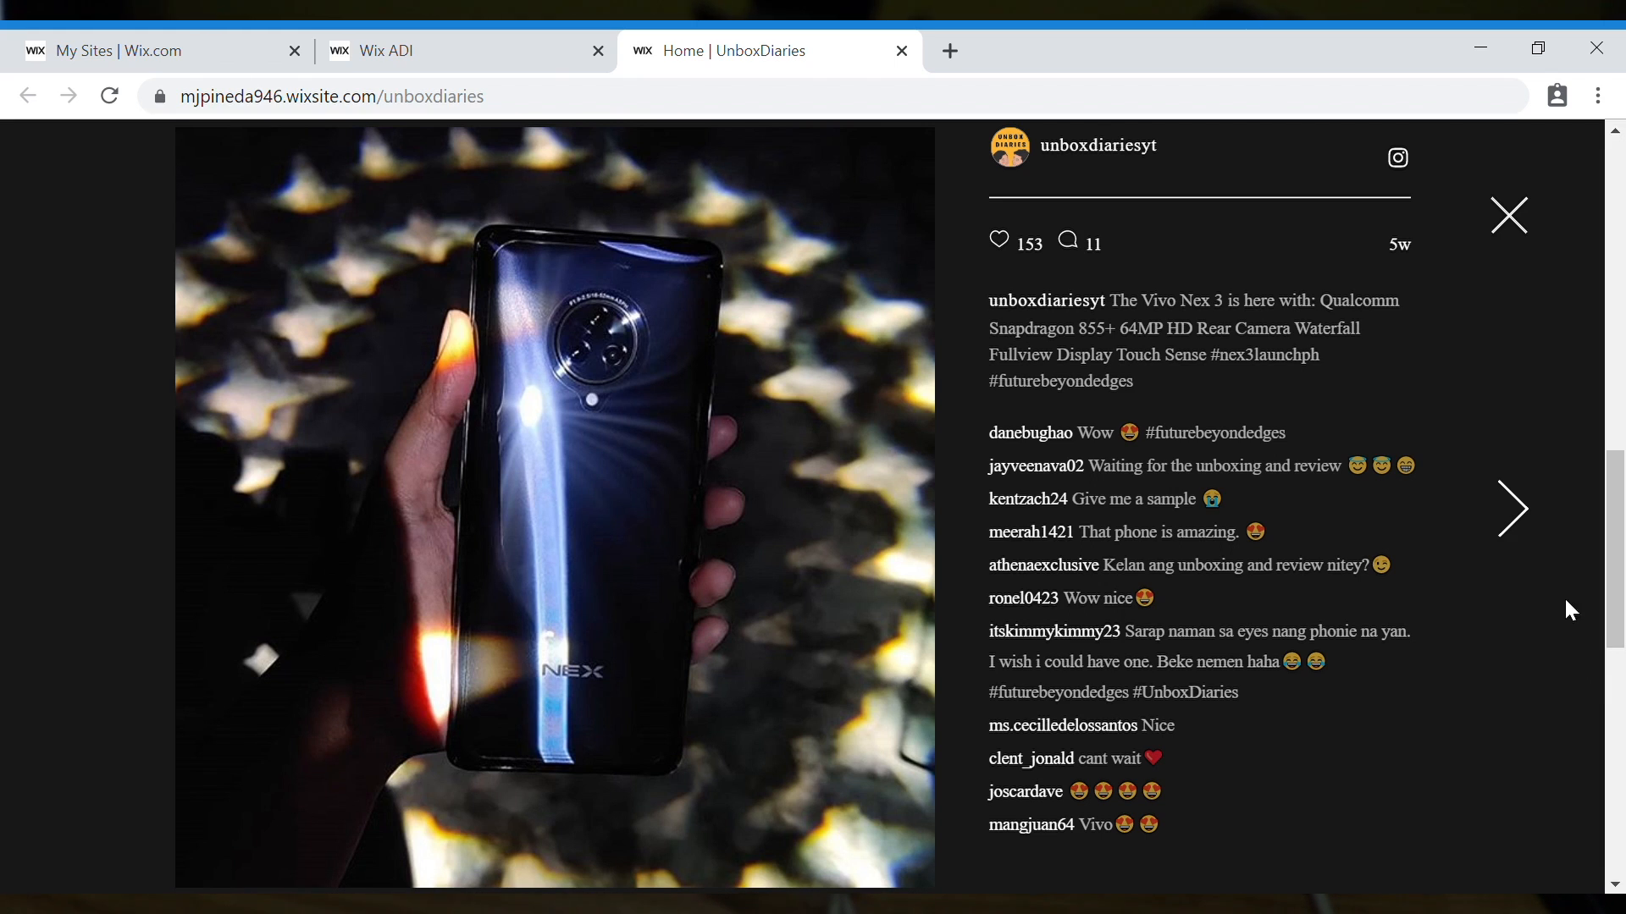
{"action": "mouse_move", "coordinate": [1163, 488]}
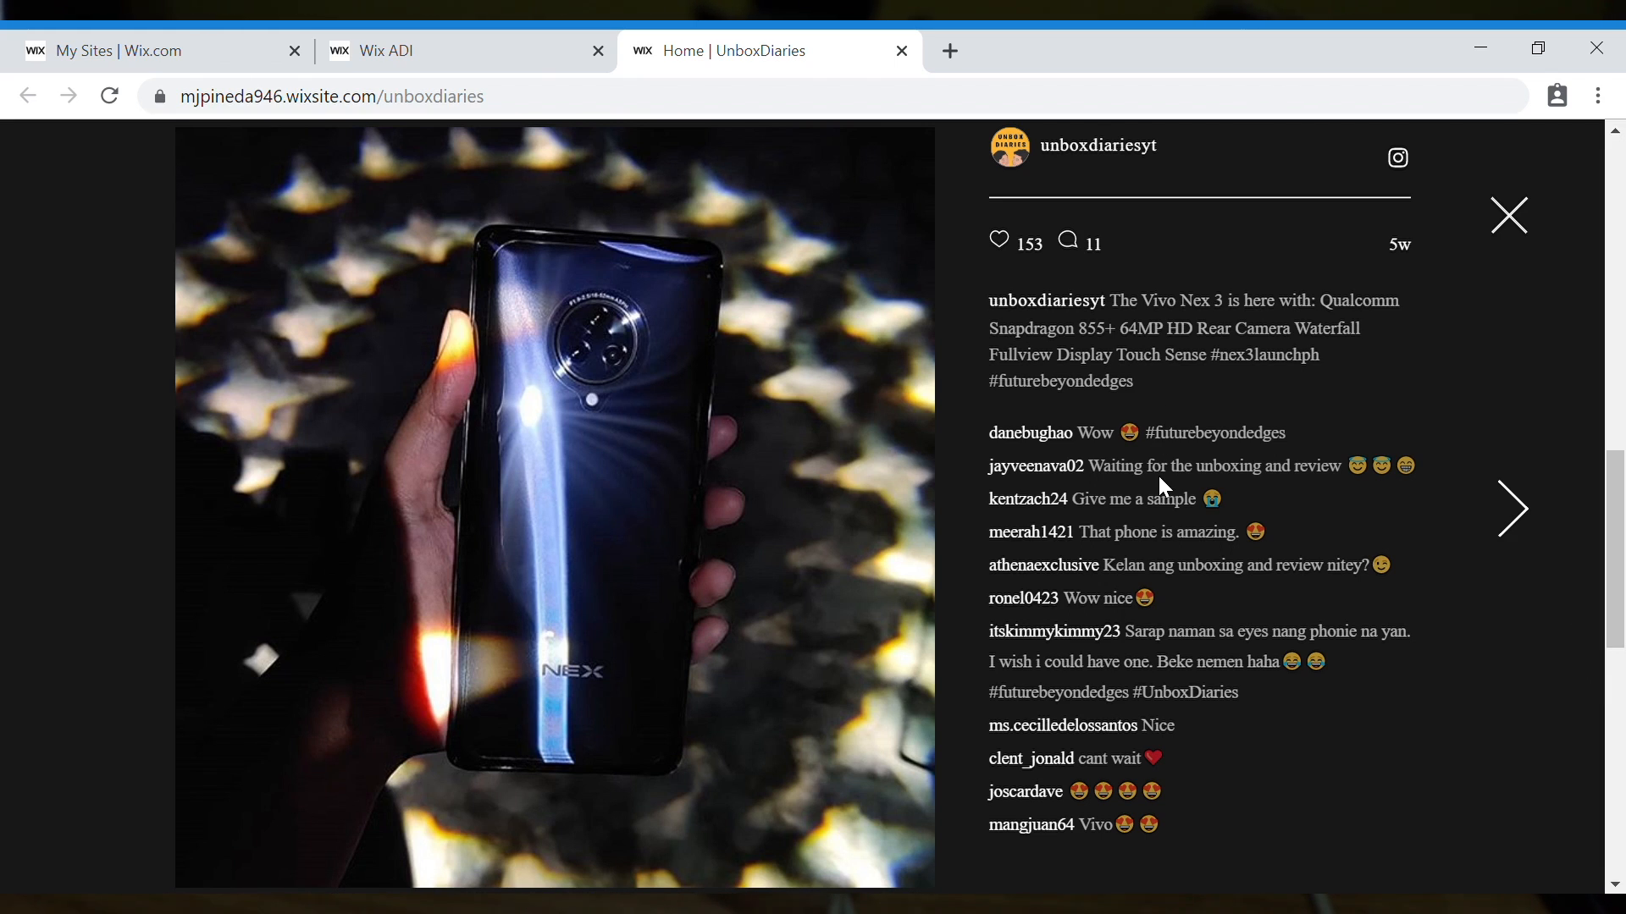
{"action": "mouse_move", "coordinate": [822, 516]}
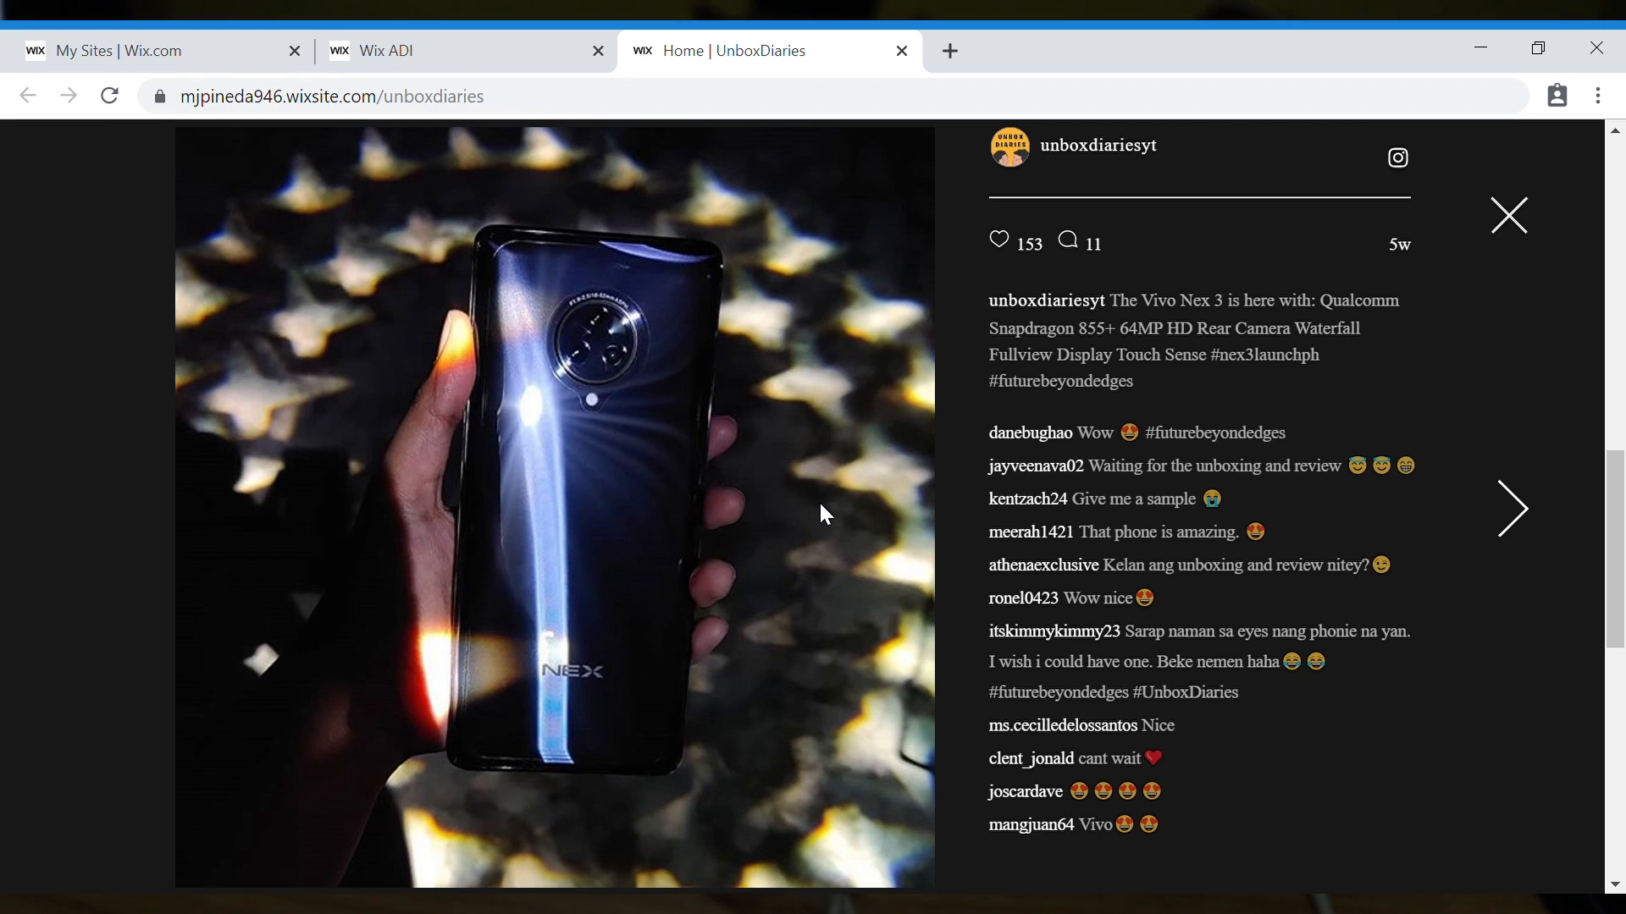
{"action": "mouse_move", "coordinate": [830, 508]}
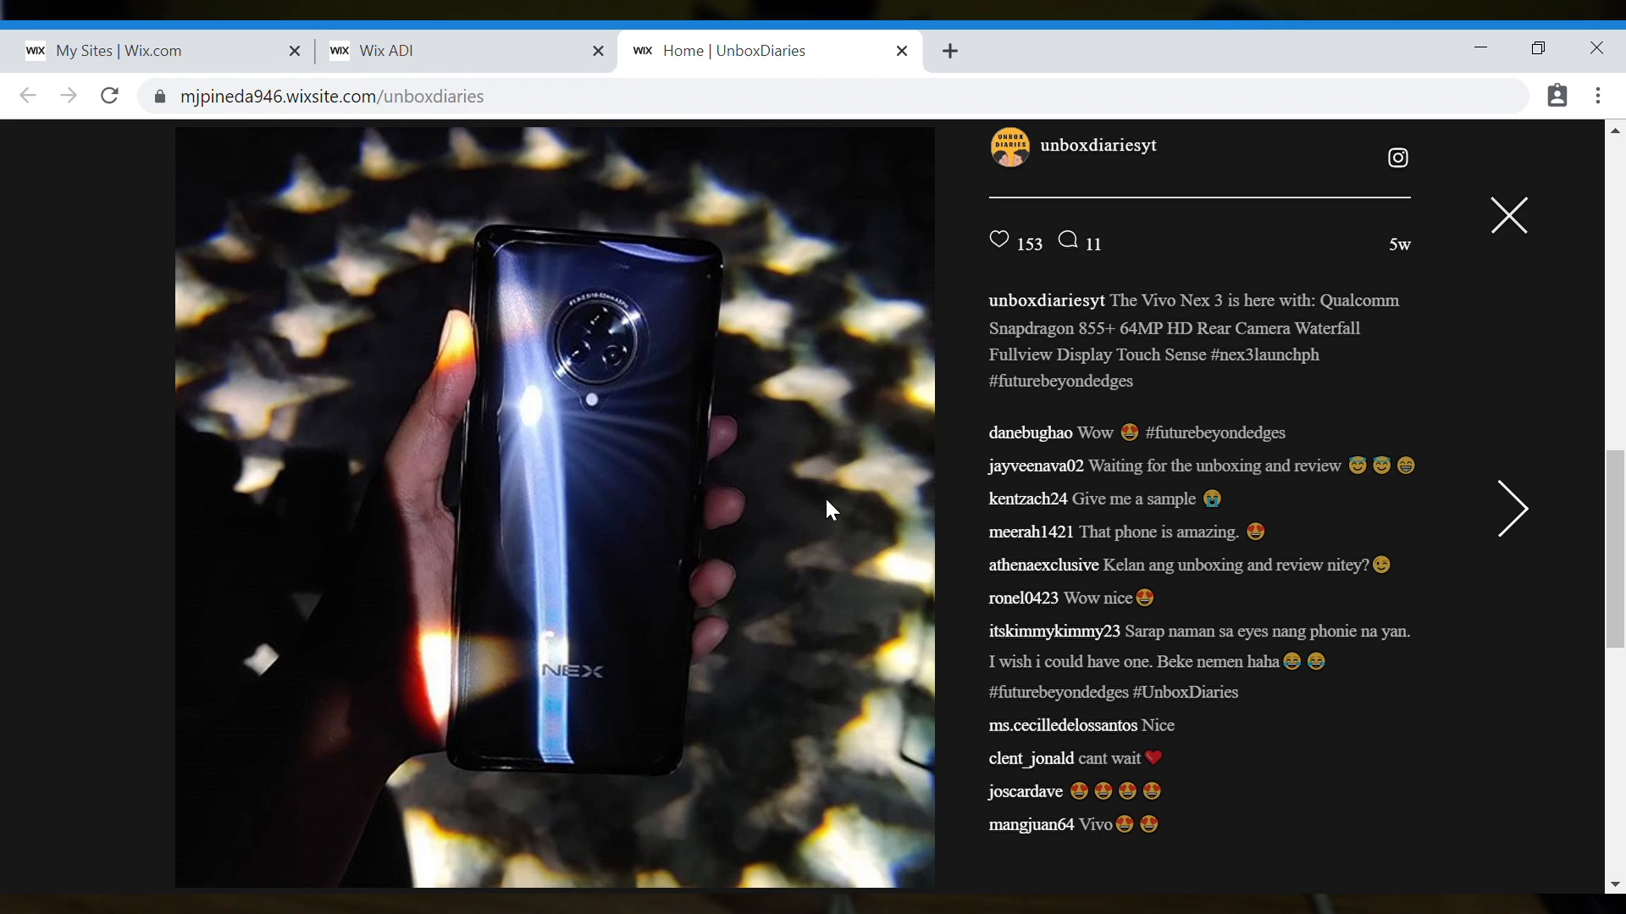
{"action": "mouse_move", "coordinate": [866, 609]}
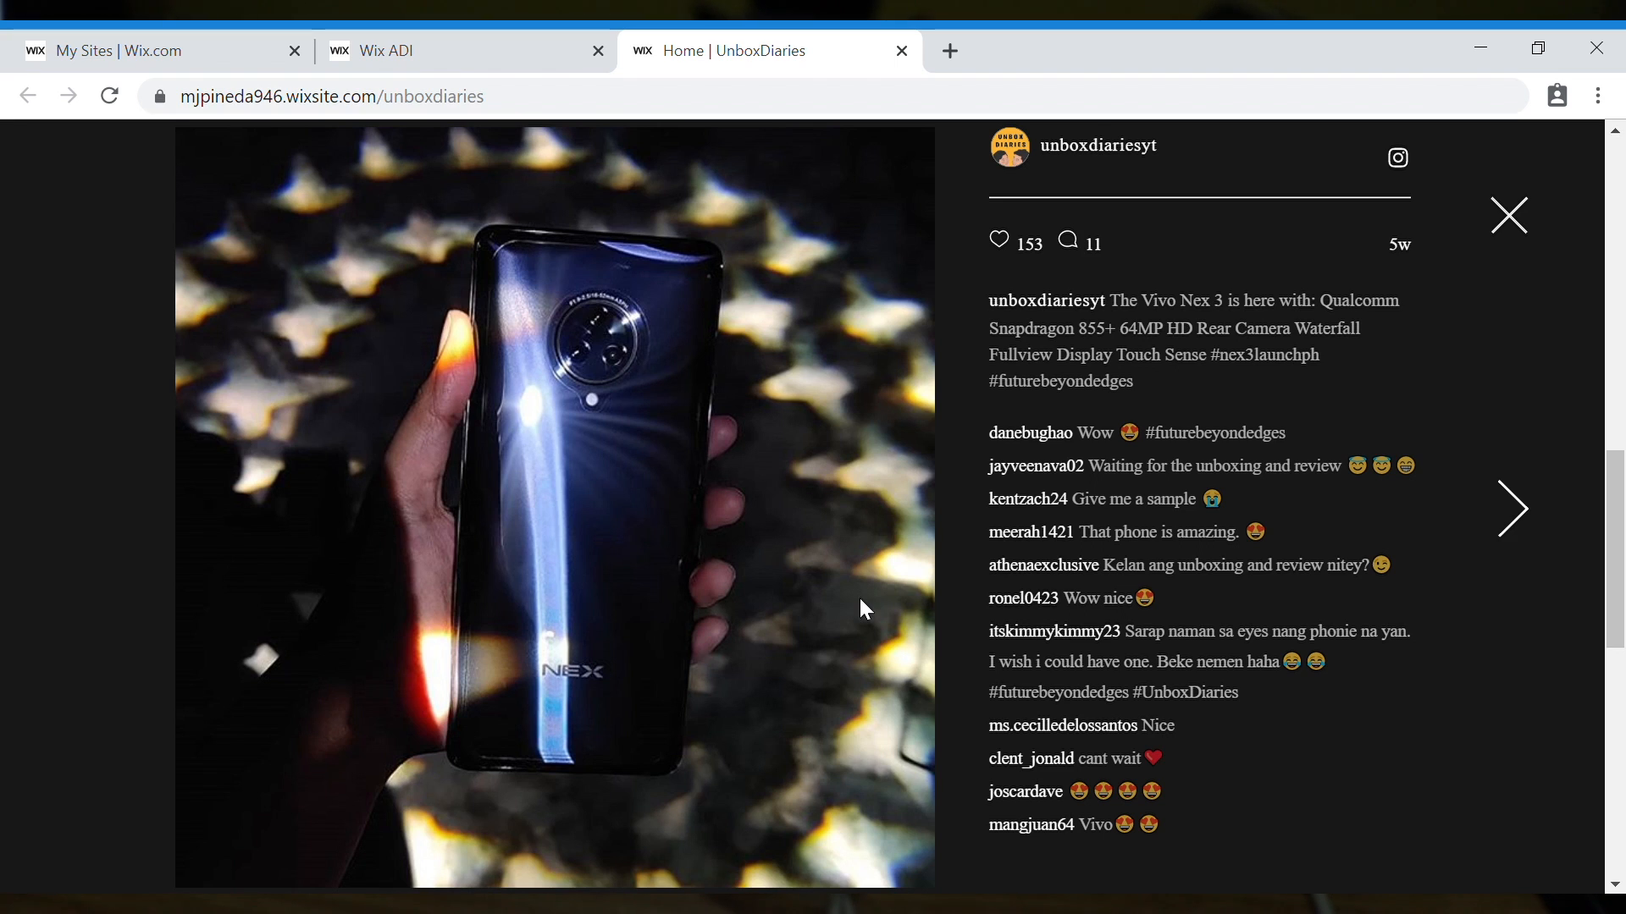
{"action": "mouse_move", "coordinate": [1112, 651]}
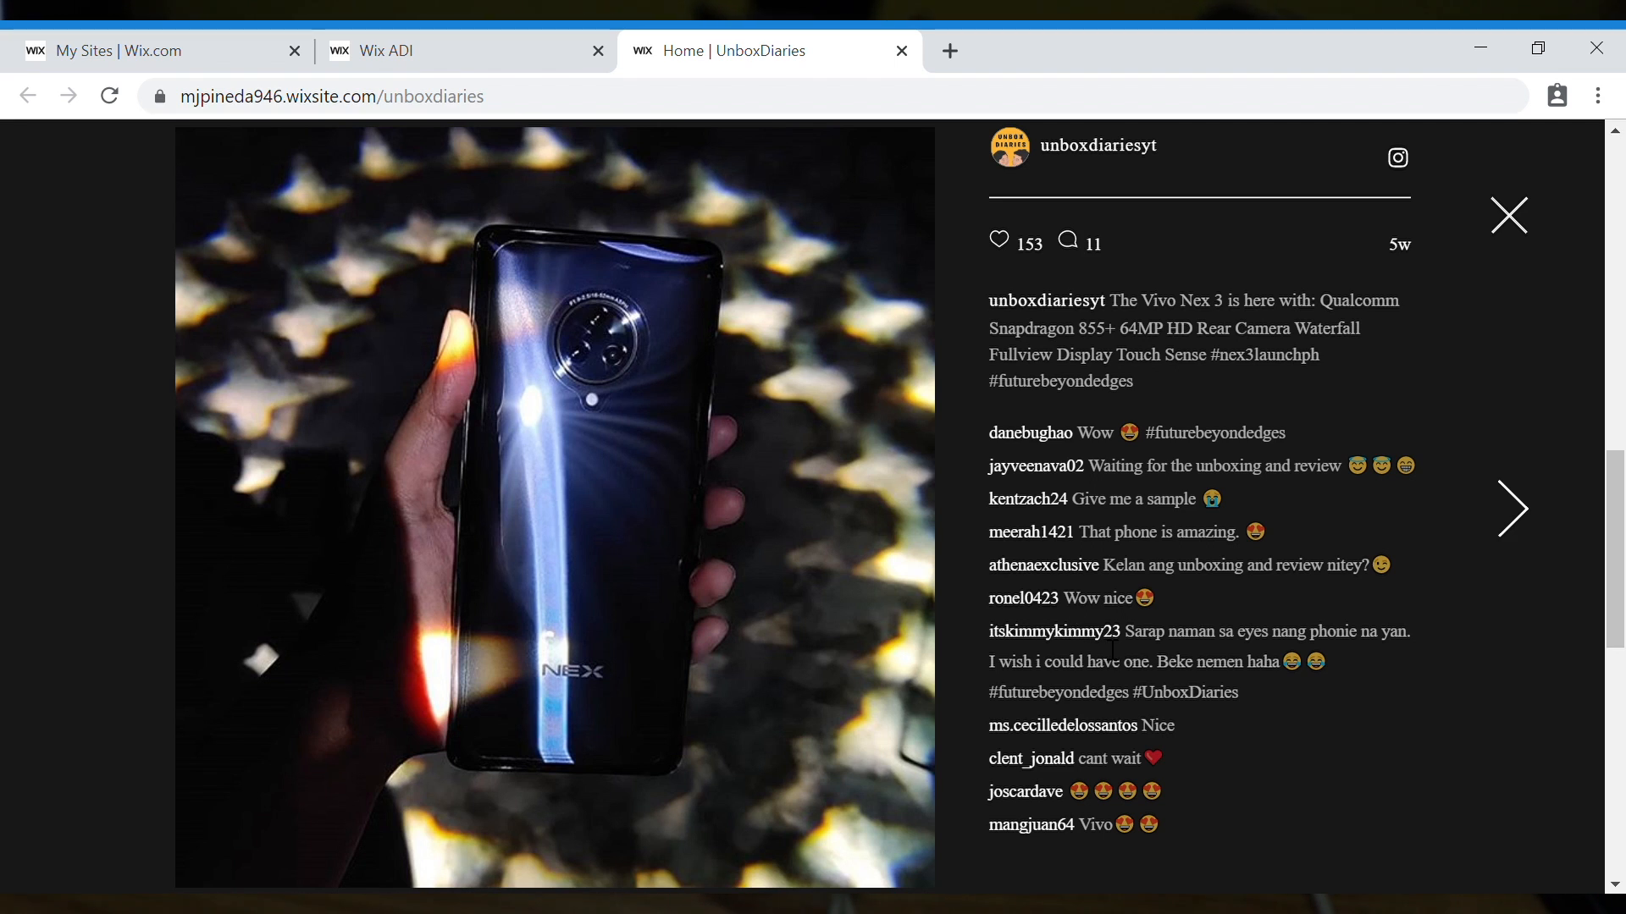
{"action": "mouse_move", "coordinate": [1525, 531]}
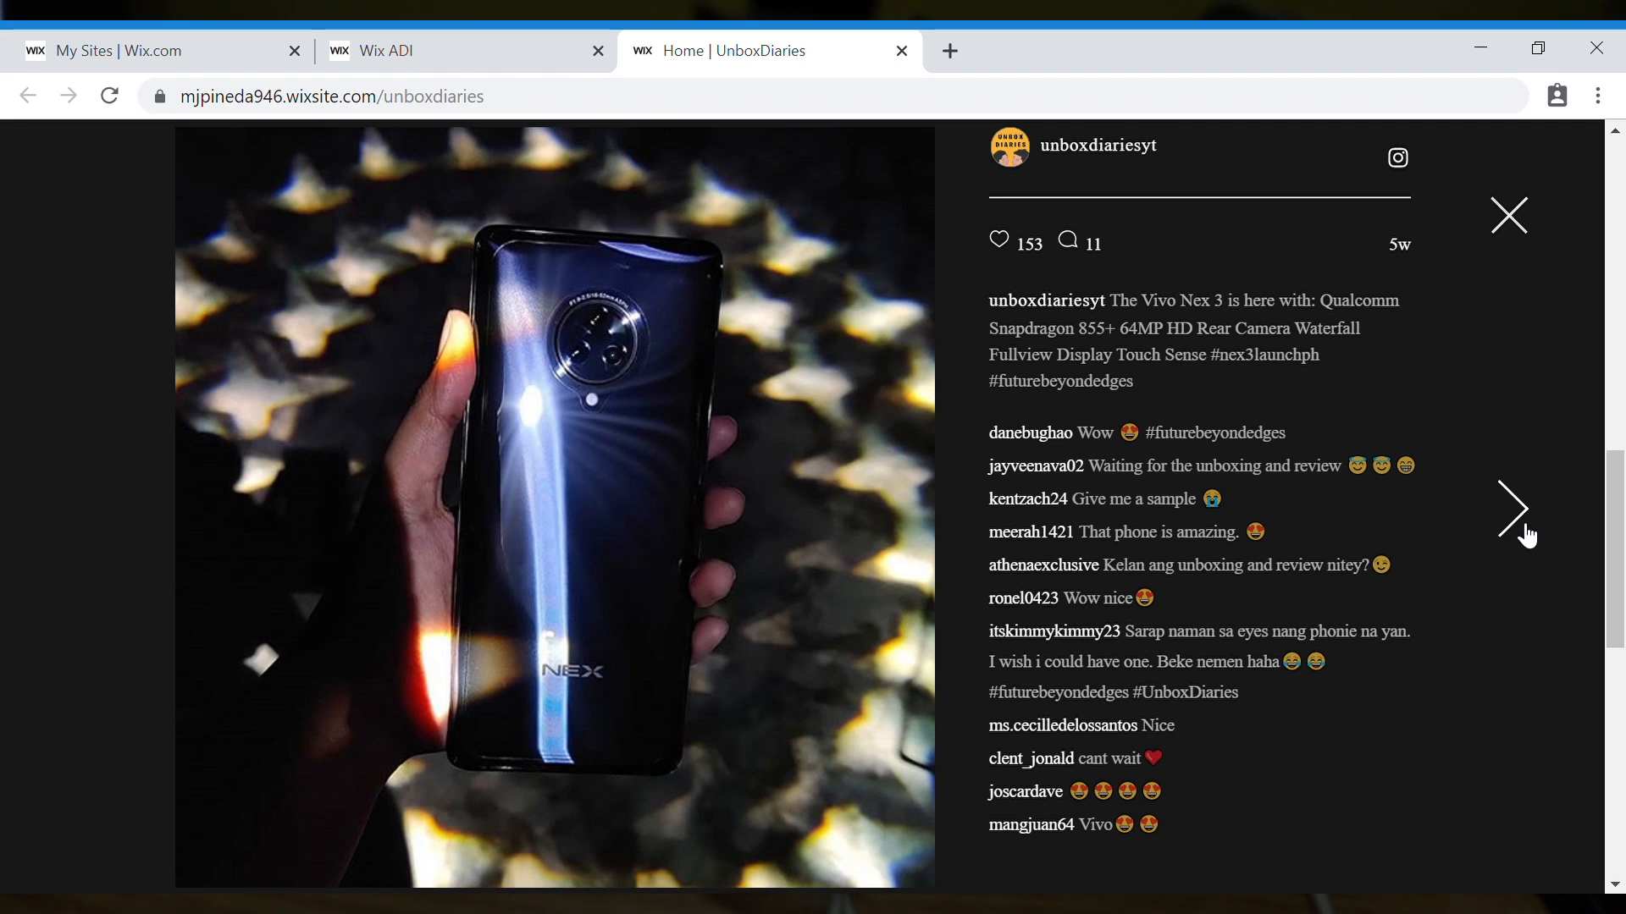
{"action": "left_click", "coordinate": [1513, 510]}
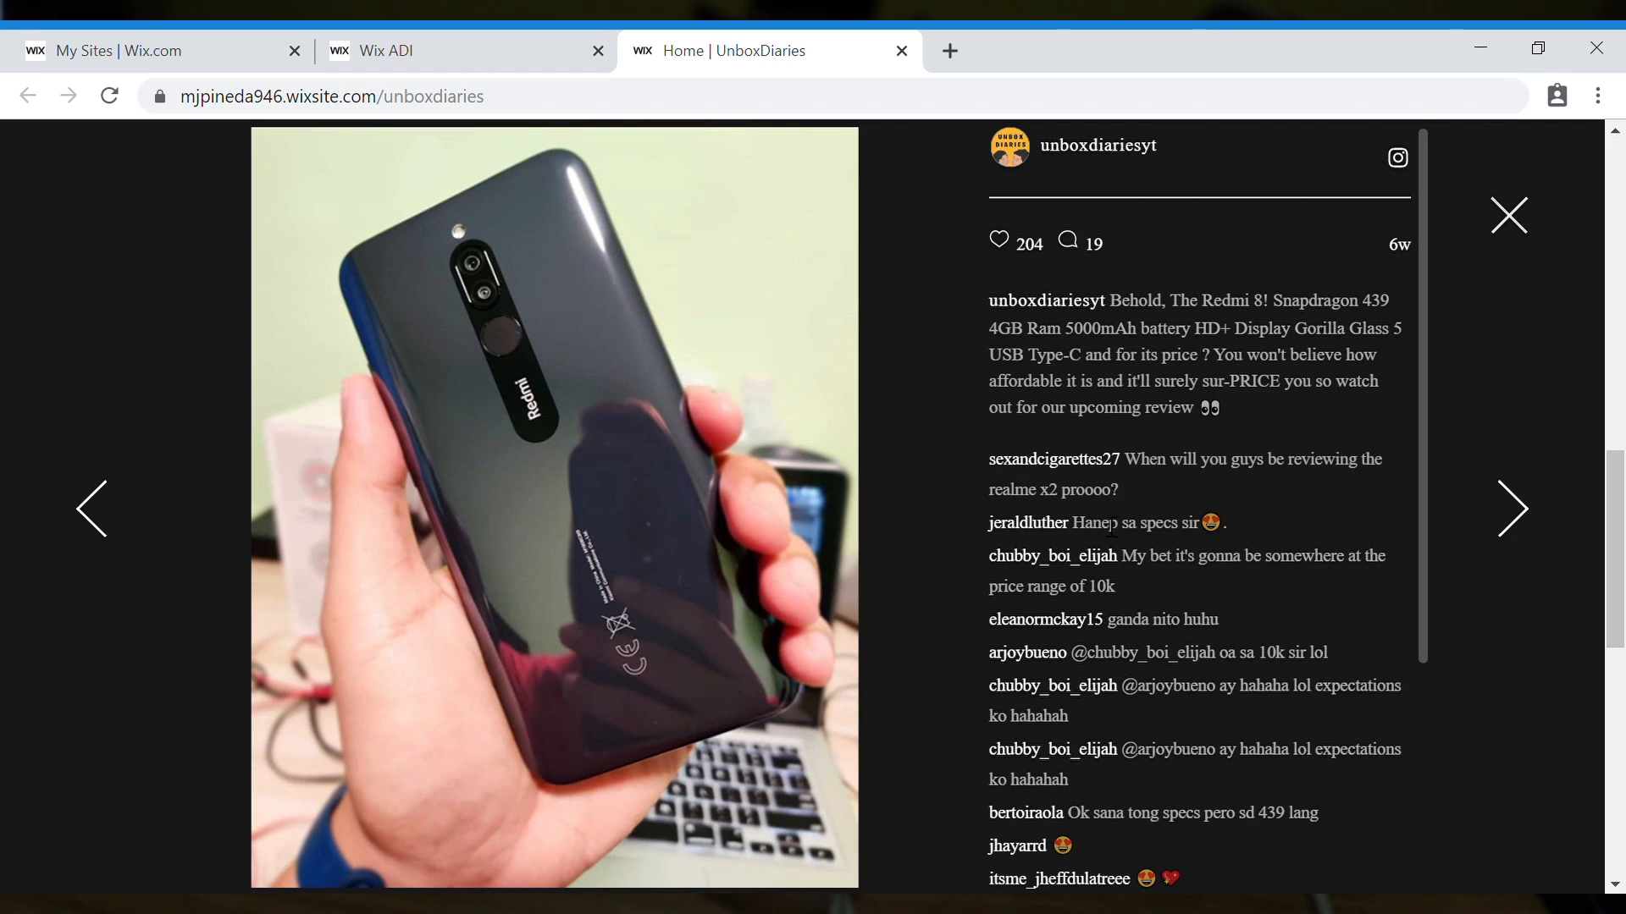
{"action": "left_click", "coordinate": [1507, 216]}
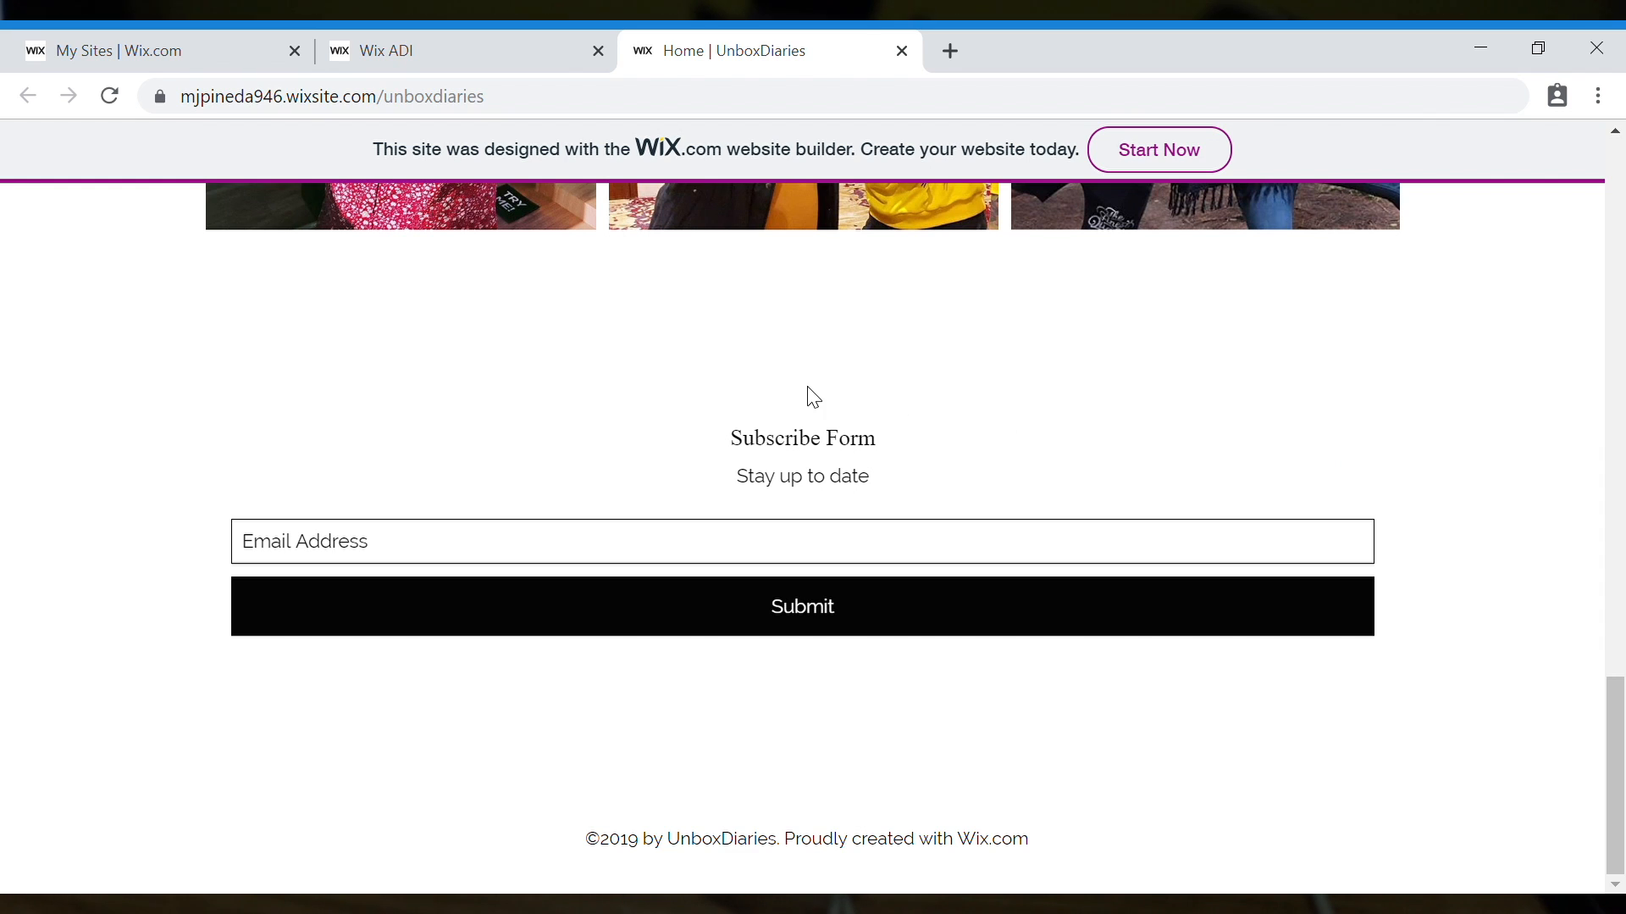
{"action": "mouse_move", "coordinate": [721, 528]}
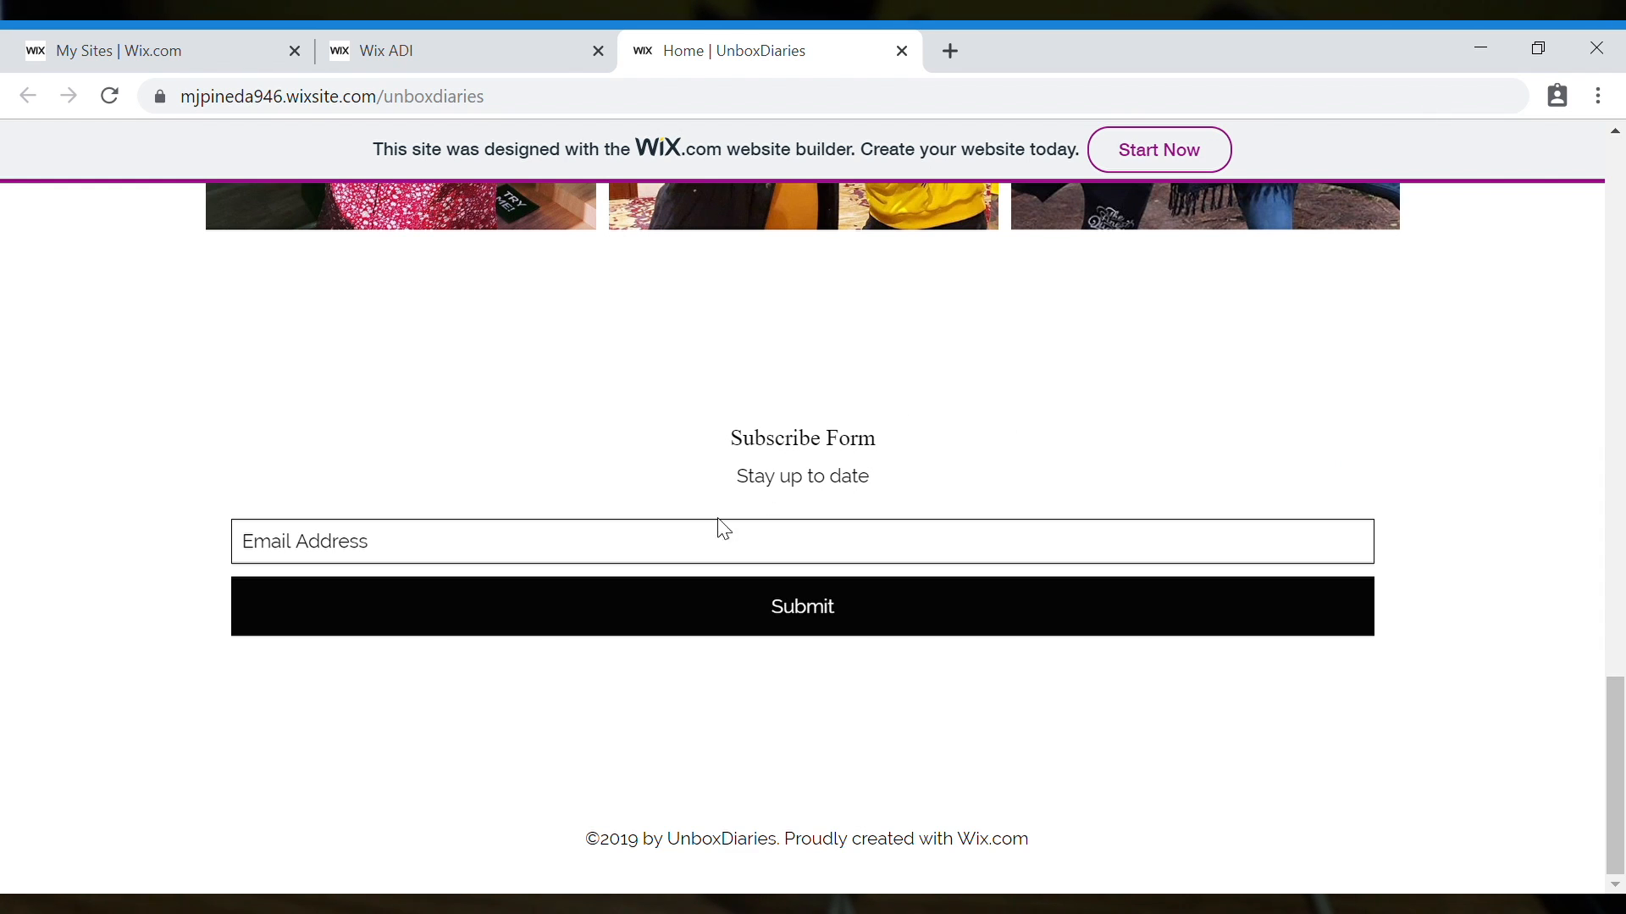
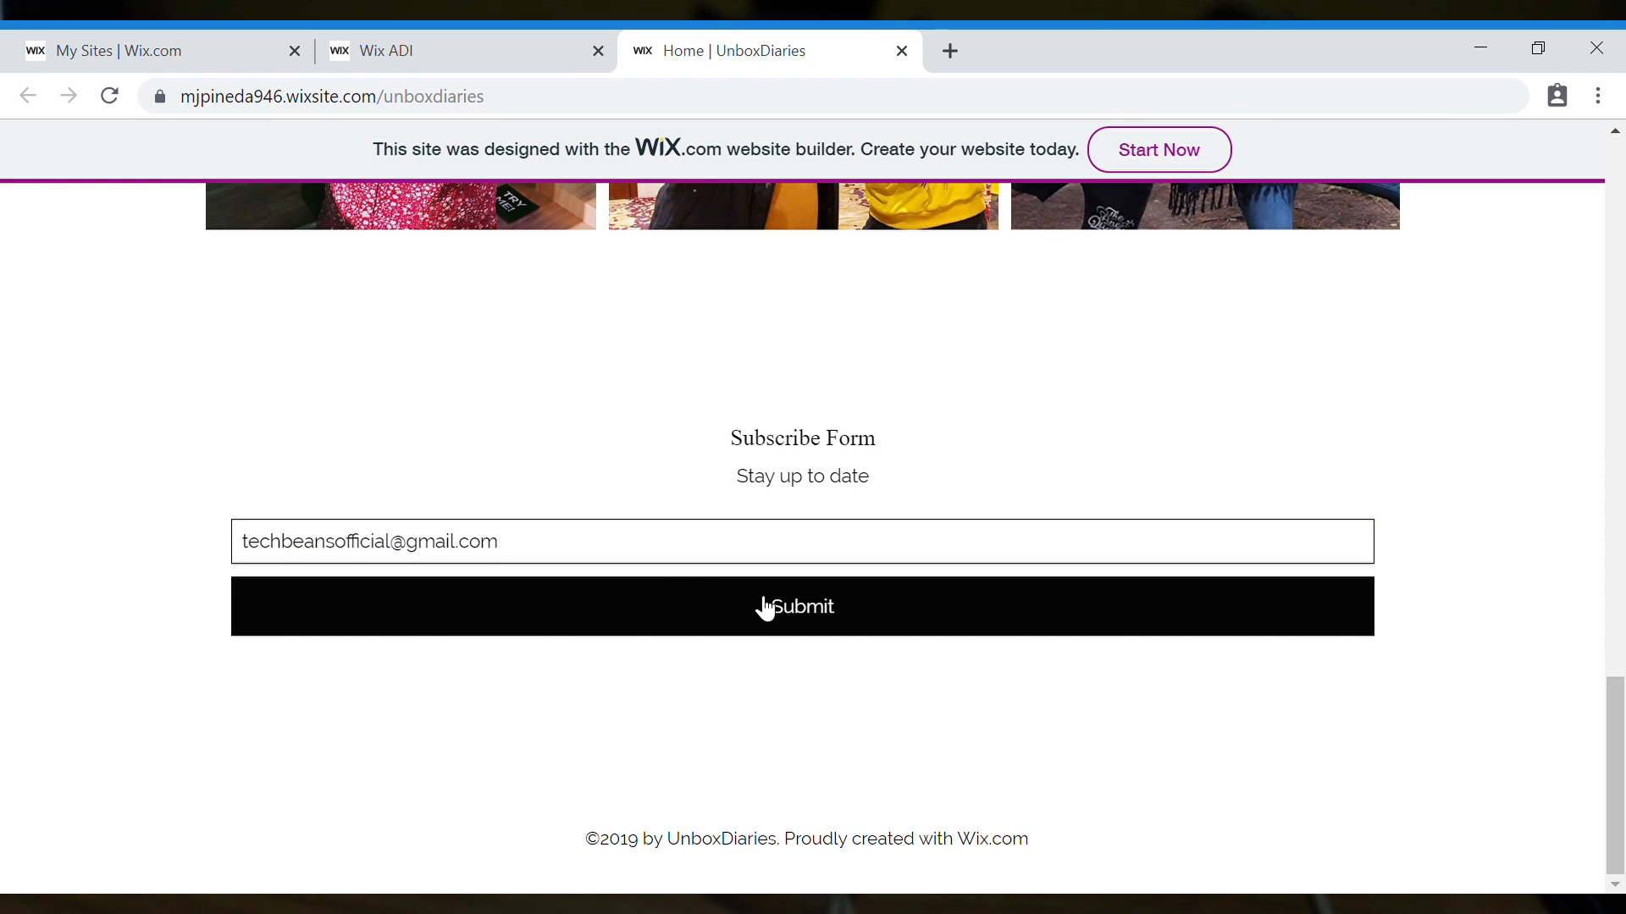
{"action": "left_click", "coordinate": [802, 606]}
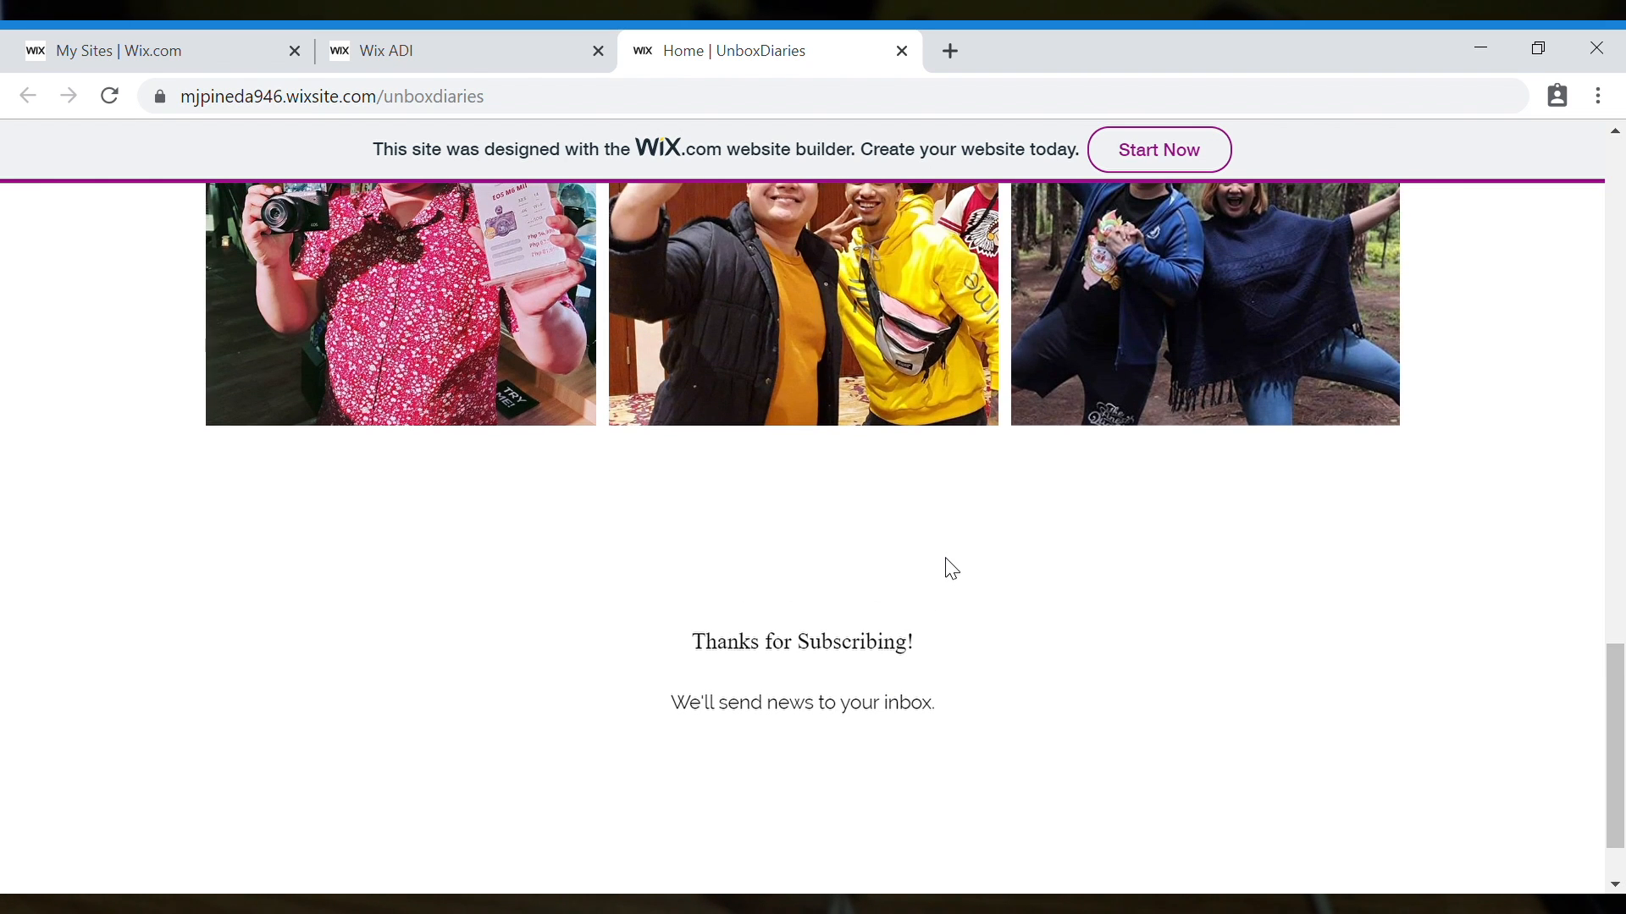
- Go to the Forum page and scroll to the Welcome to the Forum banner
{"action": "left_click", "coordinate": [1165, 299]}
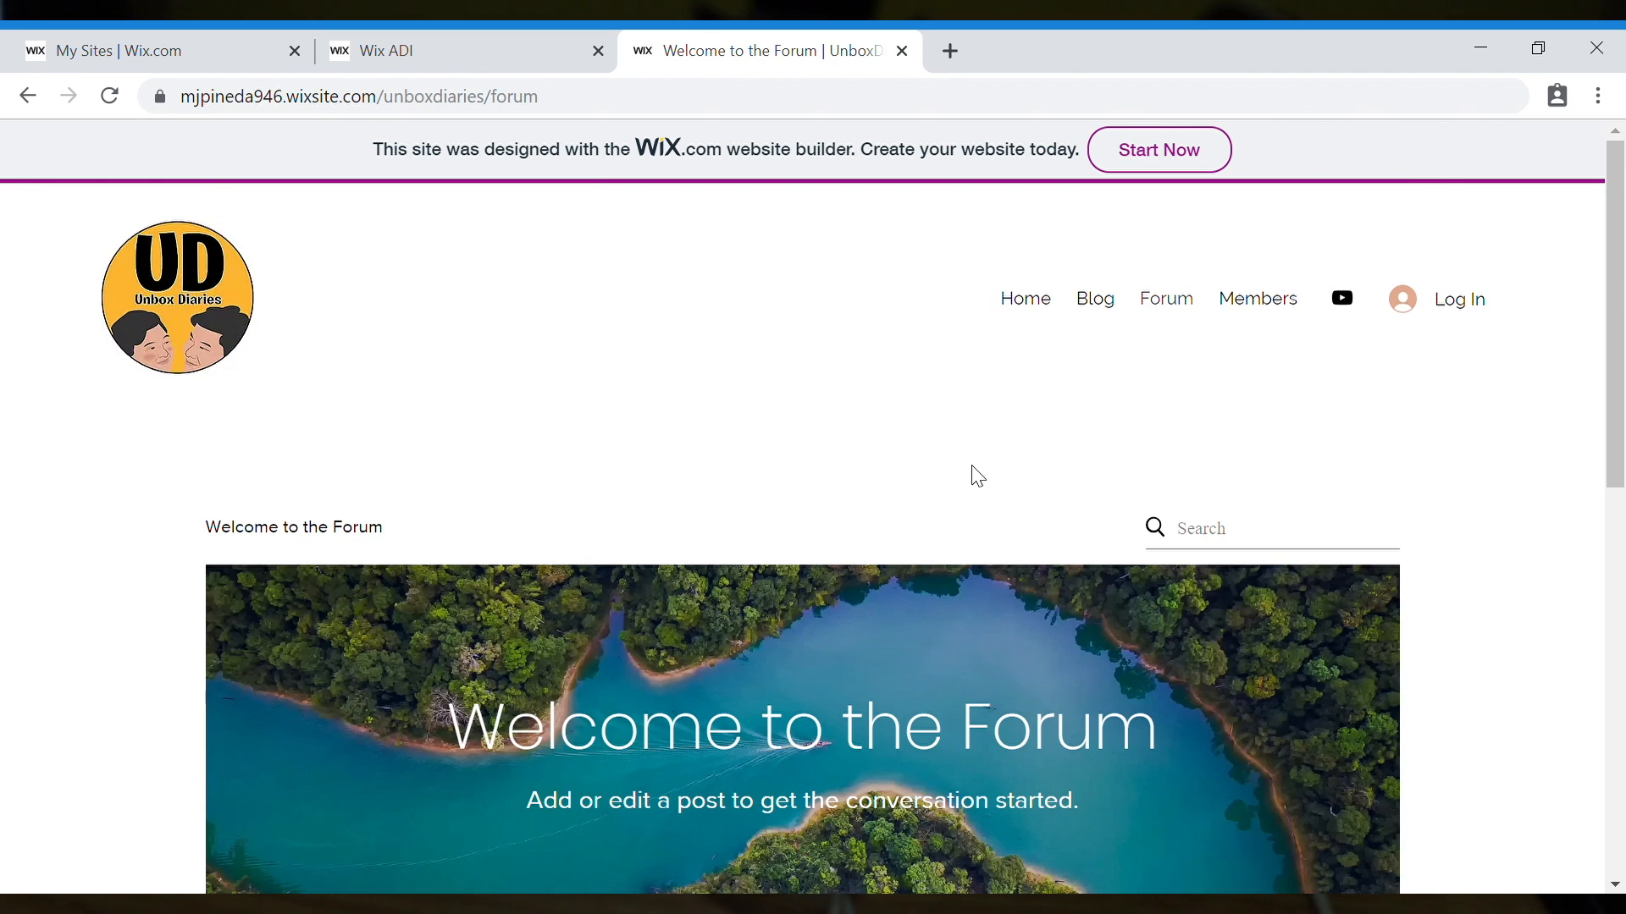
{"action": "mouse_move", "coordinate": [926, 526]}
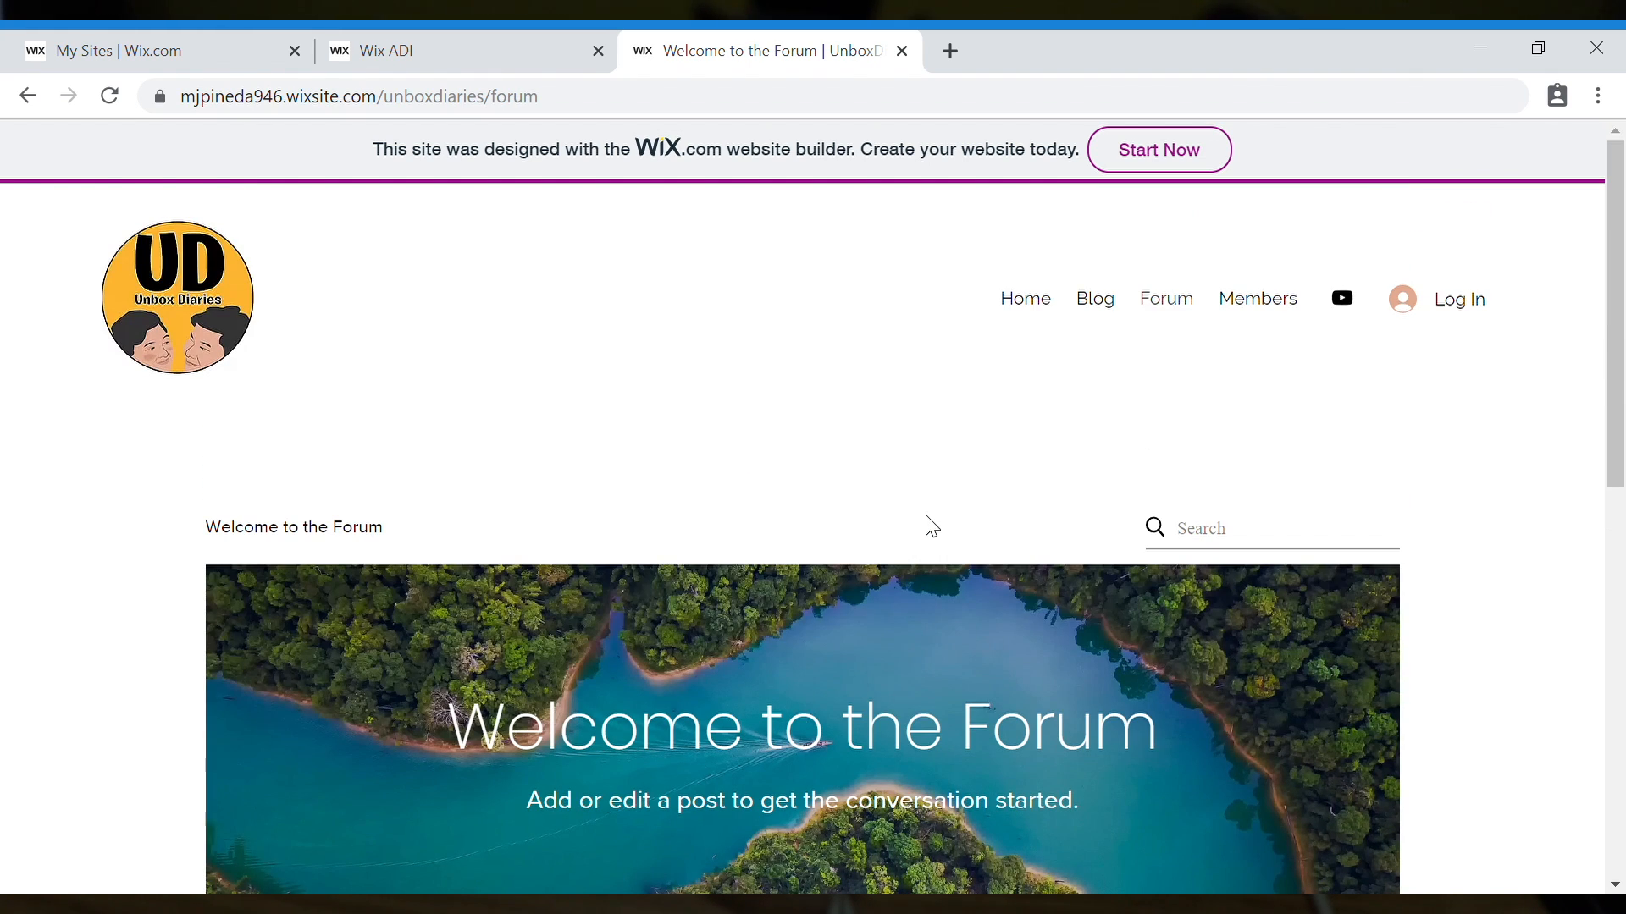
{"action": "scroll", "scroll_direction": "down", "scroll_amount": 3}
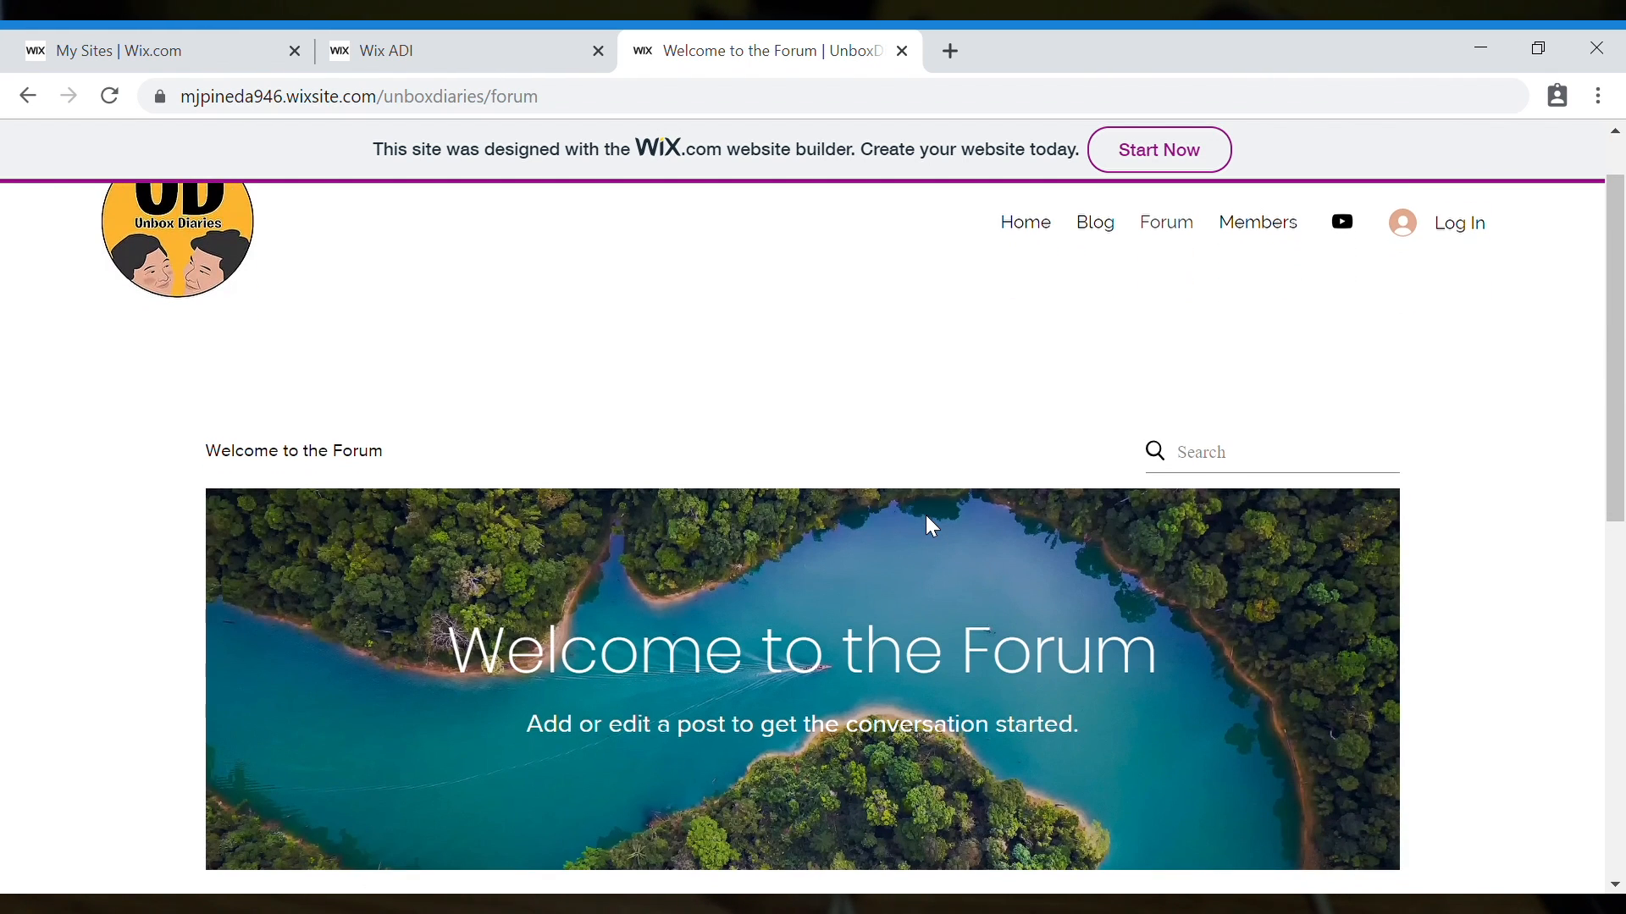
- Return to Home and open the Wix Start Now promotion in a new tab
{"action": "left_click", "coordinate": [1025, 222]}
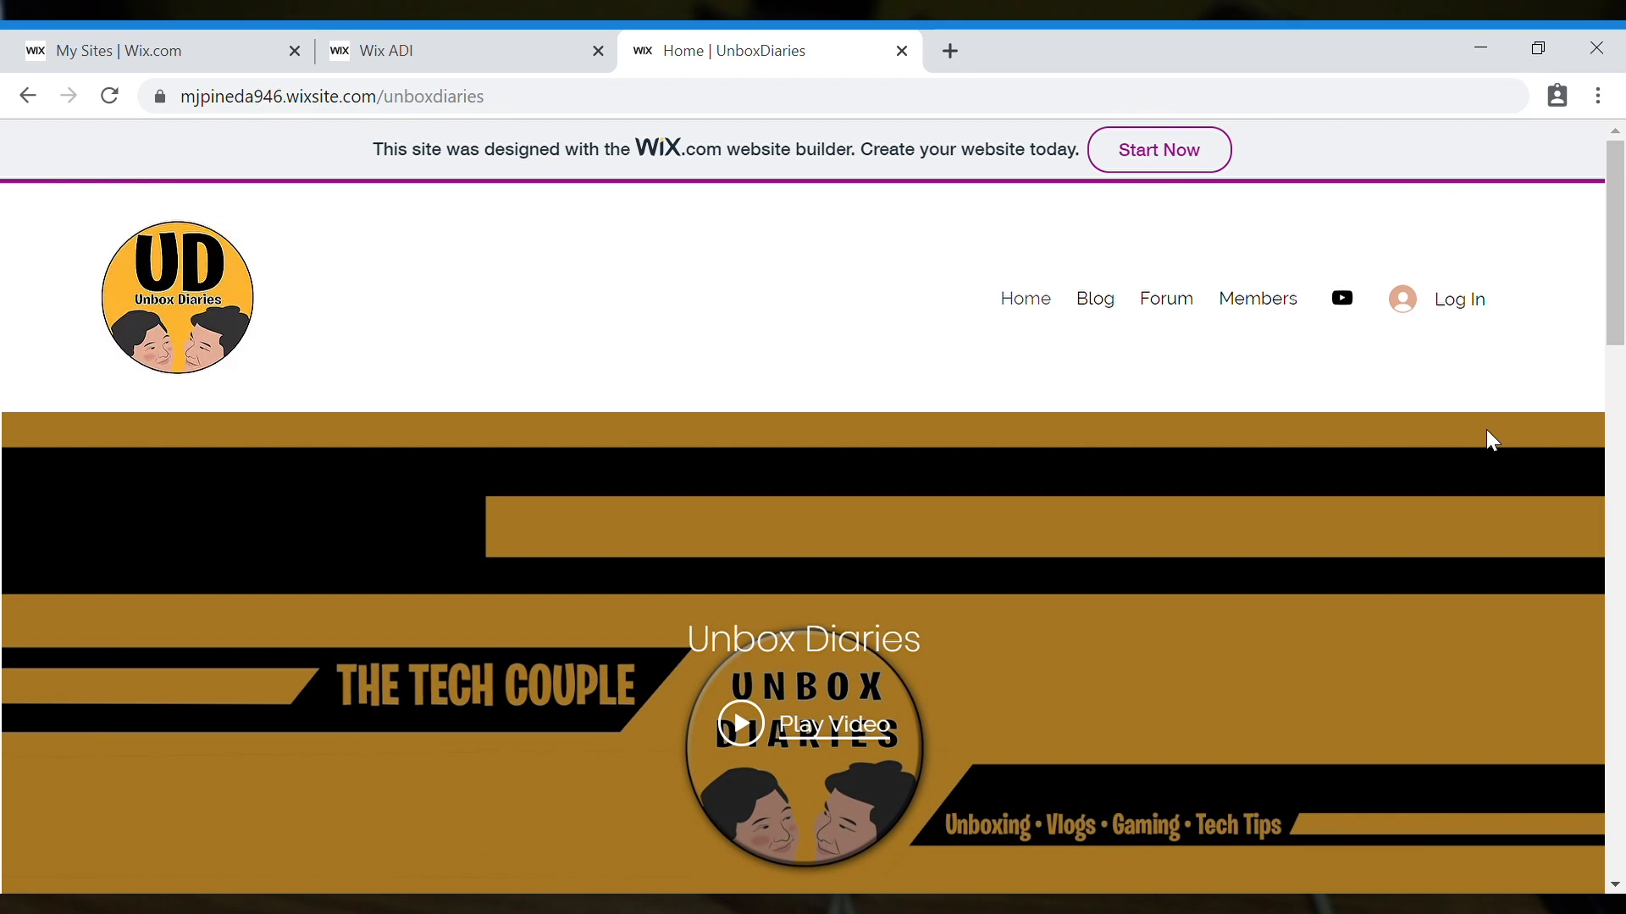
{"action": "mouse_move", "coordinate": [772, 388]}
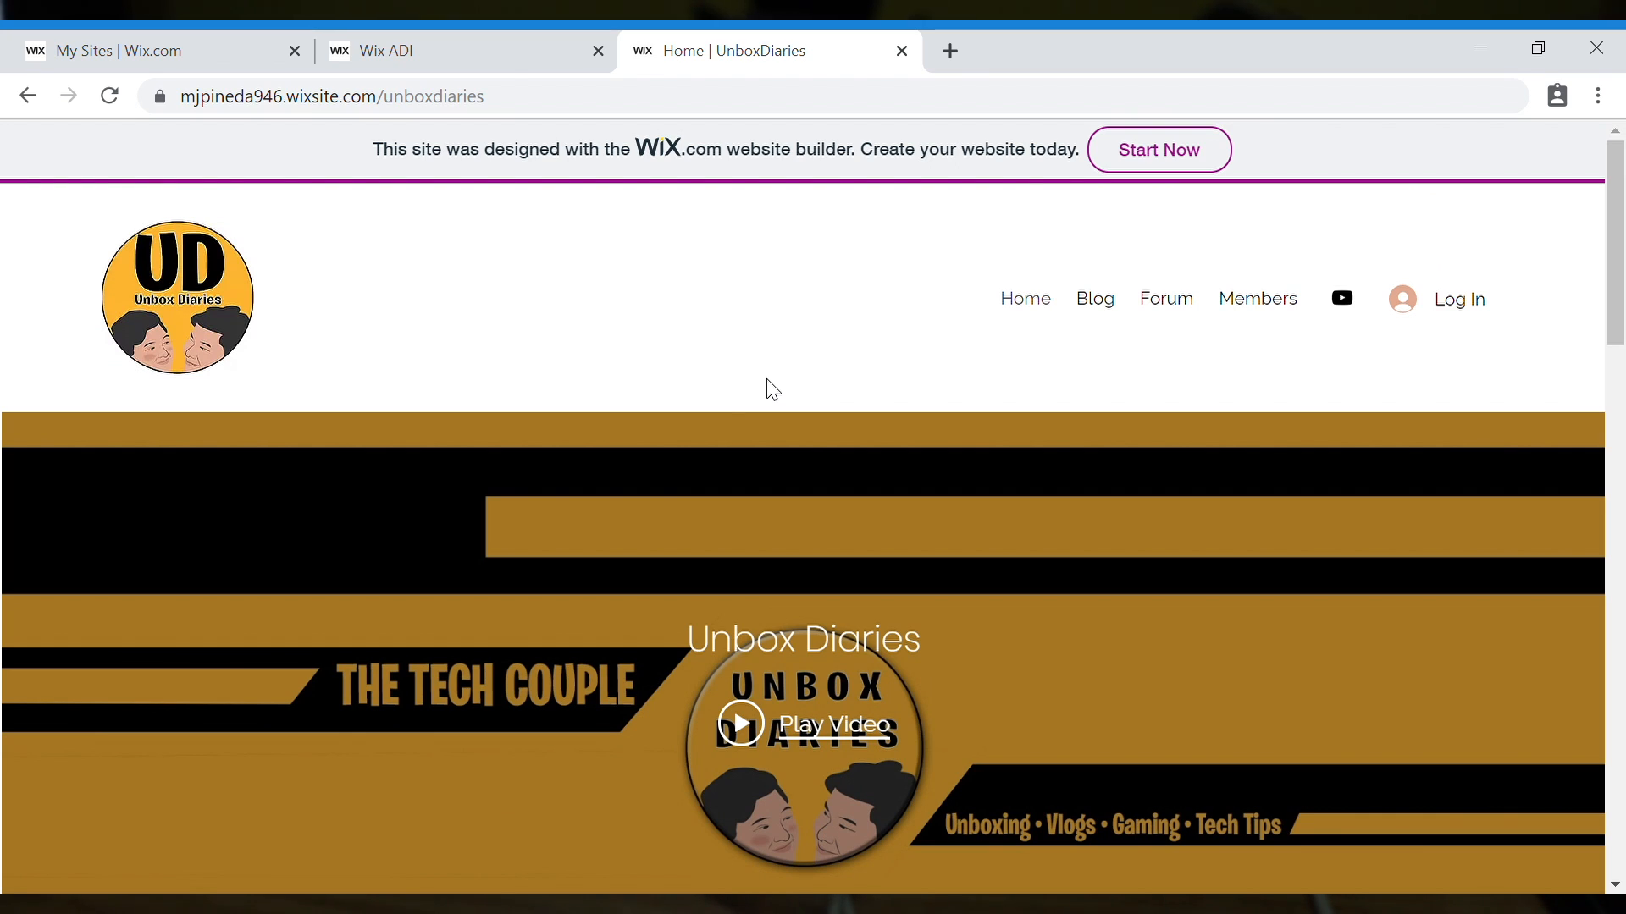
{"action": "mouse_move", "coordinate": [720, 321]}
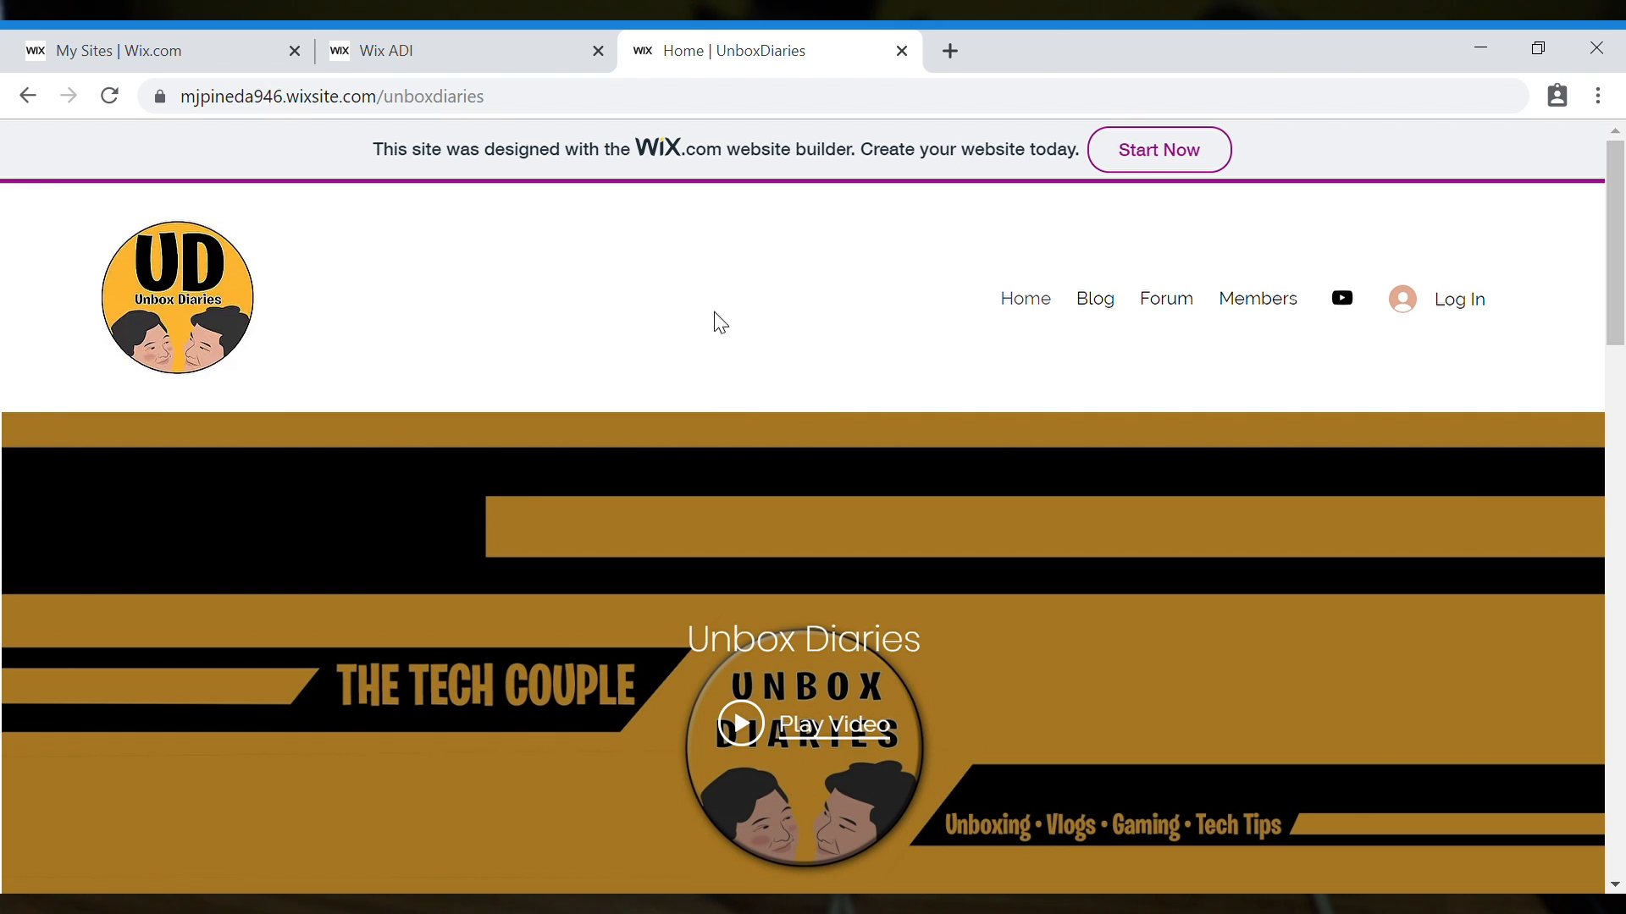
{"action": "mouse_move", "coordinate": [614, 336]}
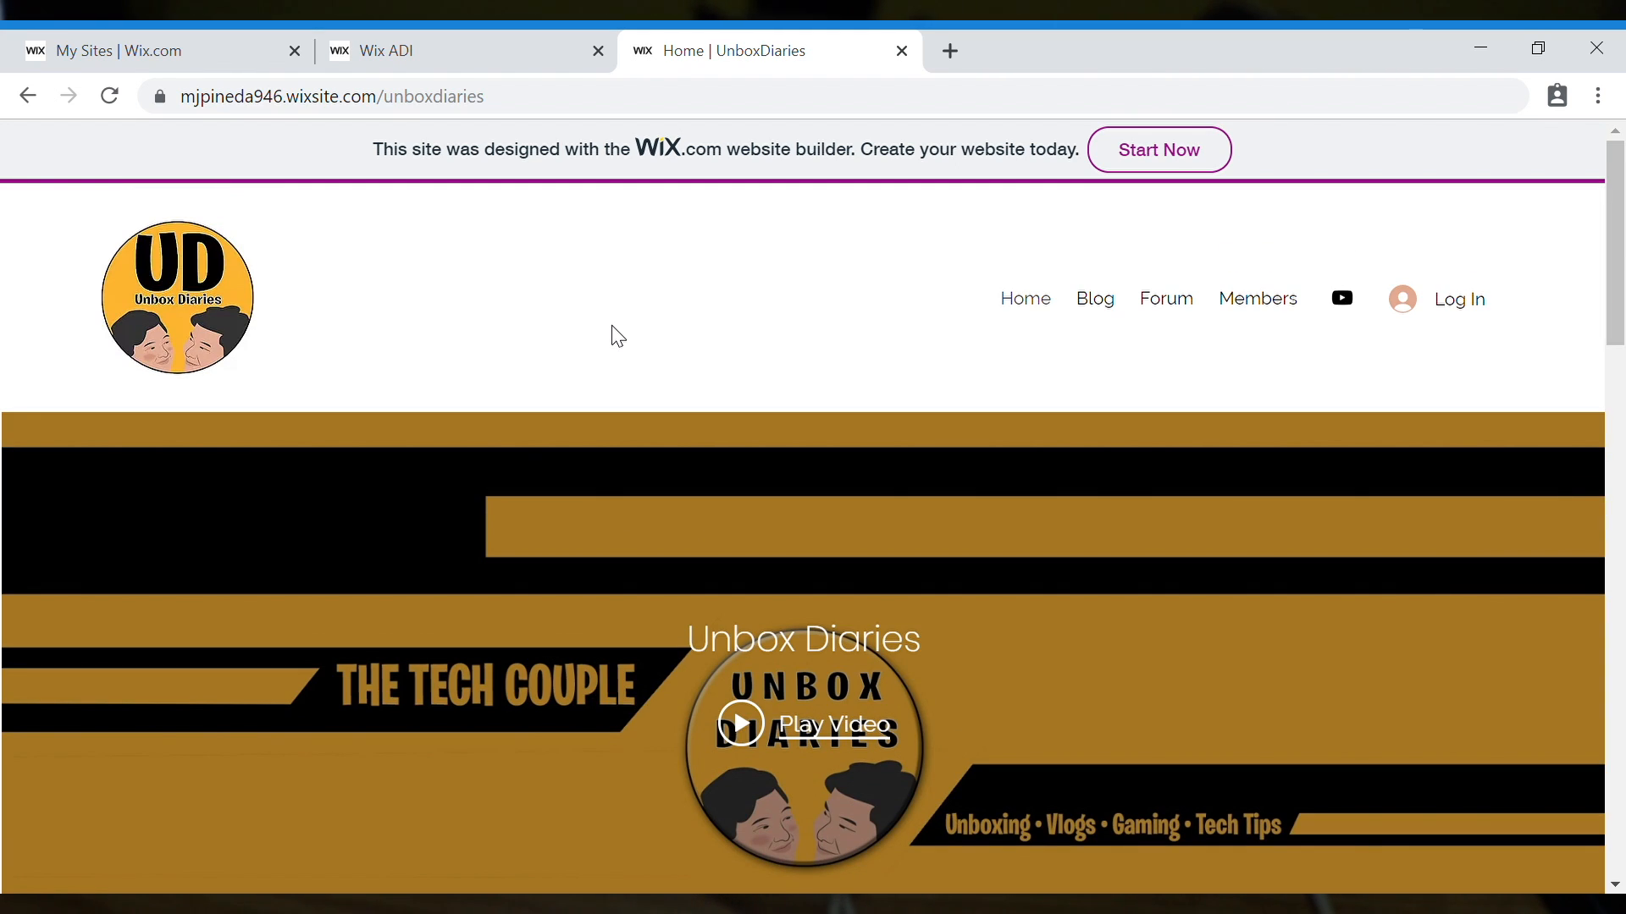
{"action": "left_click", "coordinate": [1158, 149]}
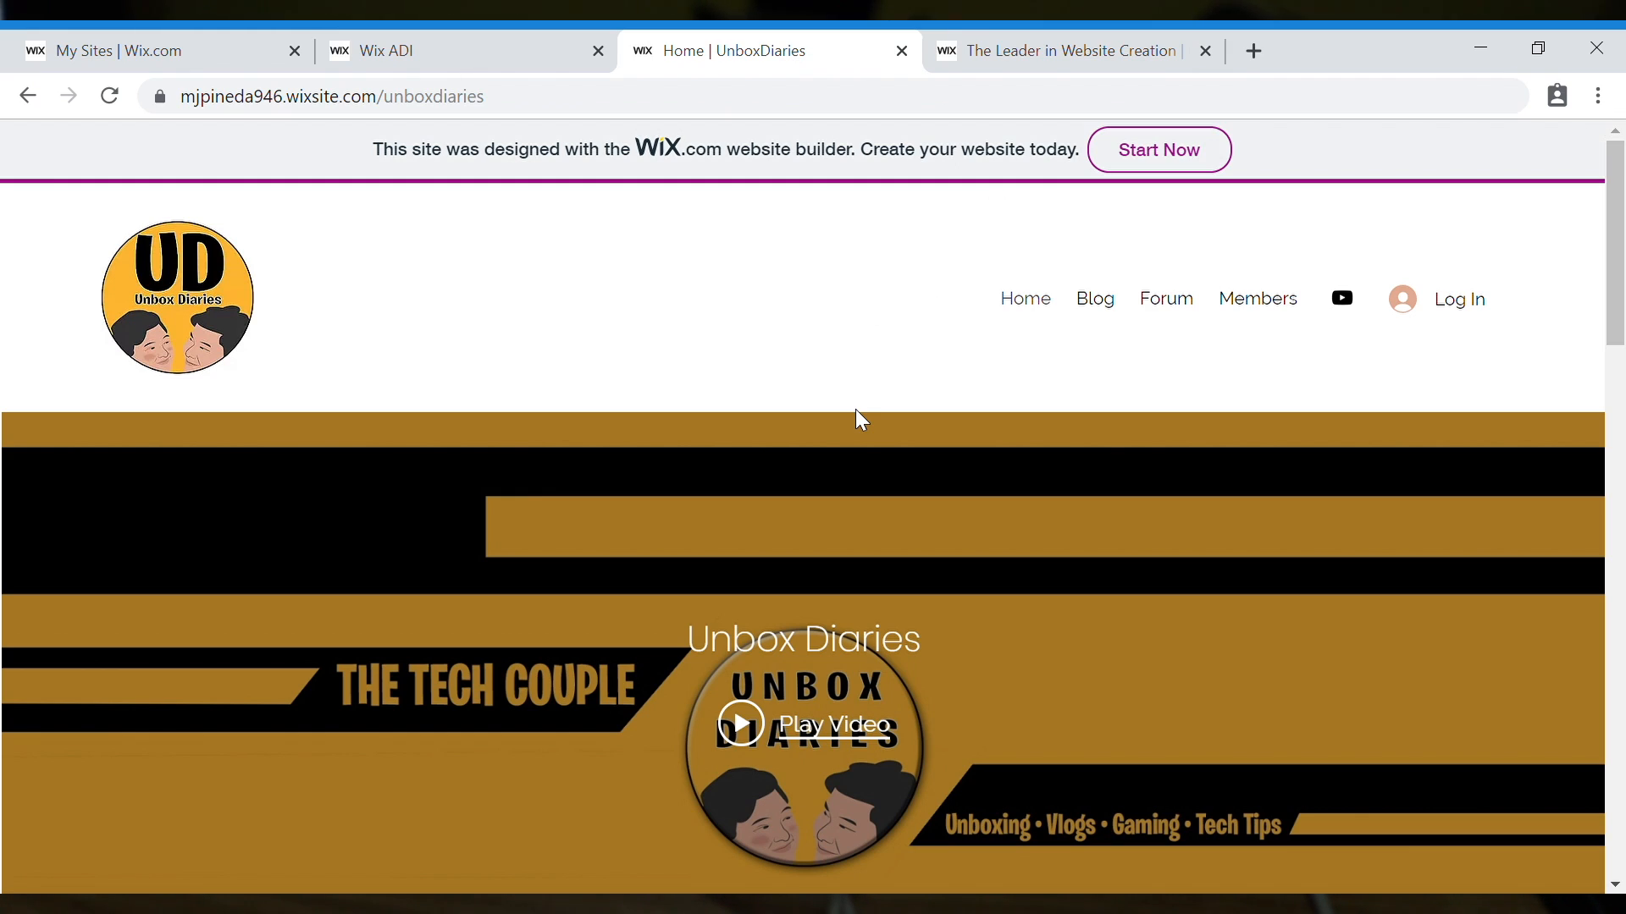
{"action": "mouse_move", "coordinate": [925, 325]}
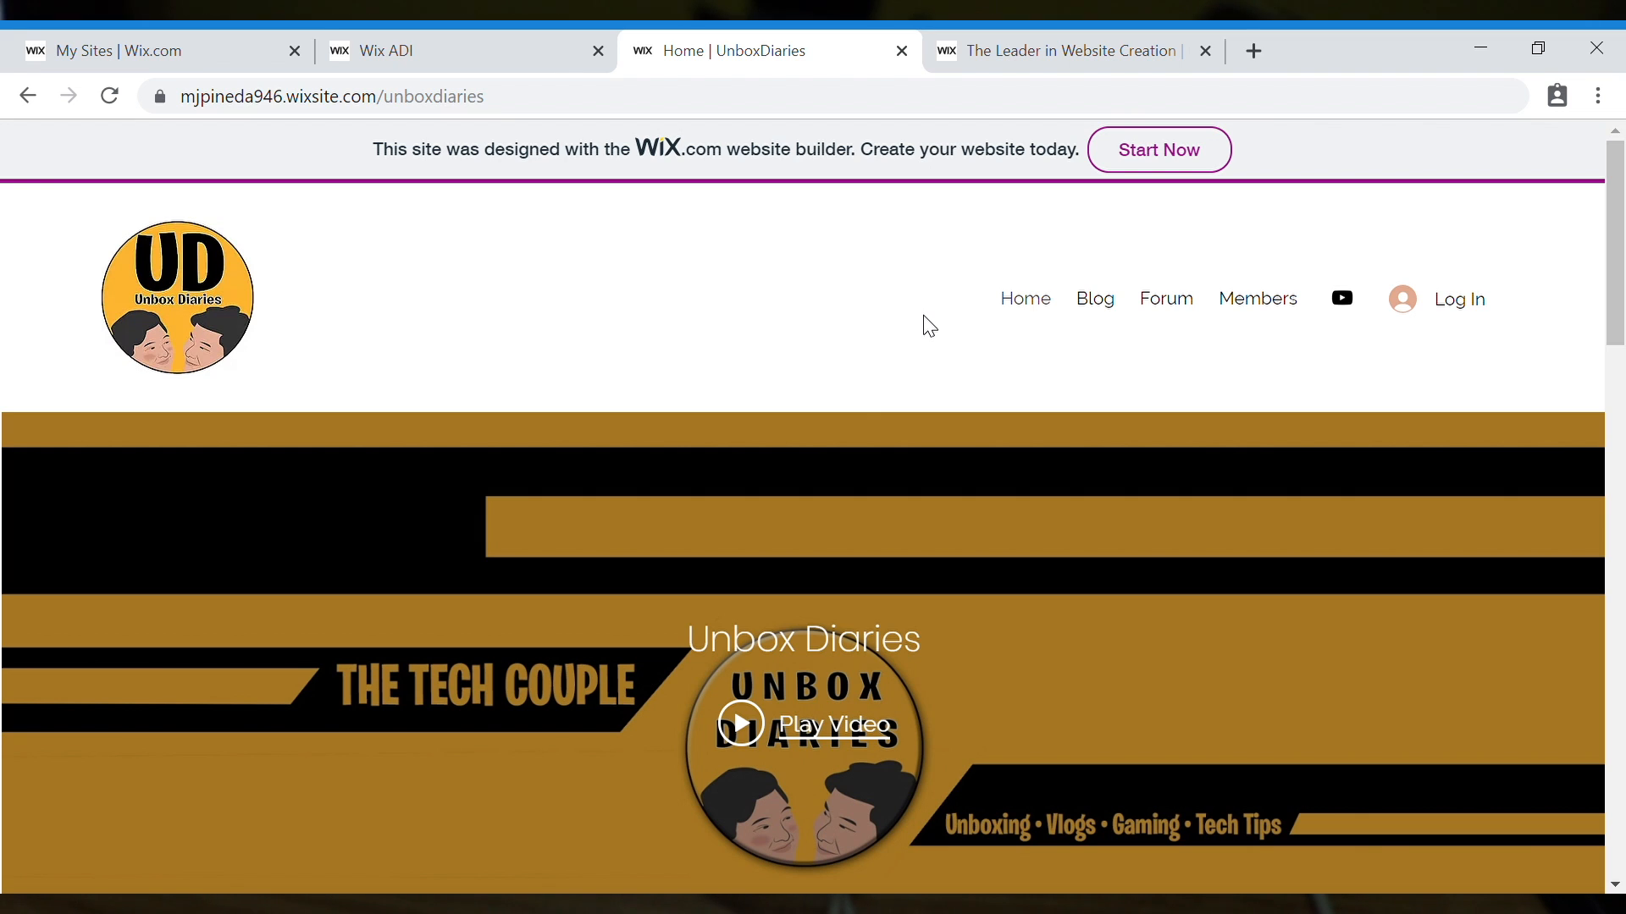
- Switch to the Wix promo tab and scroll through its feature sections
{"action": "left_click", "coordinate": [1067, 50]}
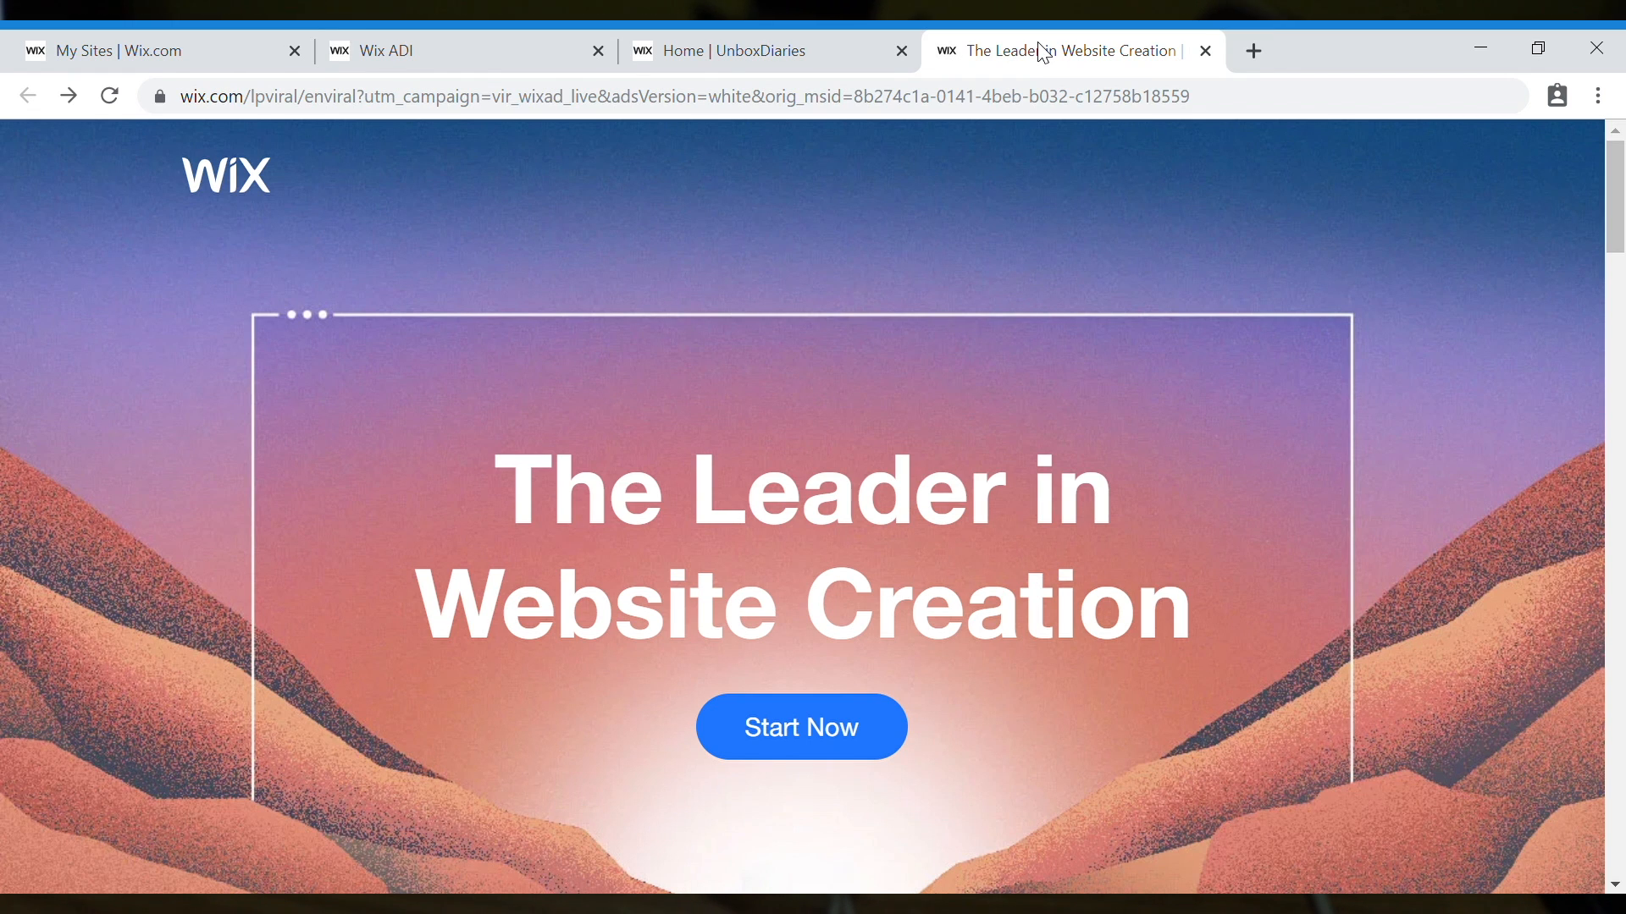
{"action": "scroll", "scroll_direction": "down", "scroll_amount": 3}
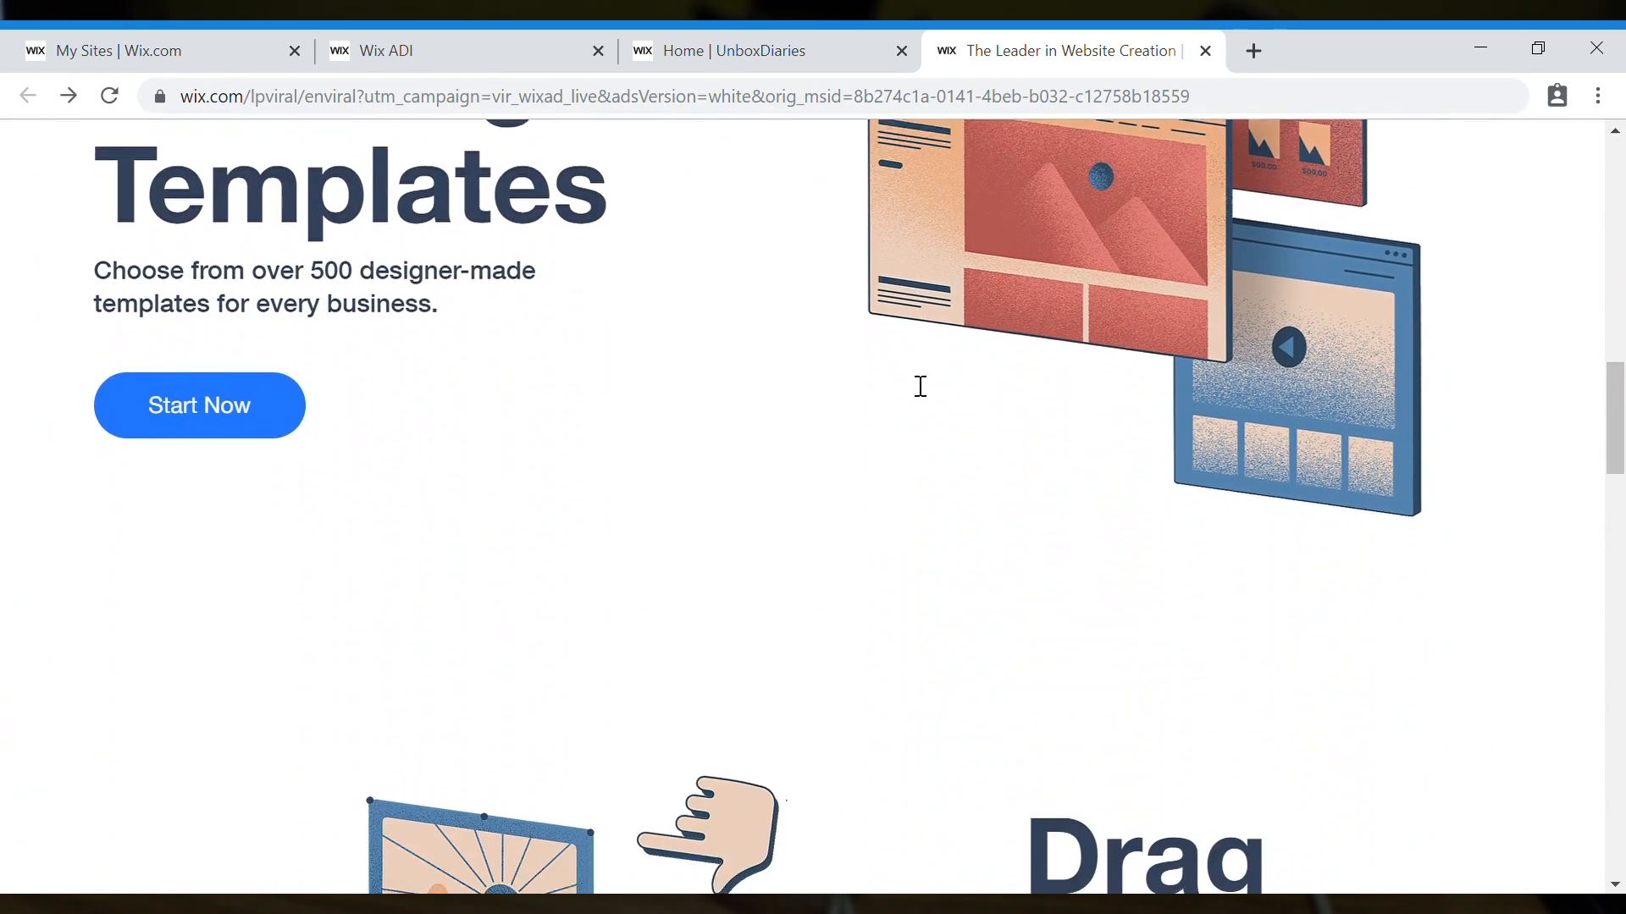
{"action": "scroll", "scroll_direction": "up", "scroll_amount": 3}
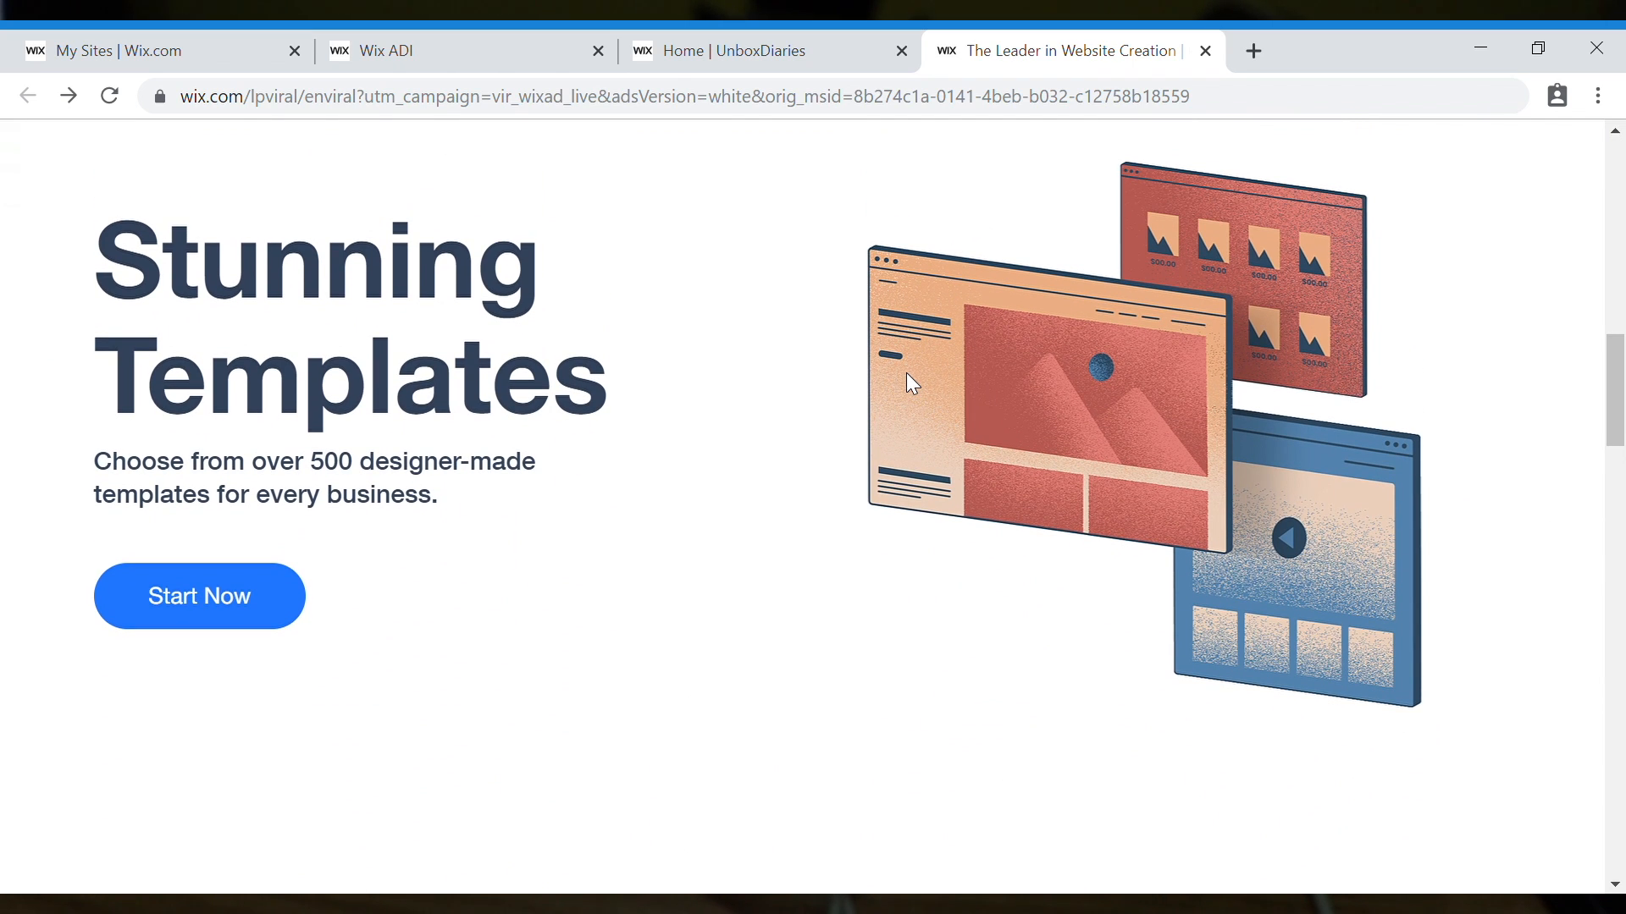
{"action": "mouse_move", "coordinate": [371, 417]}
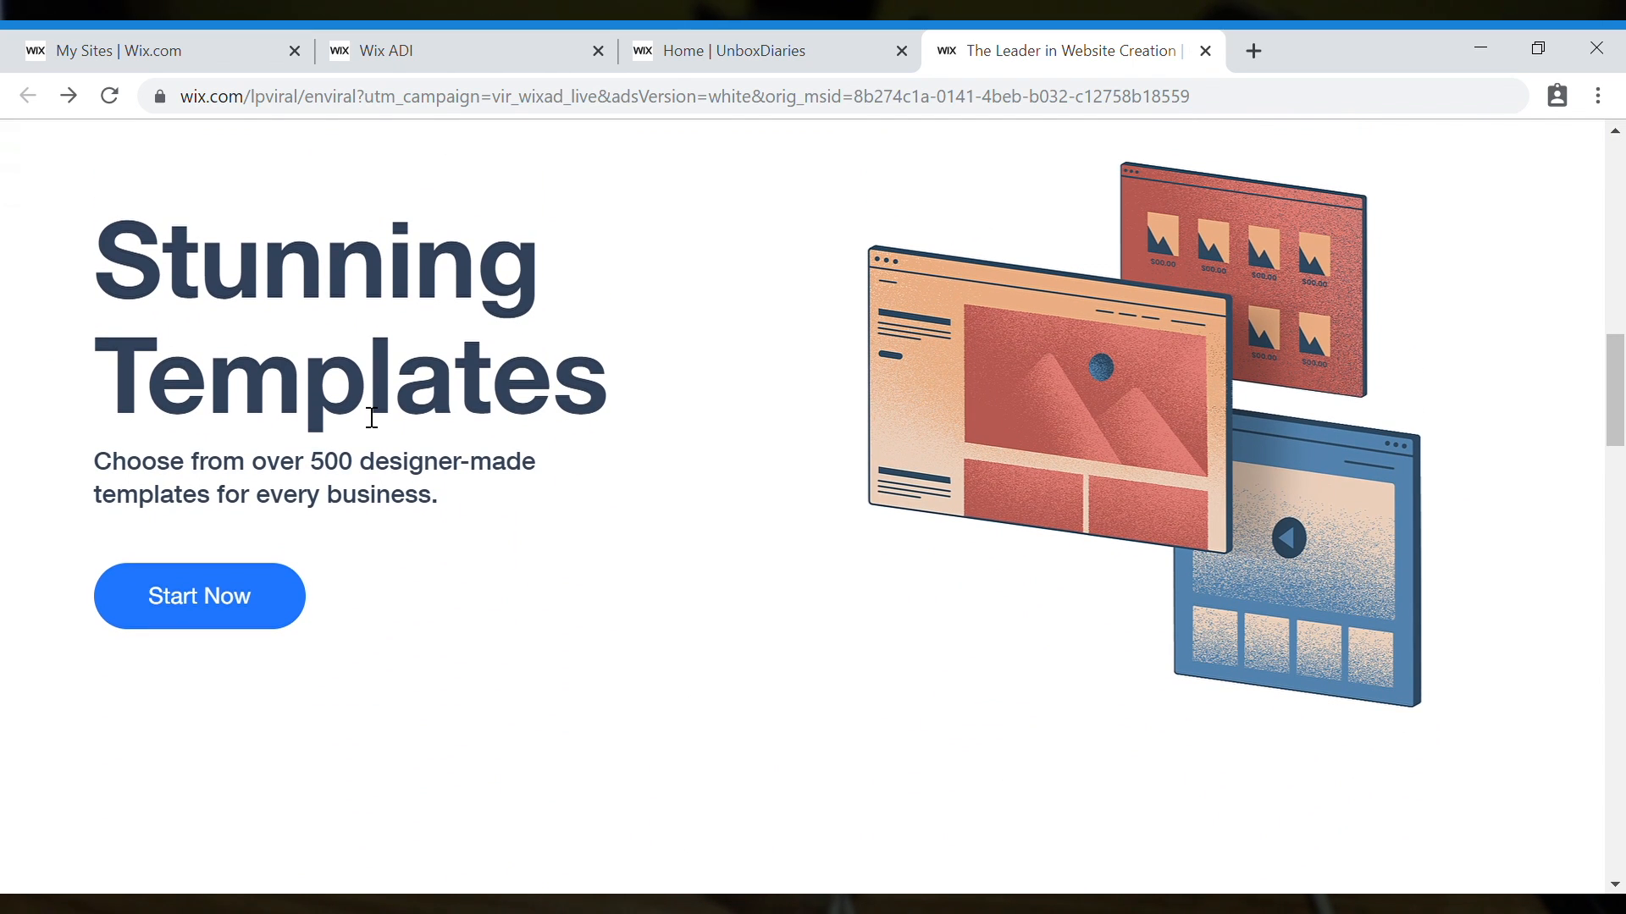
{"action": "scroll", "scroll_direction": "down", "scroll_amount": 3}
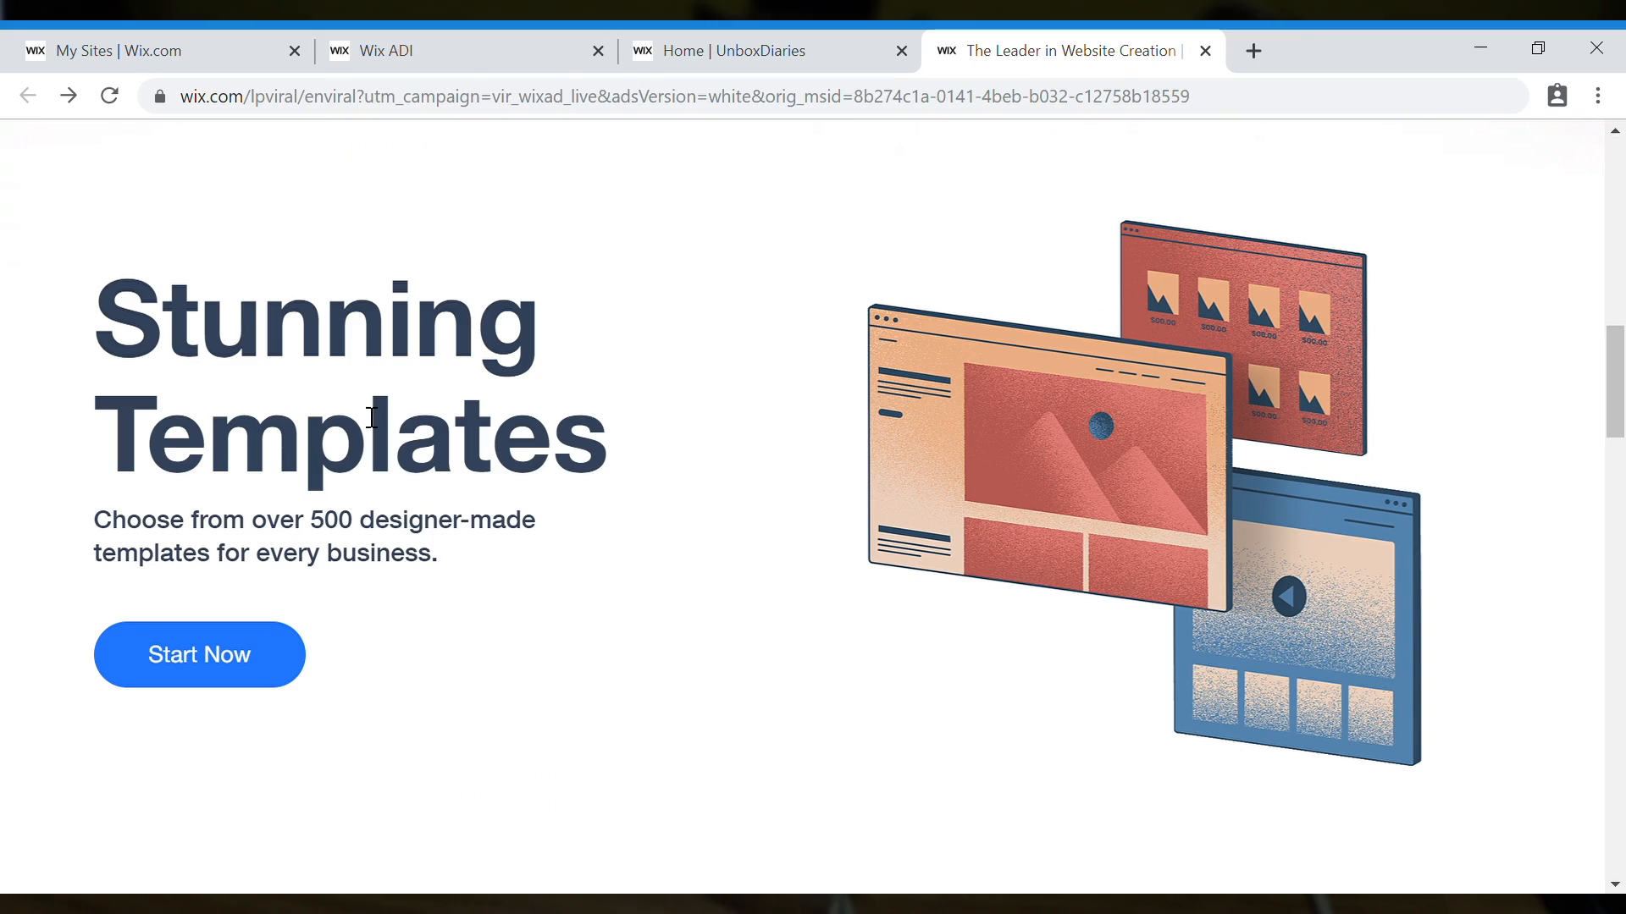
{"action": "mouse_move", "coordinate": [357, 596]}
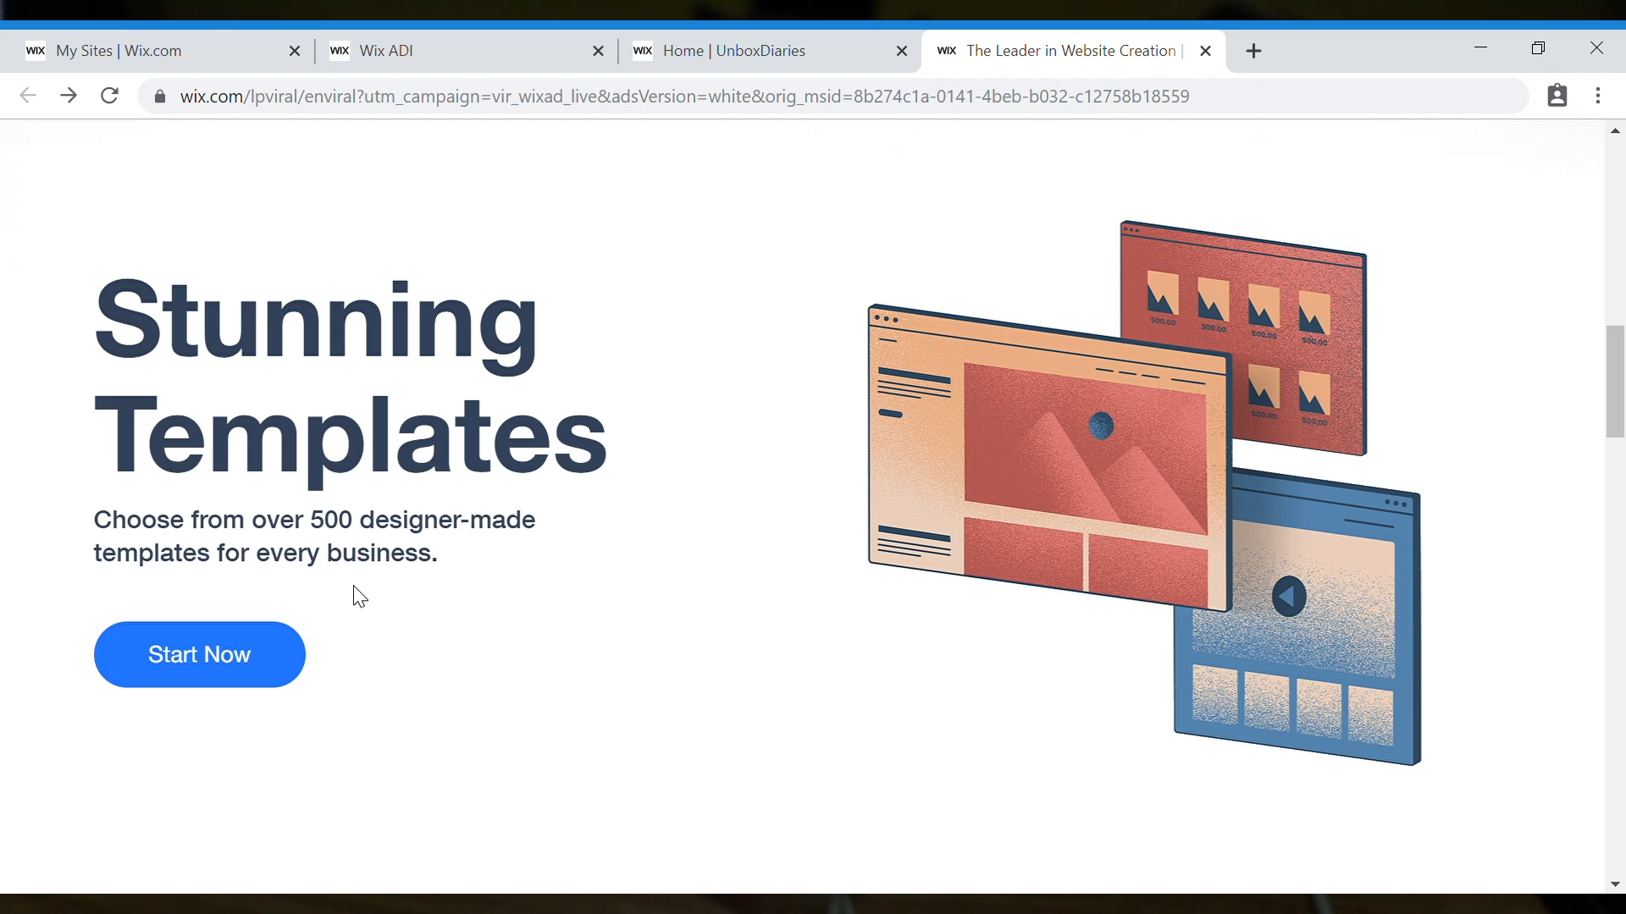
{"action": "mouse_move", "coordinate": [951, 485]}
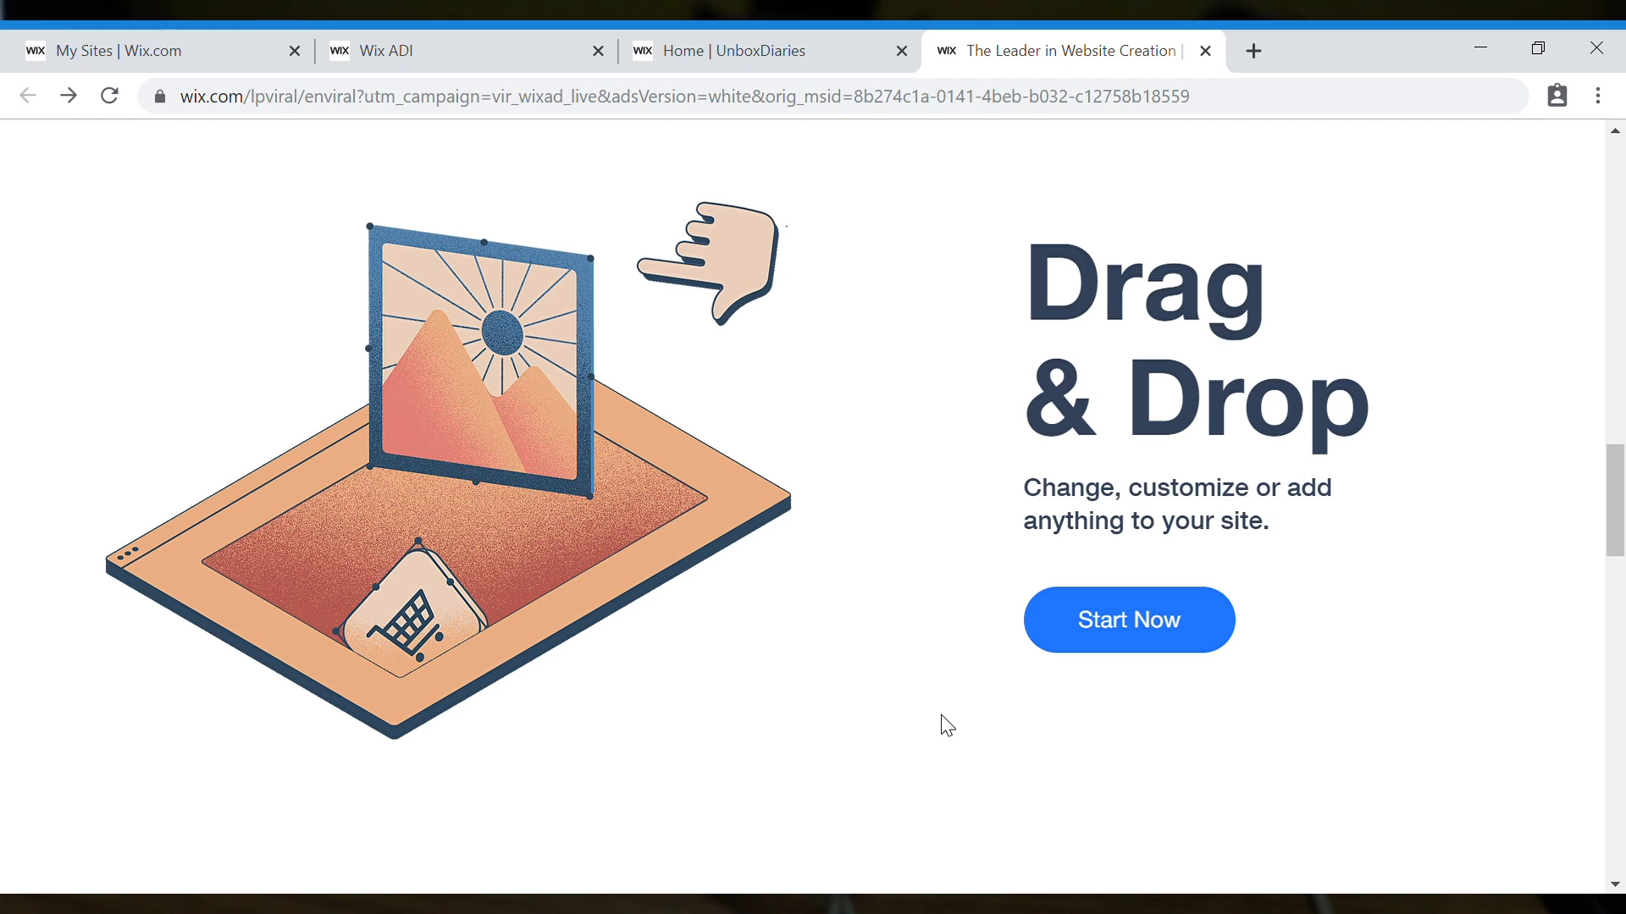
{"action": "mouse_move", "coordinate": [1137, 394]}
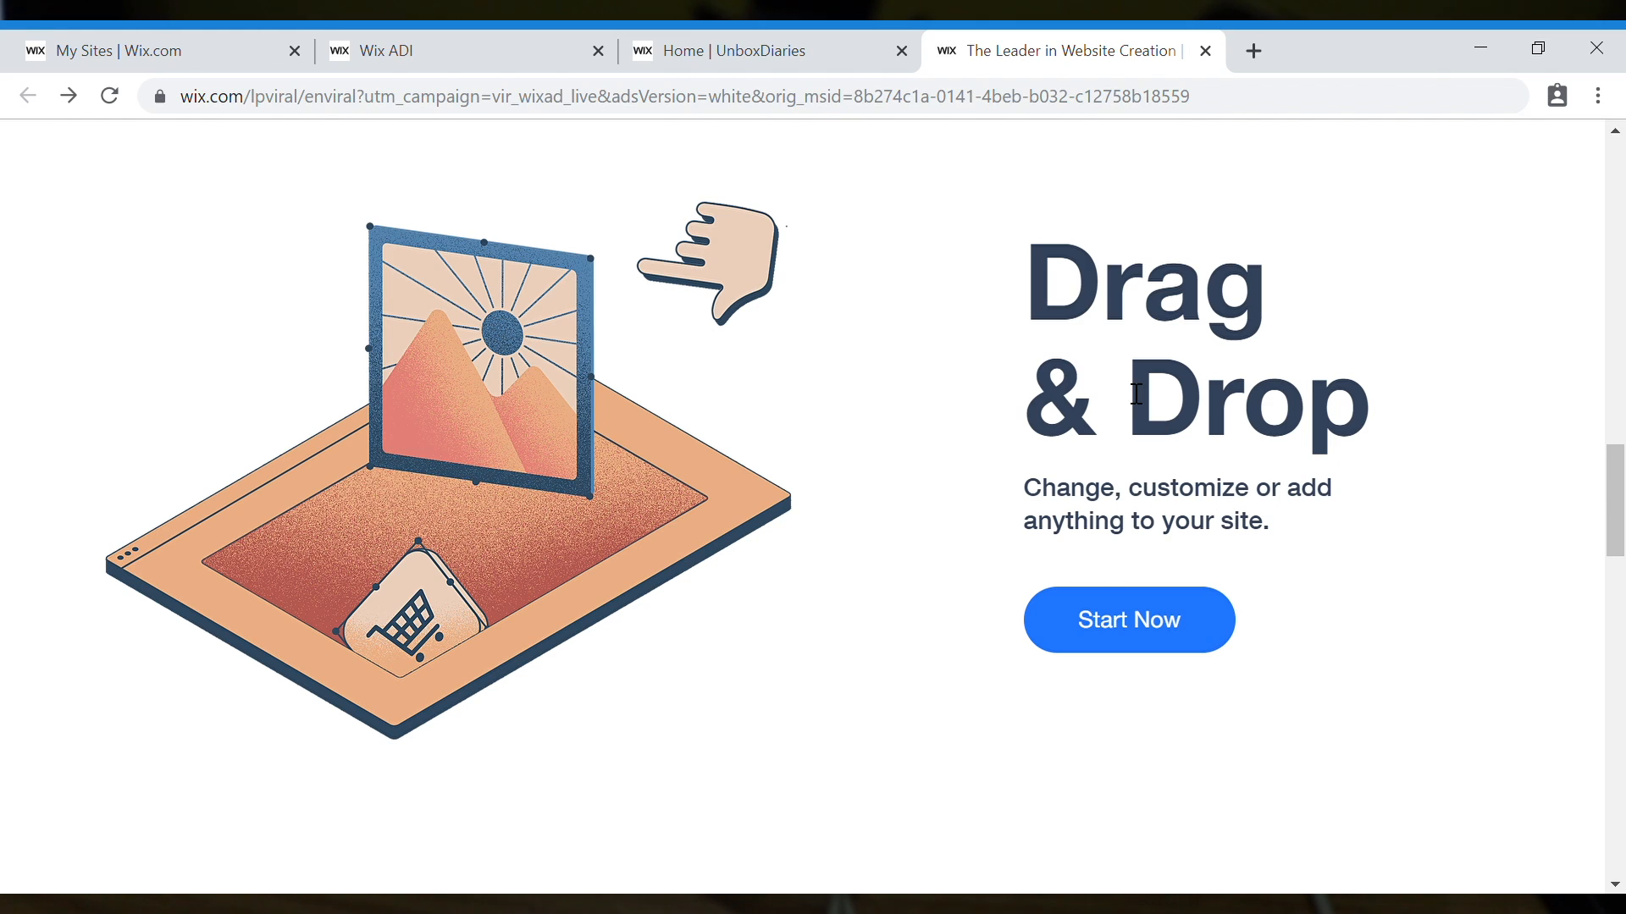
{"action": "mouse_move", "coordinate": [1113, 468]}
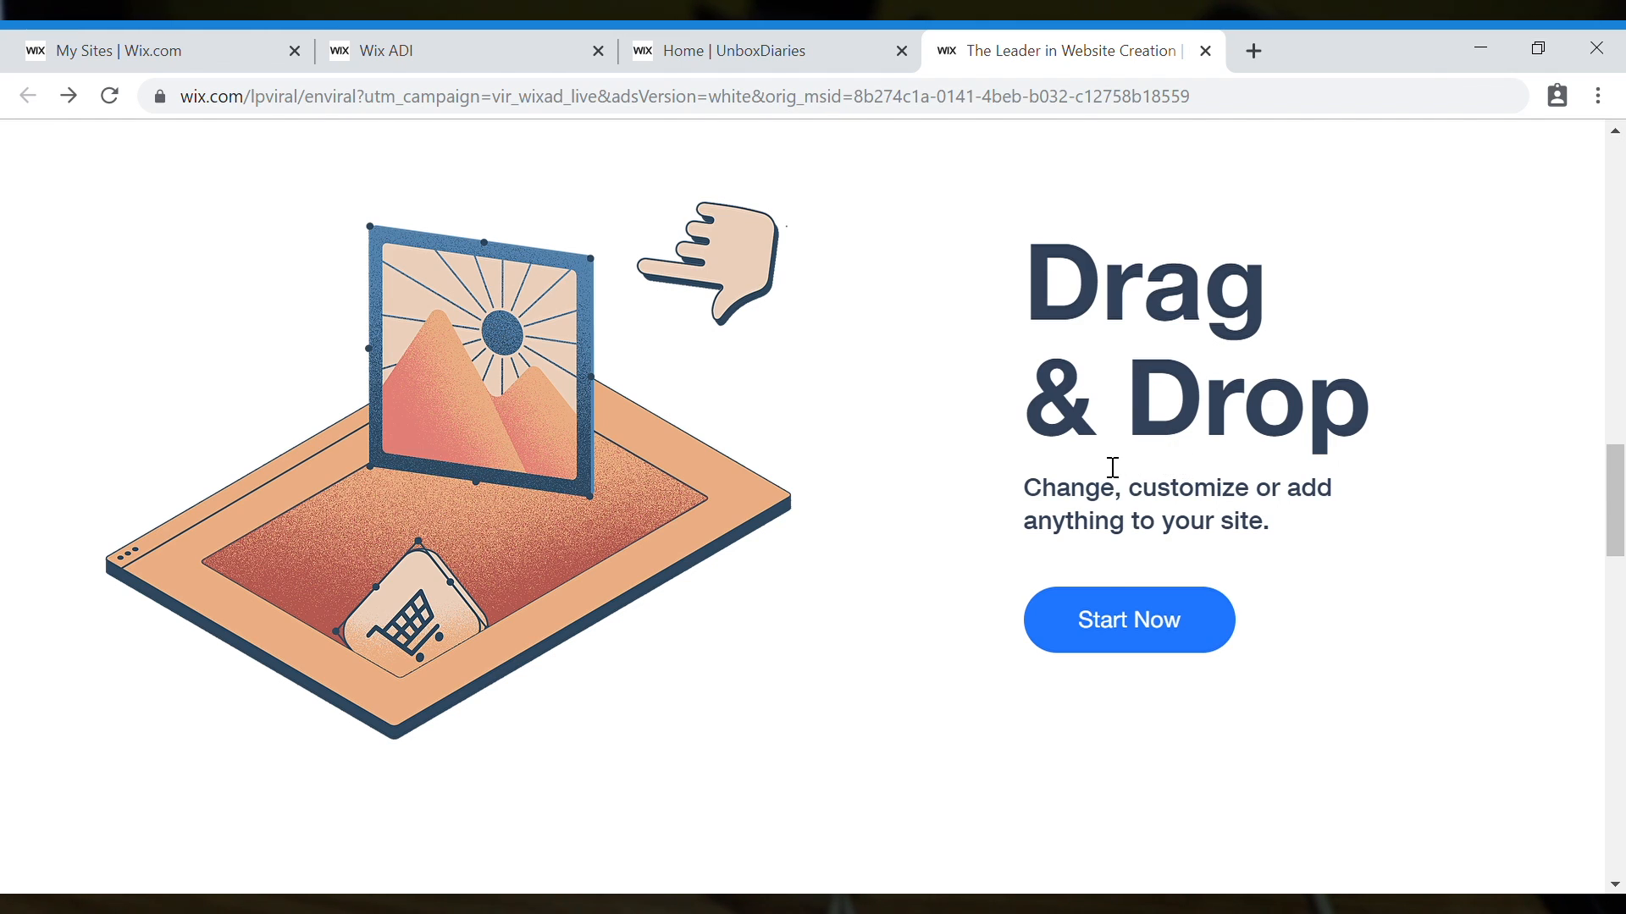
{"action": "mouse_move", "coordinate": [964, 468]}
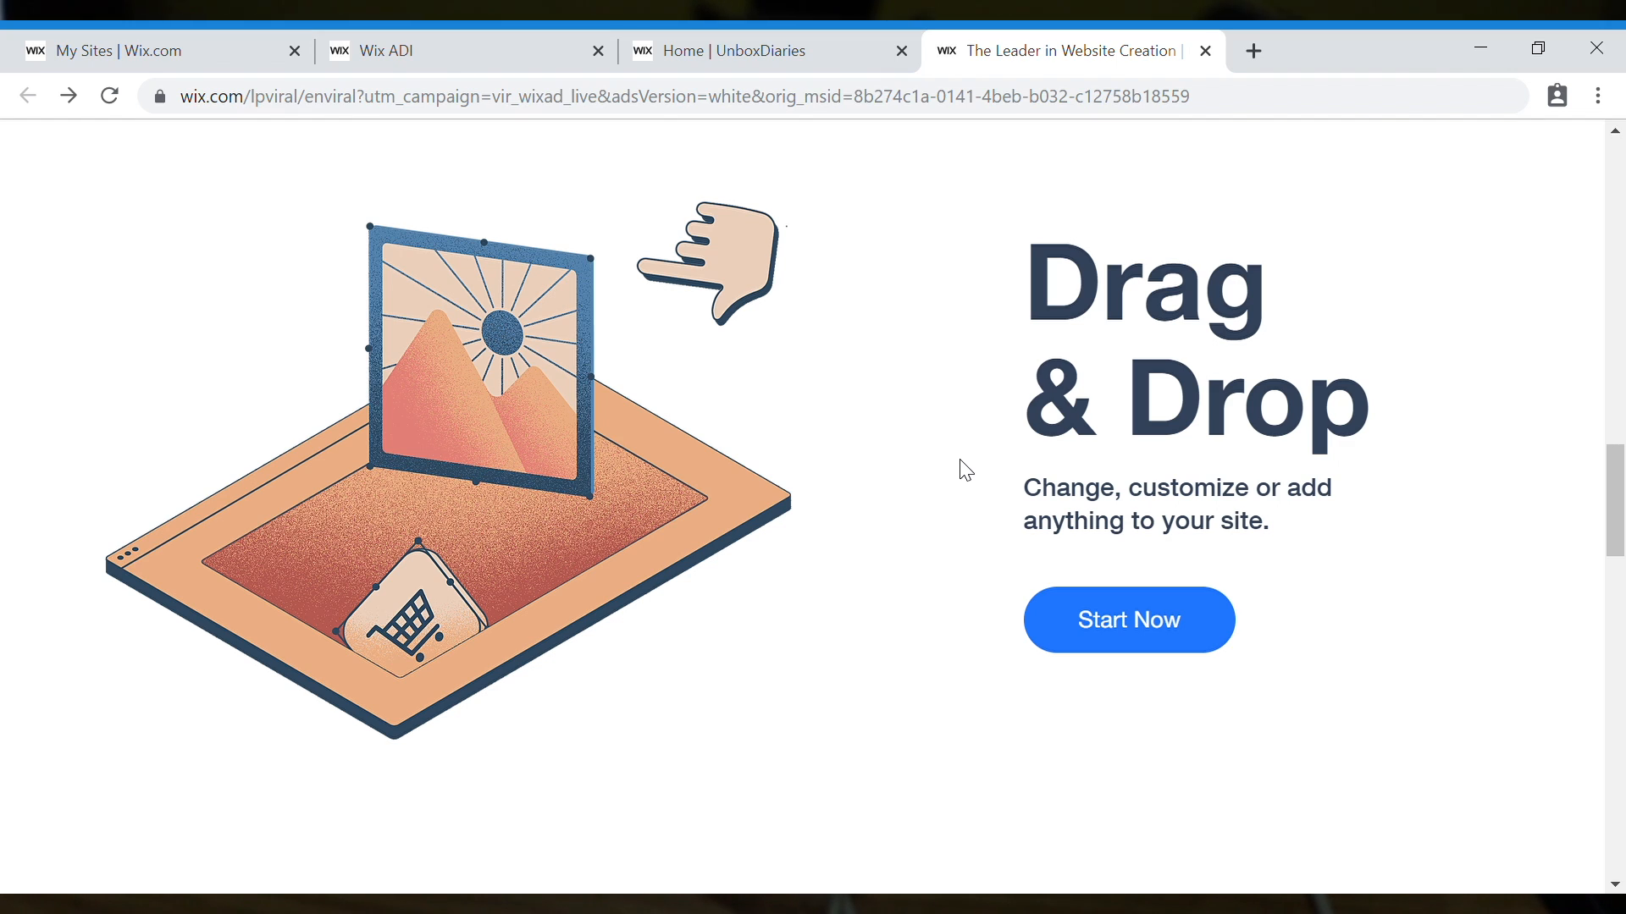
{"action": "mouse_move", "coordinate": [911, 470]}
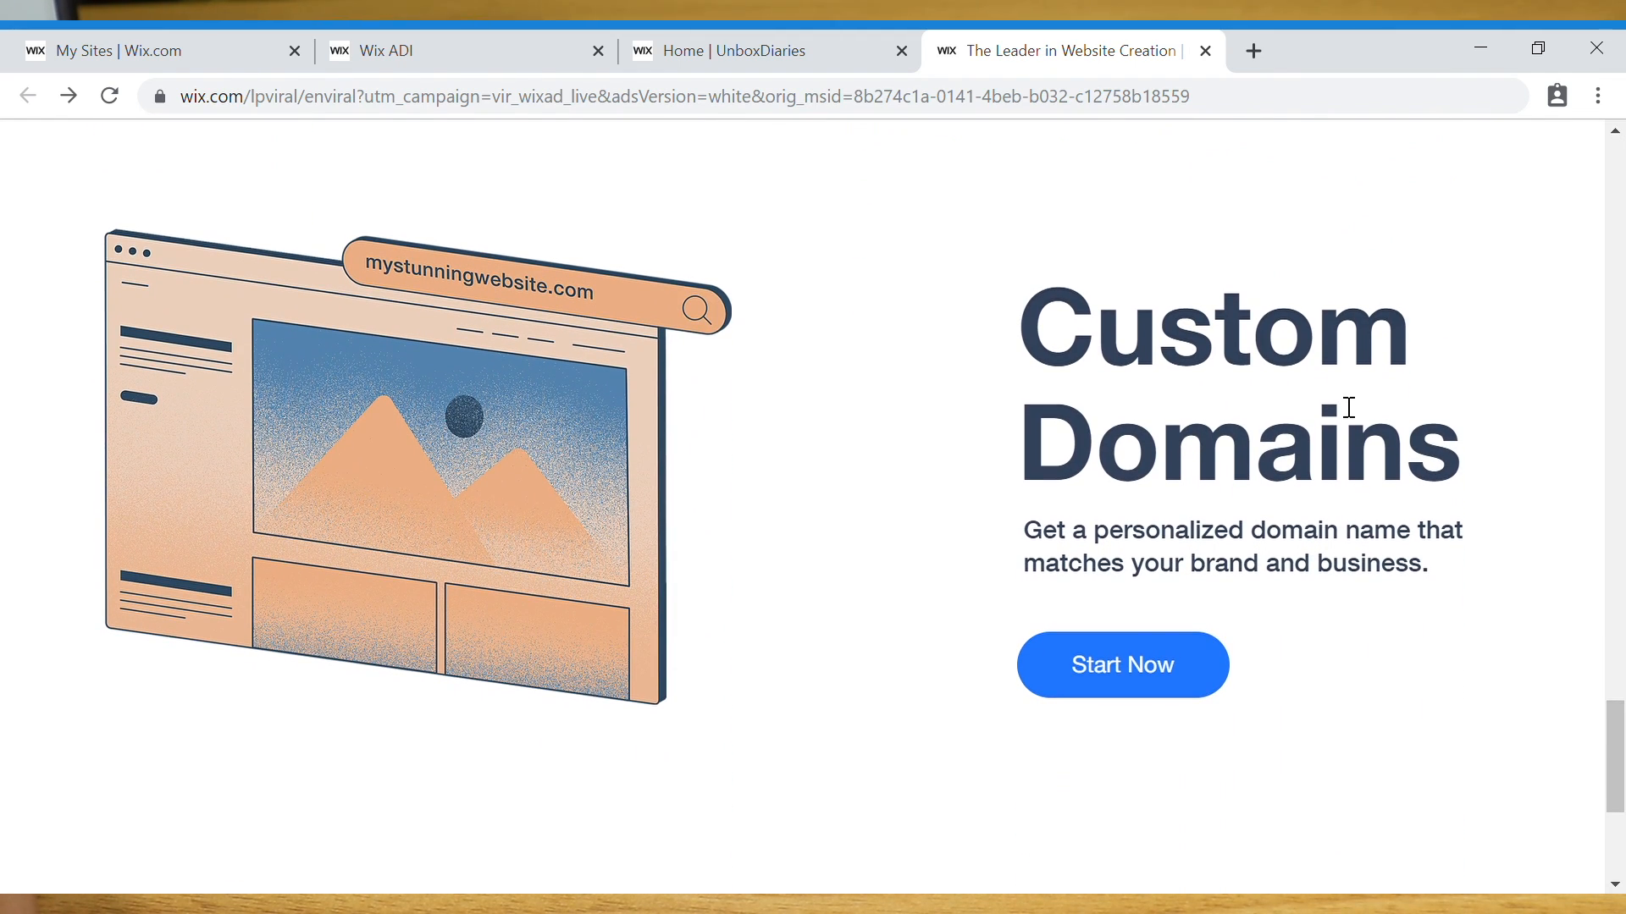
{"action": "mouse_move", "coordinate": [1290, 459]}
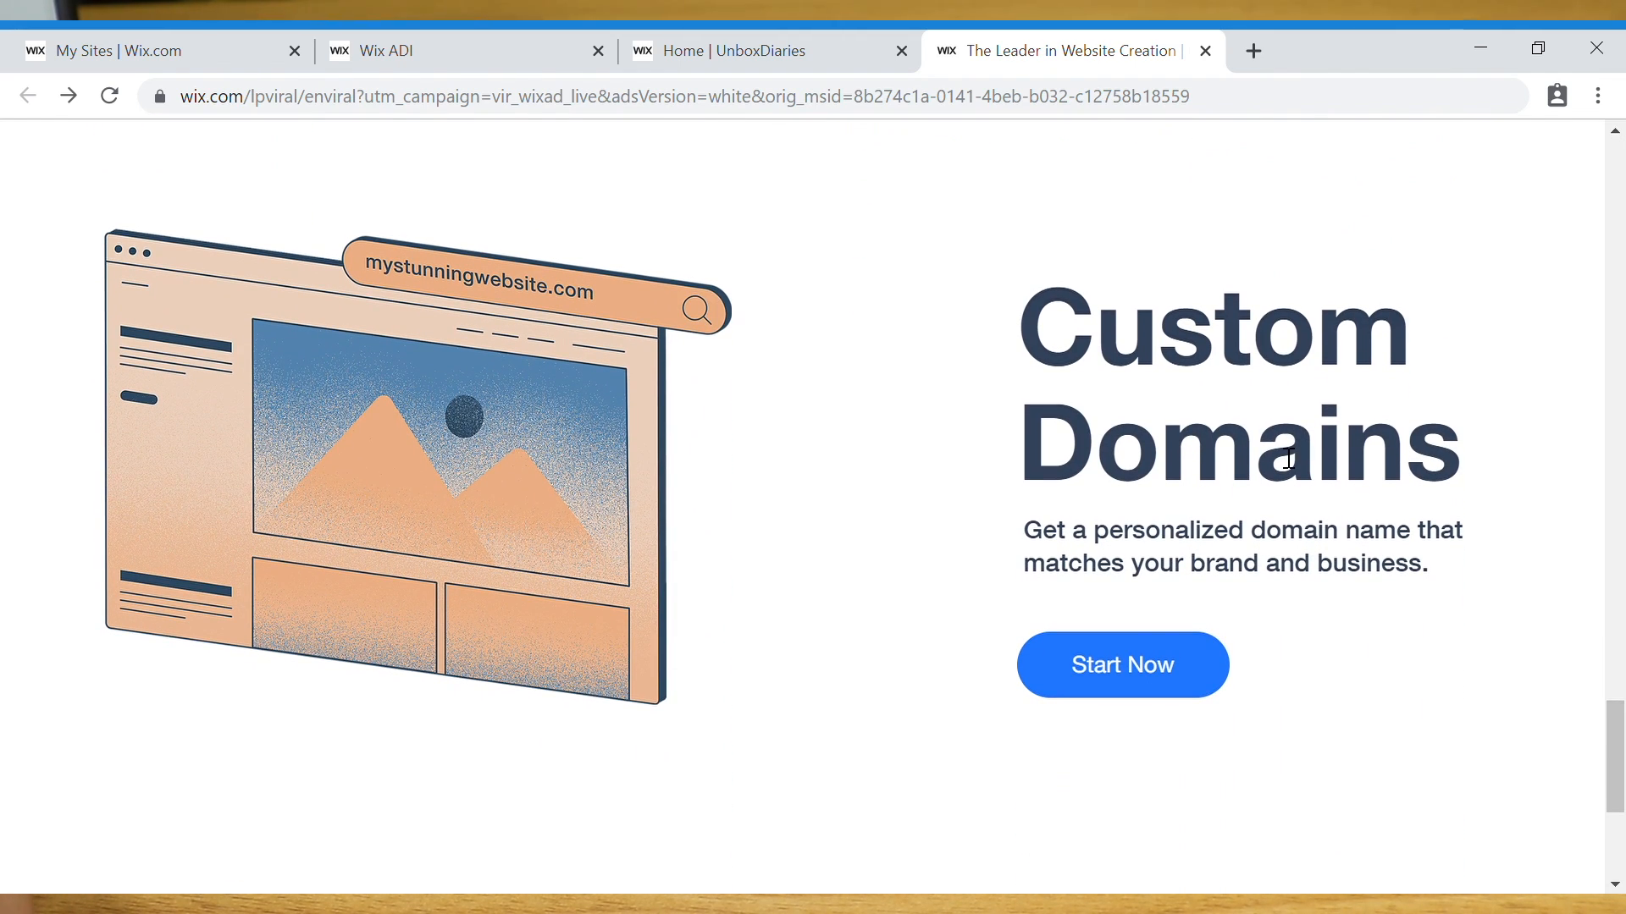
- Open Upgrade and scroll through the VIP, Unlimited, Combo and Connect Domain plan cards
{"action": "left_click", "coordinate": [1121, 664]}
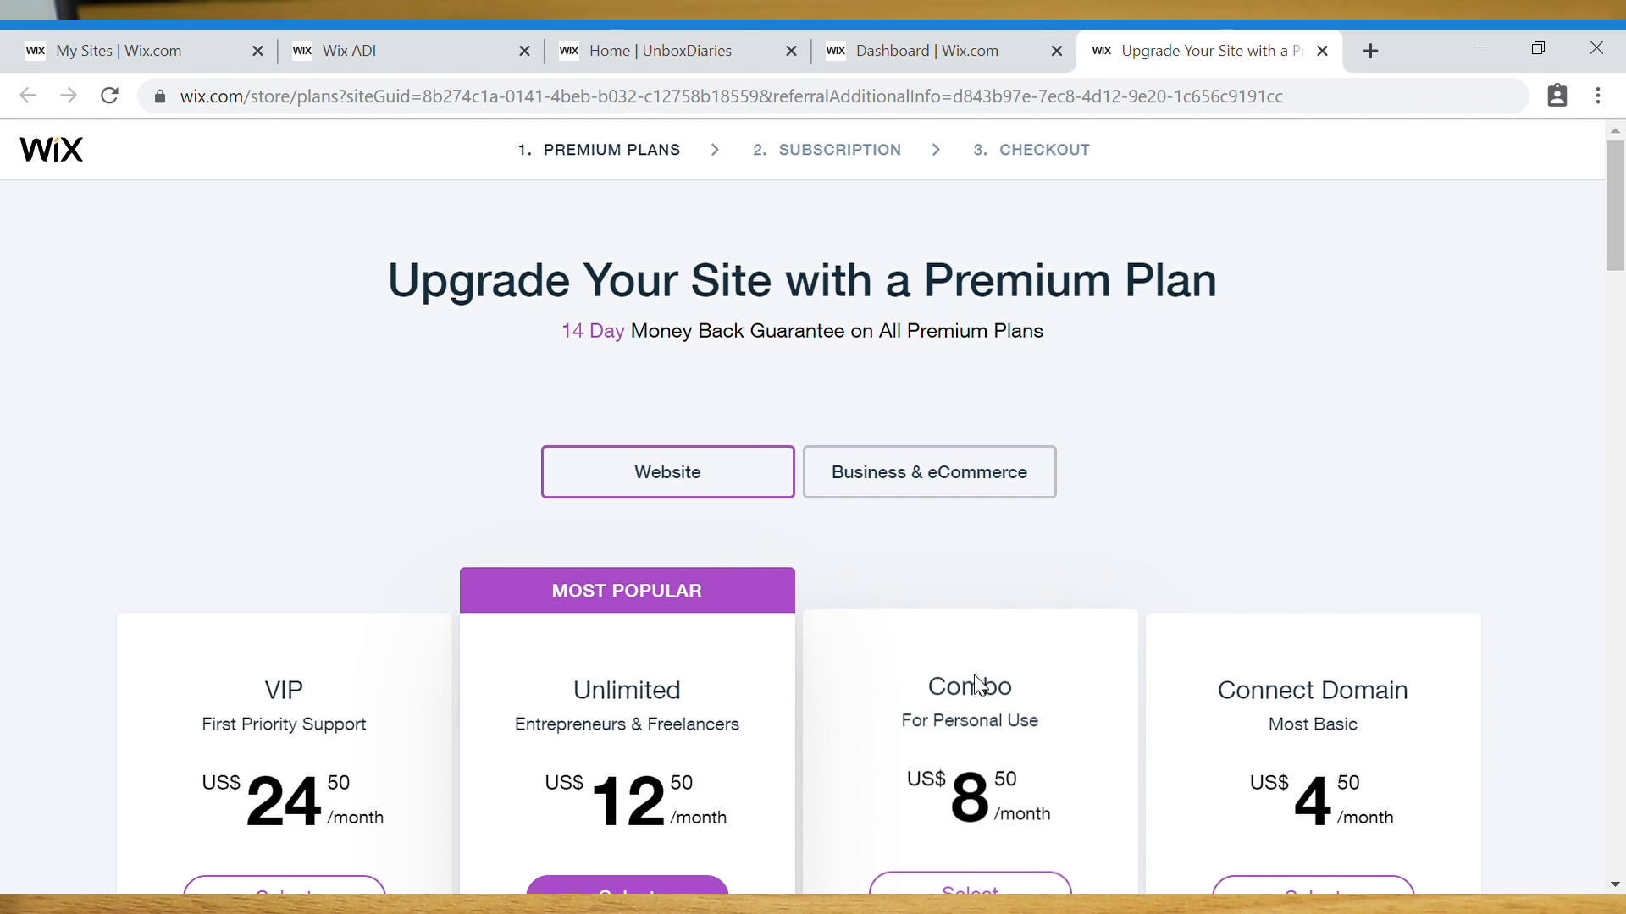
{"action": "scroll", "scroll_direction": "down", "scroll_amount": 3}
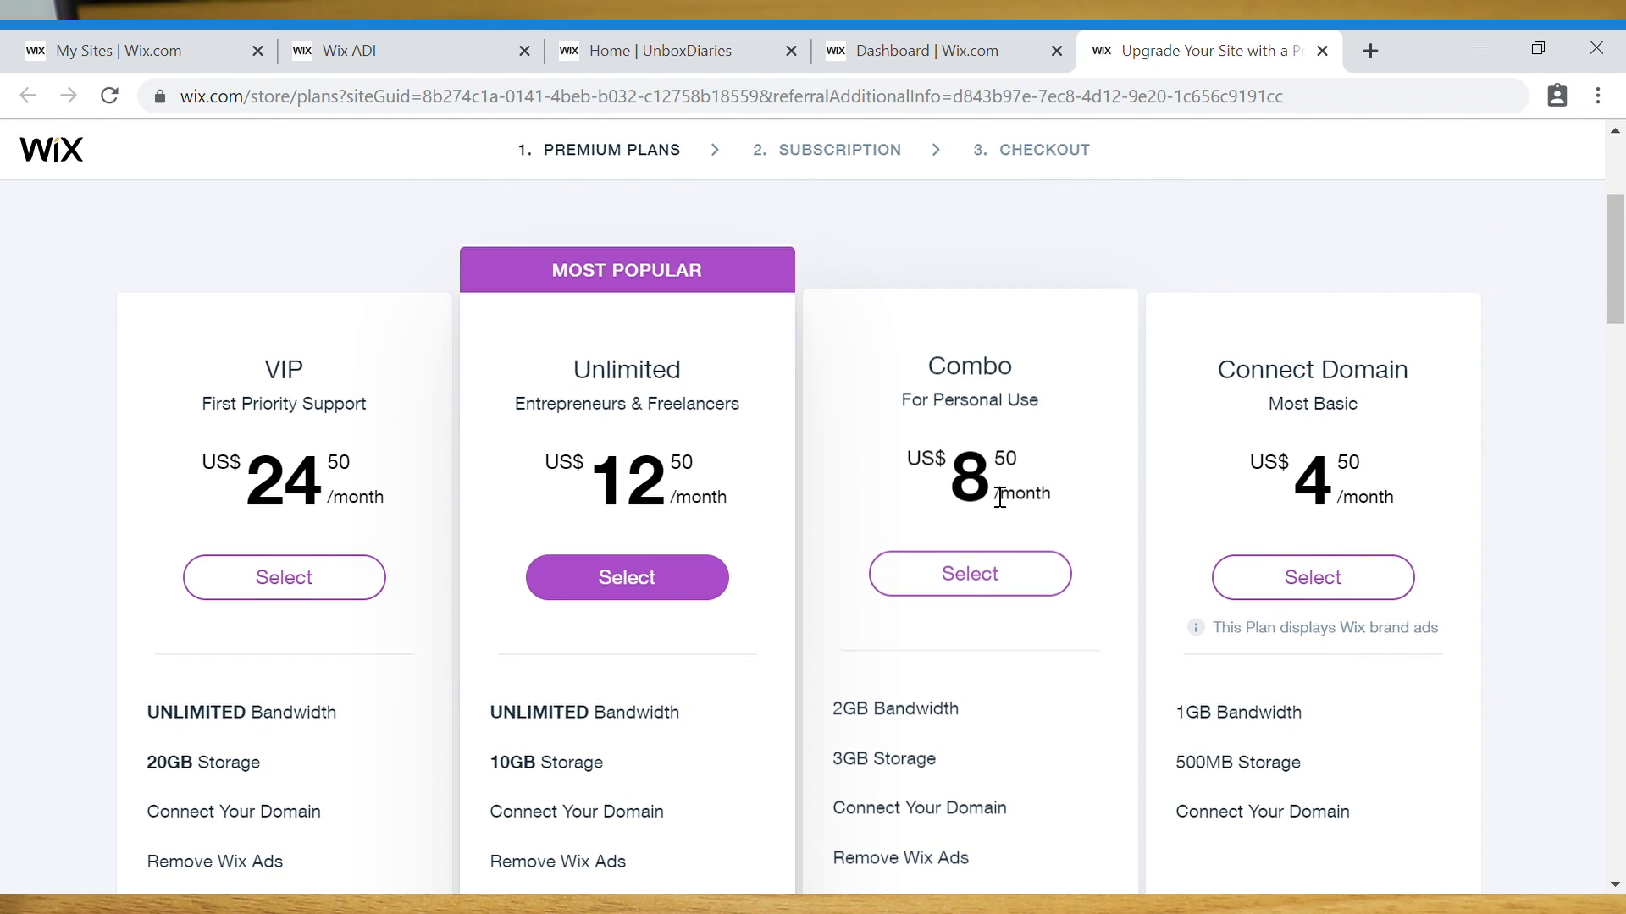
{"action": "mouse_move", "coordinate": [1312, 535]}
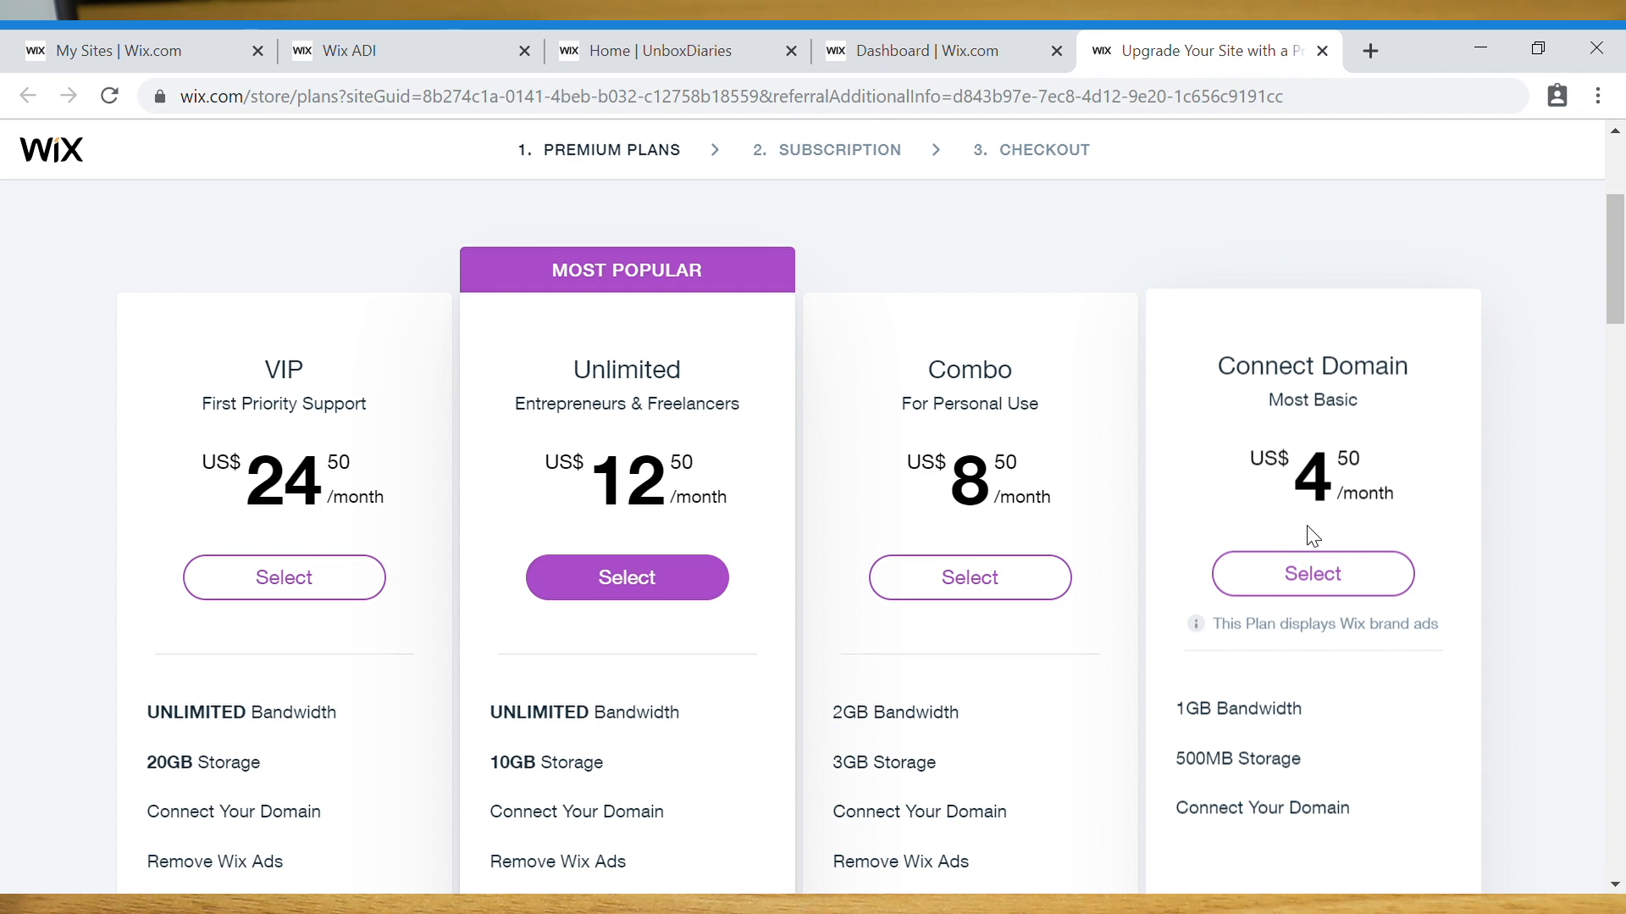
{"action": "scroll", "scroll_direction": "down", "scroll_amount": 3}
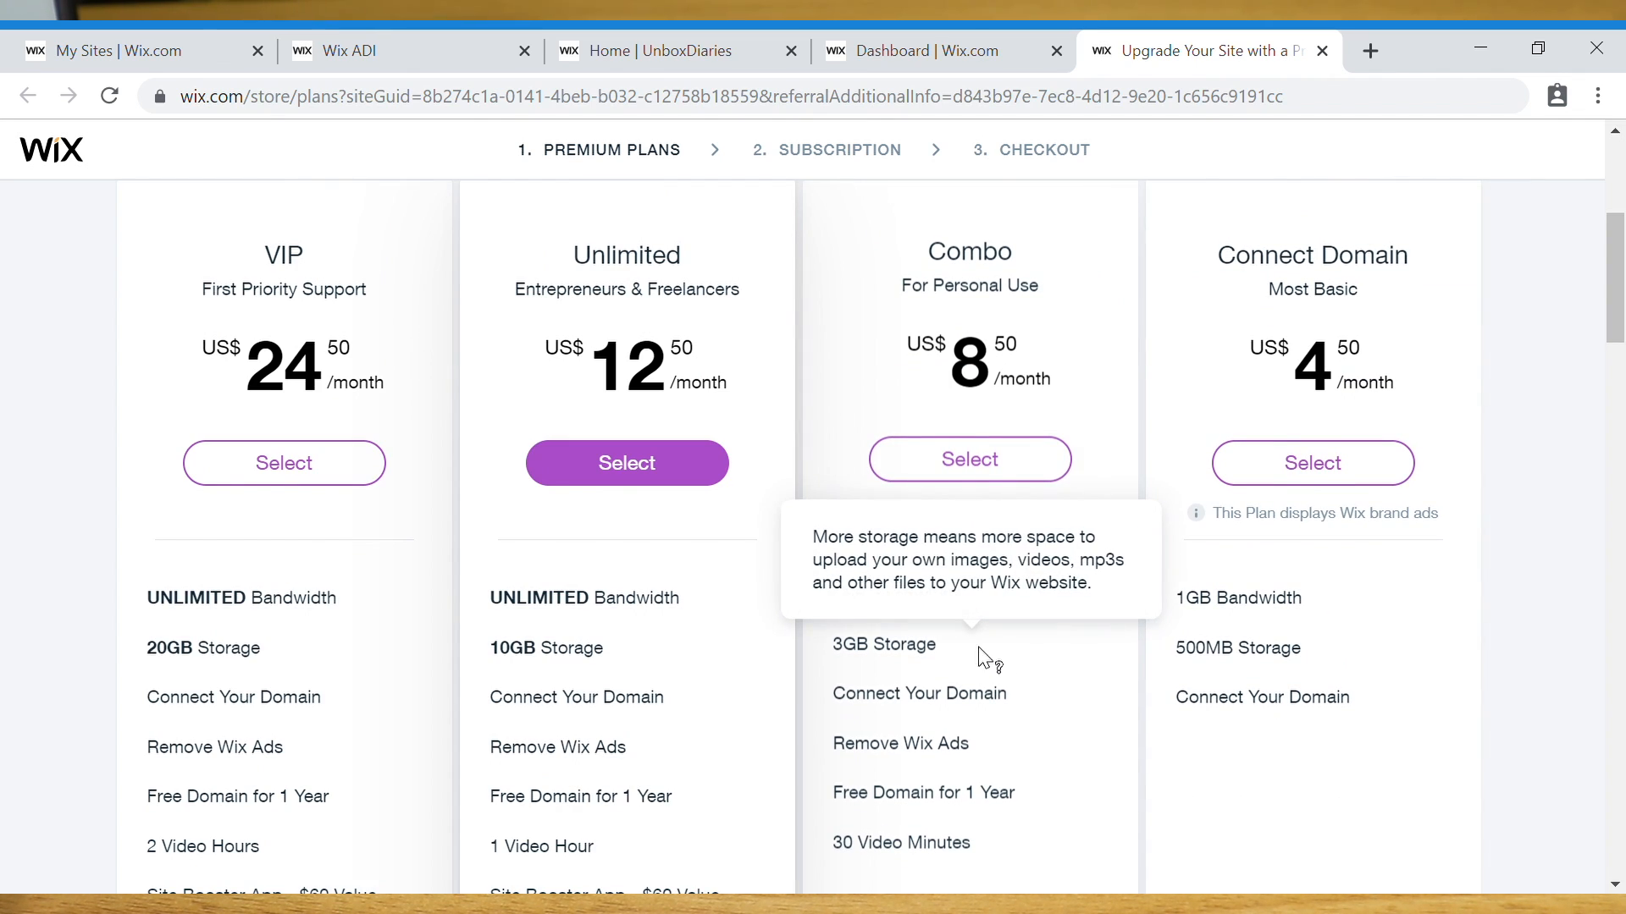
{"action": "scroll", "scroll_direction": "up", "scroll_amount": 3}
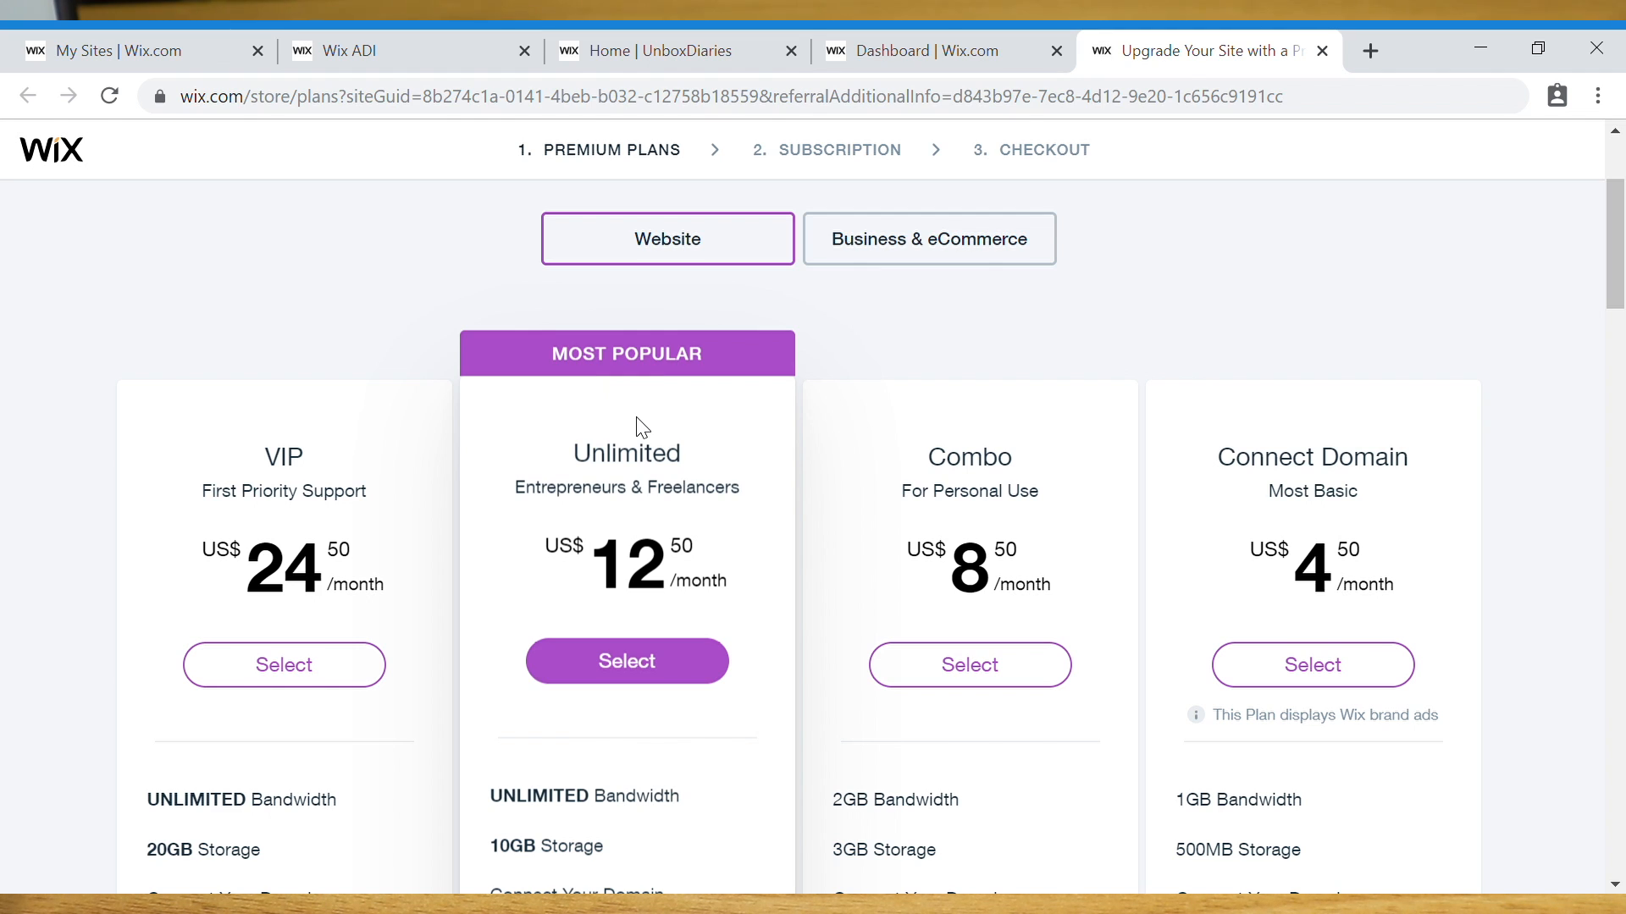
{"action": "scroll", "scroll_direction": "down", "scroll_amount": 3}
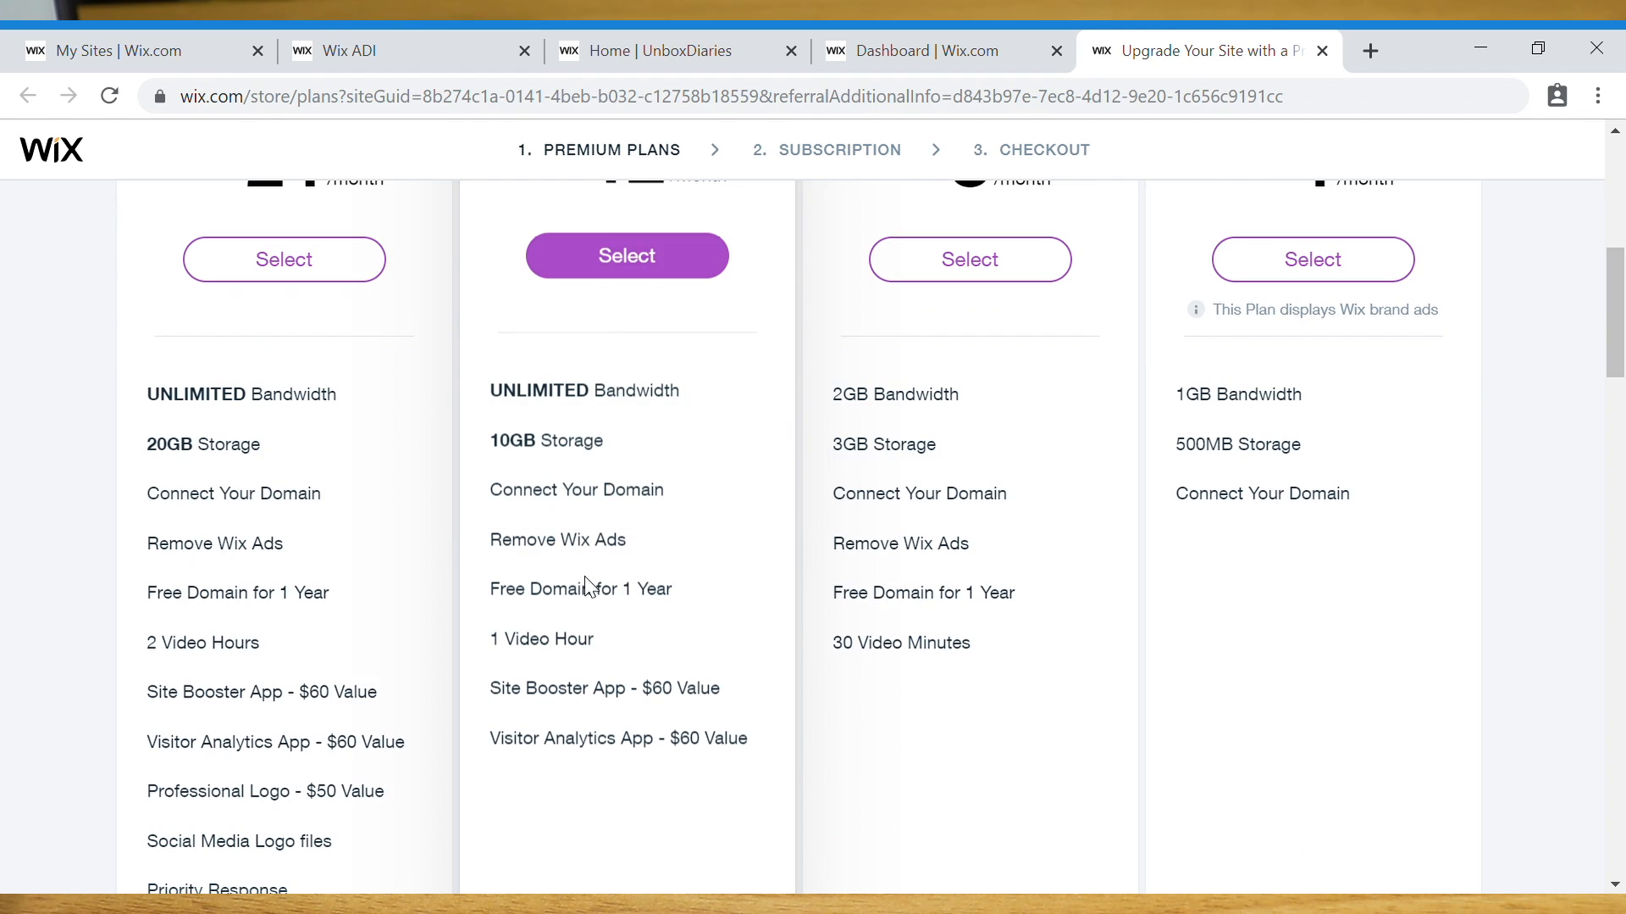
{"action": "mouse_move", "coordinate": [594, 563]}
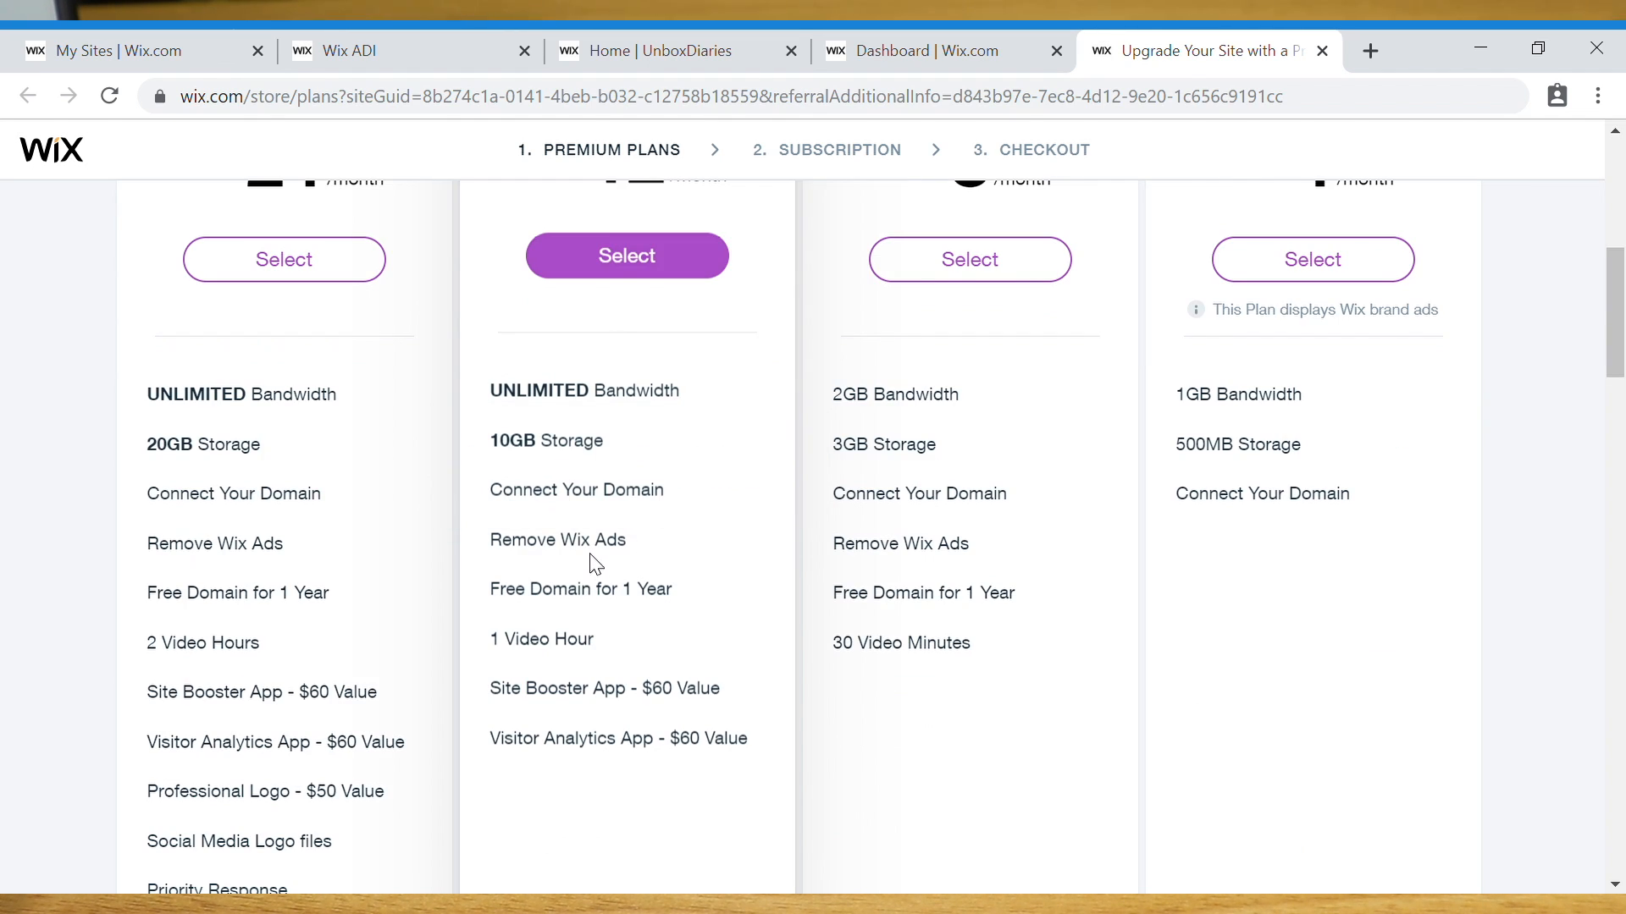
{"action": "scroll", "scroll_direction": "down", "scroll_amount": 3}
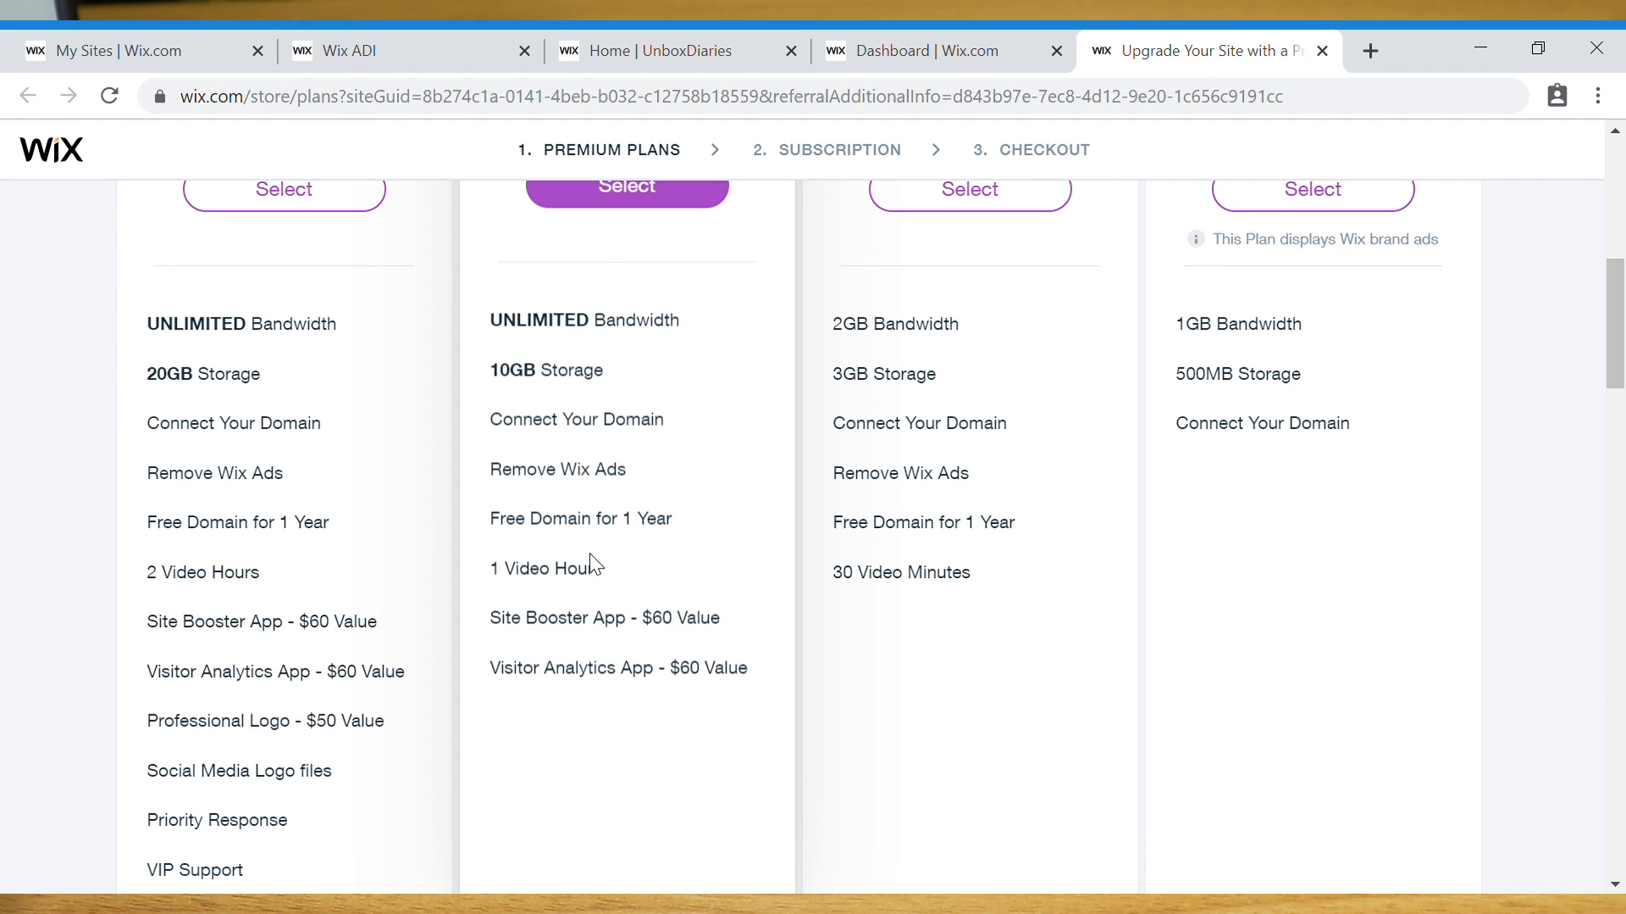
{"action": "scroll", "scroll_direction": "up", "scroll_amount": 3}
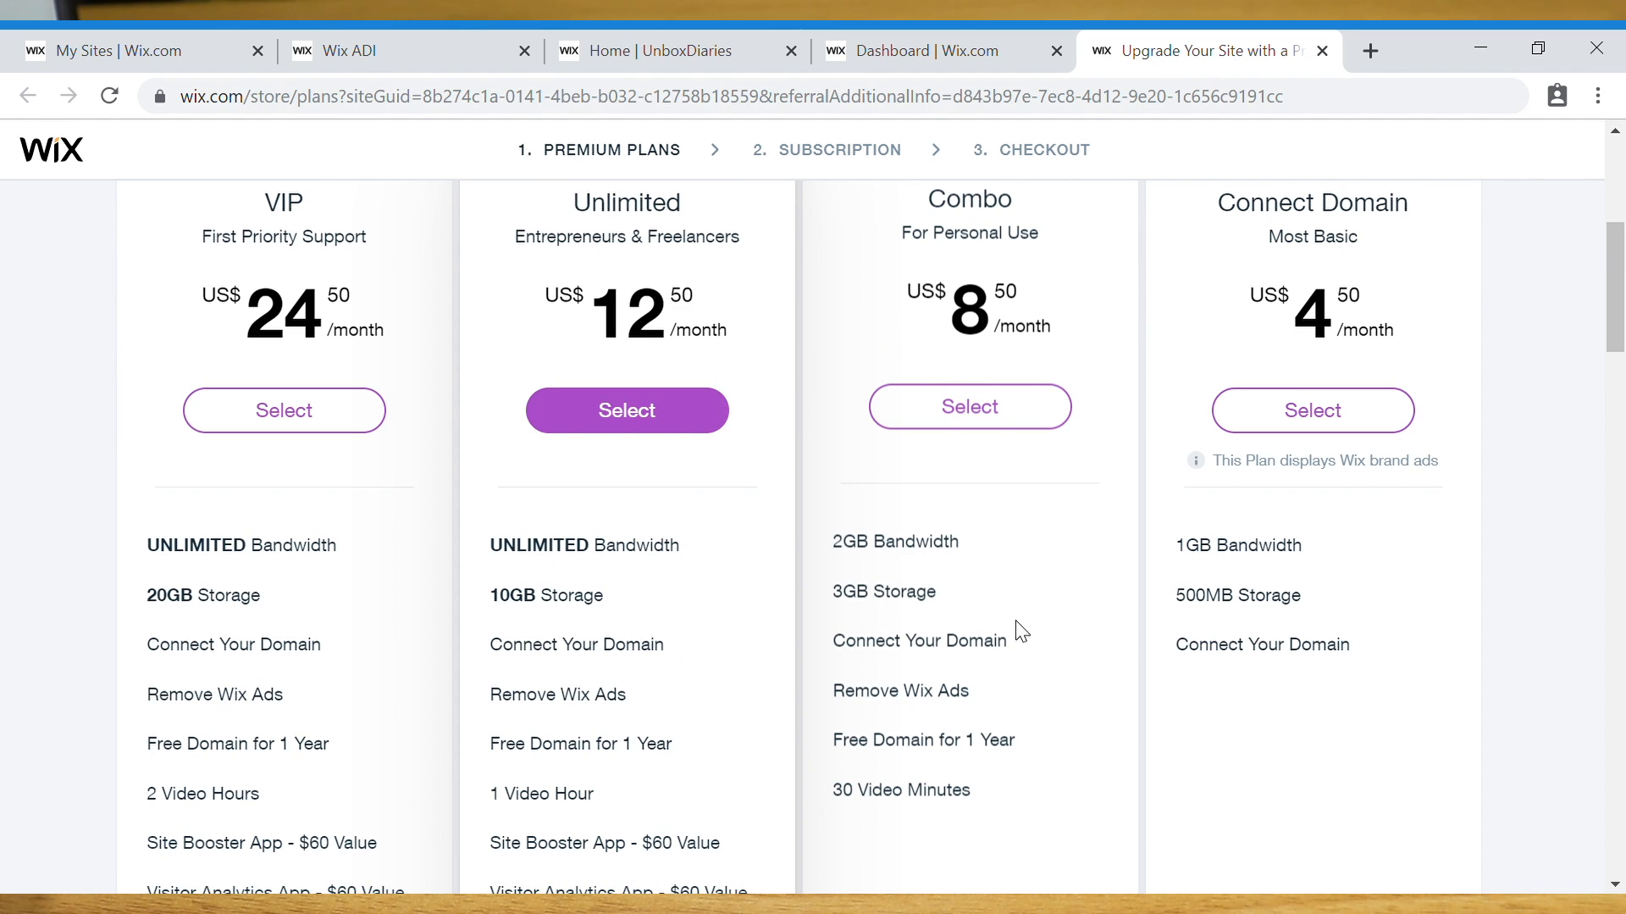
{"action": "scroll", "scroll_direction": "up", "scroll_amount": 3}
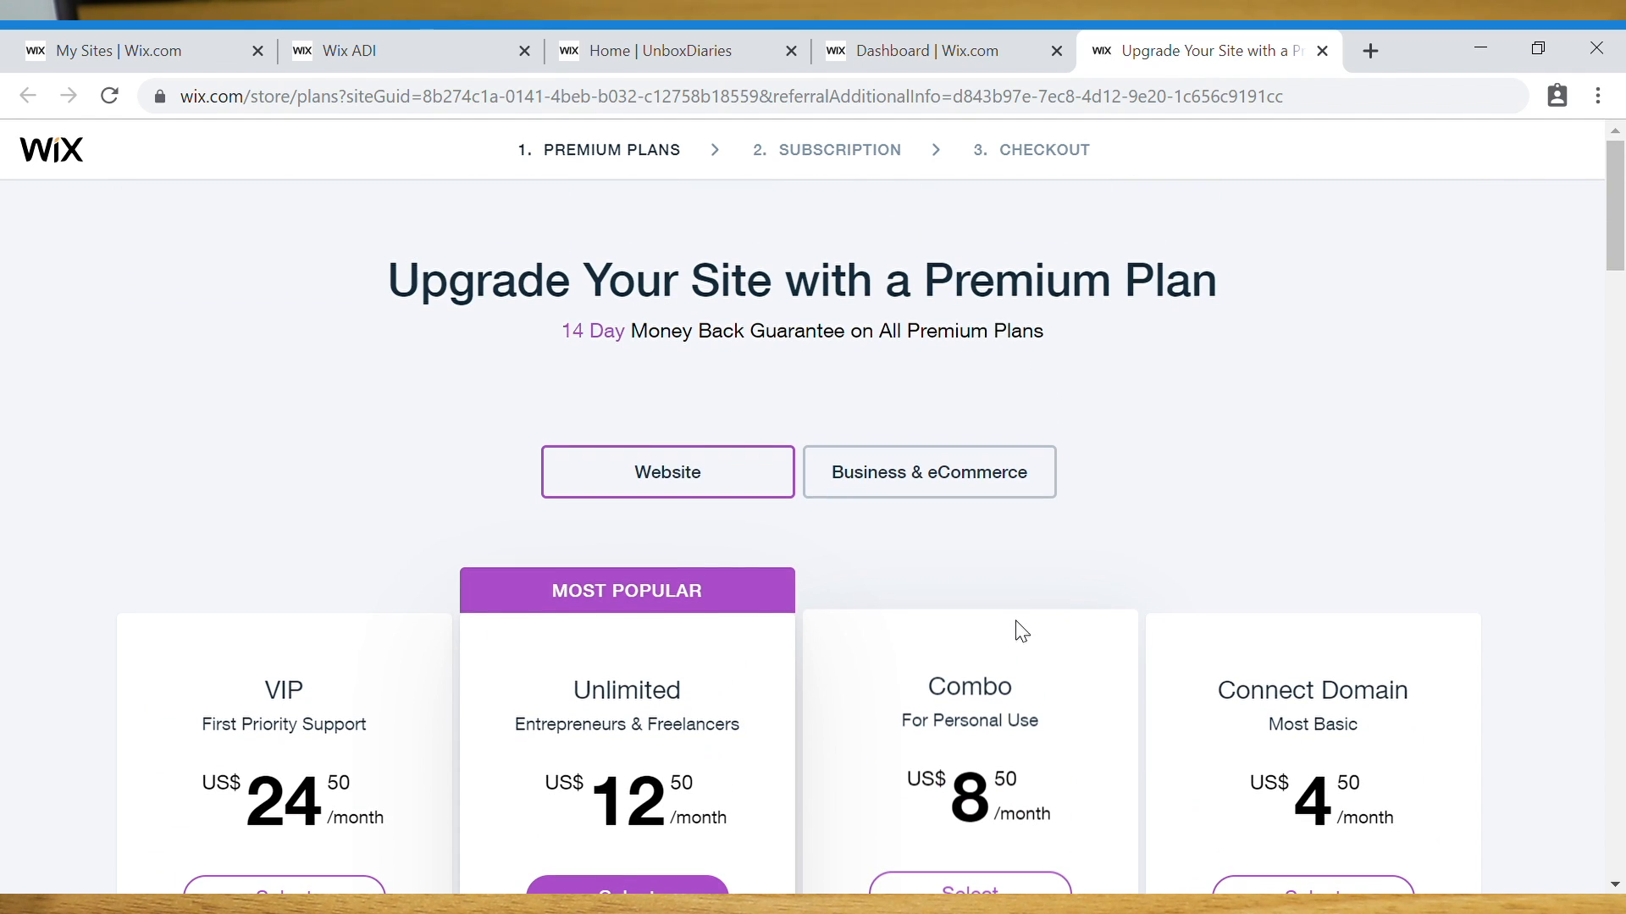
{"action": "left_click", "coordinate": [648, 50]}
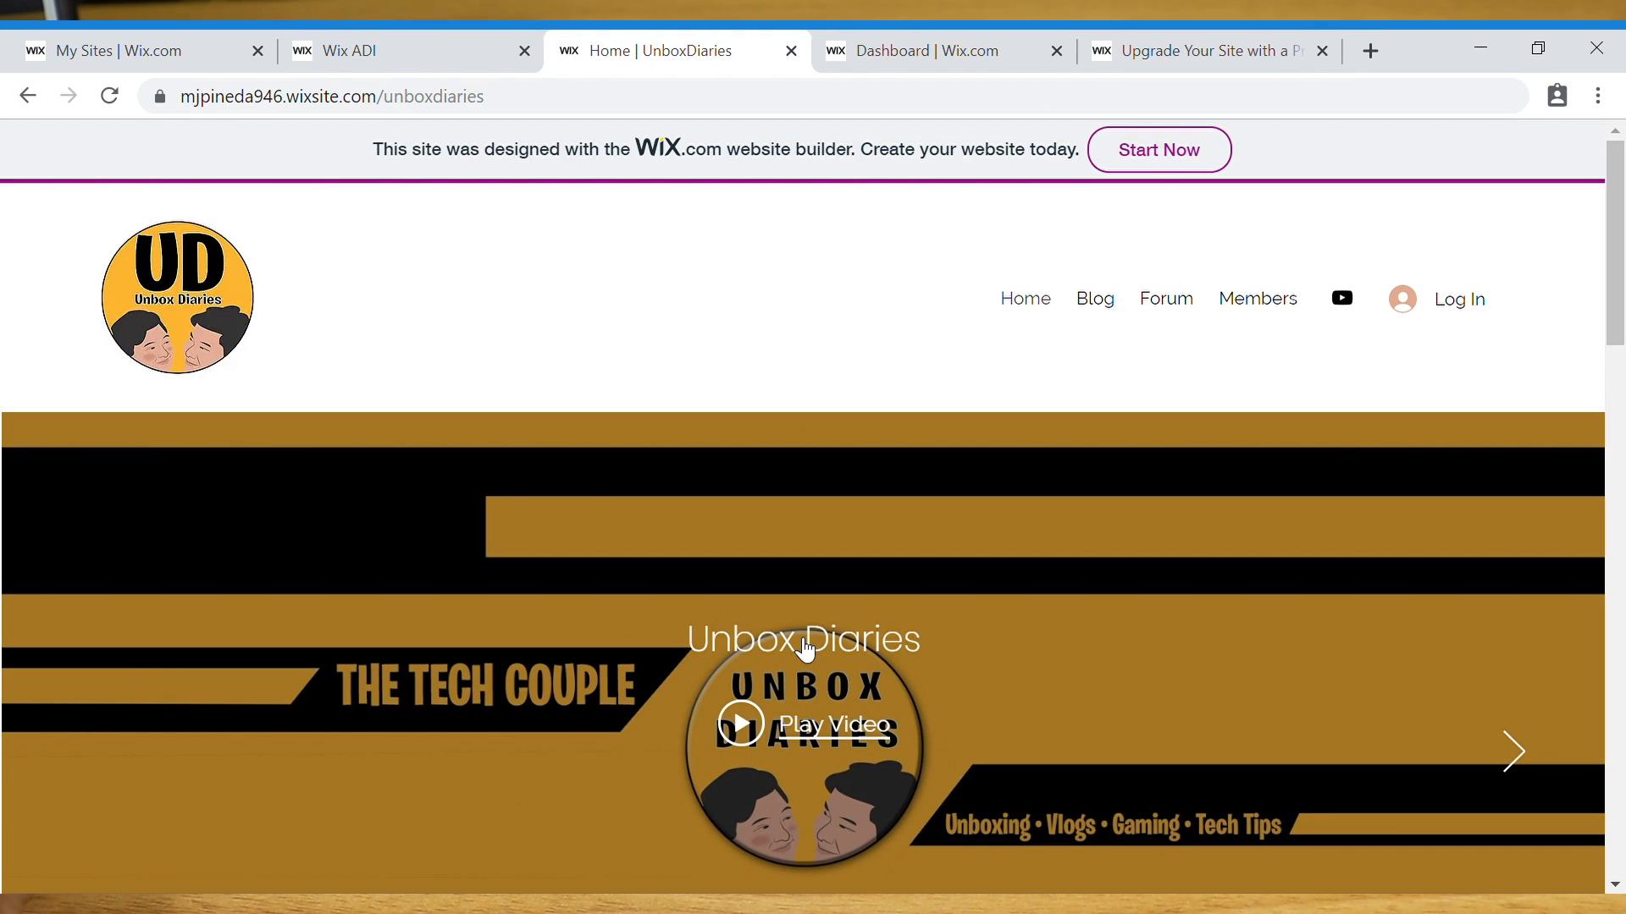
{"action": "mouse_move", "coordinate": [1020, 710]}
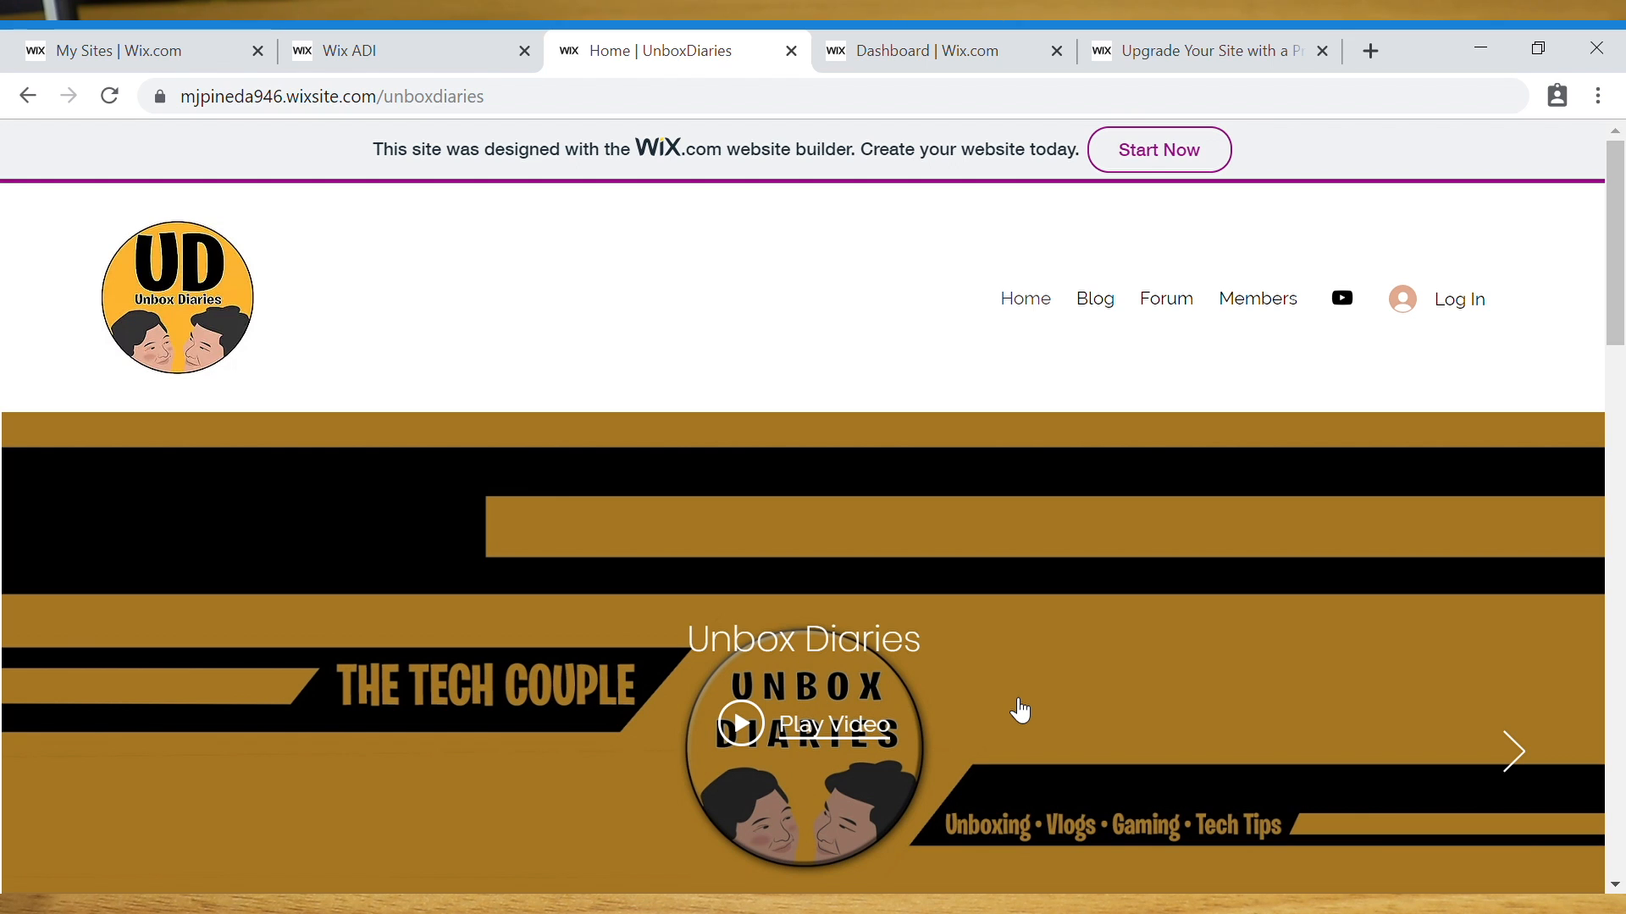
{"action": "scroll", "scroll_direction": "down", "scroll_amount": 3}
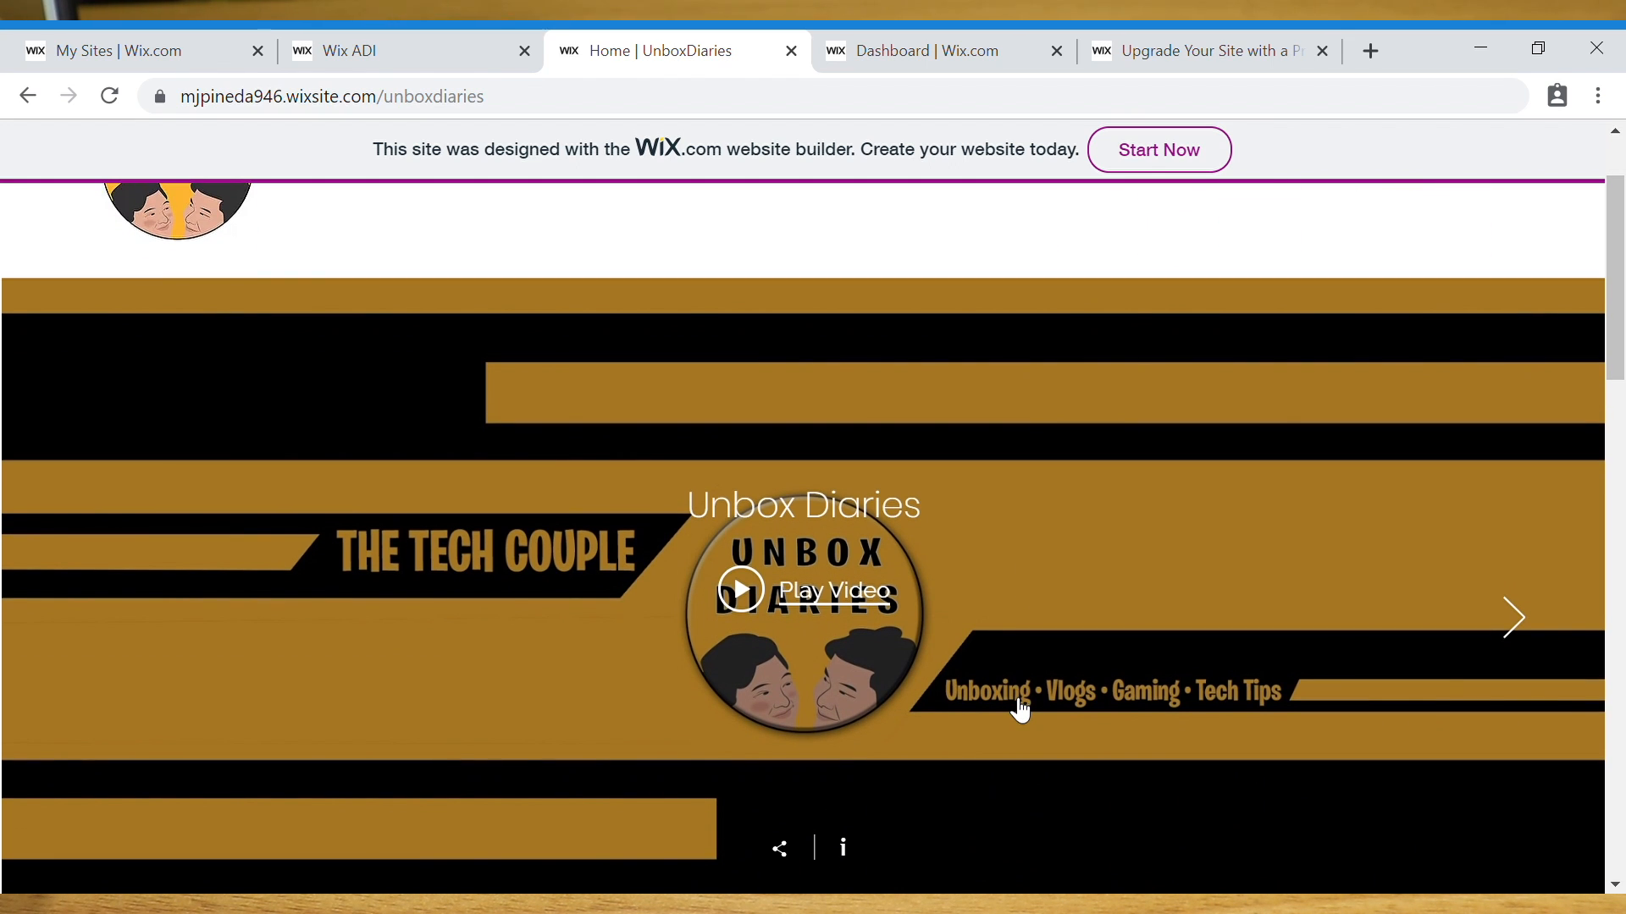
{"action": "scroll", "scroll_direction": "down", "scroll_amount": 3}
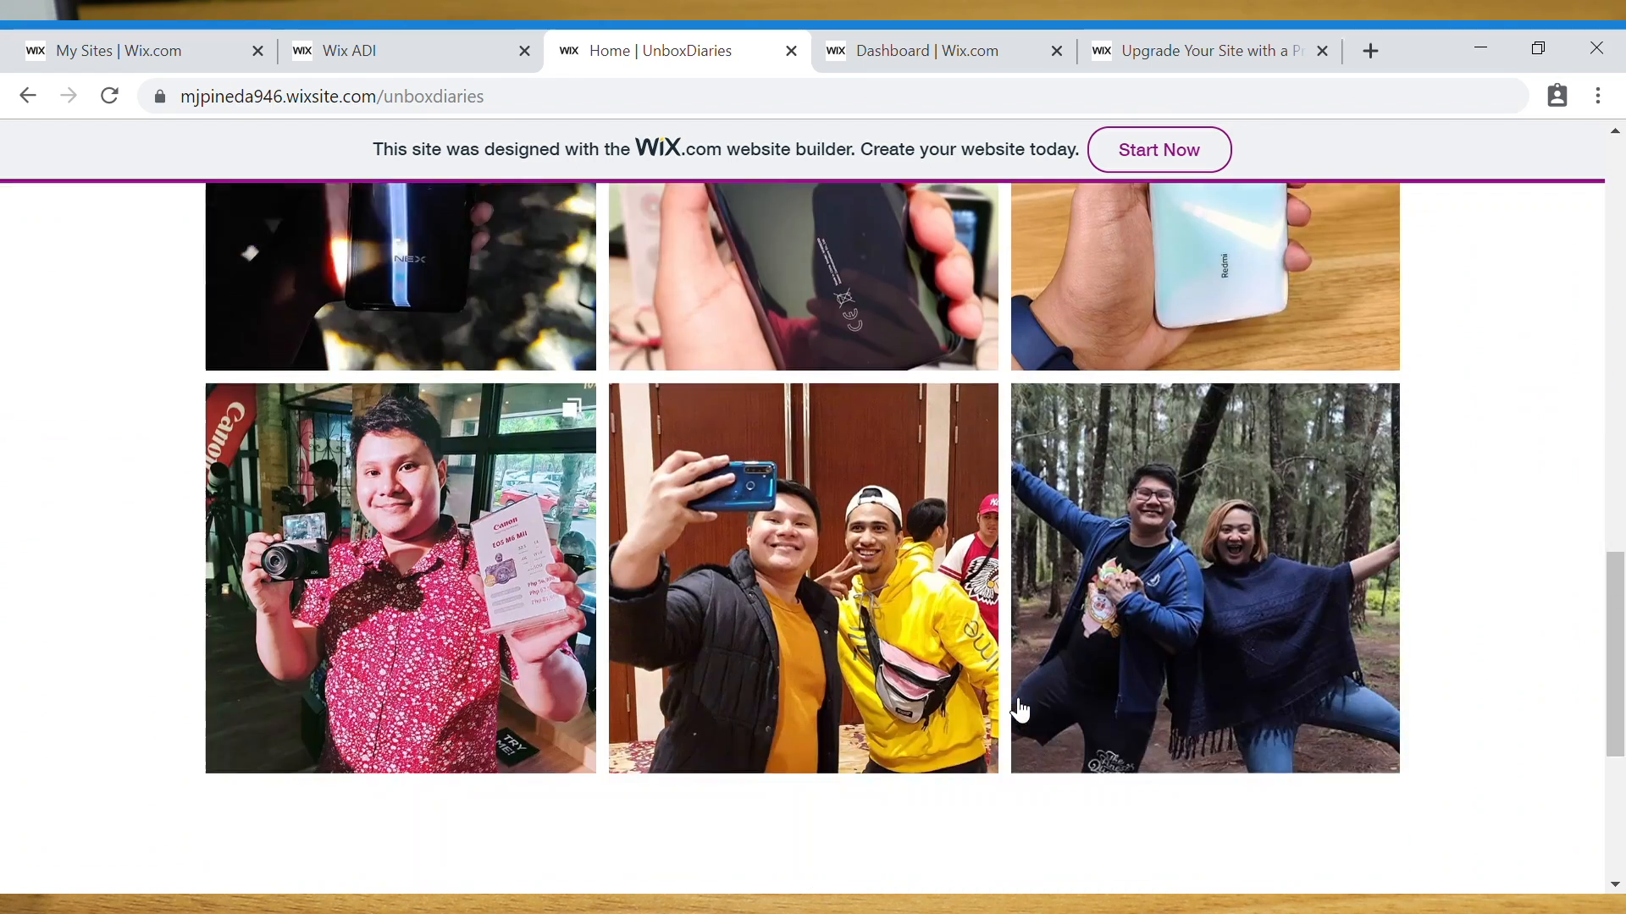
{"action": "scroll", "scroll_direction": "down", "scroll_amount": 3}
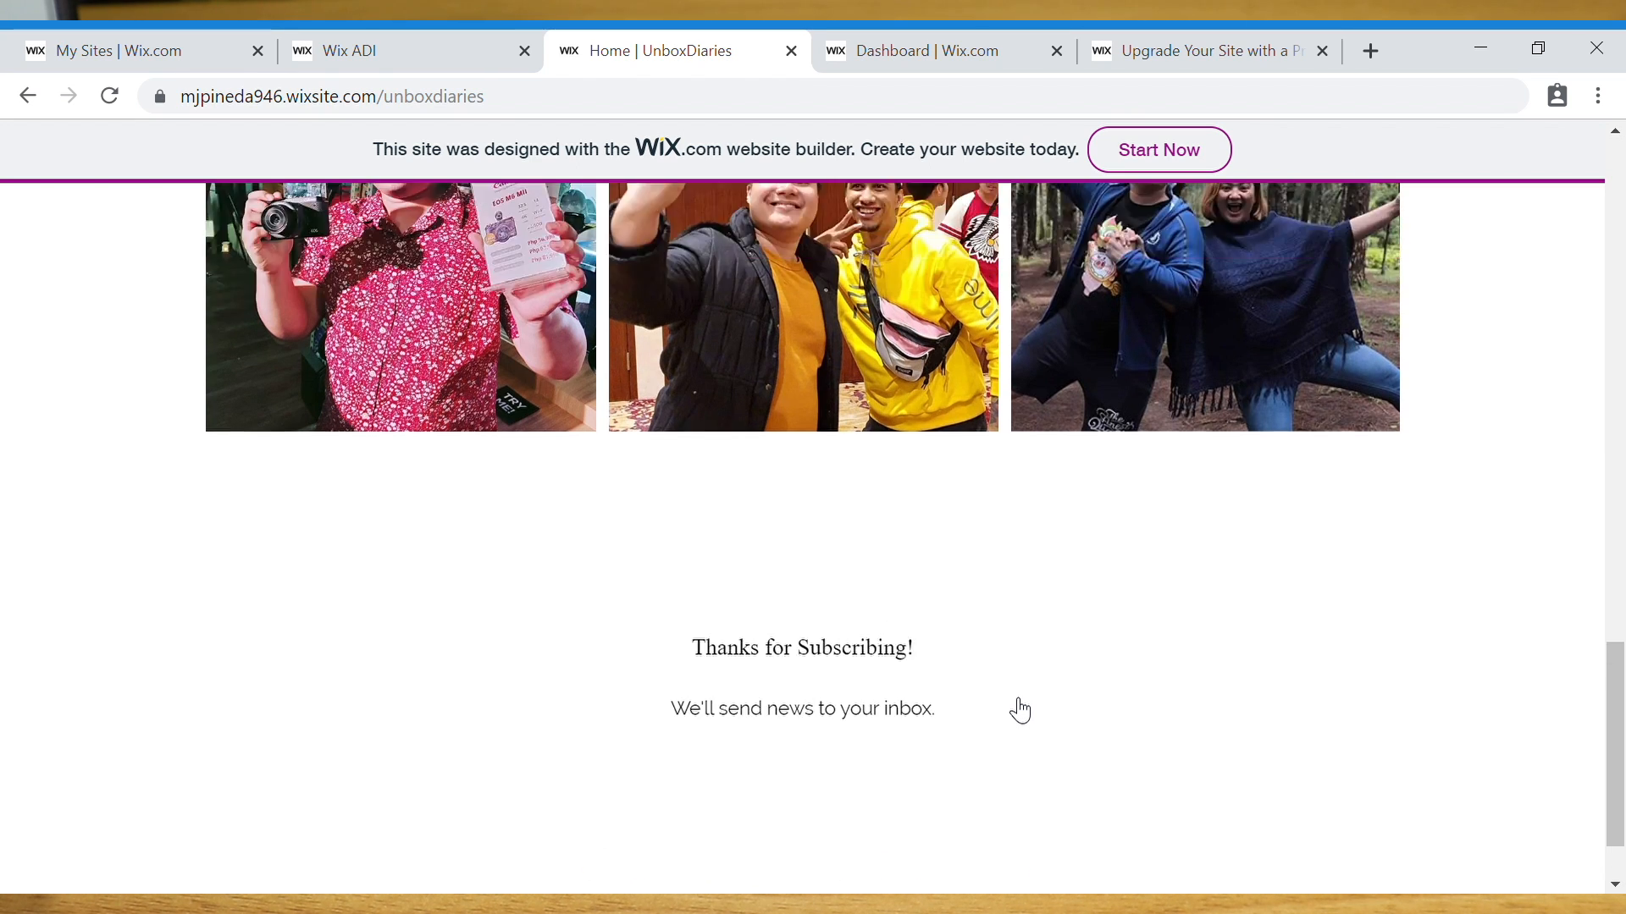
{"action": "scroll", "scroll_direction": "up", "scroll_amount": 3}
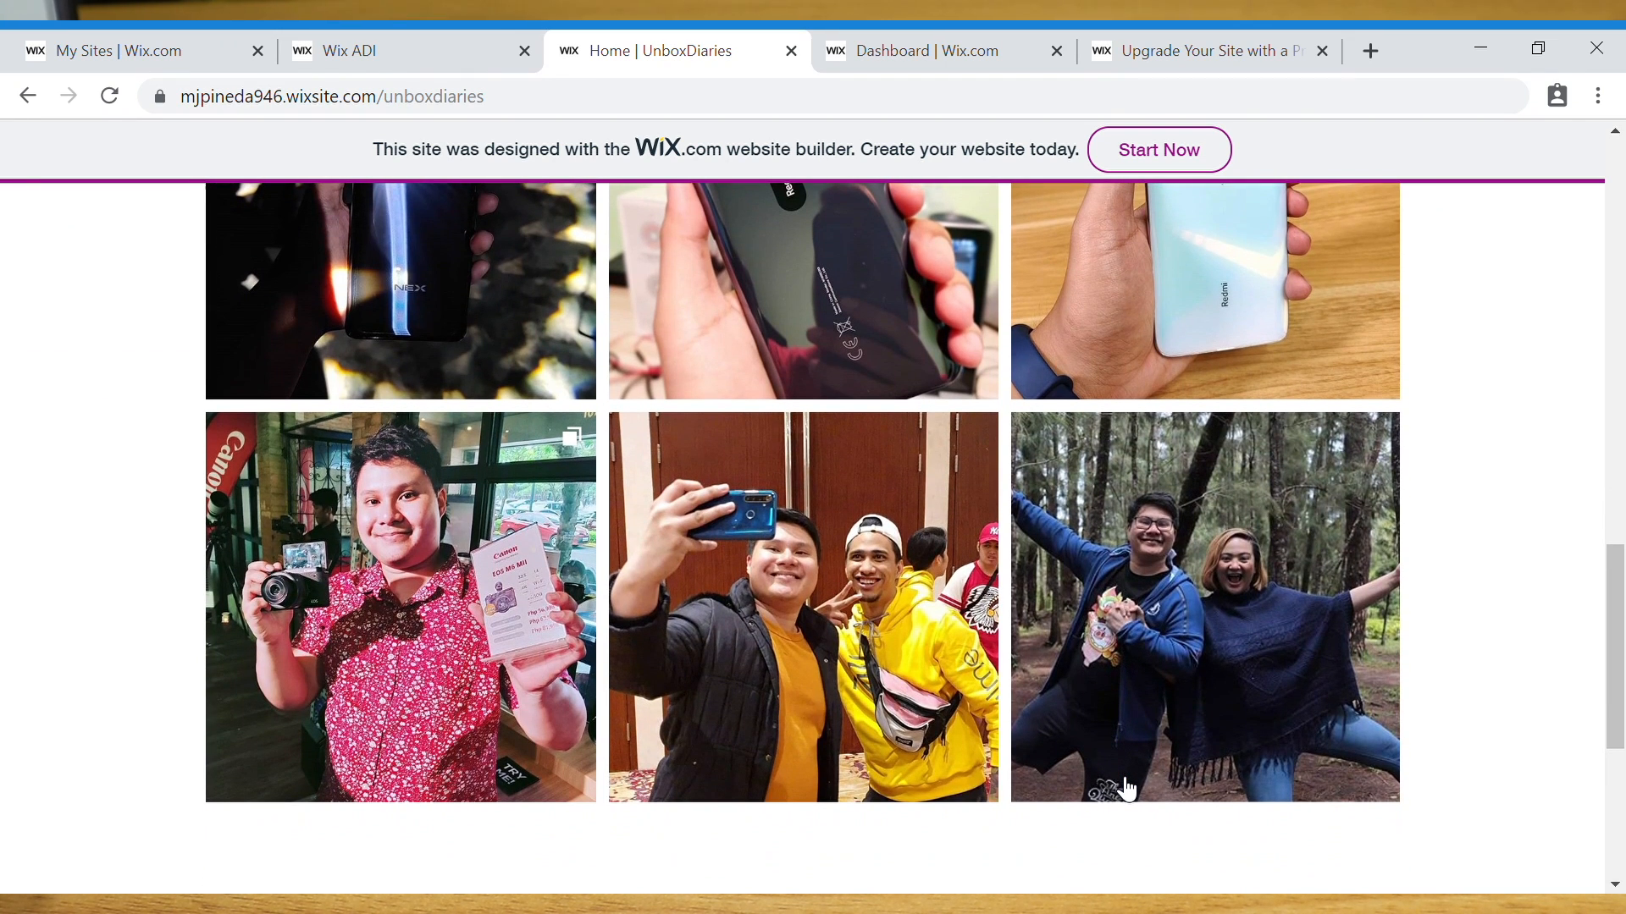
{"action": "scroll", "scroll_direction": "up", "scroll_amount": 3}
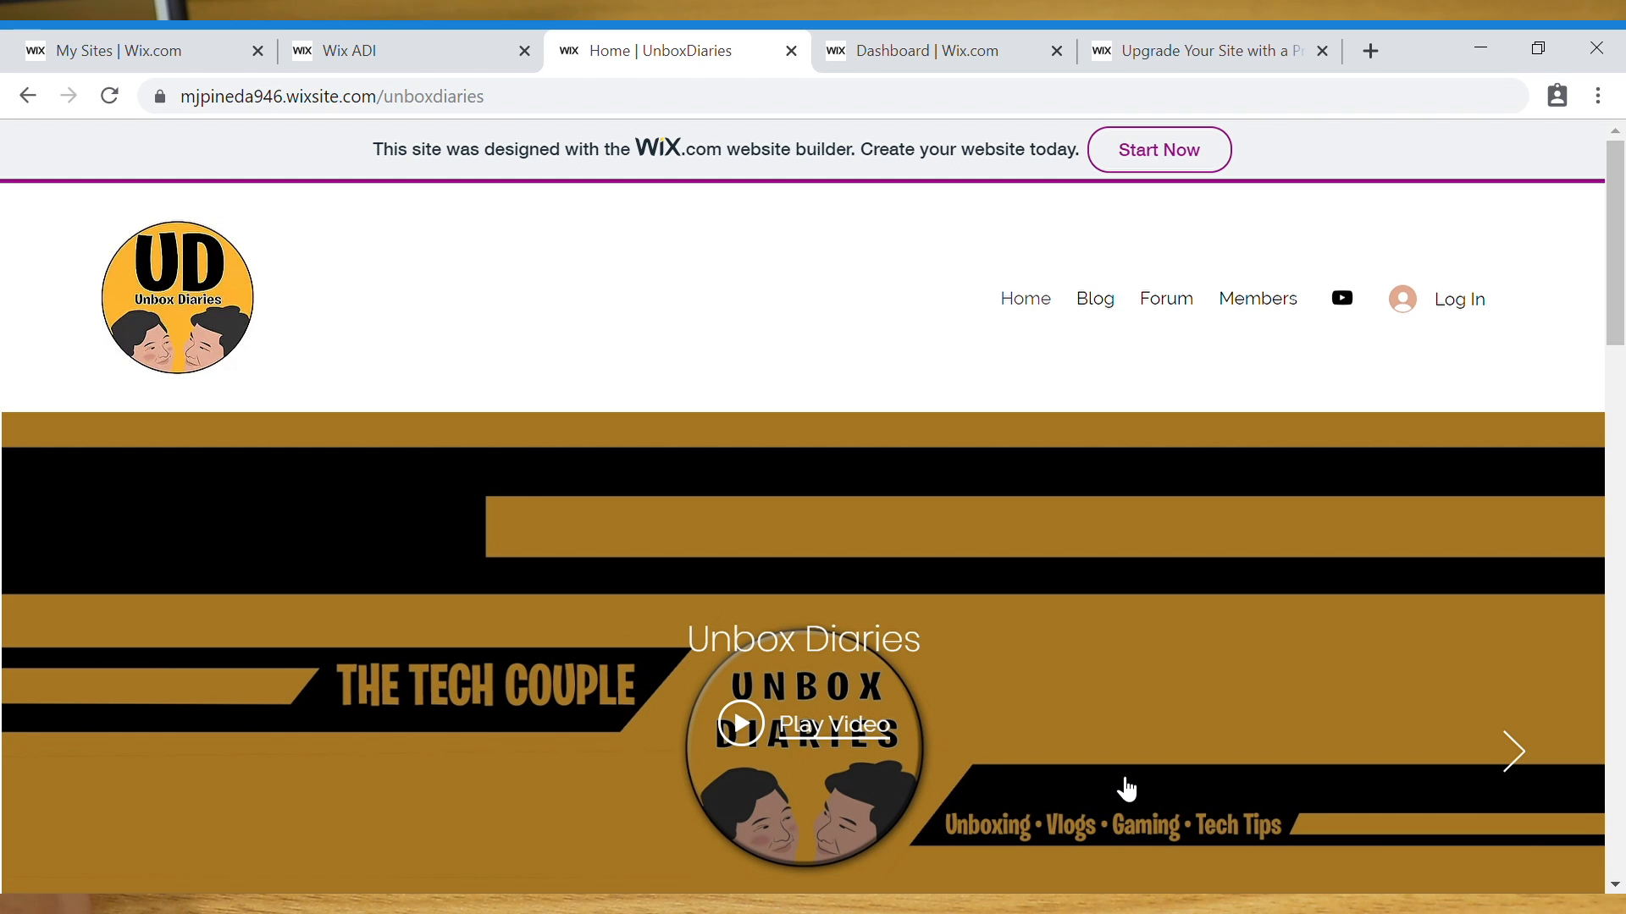
{"action": "left_click", "coordinate": [1202, 51]}
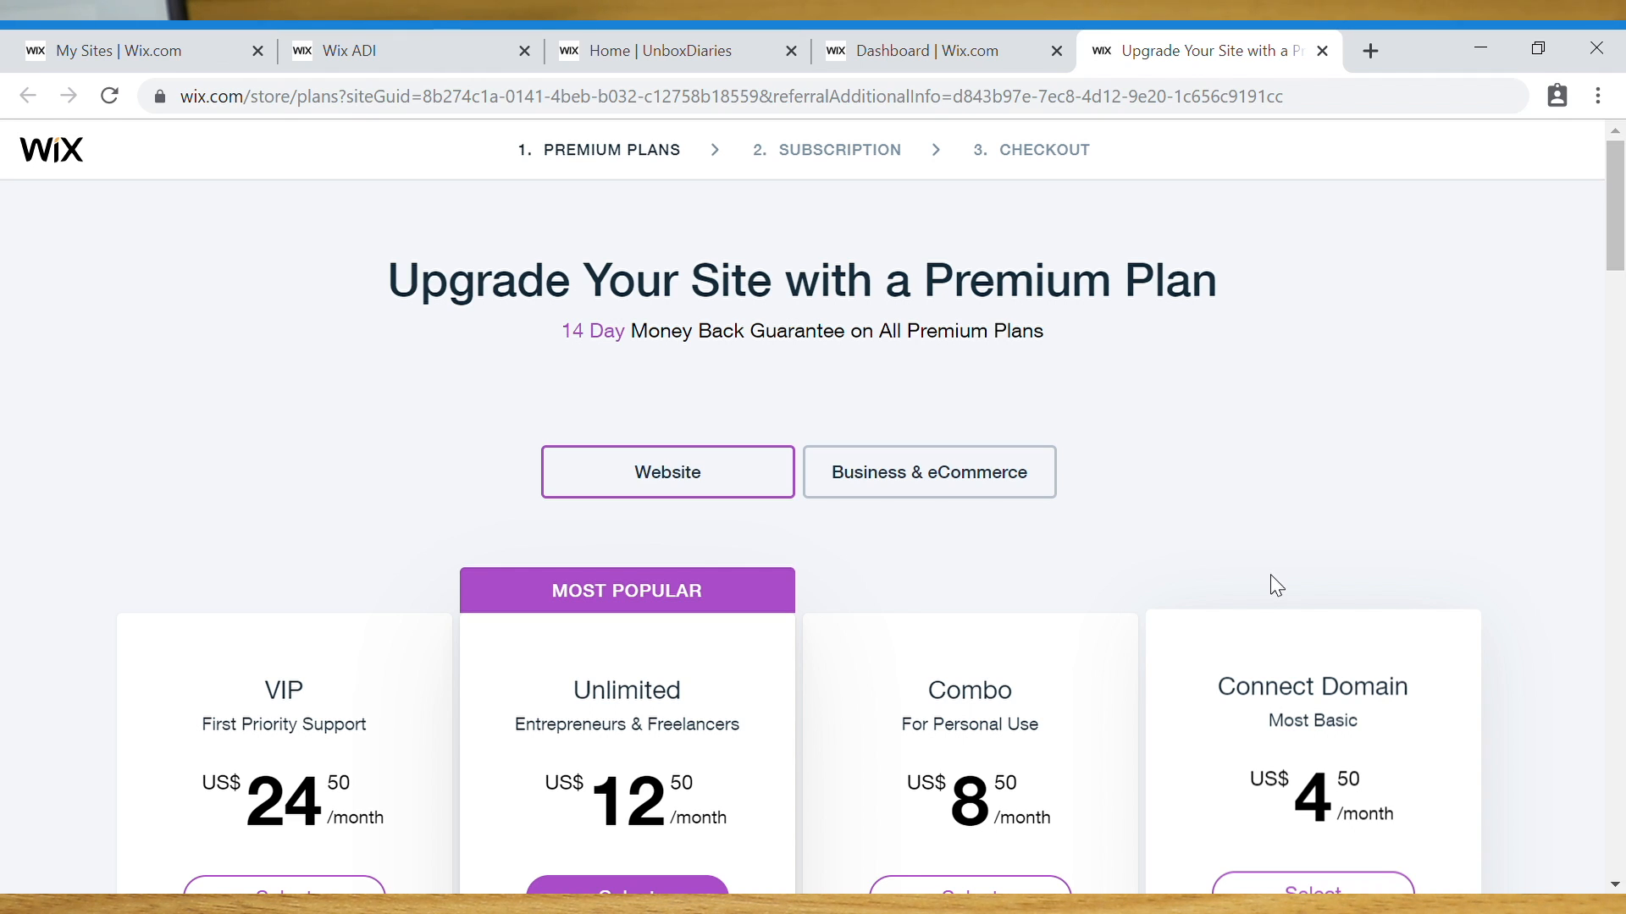
{"action": "left_click", "coordinate": [674, 51]}
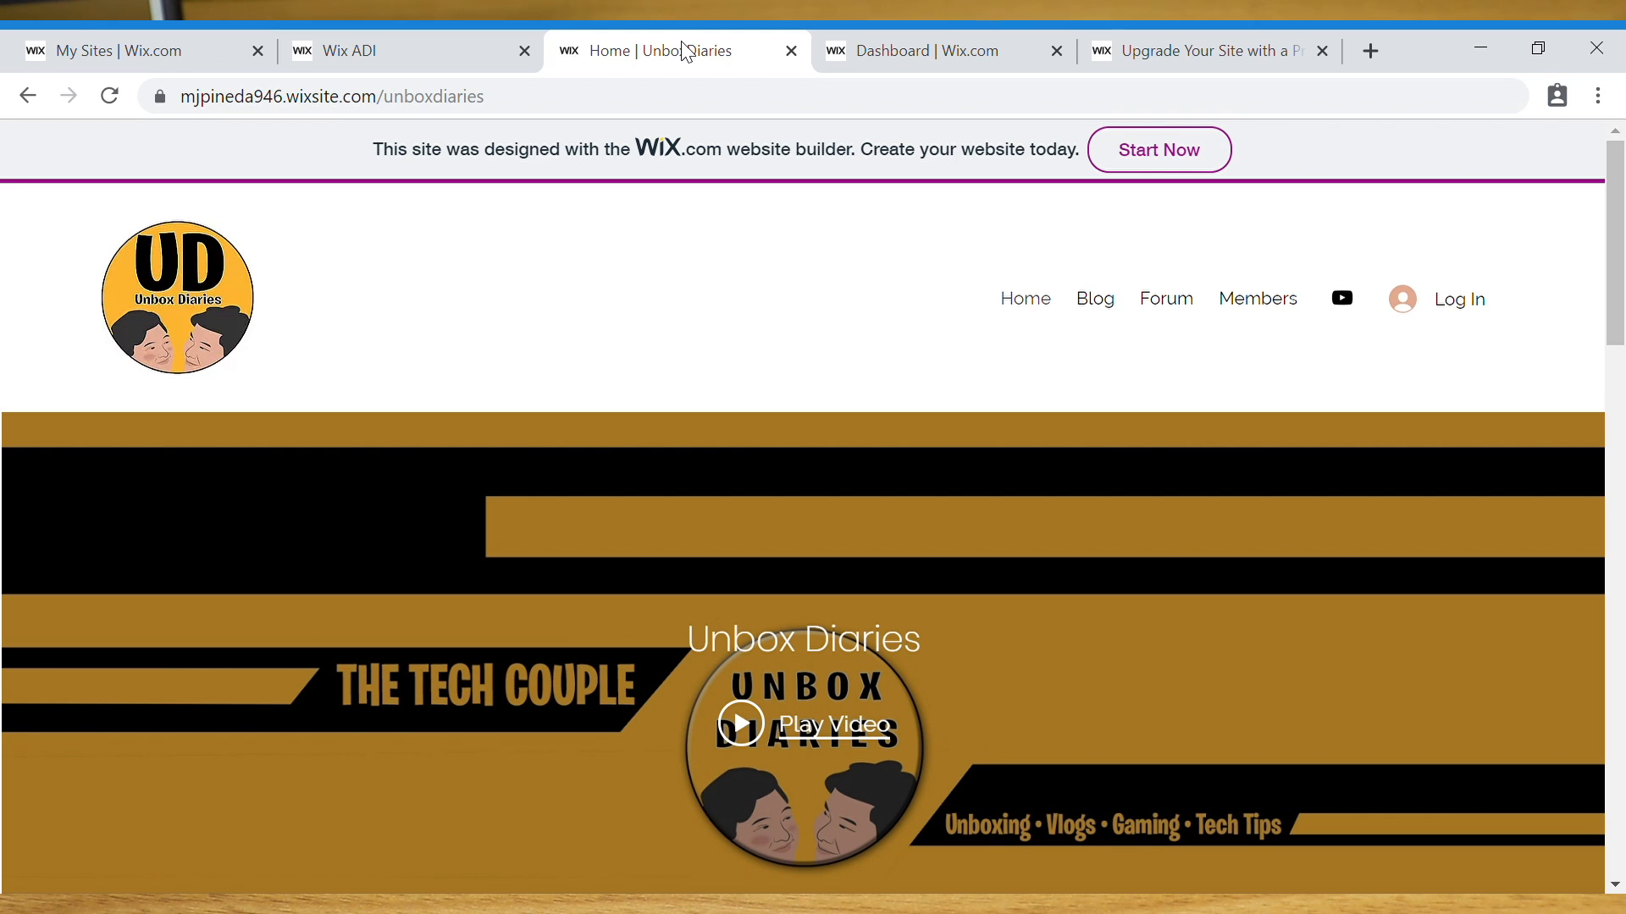
{"action": "mouse_move", "coordinate": [886, 383]}
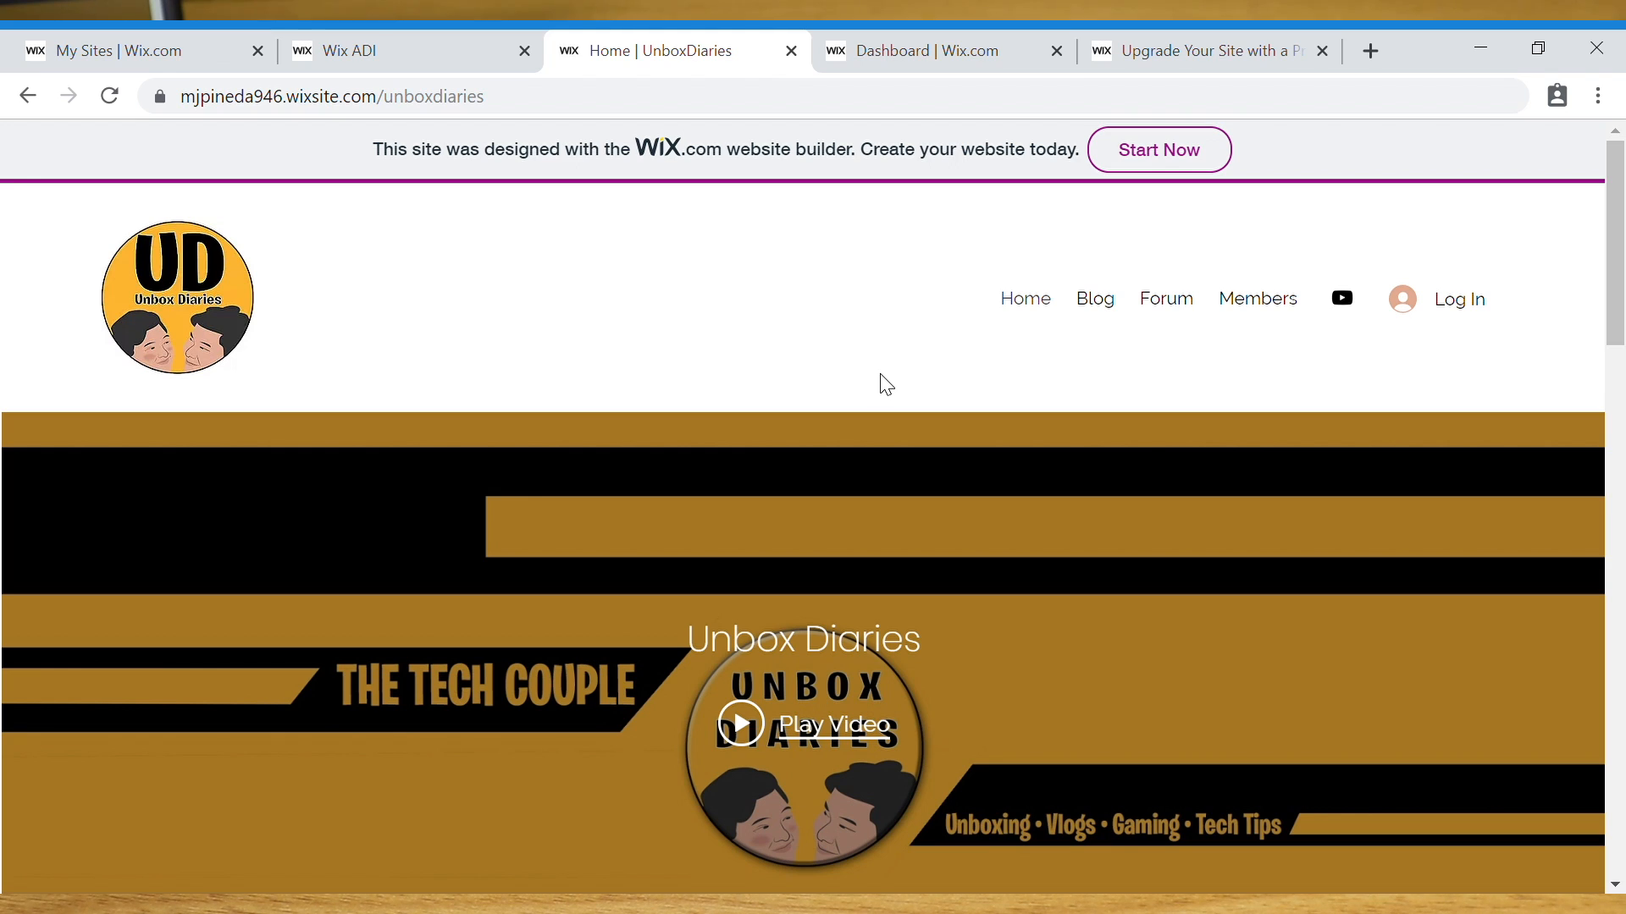
{"action": "mouse_move", "coordinate": [1105, 525]}
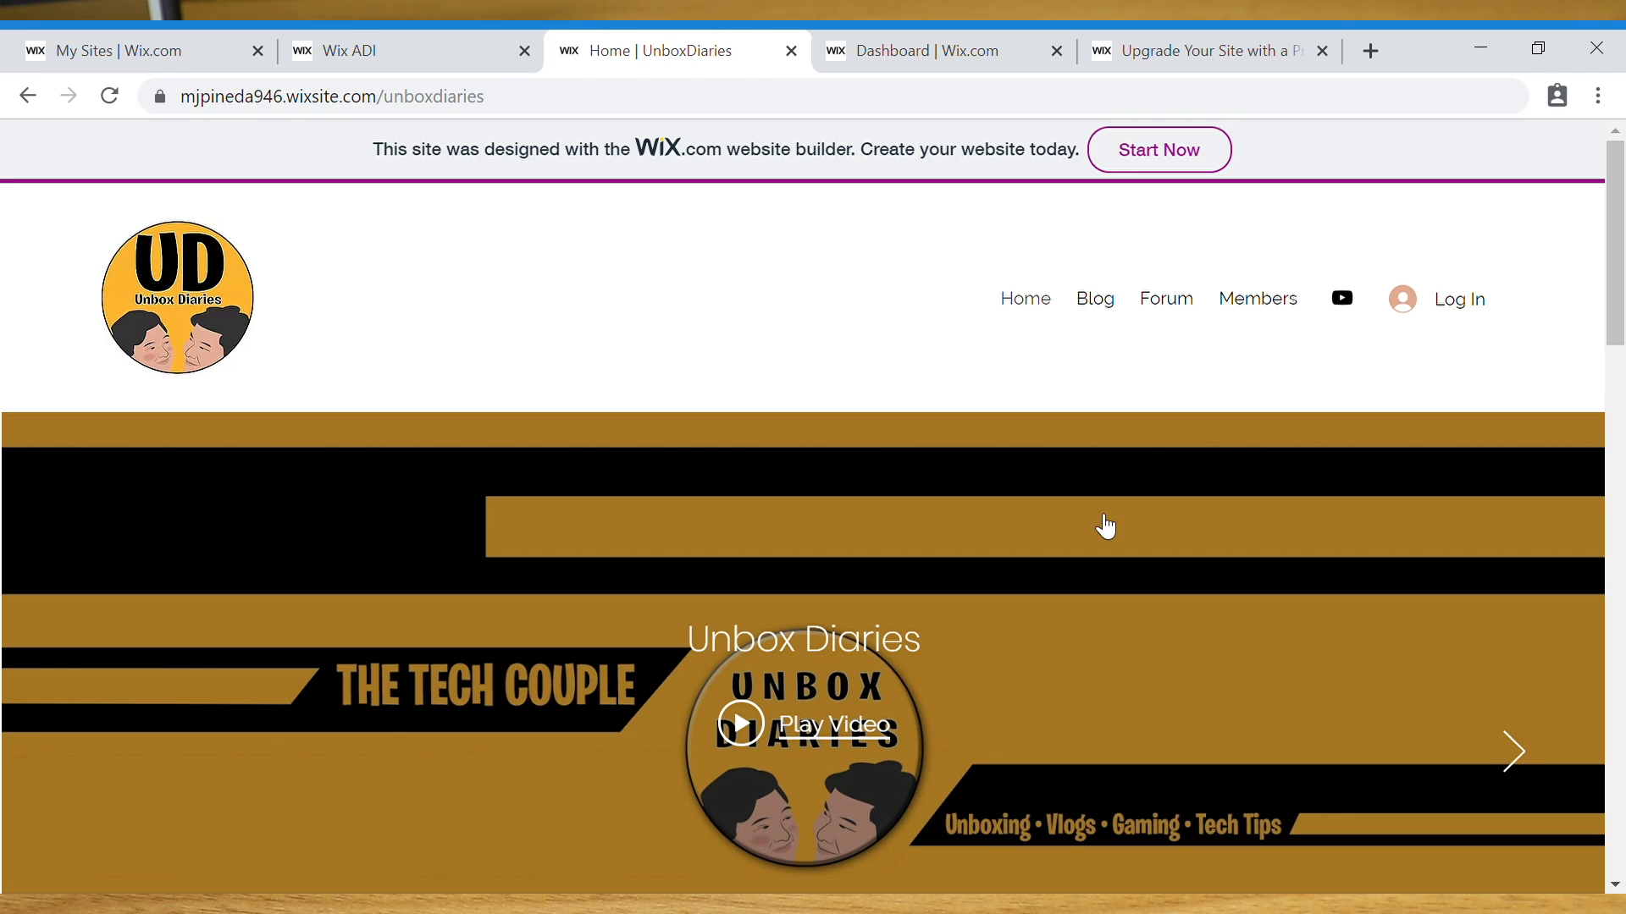